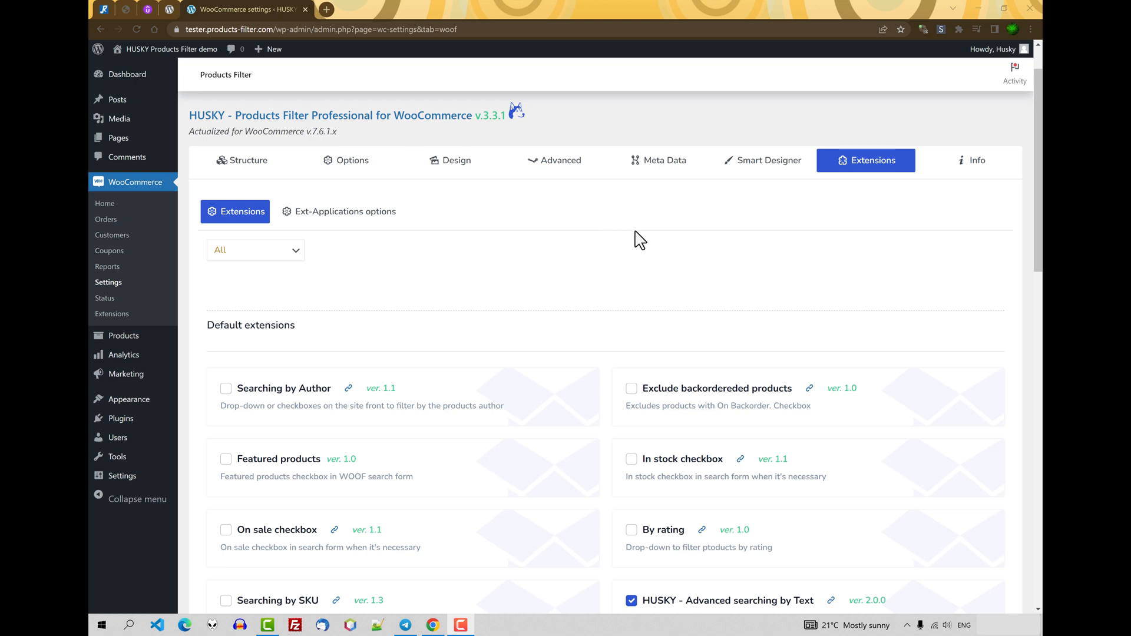
{"action": "mouse_move", "coordinate": [792, 259]}
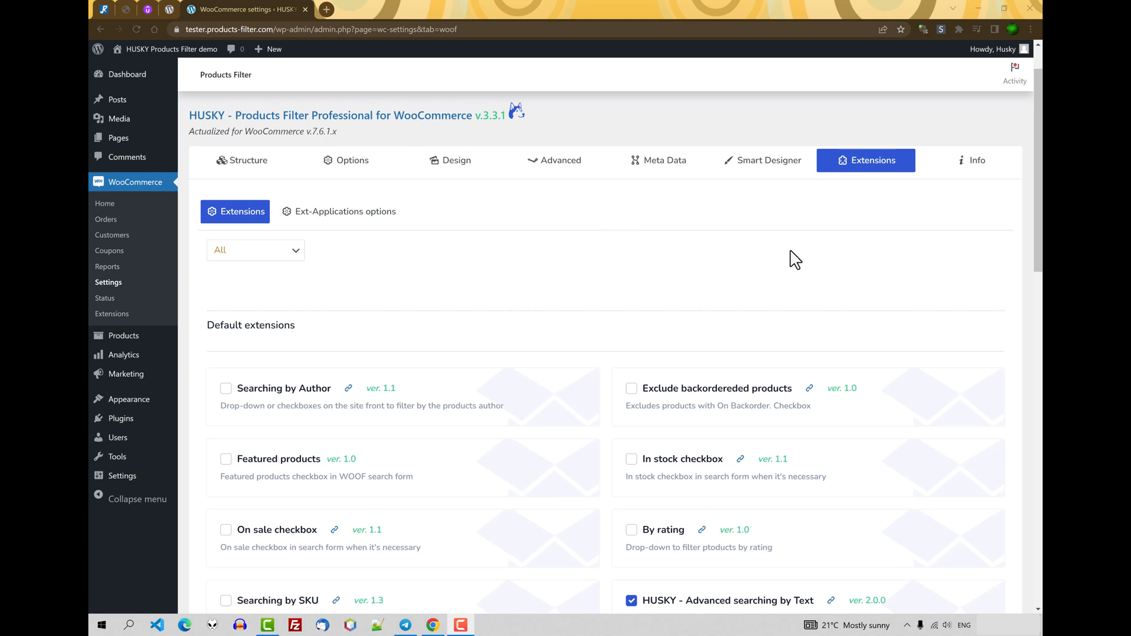
{"action": "mouse_move", "coordinate": [865, 266]}
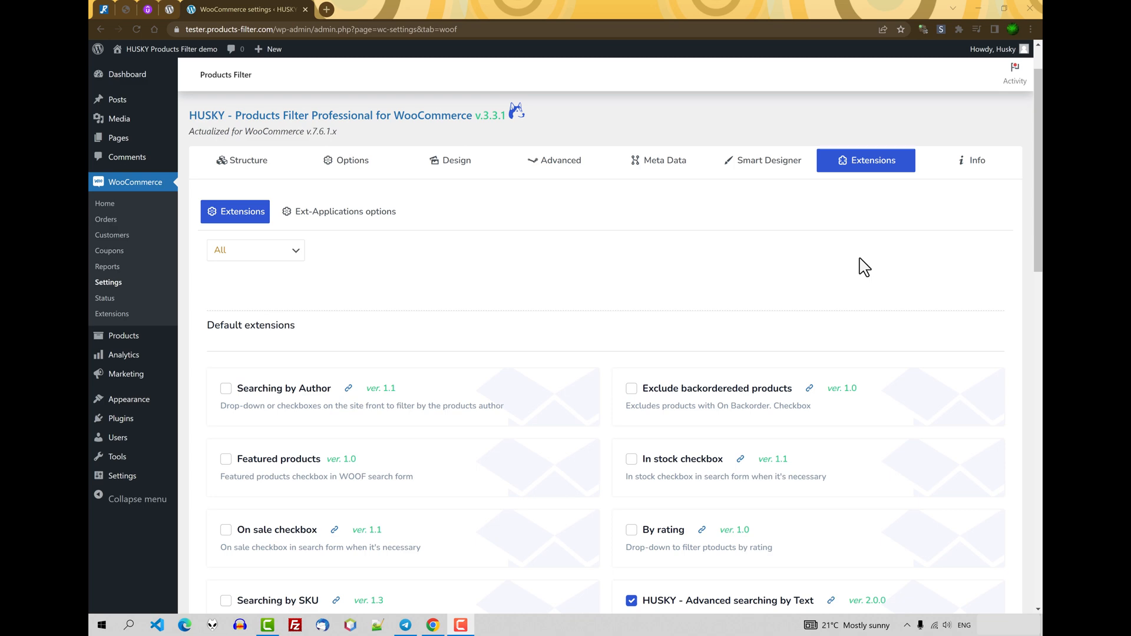
Step: Scroll down the Extensions list toward the Author, backordered, Featured and In stock entries
{"action": "scroll", "scroll_direction": "down", "scroll_amount": 3}
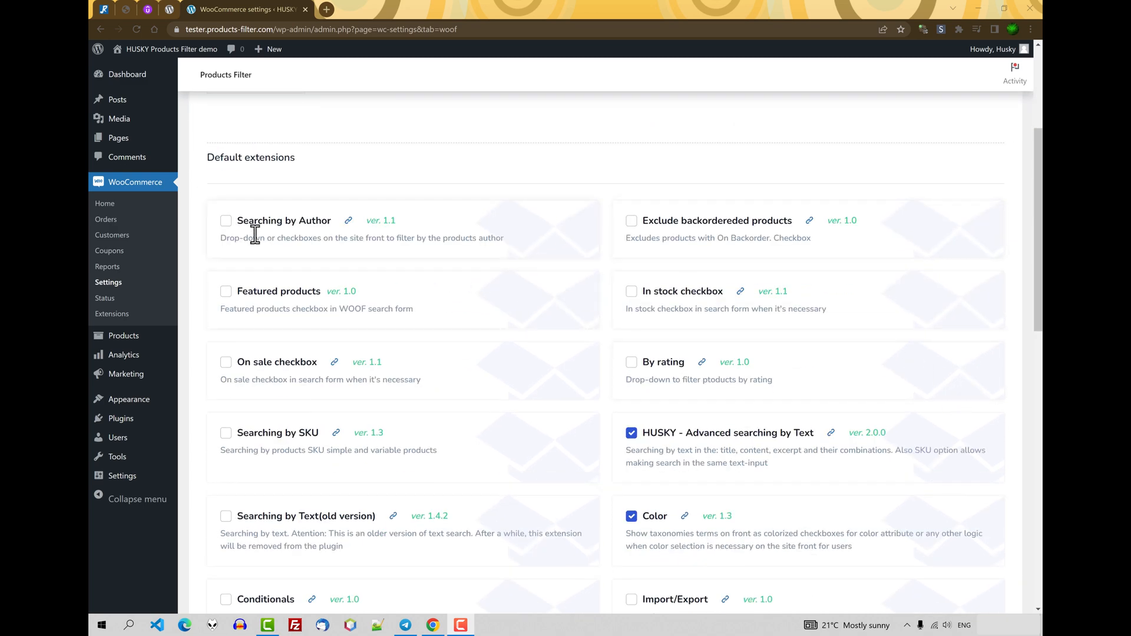
{"action": "mouse_move", "coordinate": [278, 235]}
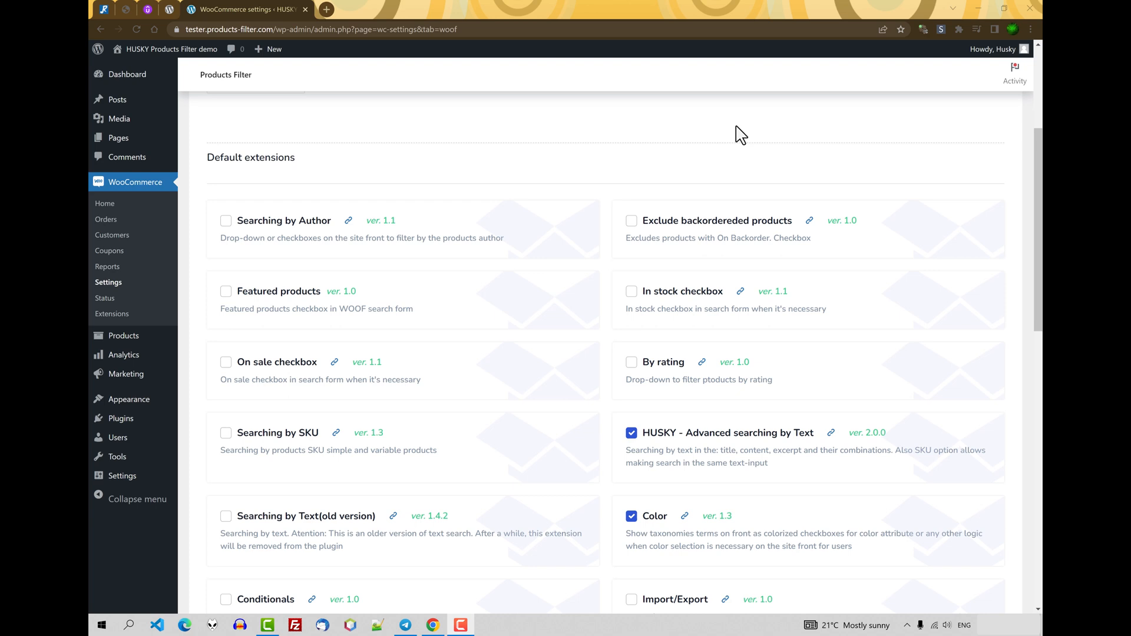
{"action": "mouse_move", "coordinate": [226, 221]}
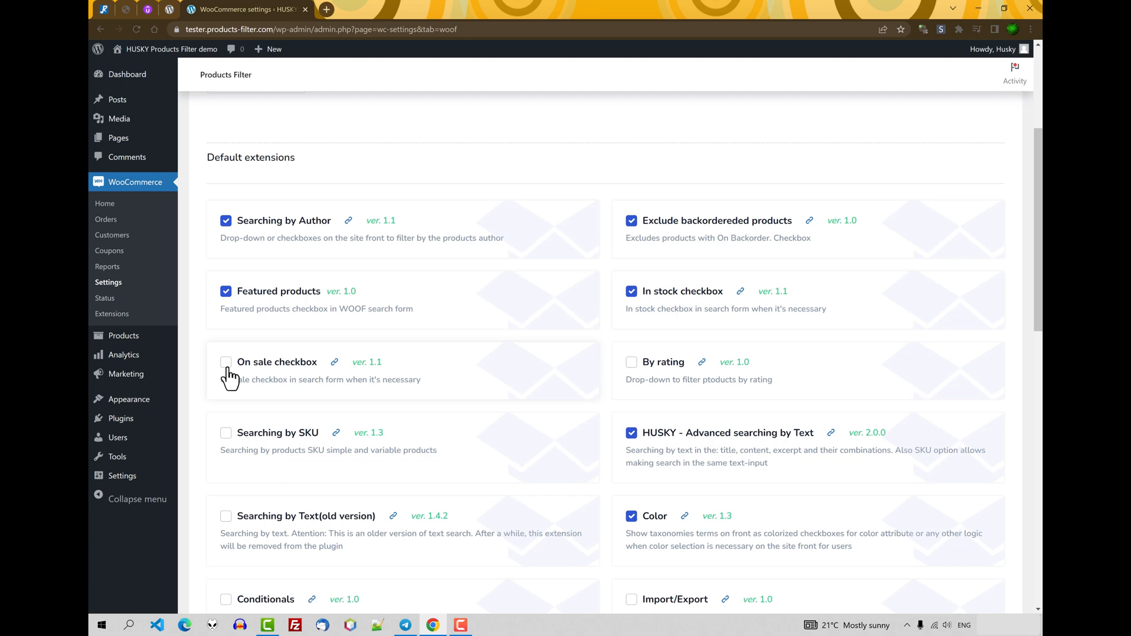
Step: Enable the On sale checkbox and Searching by SKU extensions and save the extension settings
{"action": "left_click", "coordinate": [226, 362]}
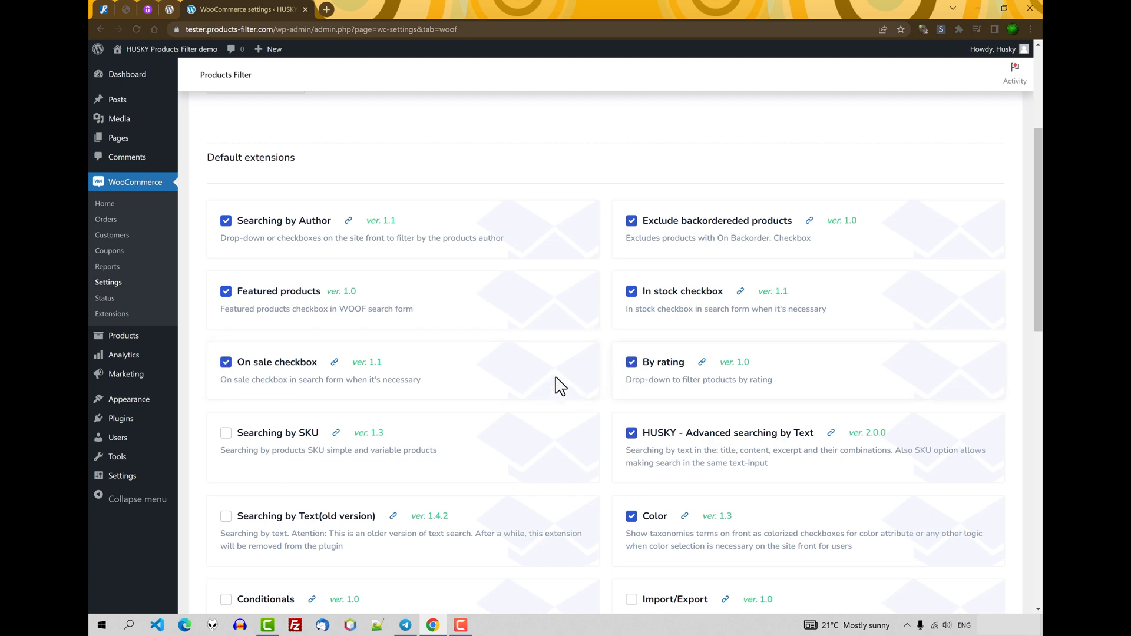
{"action": "scroll", "scroll_direction": "down", "scroll_amount": 3}
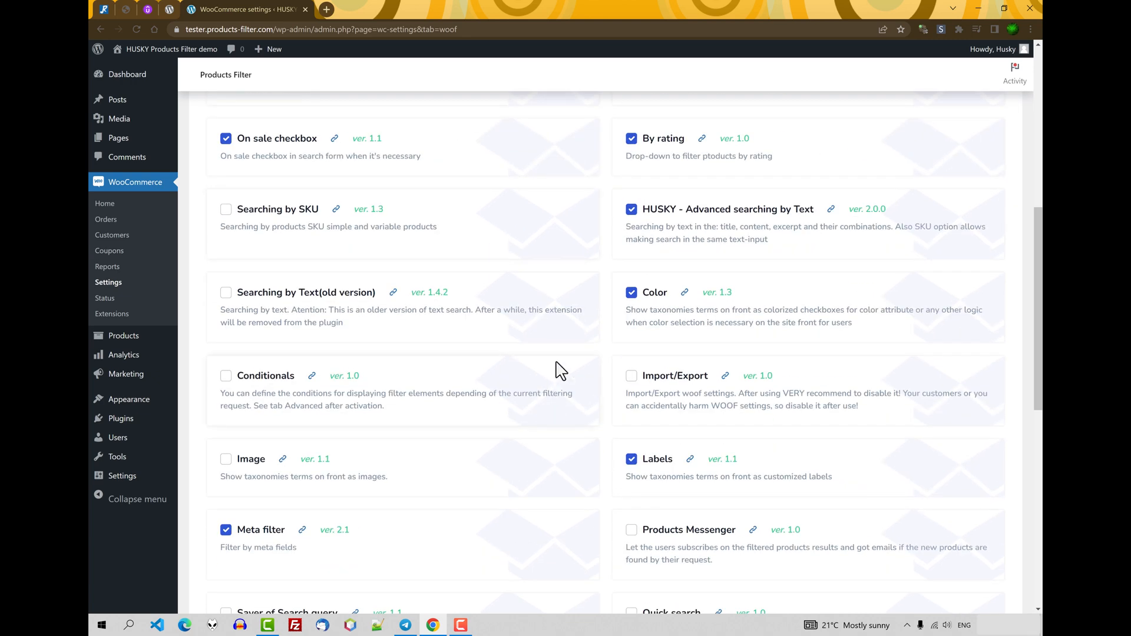
{"action": "left_click", "coordinate": [227, 210]}
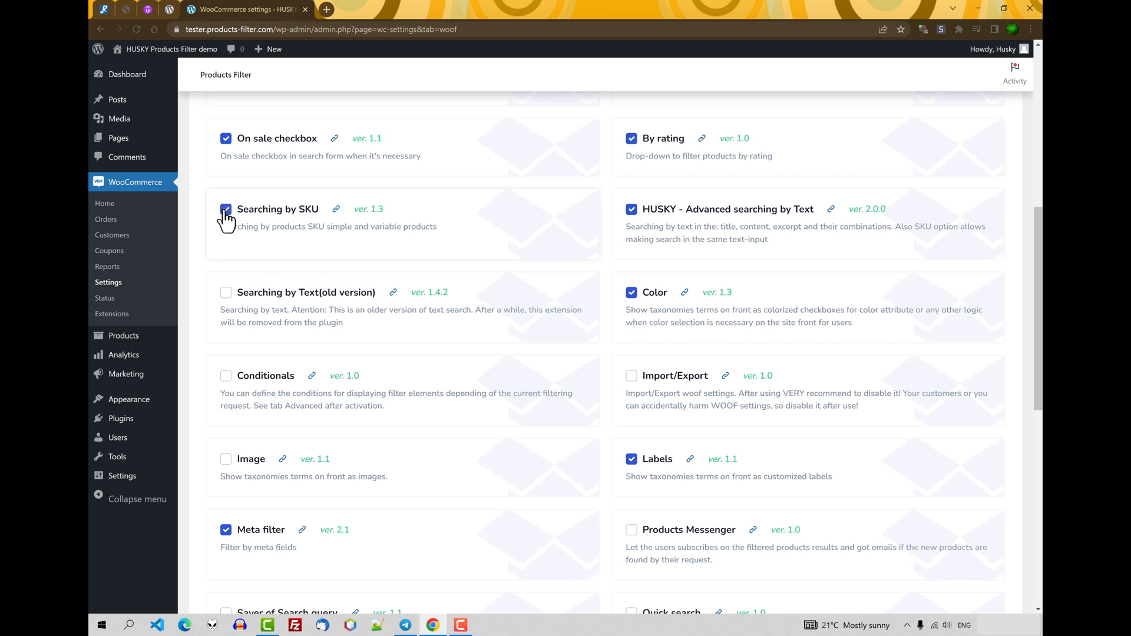
{"action": "scroll", "scroll_direction": "down", "scroll_amount": 3}
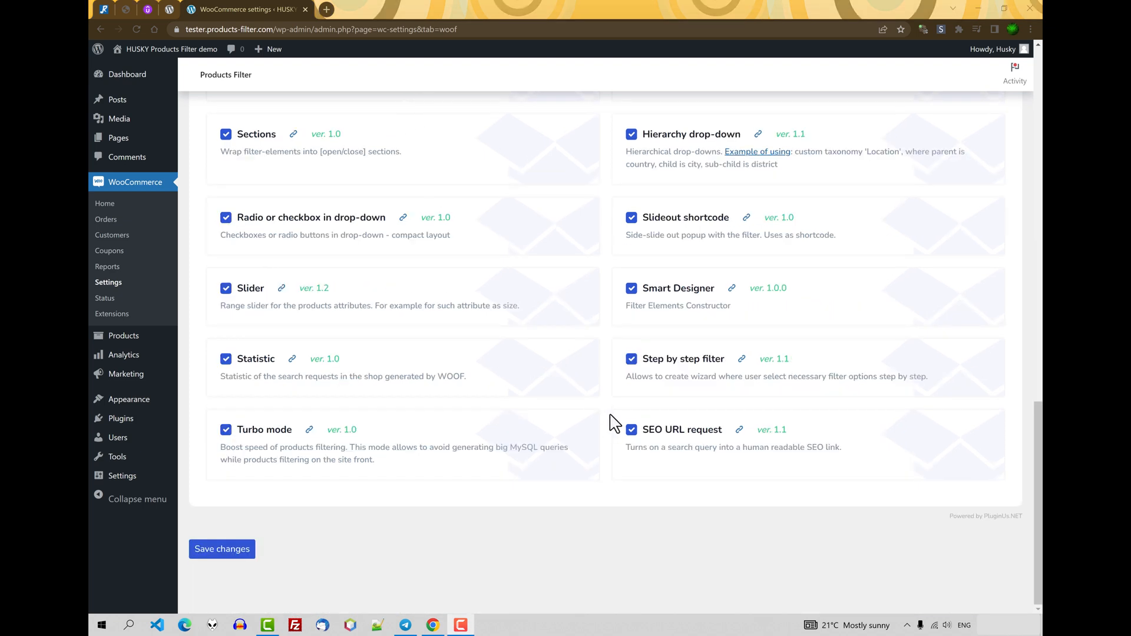
{"action": "mouse_move", "coordinate": [368, 556]}
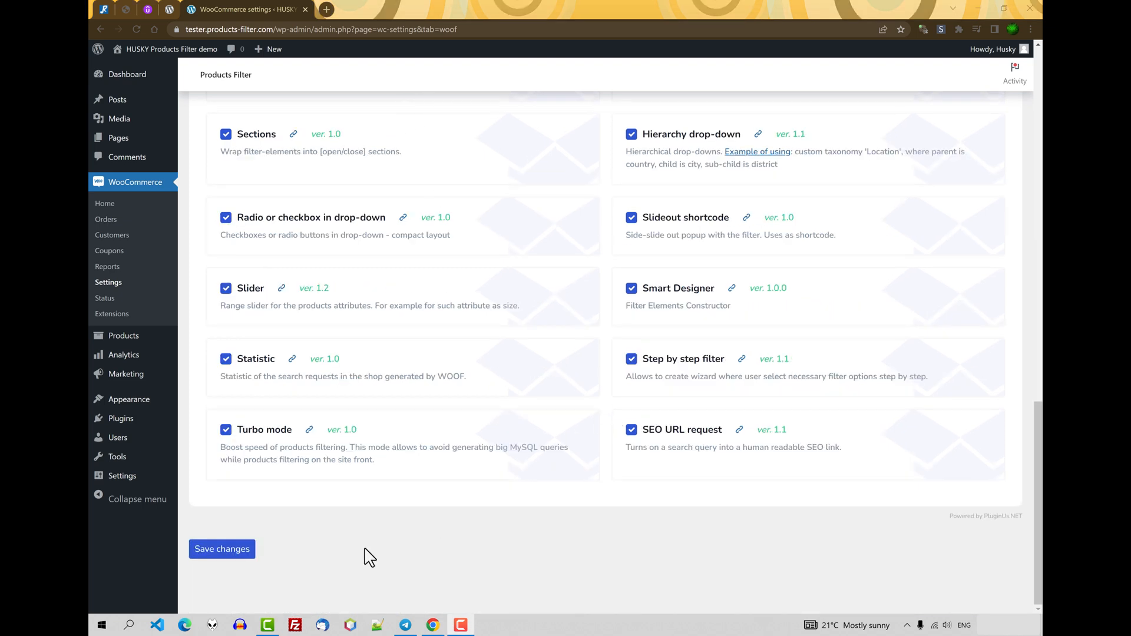
{"action": "left_click", "coordinate": [221, 549]}
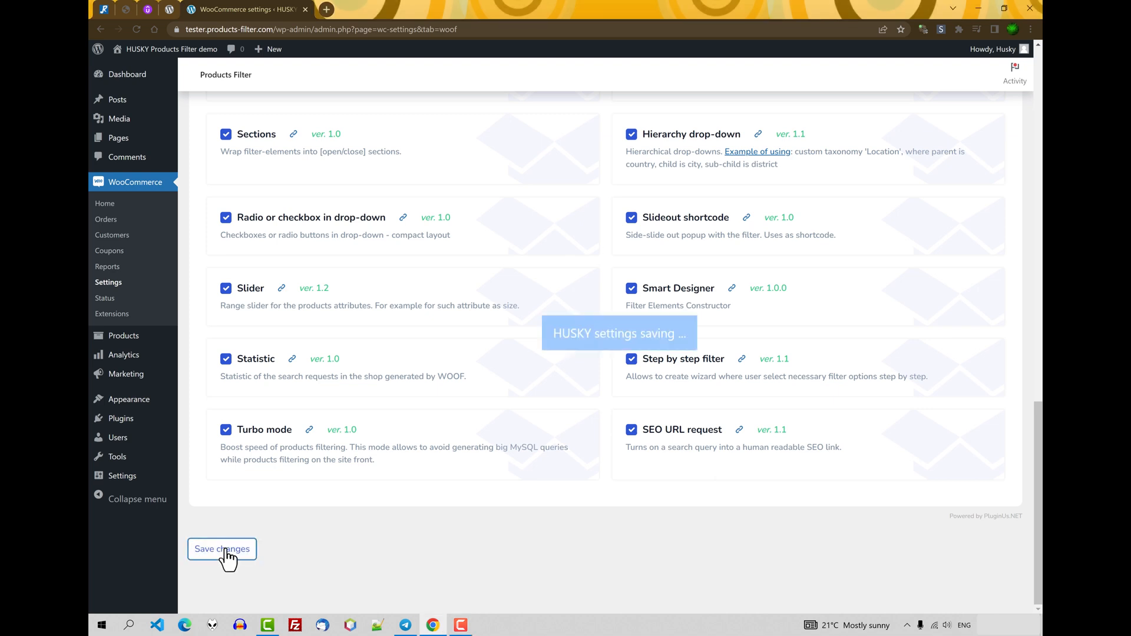
{"action": "left_click", "coordinate": [222, 549]}
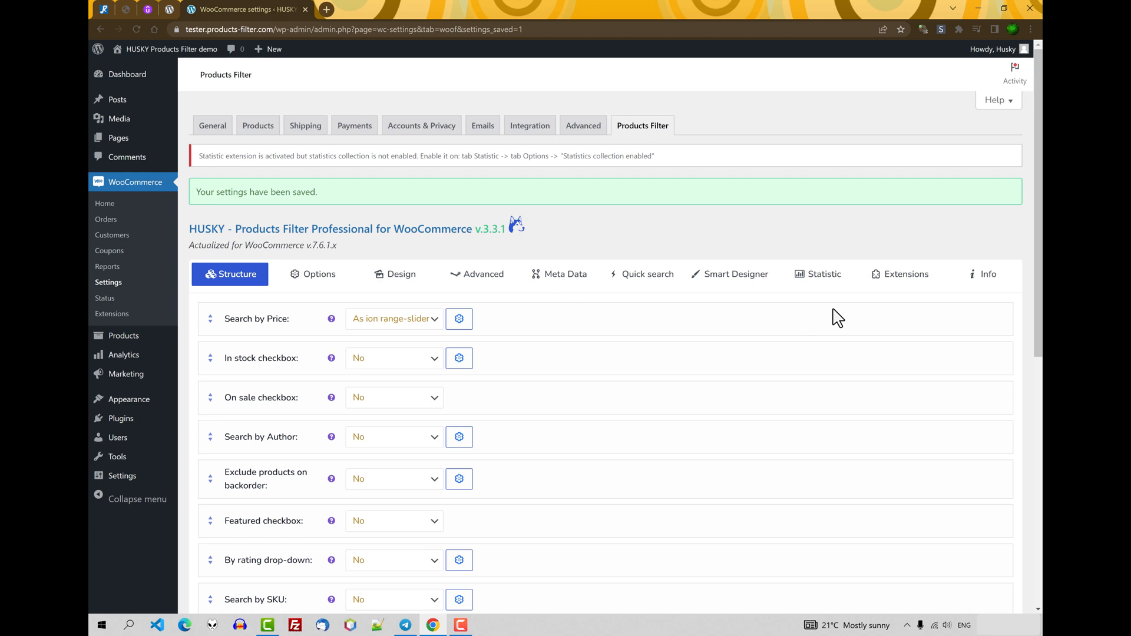
{"action": "mouse_move", "coordinate": [801, 235]}
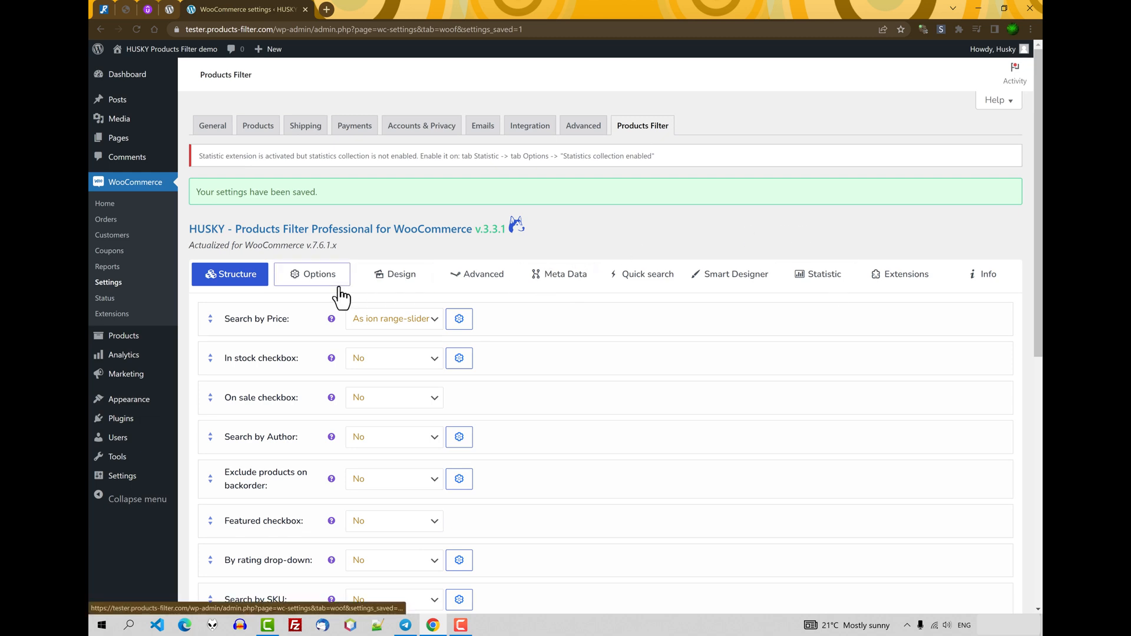
{"action": "mouse_move", "coordinate": [876, 551]}
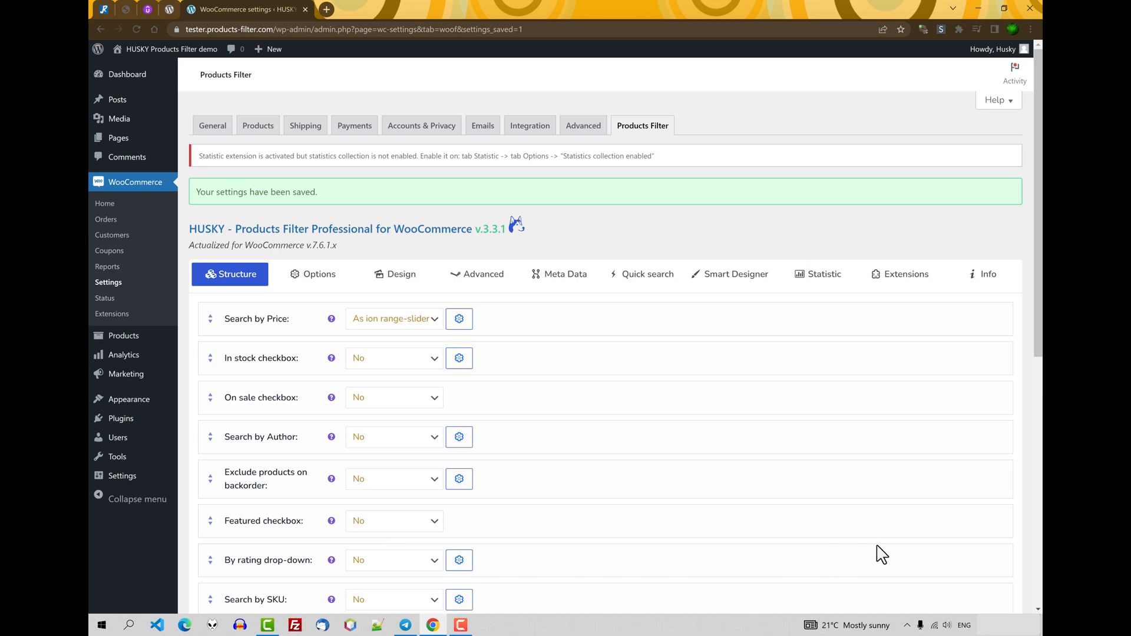
{"action": "mouse_move", "coordinate": [478, 283]}
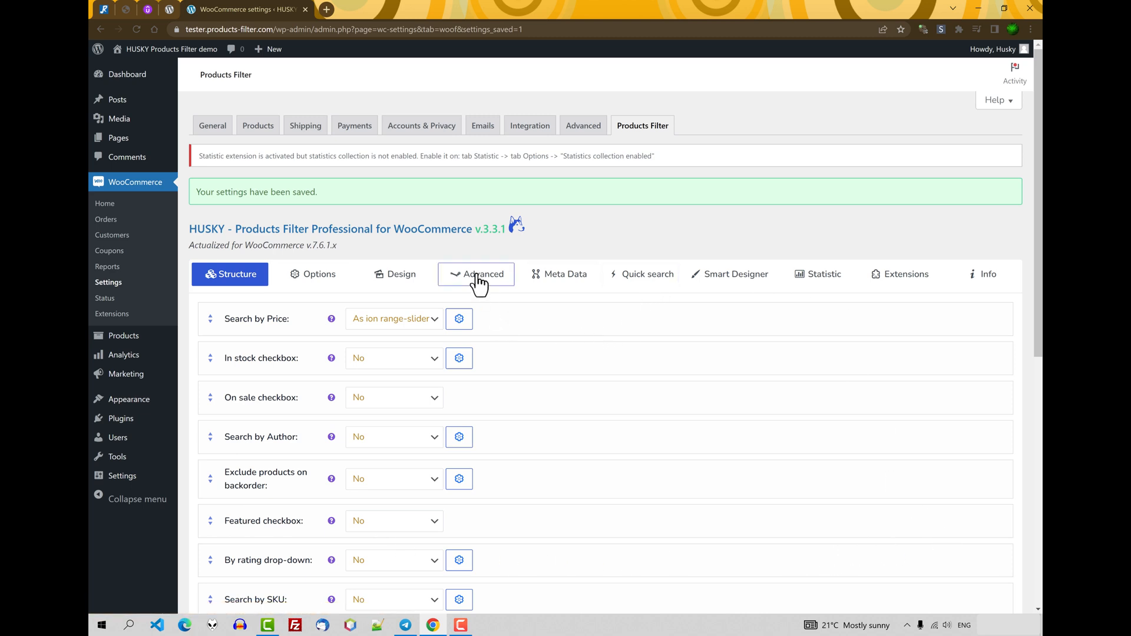
Step: Show the Advanced settings Code section with custom CSS and JavaScript fields
{"action": "left_click", "coordinate": [476, 273]}
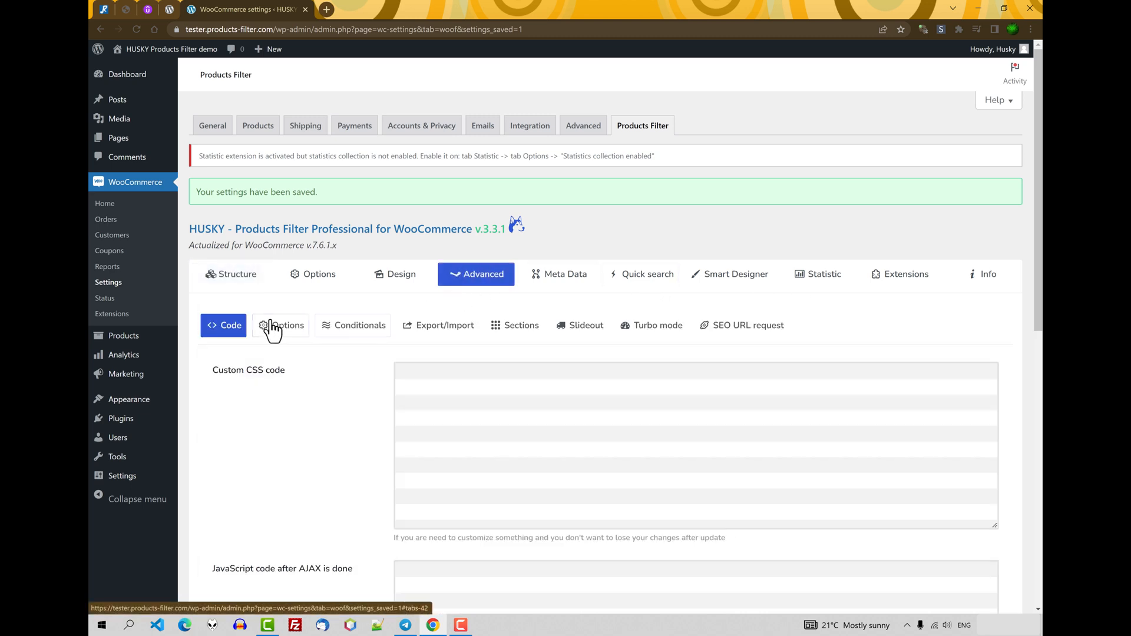
{"action": "mouse_move", "coordinate": [883, 330]}
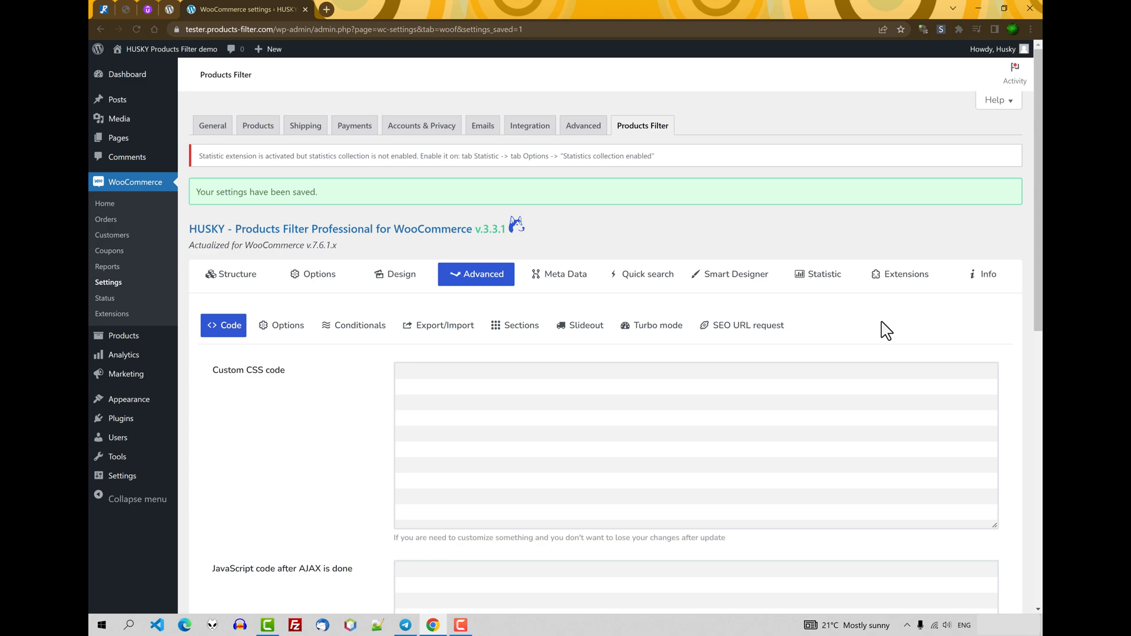
{"action": "mouse_move", "coordinate": [864, 337]}
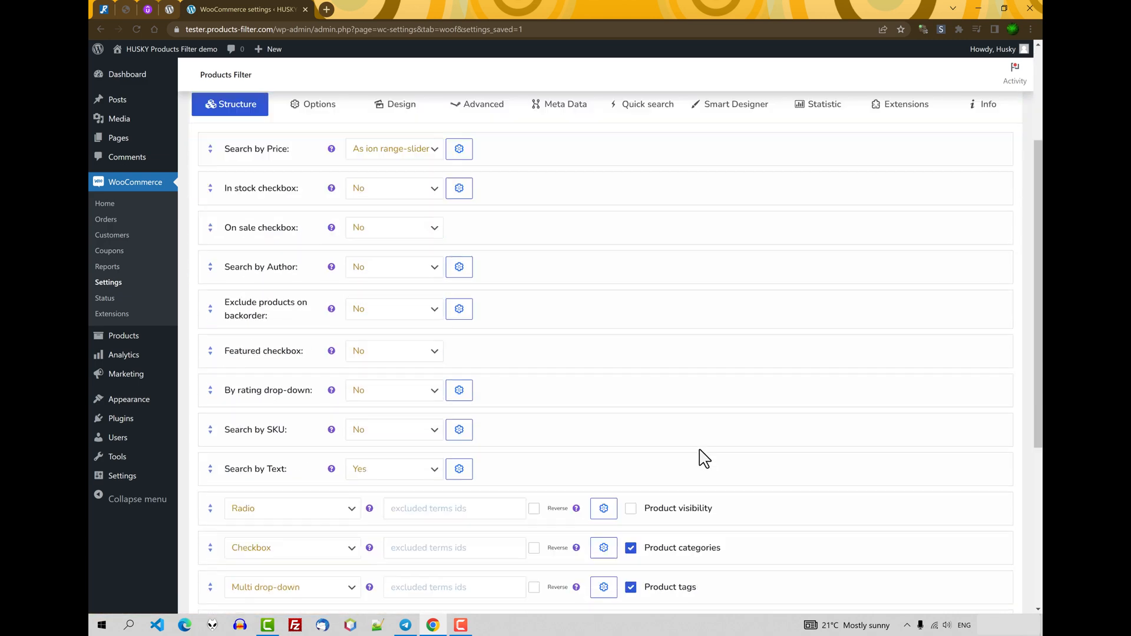
Step: Reset the Structure items order, confirming the prompt with 'reset', so Products Messenger and Save search query rows appear
{"action": "scroll", "scroll_direction": "down", "scroll_amount": 3}
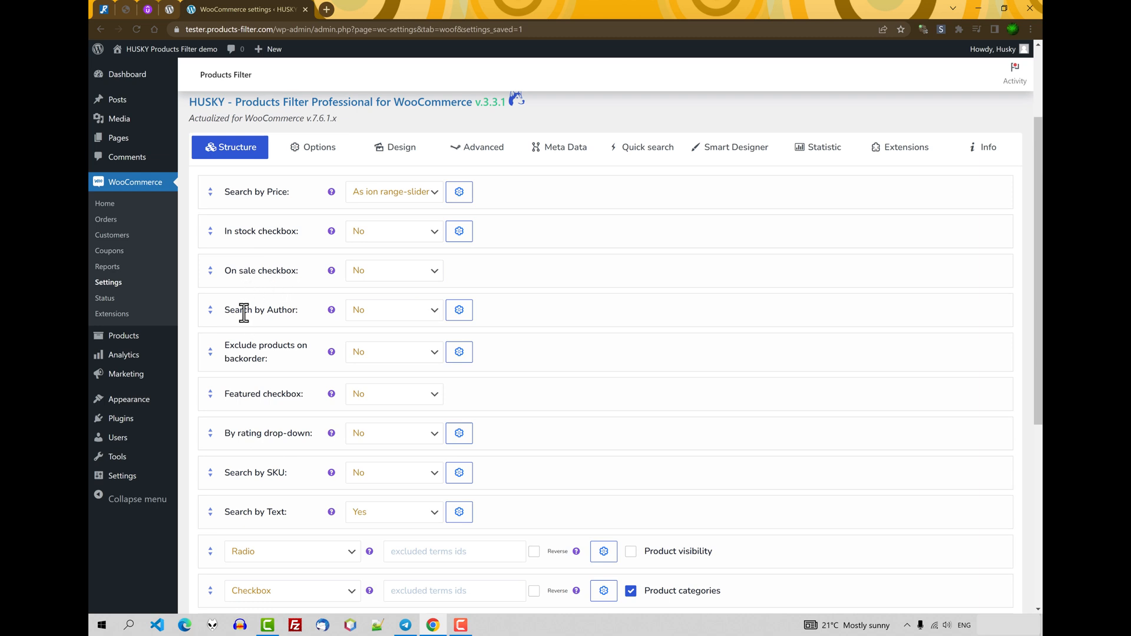
{"action": "scroll", "scroll_direction": "down", "scroll_amount": 3}
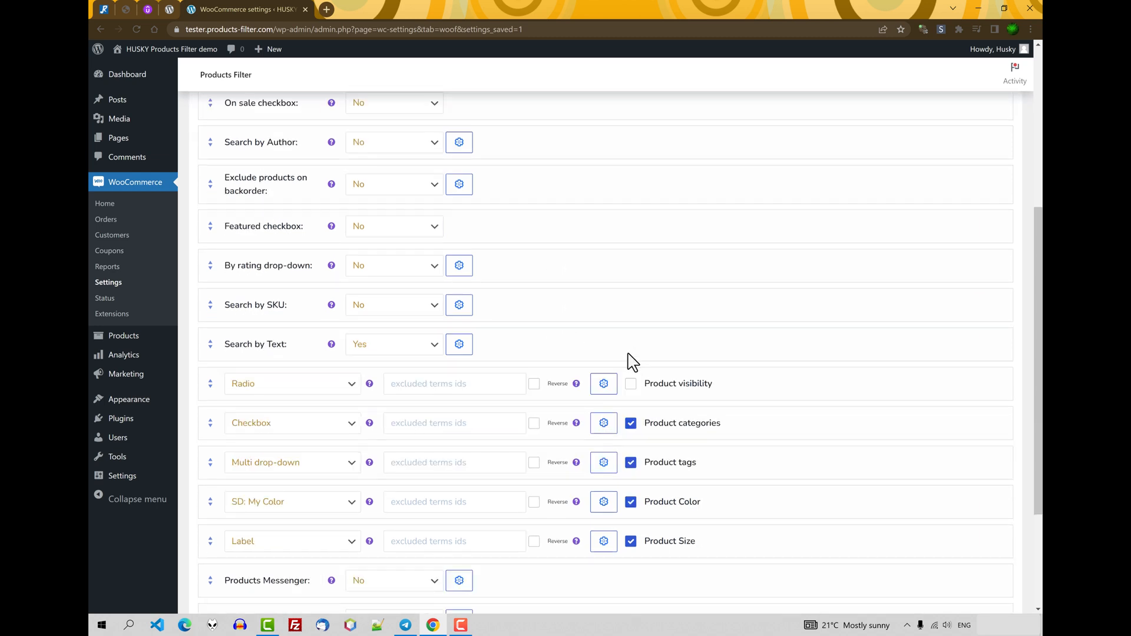
{"action": "scroll", "scroll_direction": "down", "scroll_amount": 3}
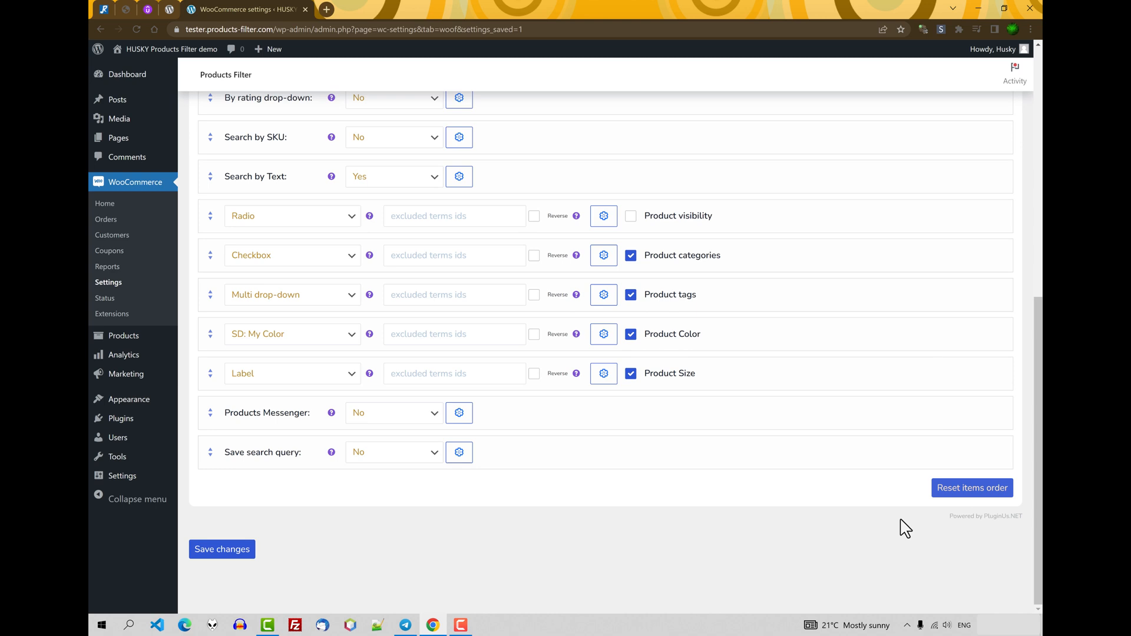
{"action": "left_click", "coordinate": [972, 488]}
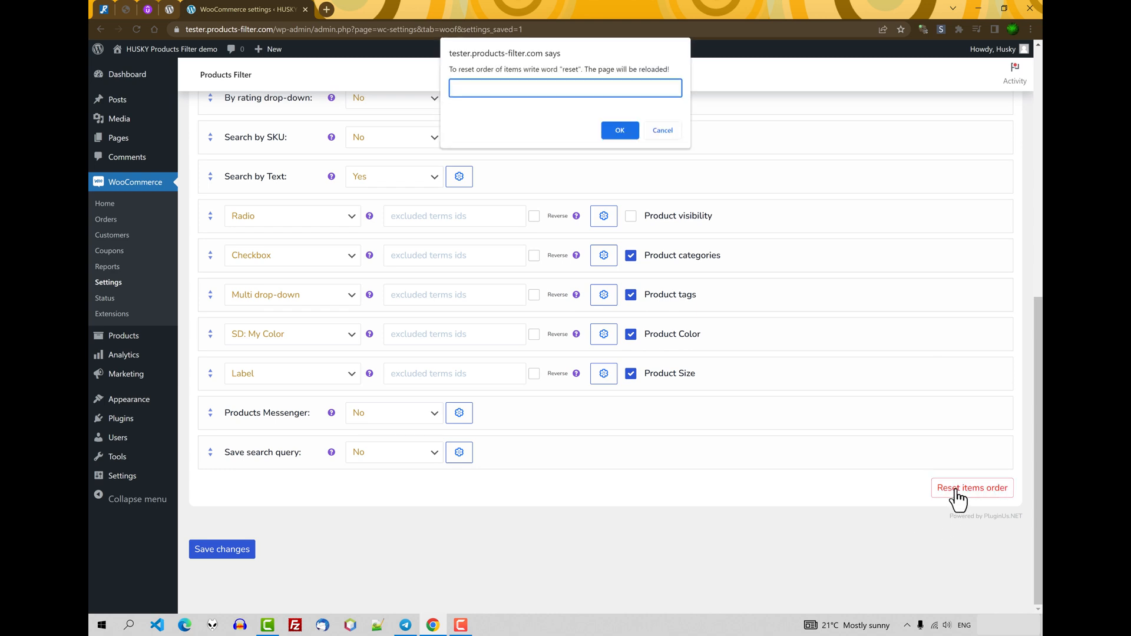
{"action": "type", "text": "reset"}
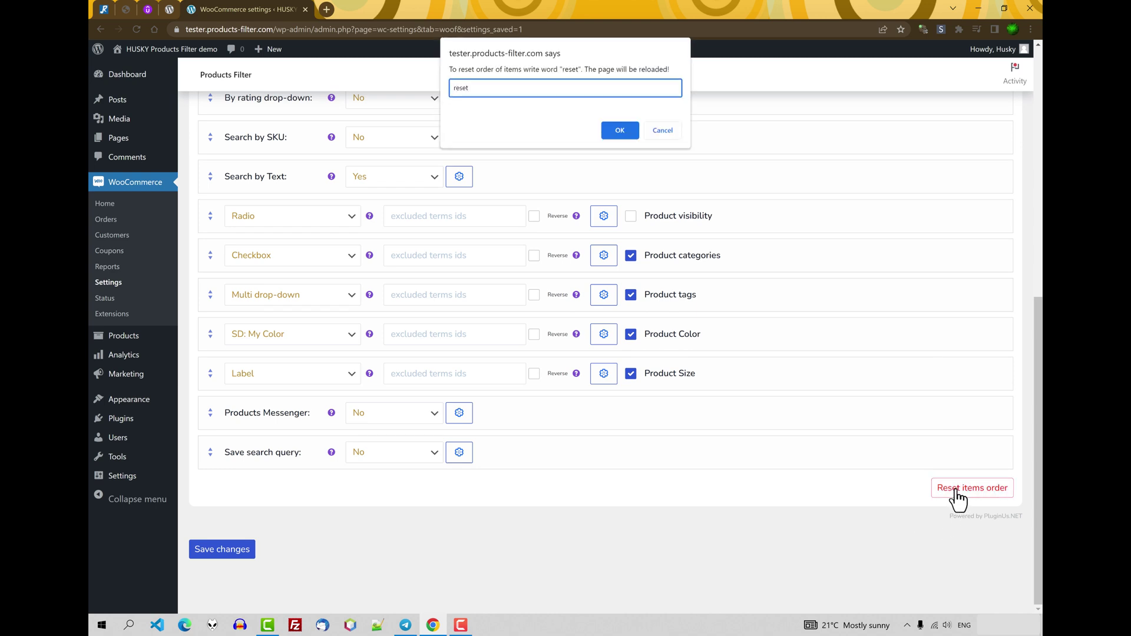
{"action": "left_click", "coordinate": [620, 130]}
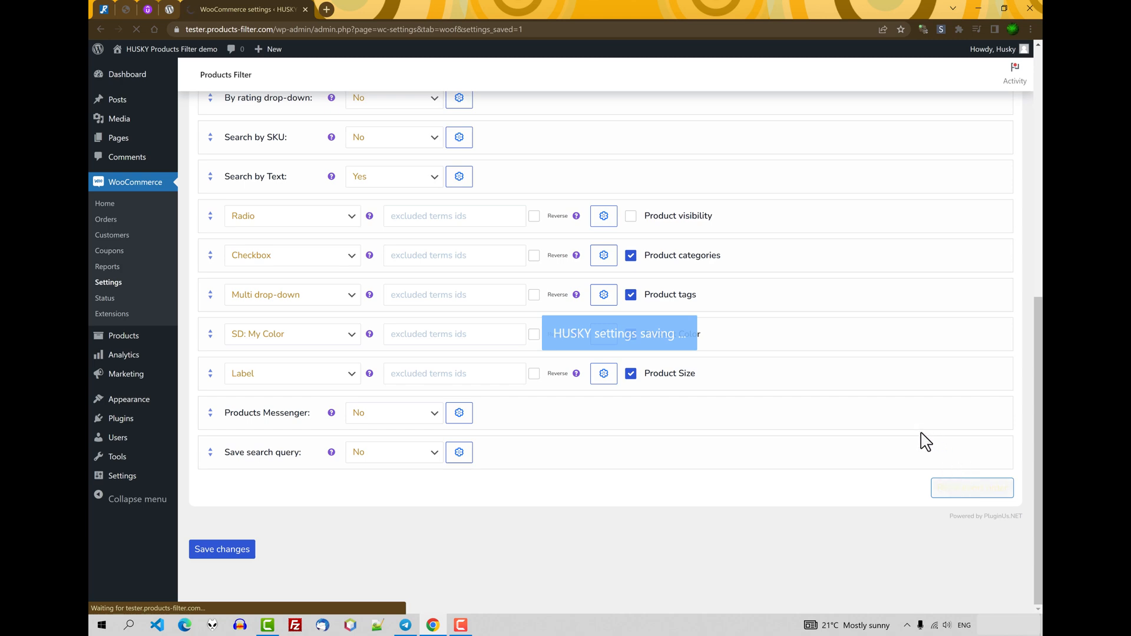
{"action": "left_click", "coordinate": [221, 549]}
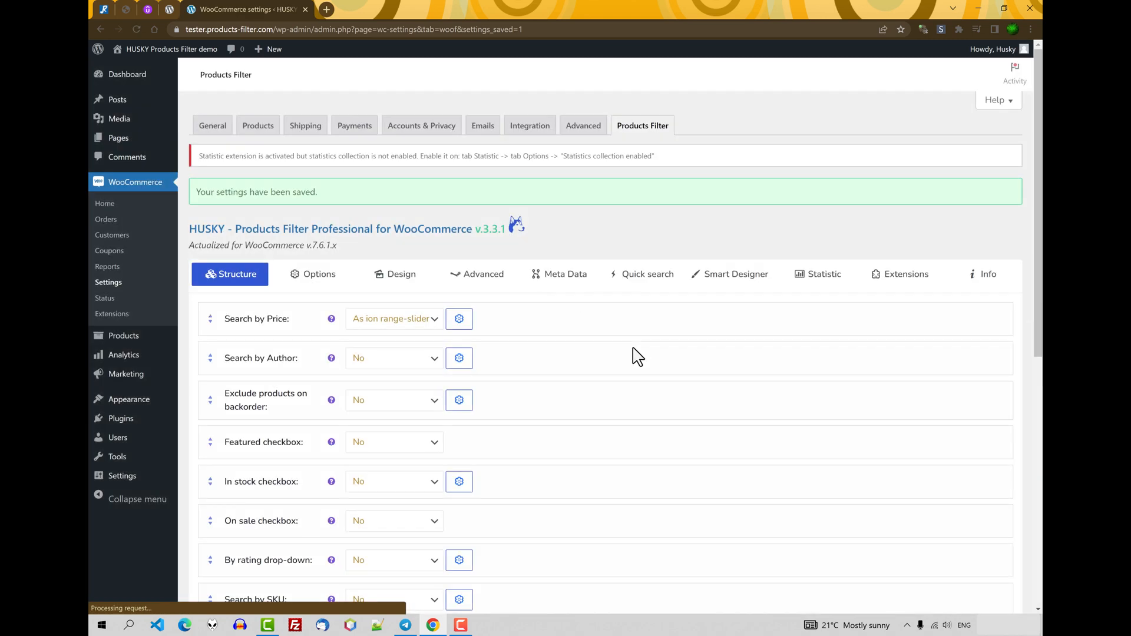
{"action": "scroll", "scroll_direction": "down", "scroll_amount": 3}
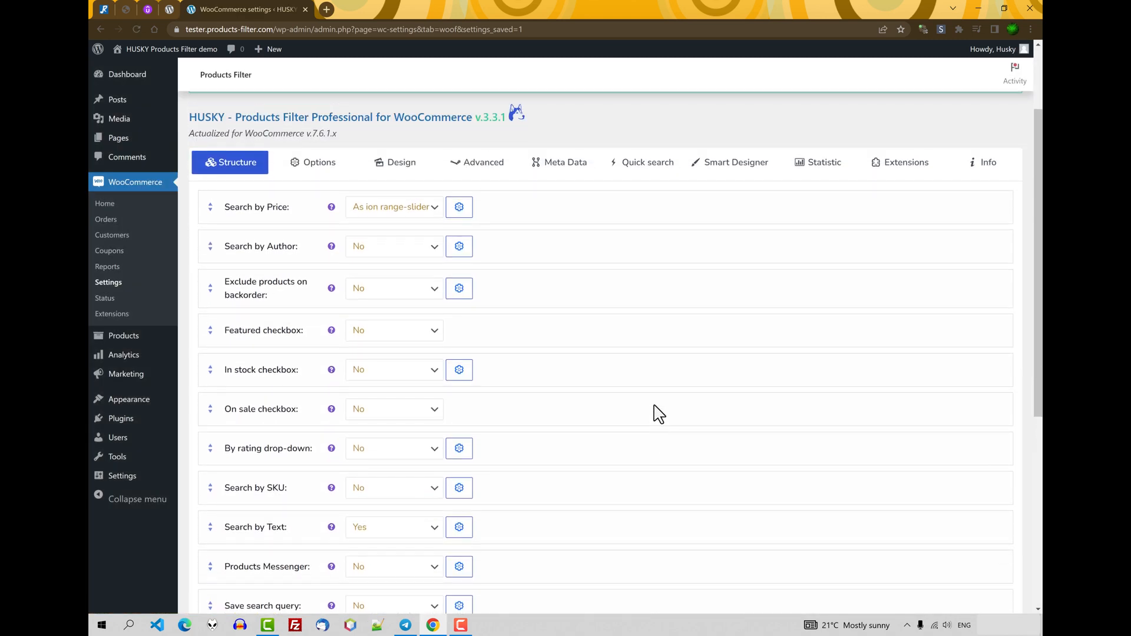
{"action": "mouse_move", "coordinate": [655, 418]}
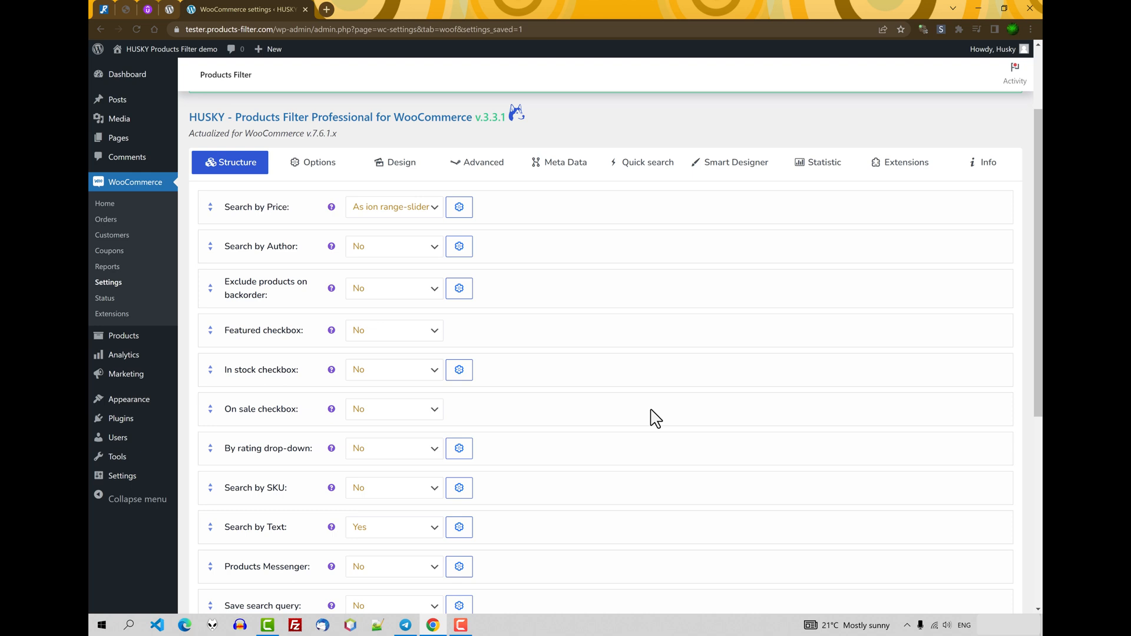
{"action": "mouse_move", "coordinate": [325, 276]}
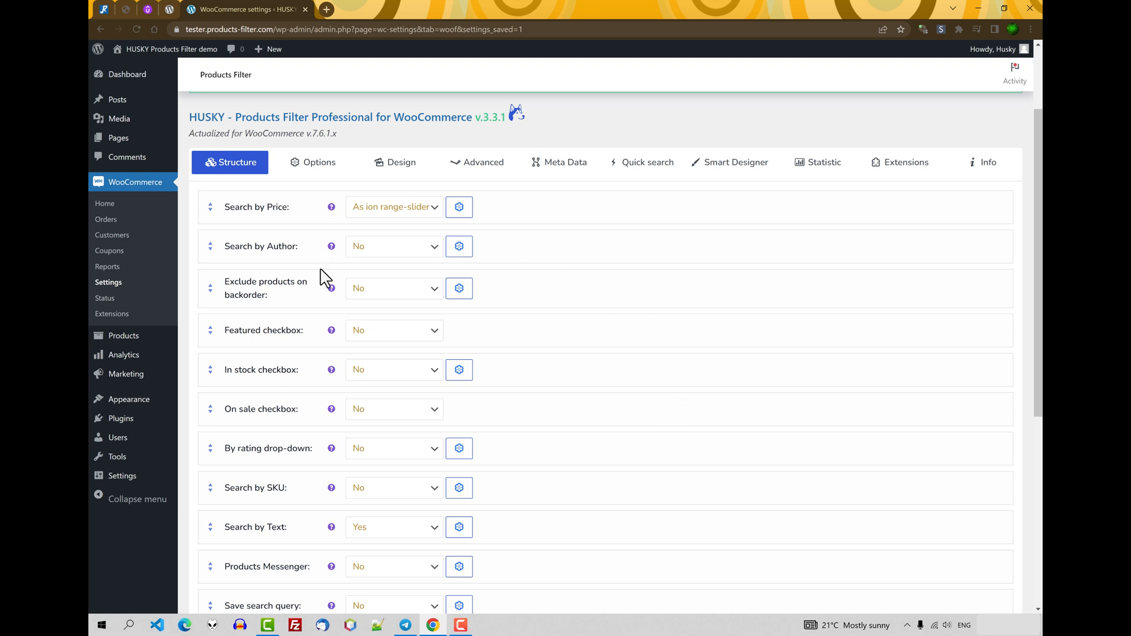
Step: Set Search by Author to Yes in Structure and save the filter settings
{"action": "left_click", "coordinate": [394, 247]}
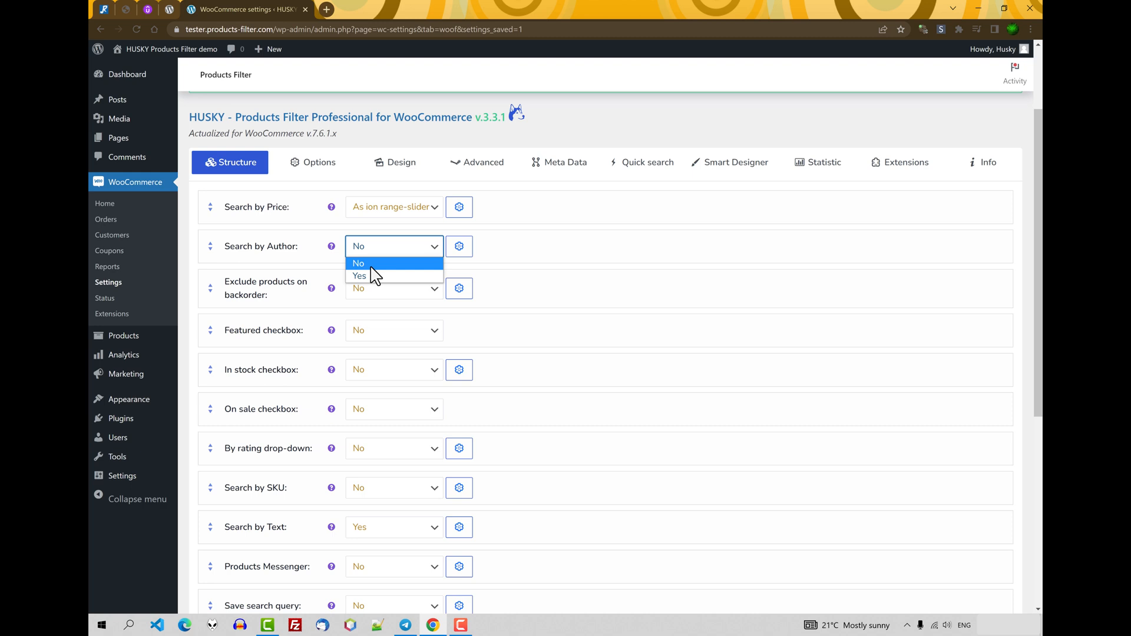
{"action": "scroll", "scroll_direction": "down", "scroll_amount": 3}
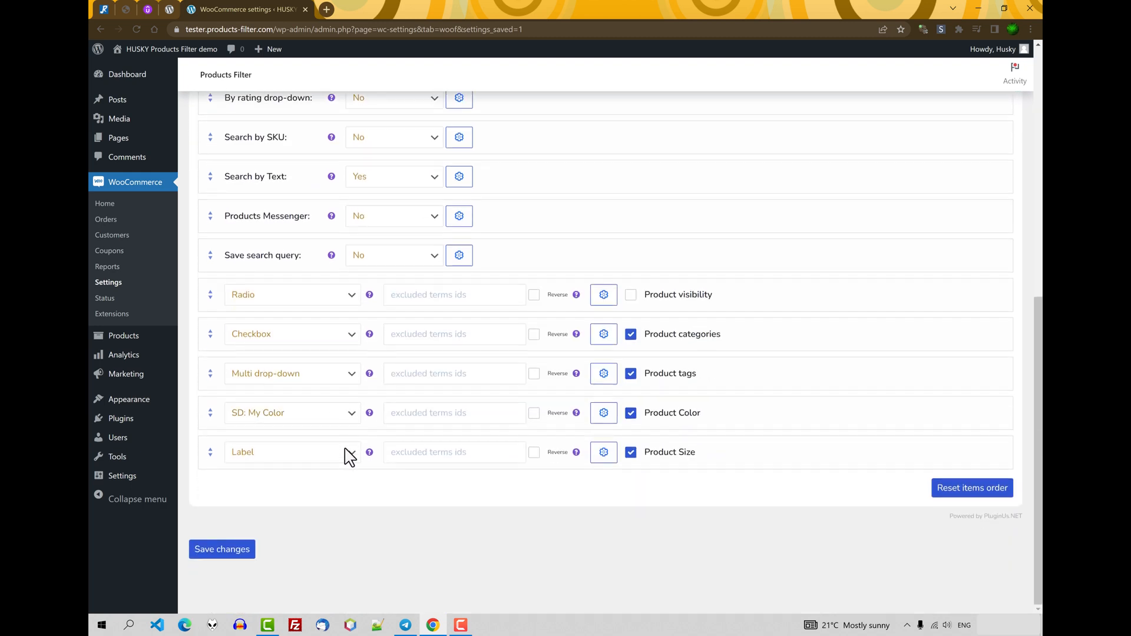
{"action": "left_click", "coordinate": [221, 549]}
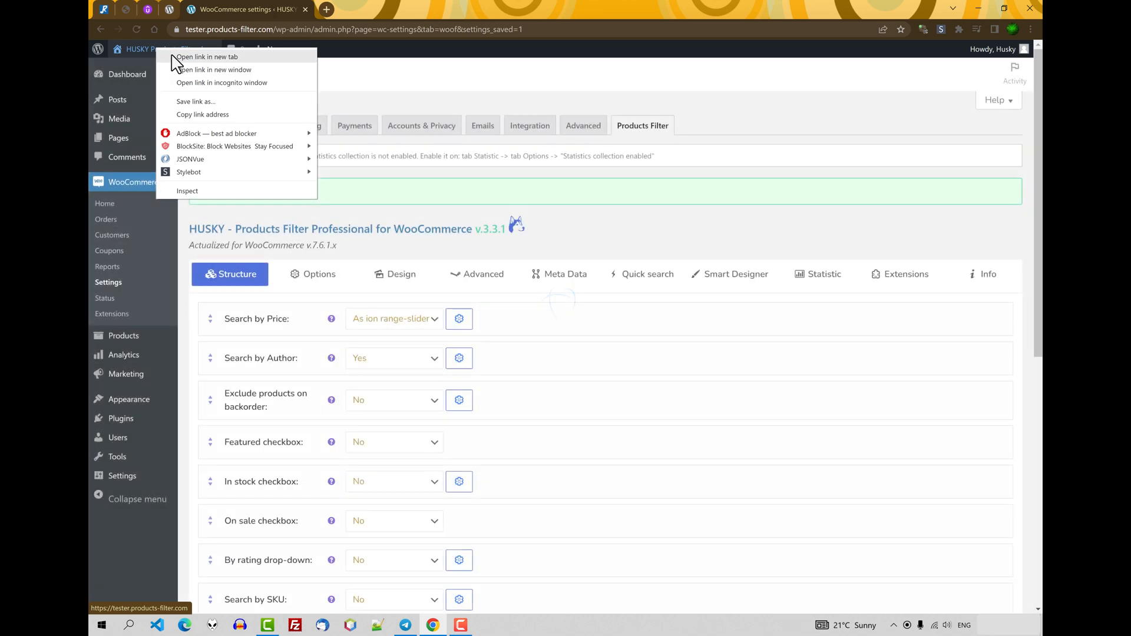
Step: View the storefront with the author selector, then switch to the BEAR bulk product editor
{"action": "left_click", "coordinate": [203, 55]}
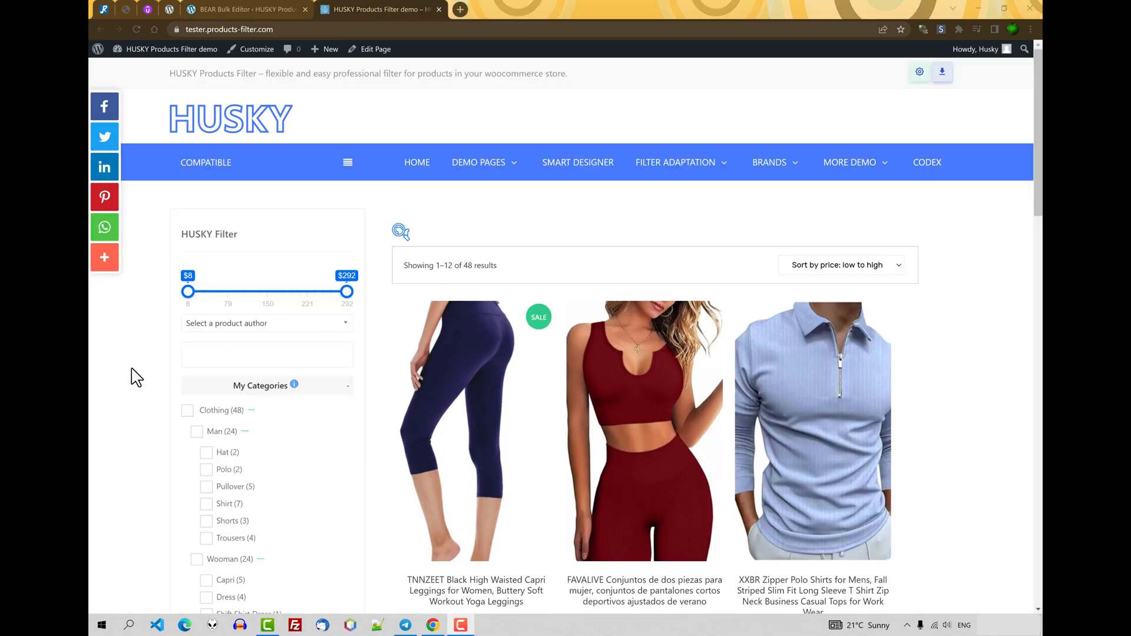
{"action": "left_click", "coordinate": [266, 322]}
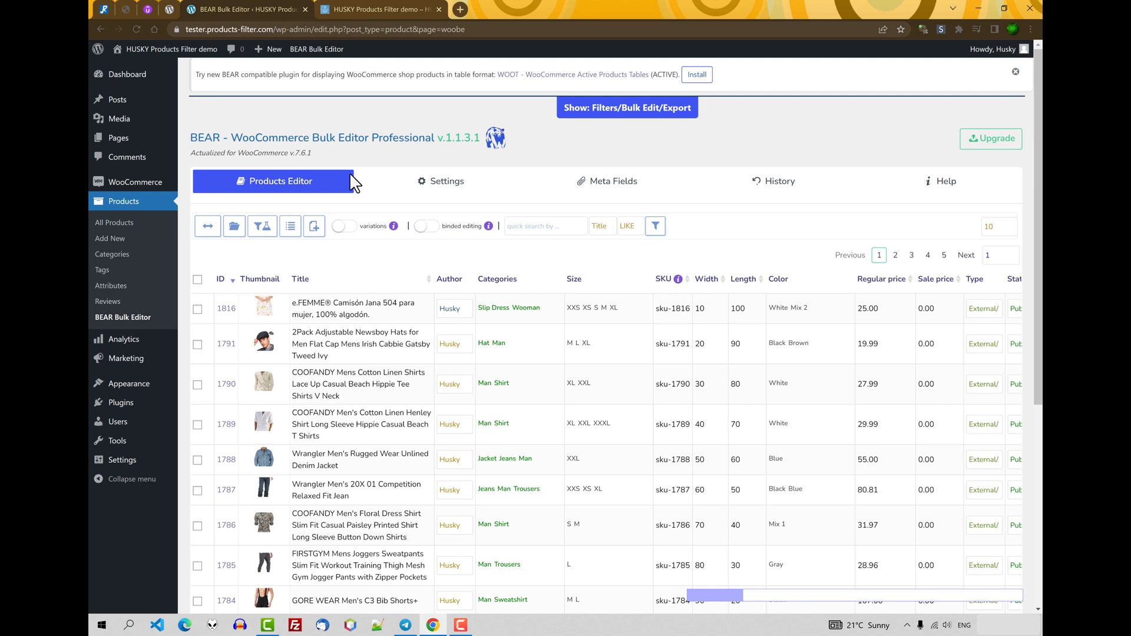
Step: Reassign products 1816, 1791 and 1790 from Husky to Author #2 in BEAR and save
{"action": "double_click", "coordinate": [205, 136]}
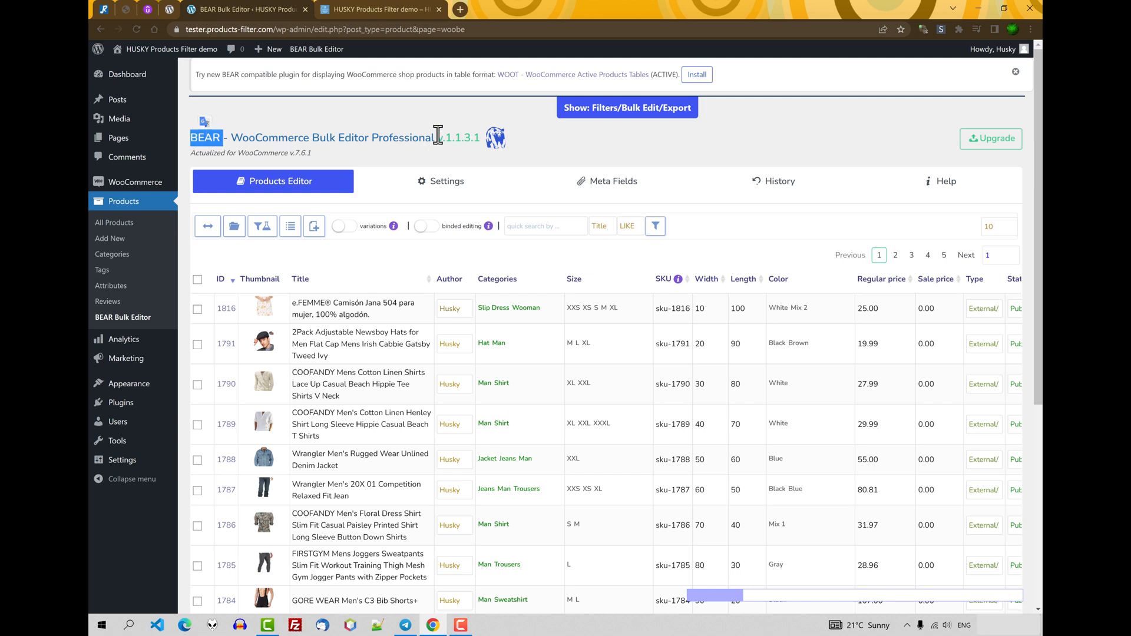
{"action": "left_click", "coordinate": [453, 308]}
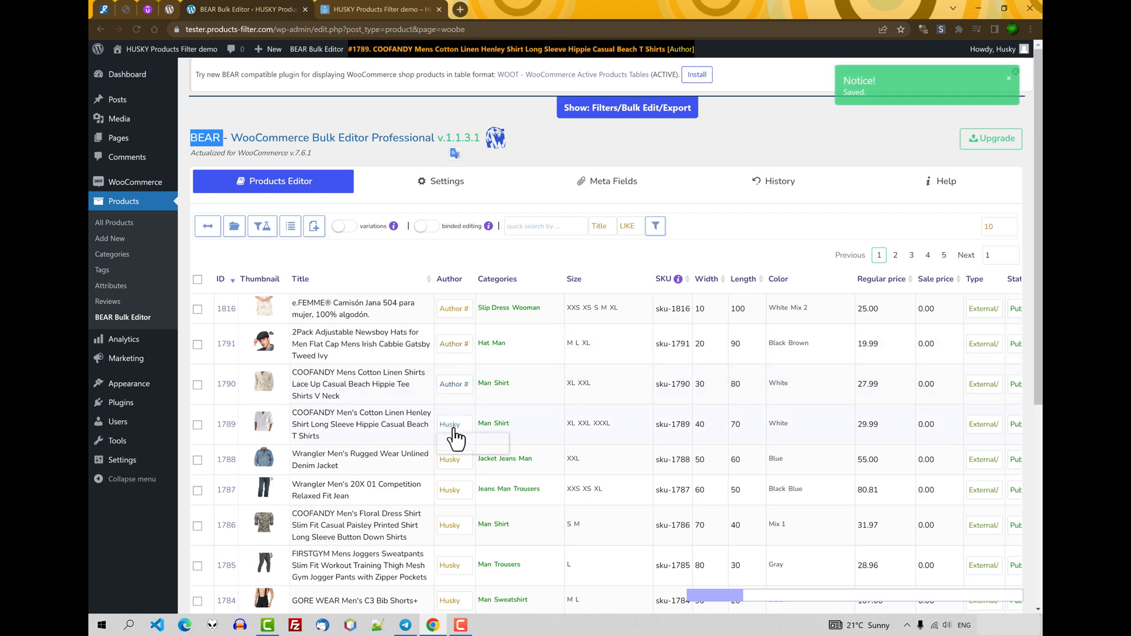
{"action": "left_click", "coordinate": [381, 10]}
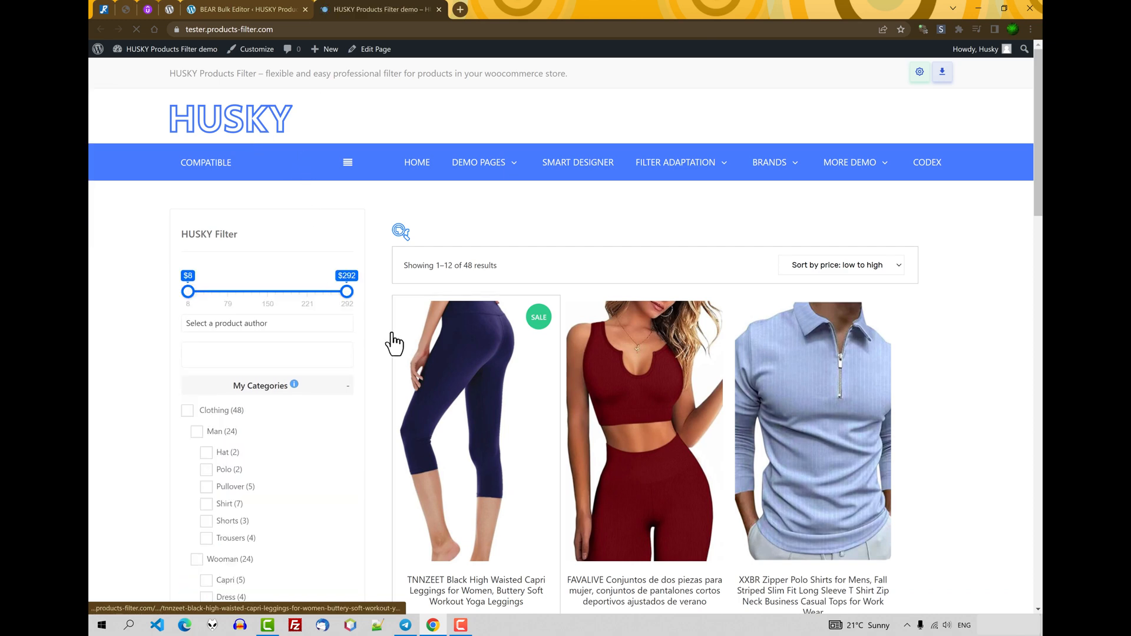
Step: Filter the shop by Author #2 so only 4 matching products show
{"action": "left_click", "coordinate": [266, 322]}
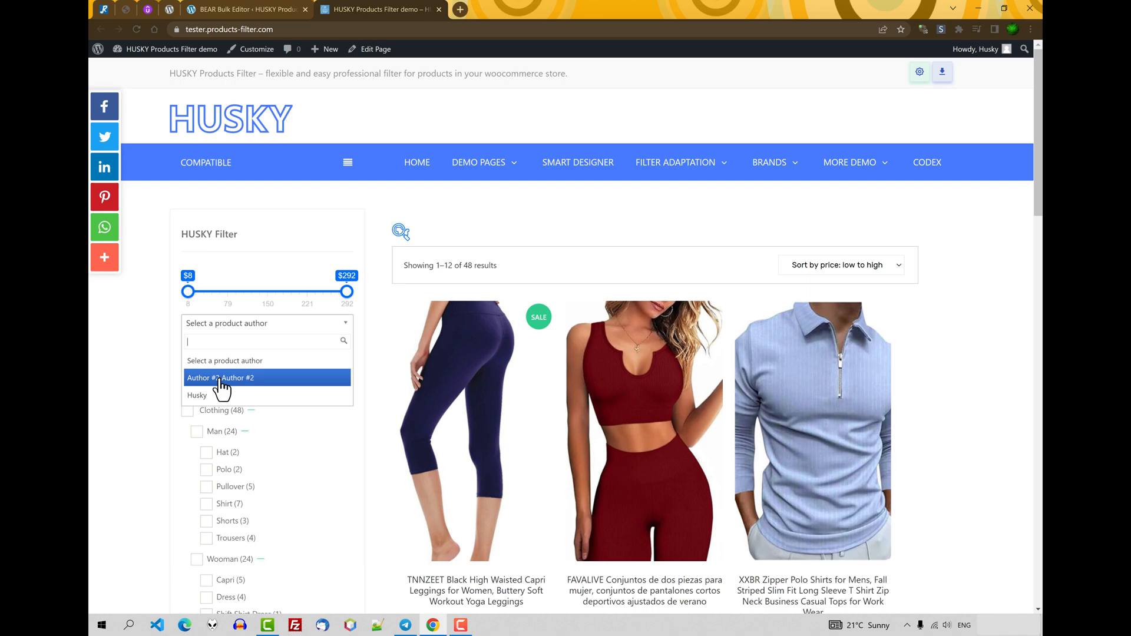
{"action": "left_click", "coordinate": [221, 377]}
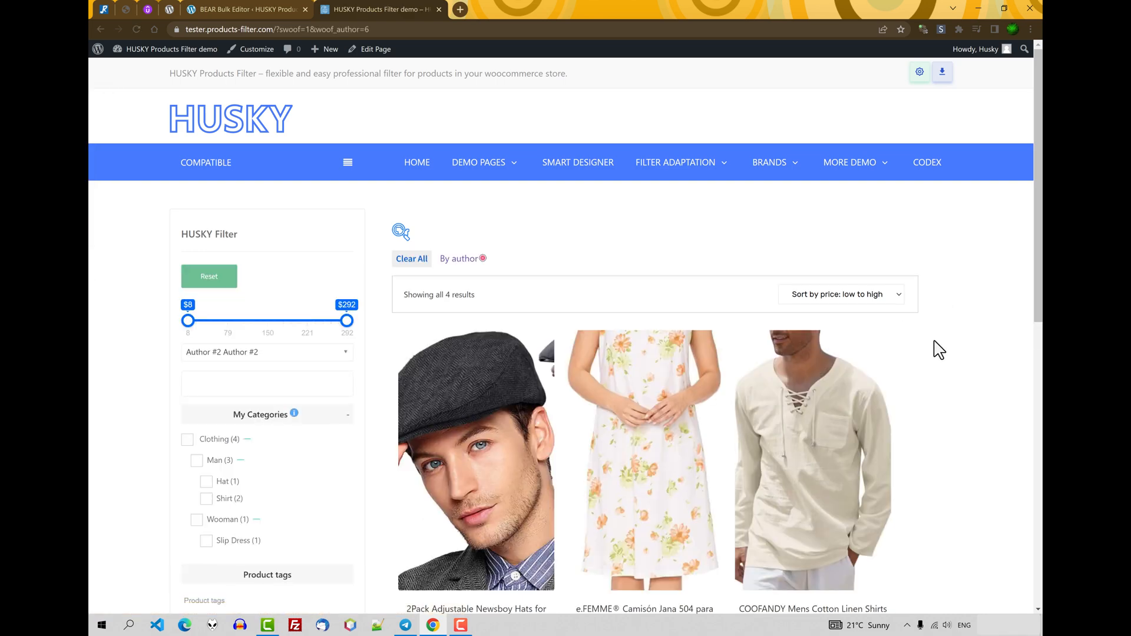
{"action": "scroll", "scroll_direction": "down", "scroll_amount": 3}
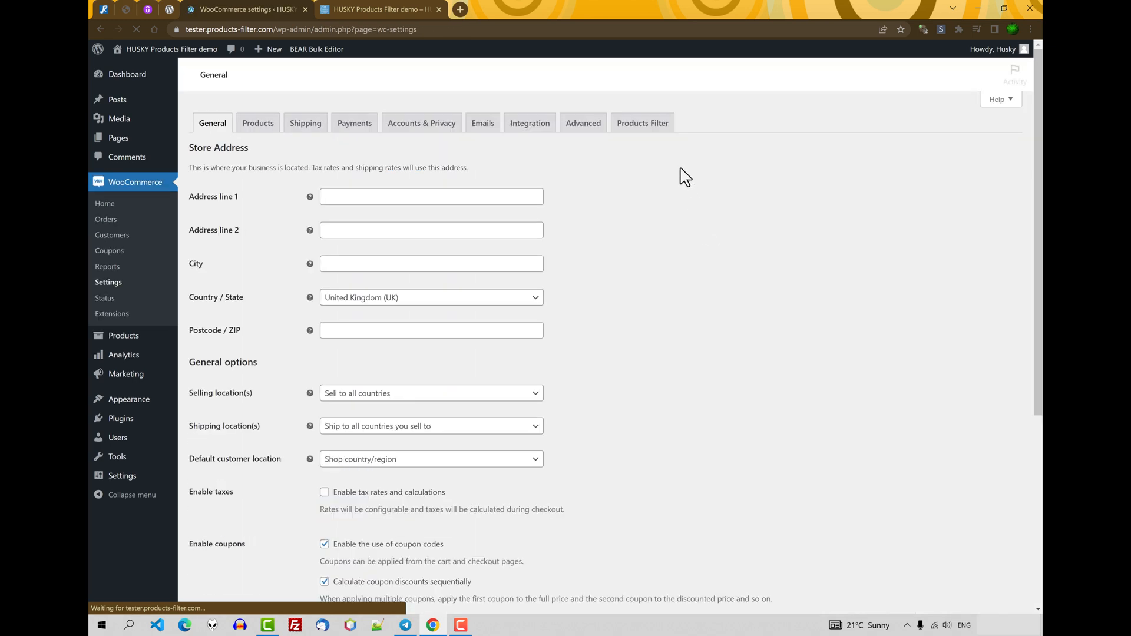
Step: Limit Search by Author options to the Shop Manager role and switch its view to checkboxes
{"action": "left_click", "coordinate": [642, 122]}
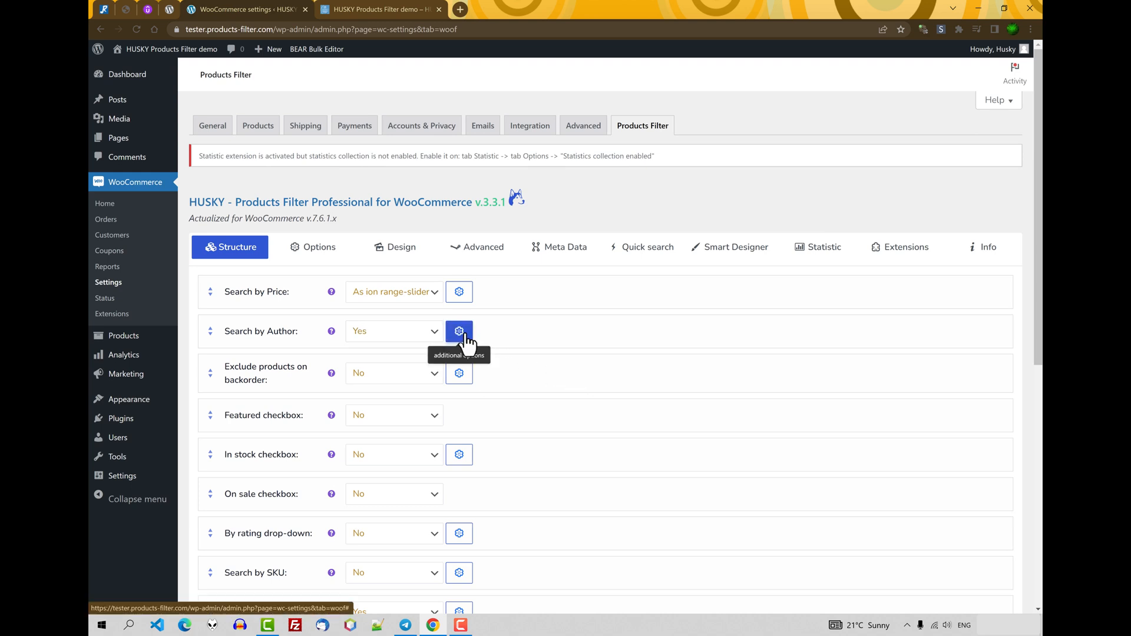
{"action": "left_click", "coordinate": [460, 332]}
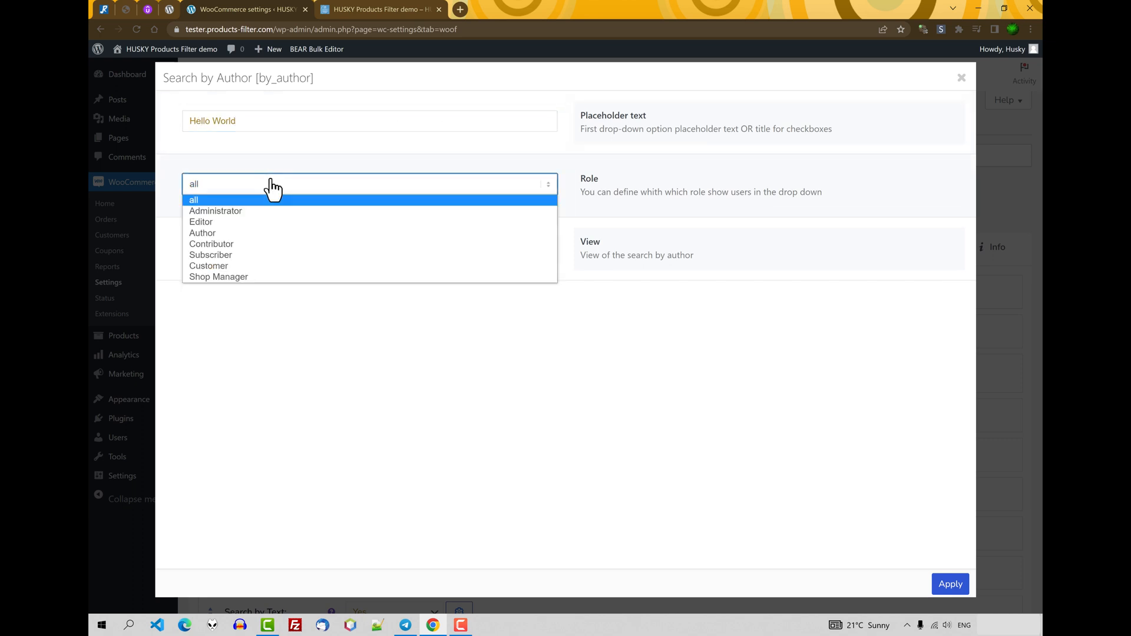
{"action": "mouse_move", "coordinate": [281, 189]}
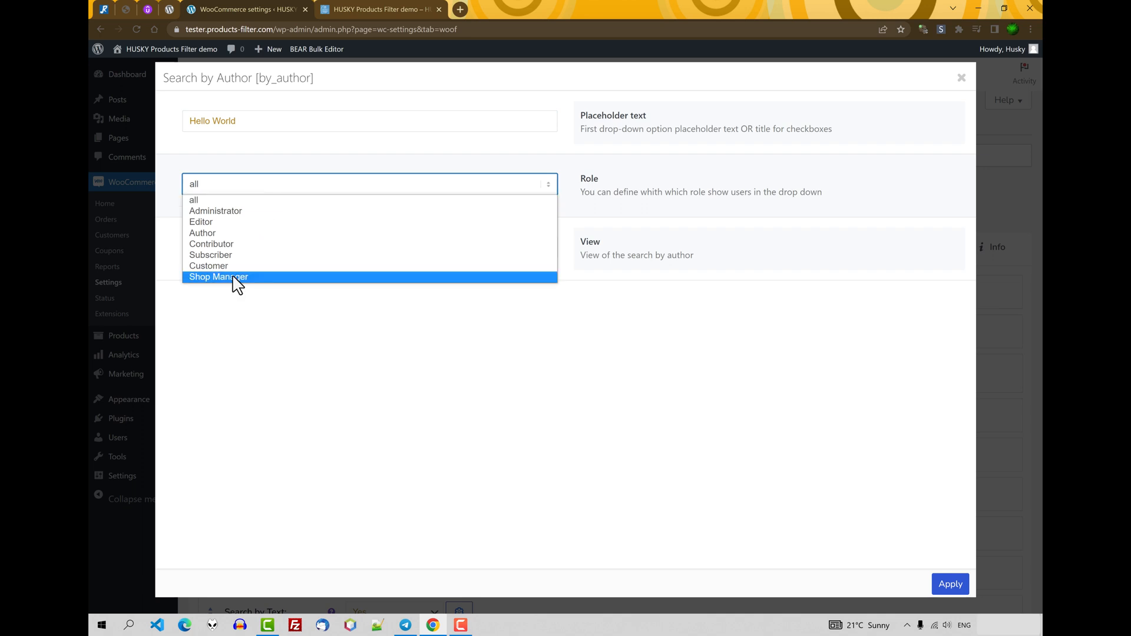
{"action": "left_click", "coordinate": [217, 277]}
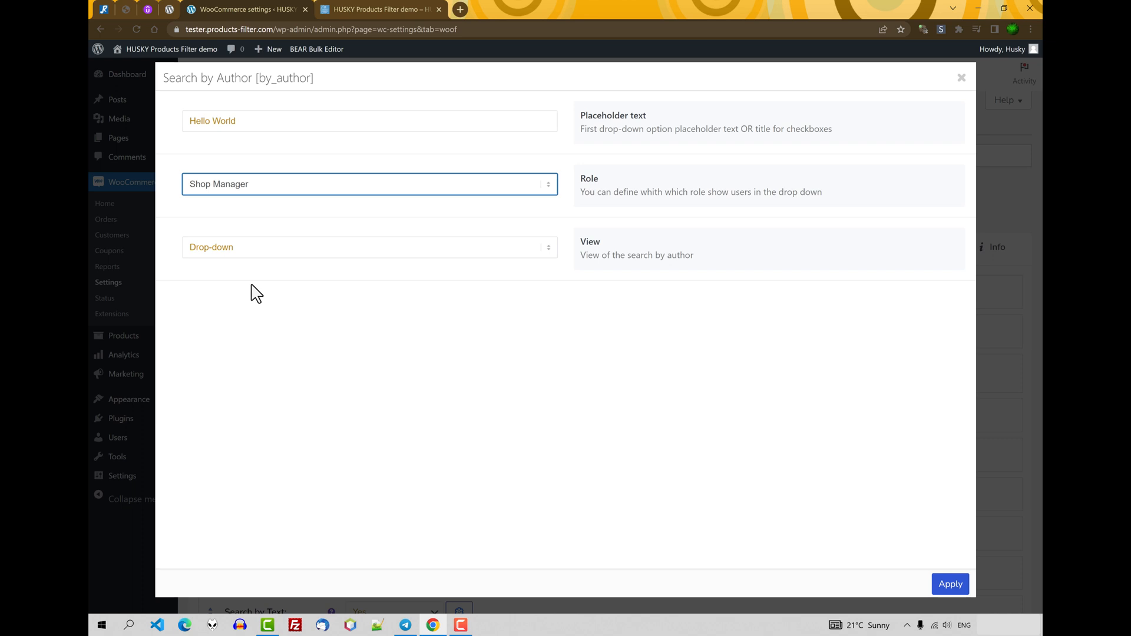
{"action": "left_click", "coordinate": [370, 248]}
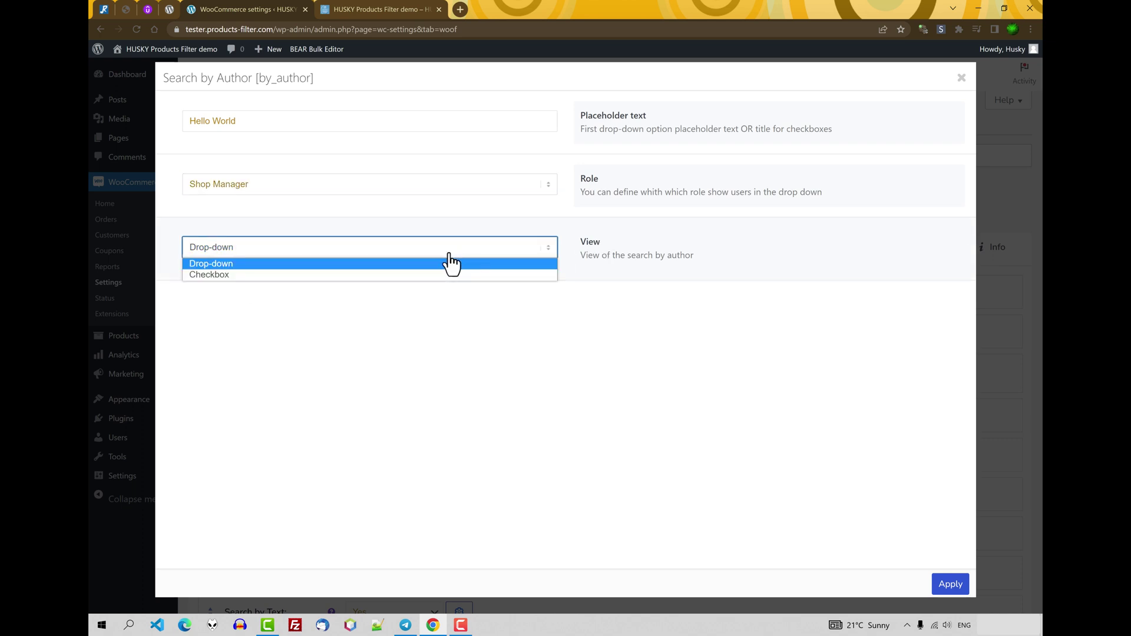
{"action": "mouse_move", "coordinate": [210, 274]}
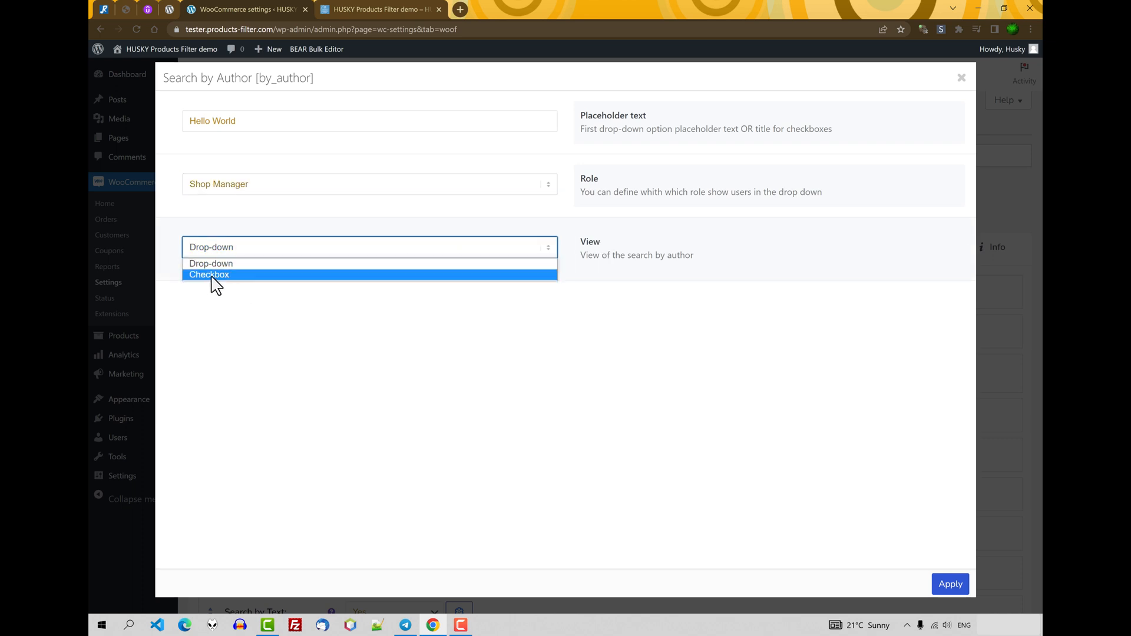
{"action": "mouse_move", "coordinate": [213, 269]}
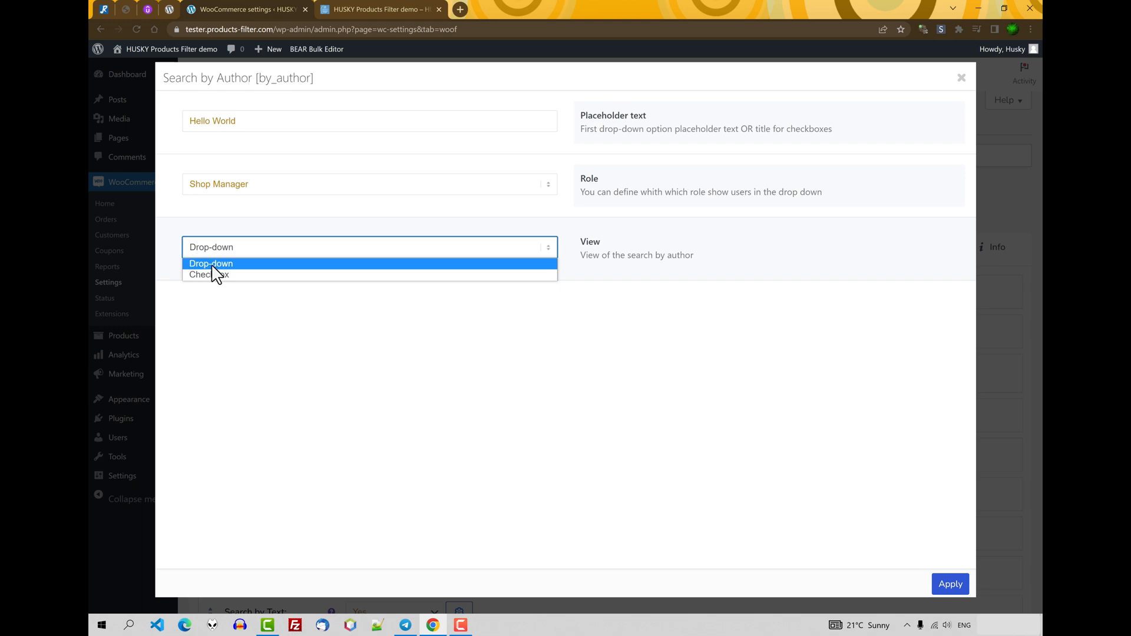
{"action": "left_click", "coordinate": [207, 274]}
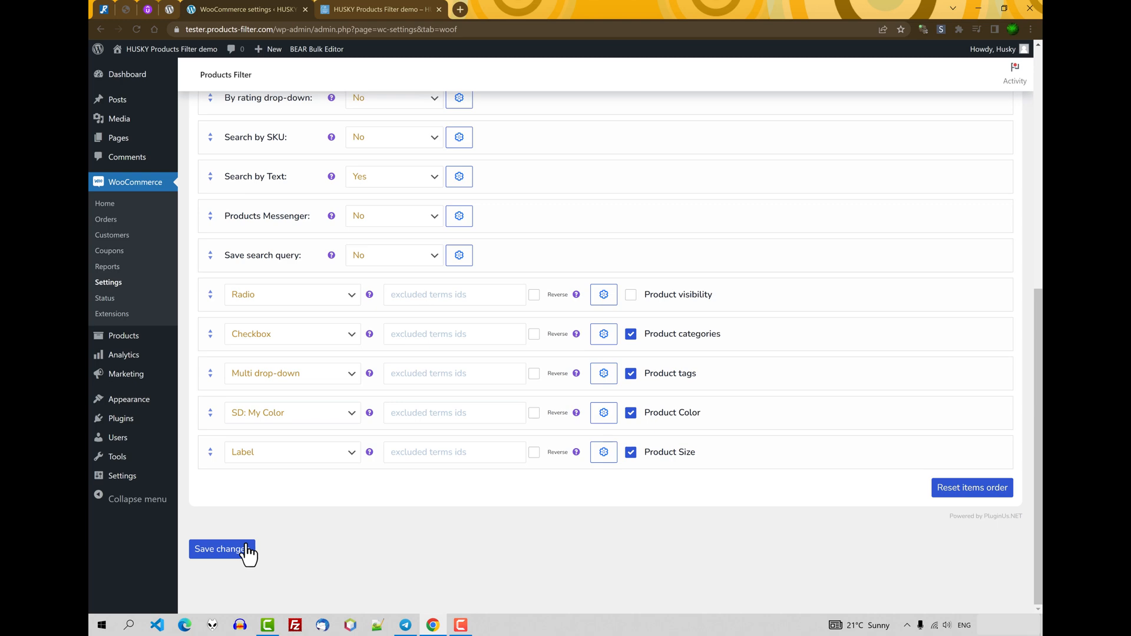
Step: Save the settings and check the storefront author filter shows the Hello World checkbox list with Author #2
{"action": "left_click", "coordinate": [378, 11]}
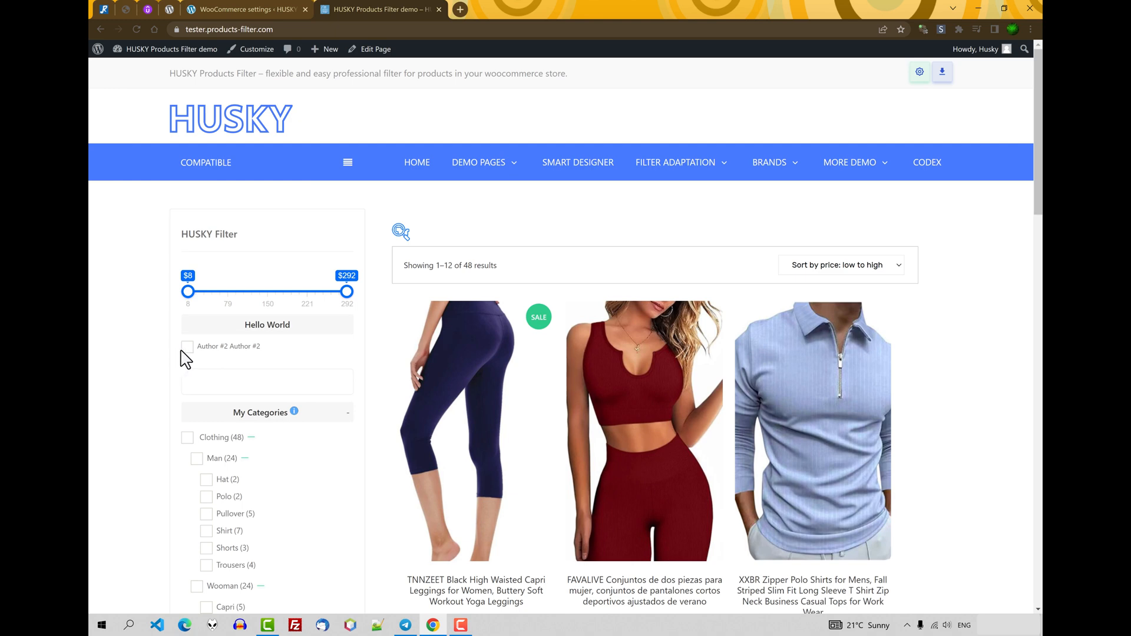
{"action": "left_click", "coordinate": [186, 347]}
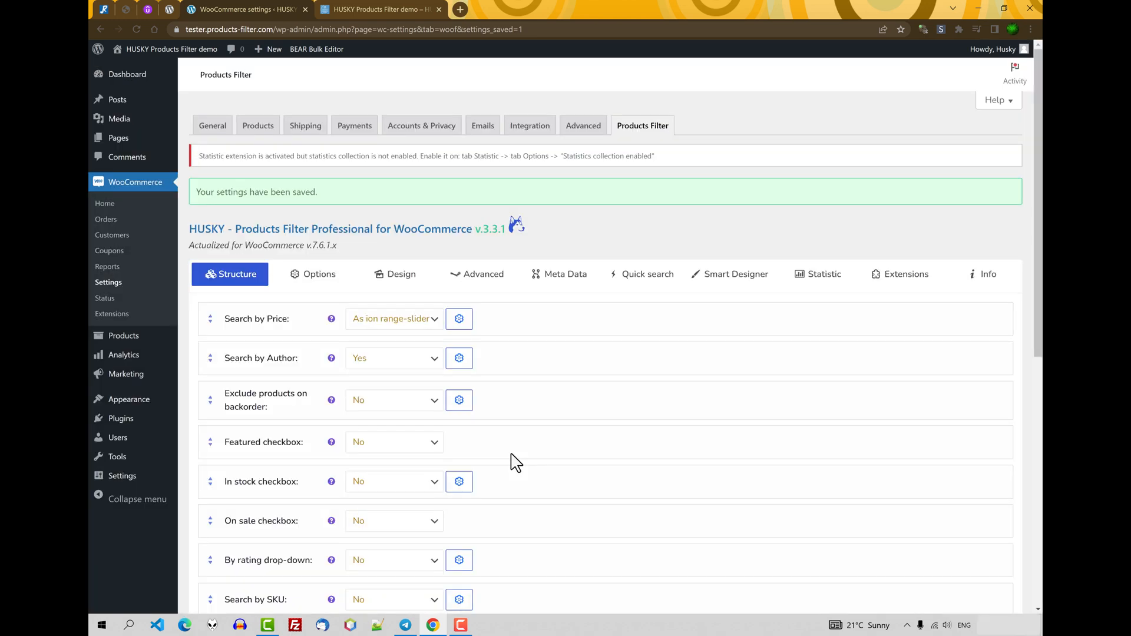
{"action": "scroll", "scroll_direction": "down", "scroll_amount": 3}
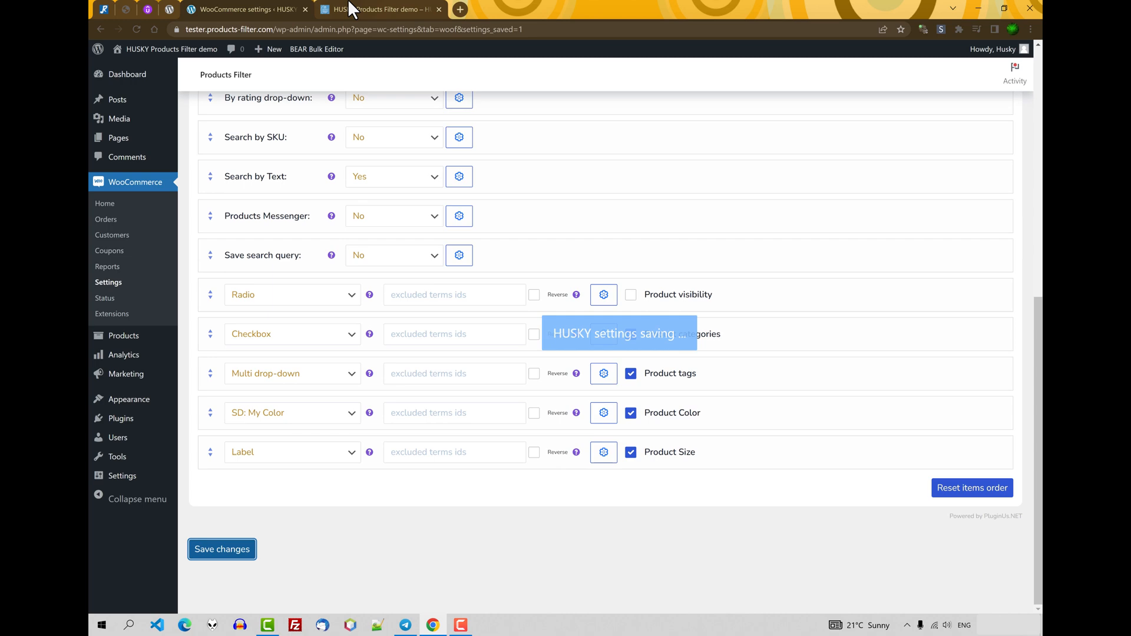
{"action": "left_click", "coordinate": [382, 9]}
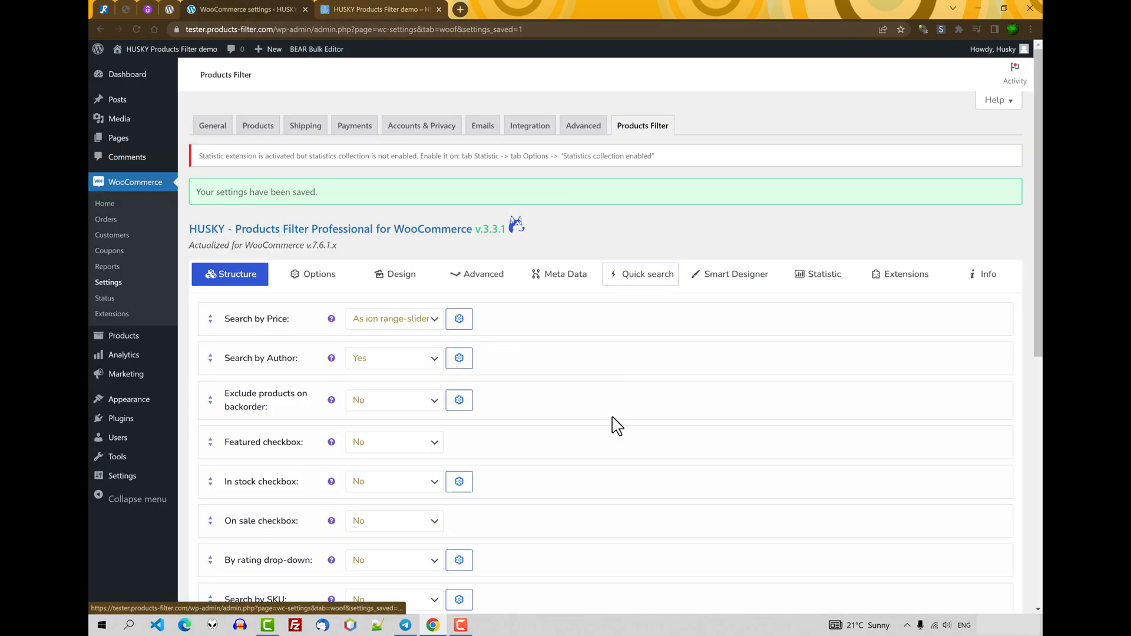
Step: Switch Exclude products on backorder to Yes, keeping Simple products only, and apply
{"action": "scroll", "scroll_direction": "down", "scroll_amount": 3}
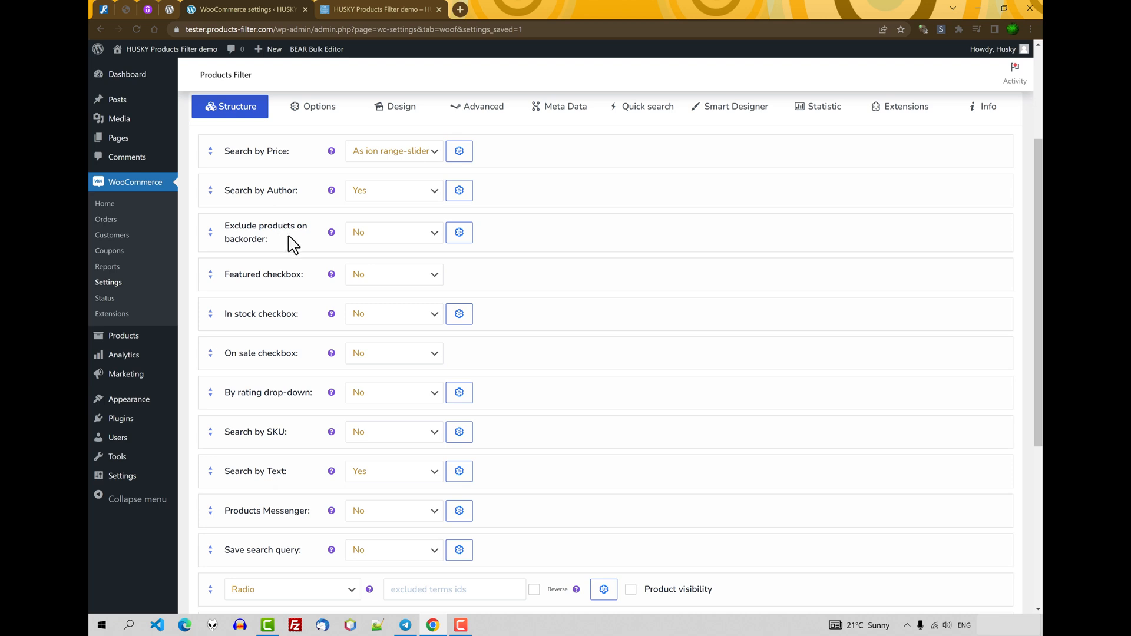
{"action": "mouse_move", "coordinate": [365, 238]}
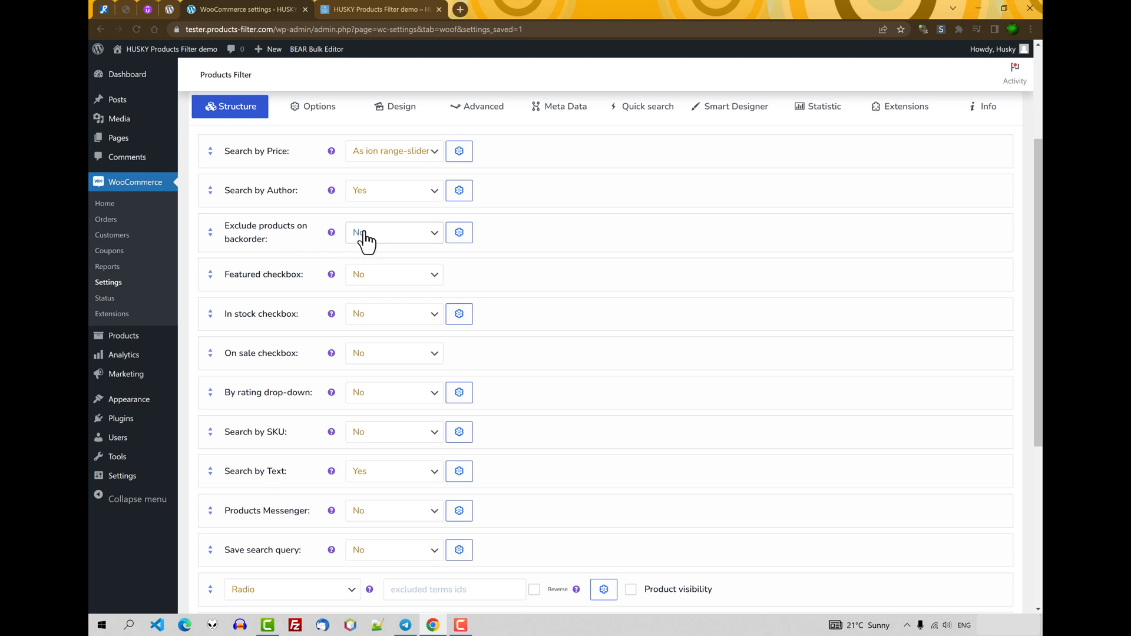
{"action": "left_click", "coordinate": [394, 232]}
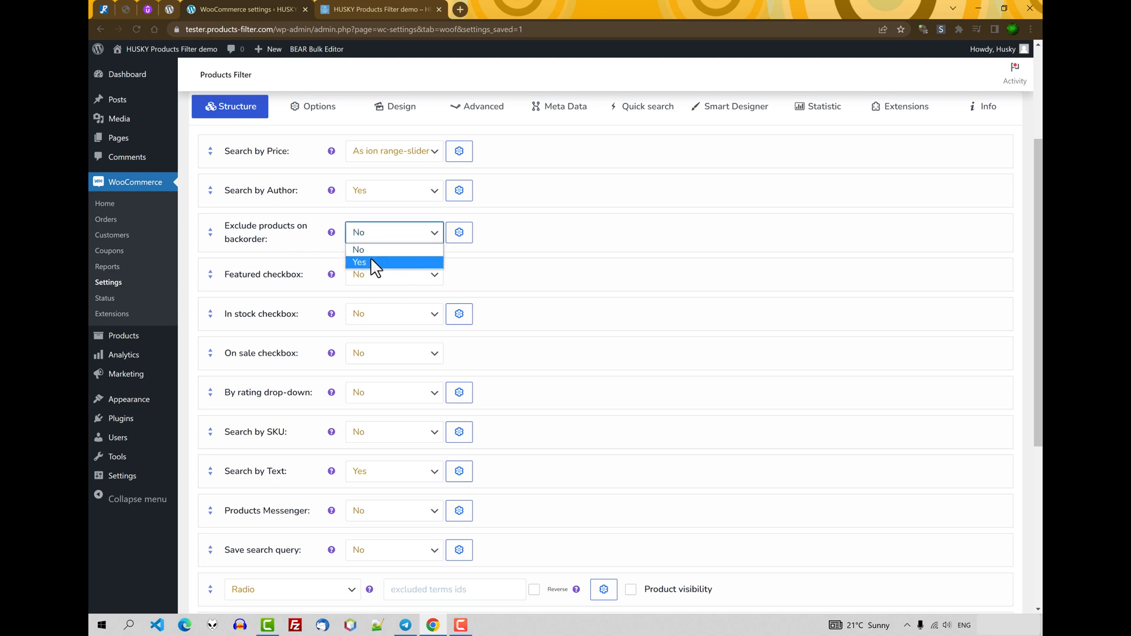
{"action": "left_click", "coordinate": [459, 232]}
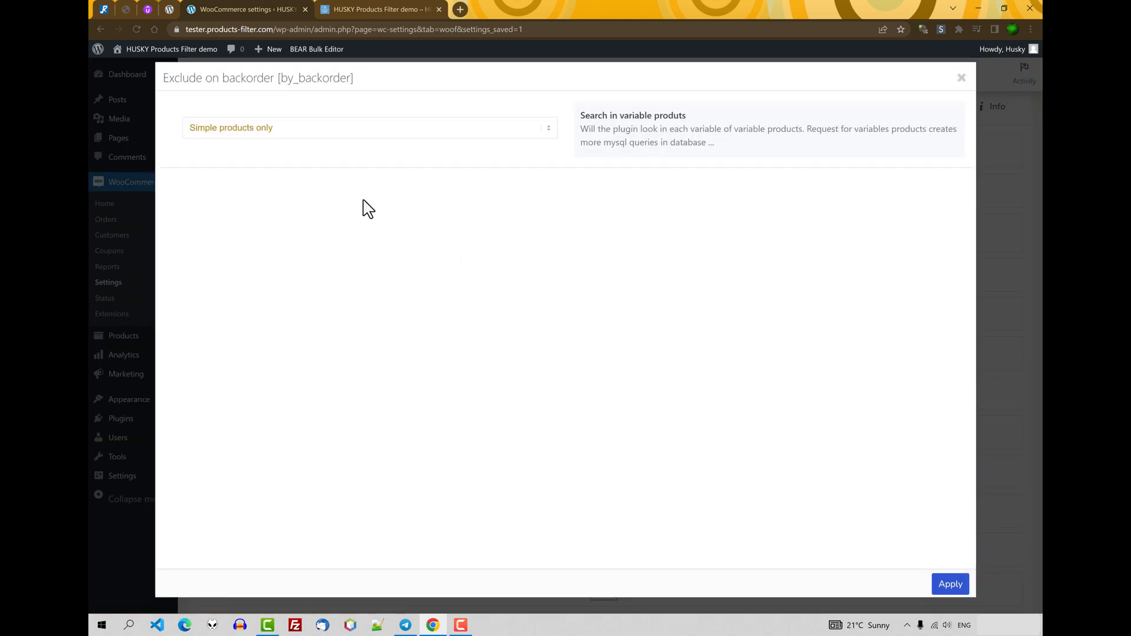
{"action": "left_click", "coordinate": [369, 127]}
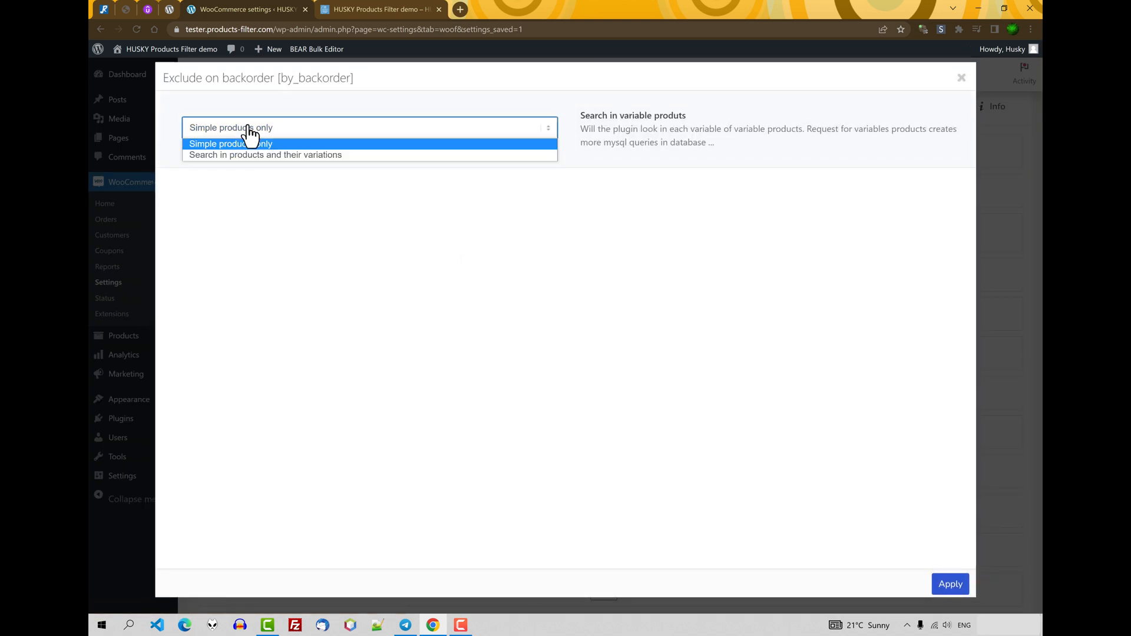
{"action": "mouse_move", "coordinate": [304, 179]}
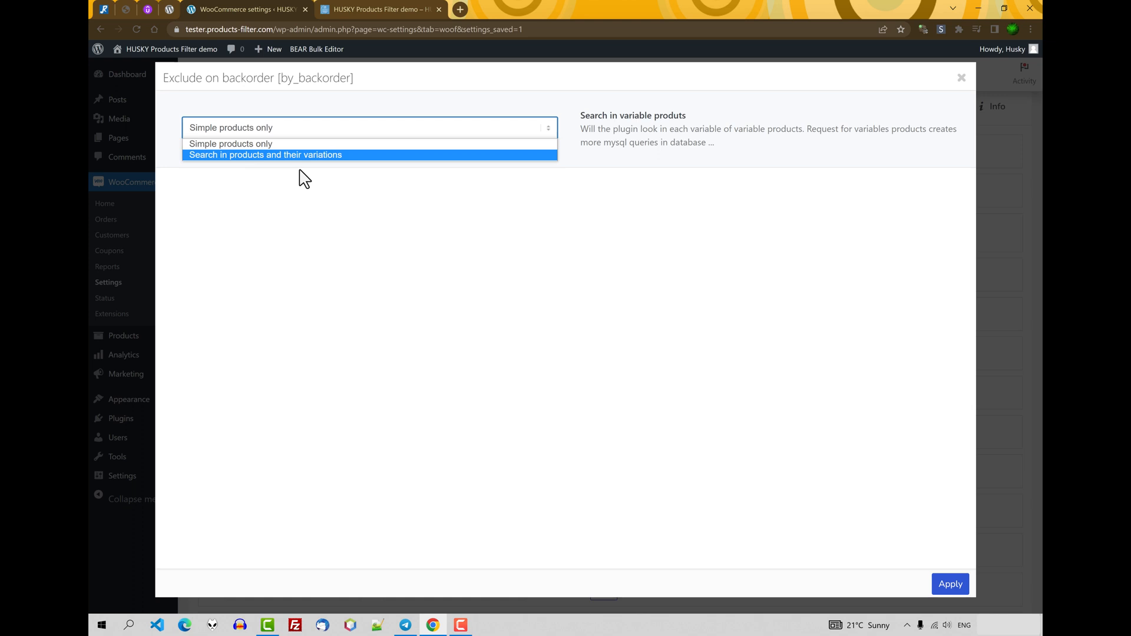
{"action": "mouse_move", "coordinate": [288, 163]}
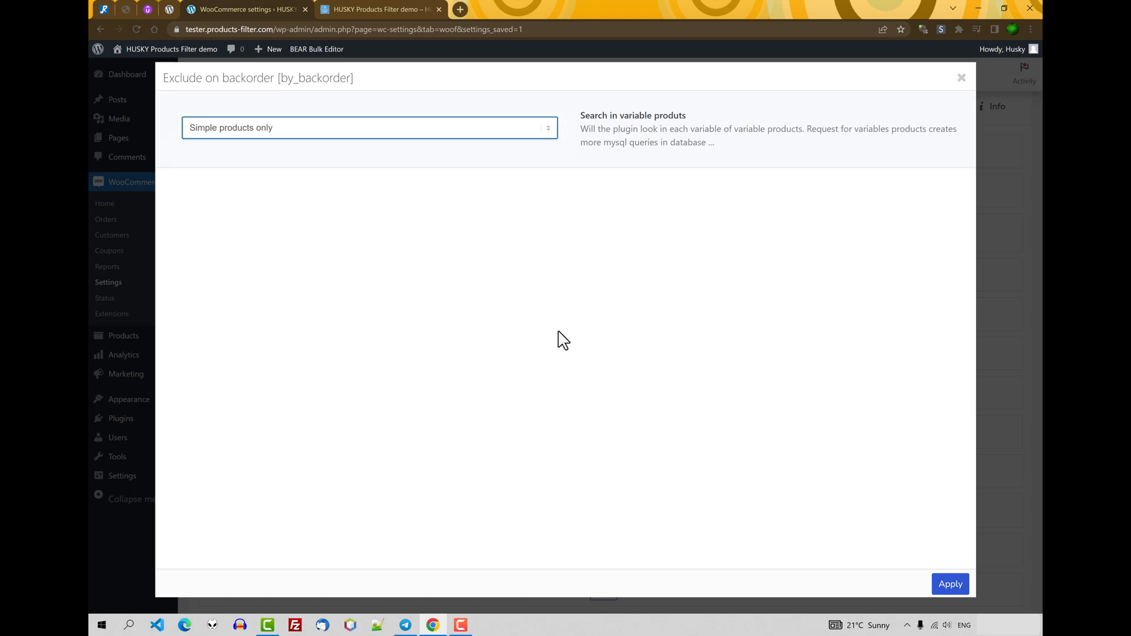
{"action": "left_click", "coordinate": [962, 78]}
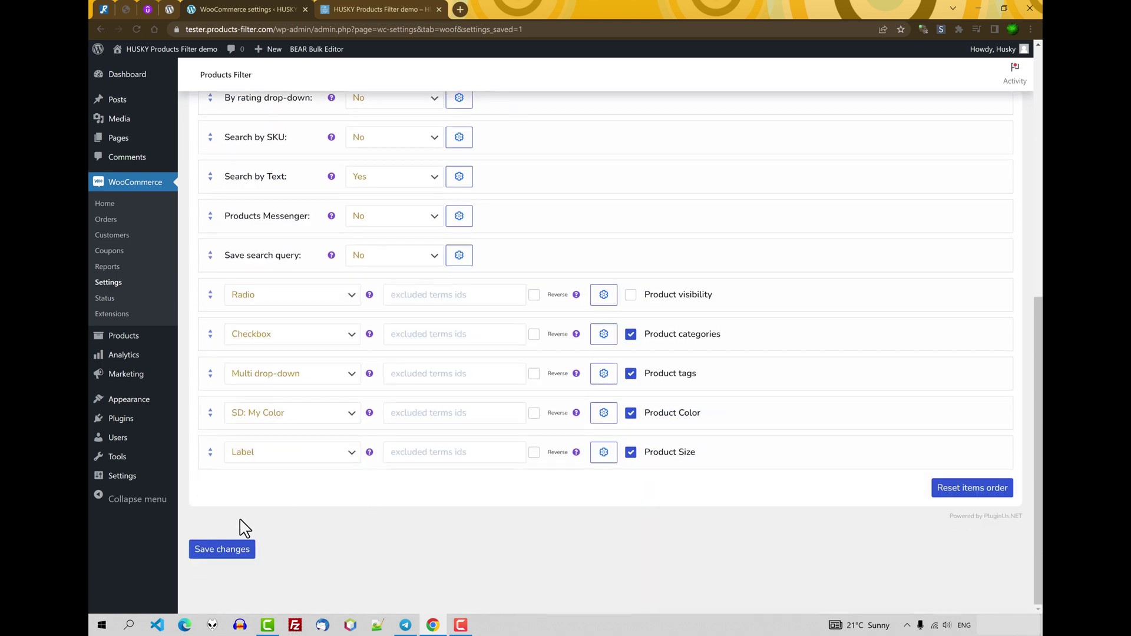
Step: Save the filter settings so the shop front shows the Exclude: On backorder checkbox
{"action": "left_click", "coordinate": [379, 9]}
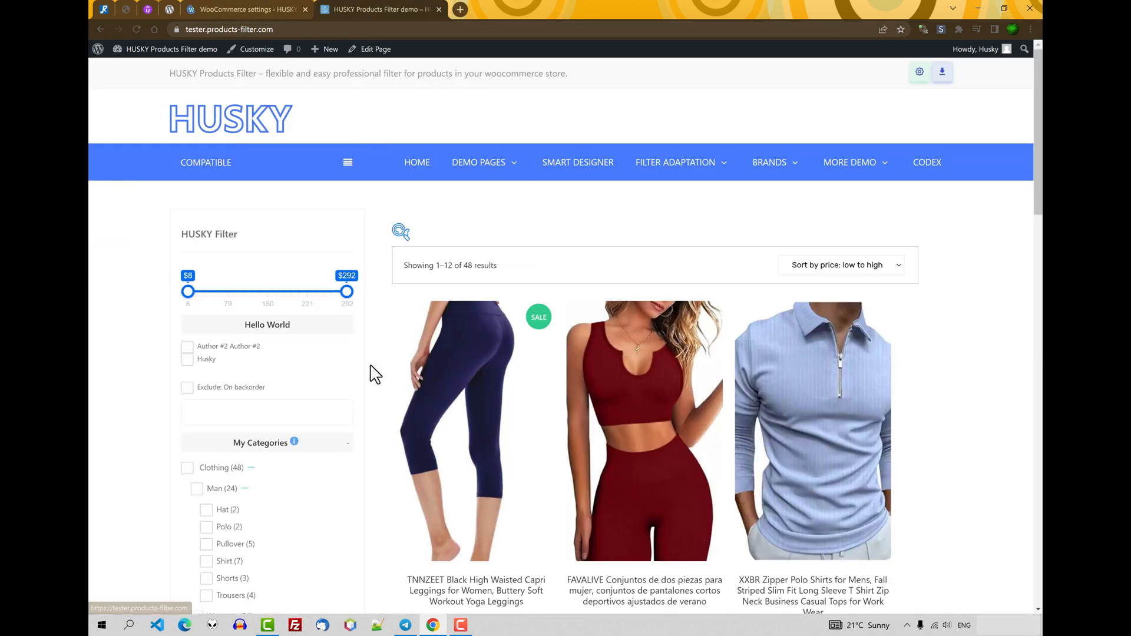
{"action": "mouse_move", "coordinate": [285, 406]}
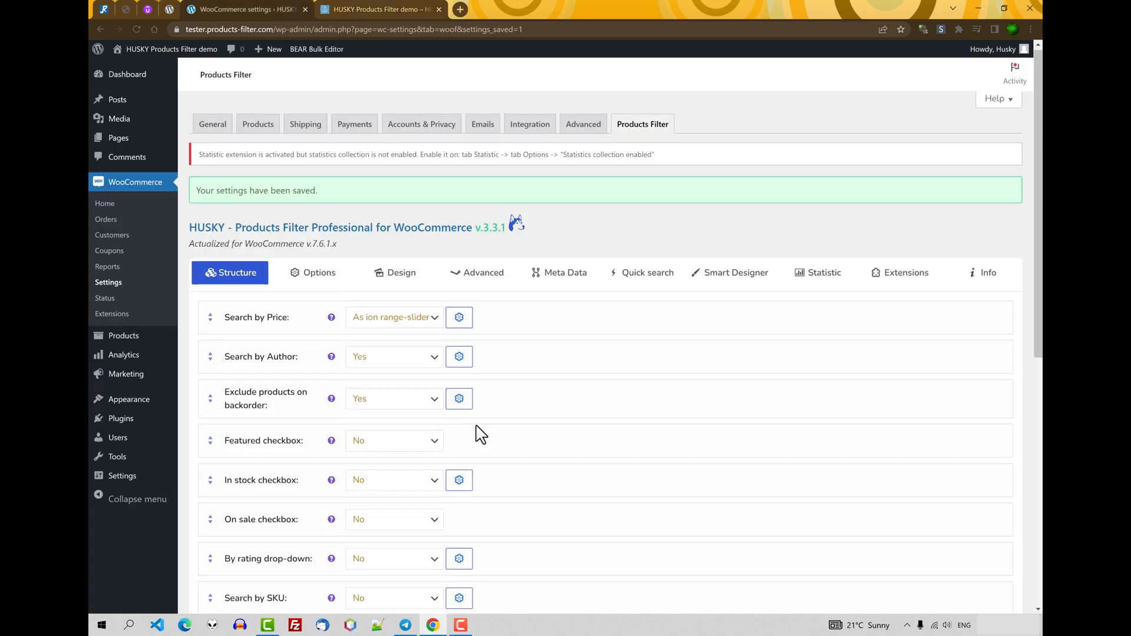
Step: Enable the Featured checkbox filter and check the shop front narrows to 2 featured products
{"action": "scroll", "scroll_direction": "down", "scroll_amount": 3}
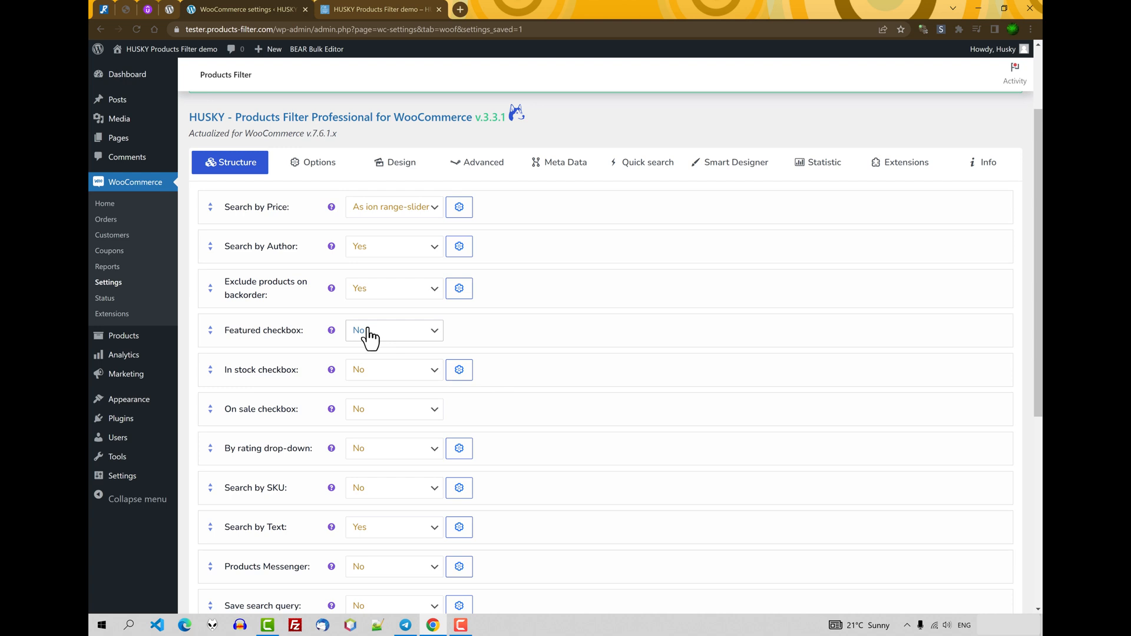
{"action": "left_click", "coordinate": [394, 330]}
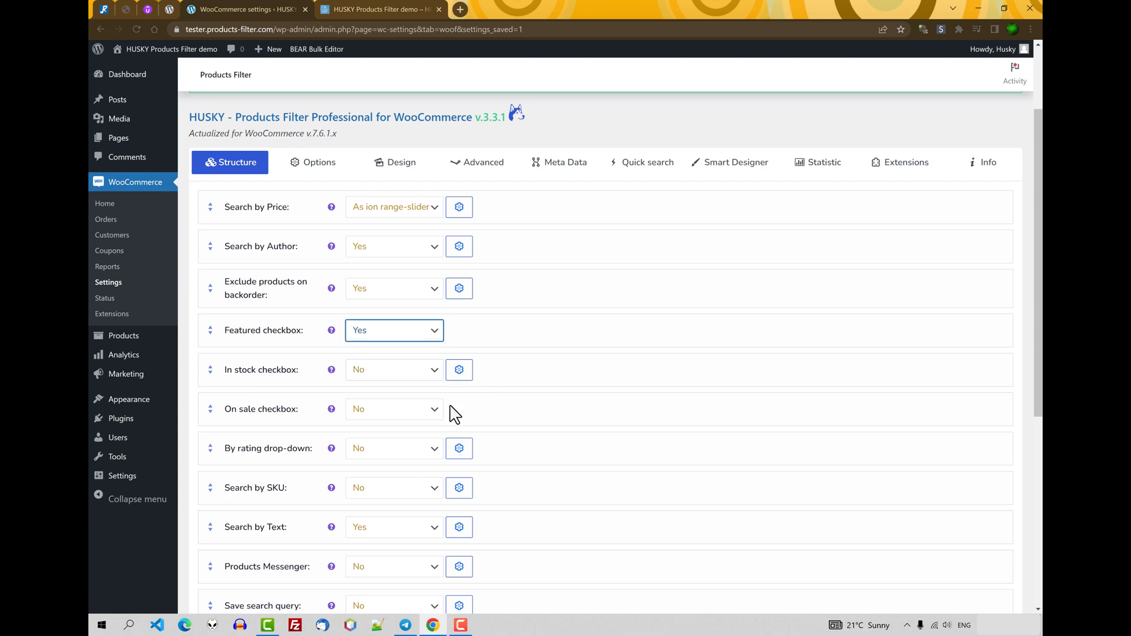
{"action": "scroll", "scroll_direction": "down", "scroll_amount": 3}
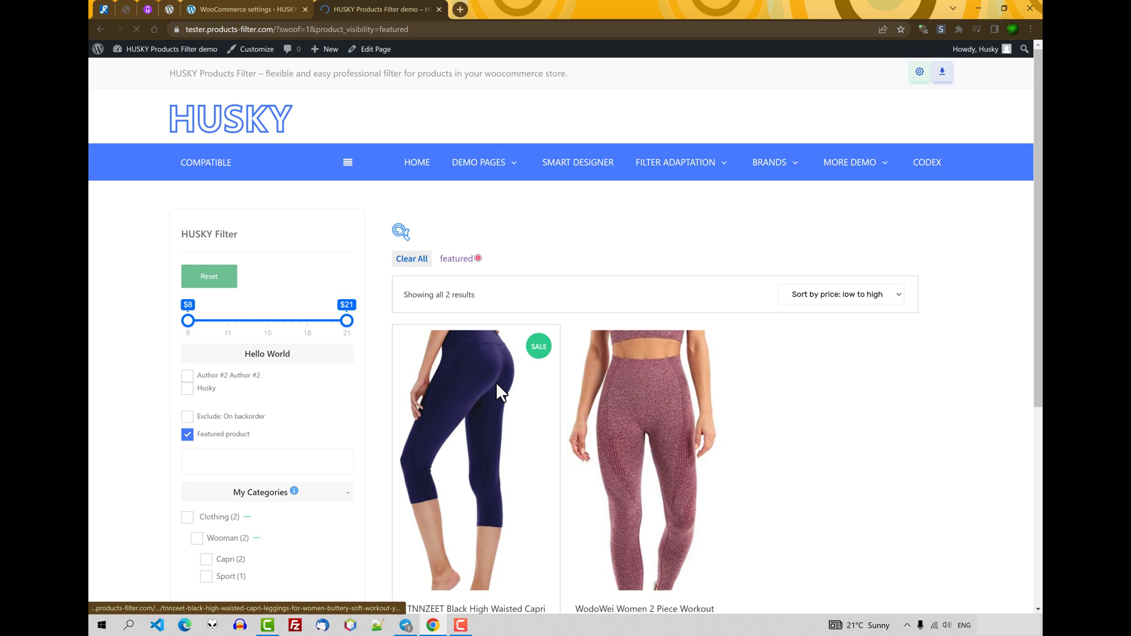
{"action": "scroll", "scroll_direction": "down", "scroll_amount": 3}
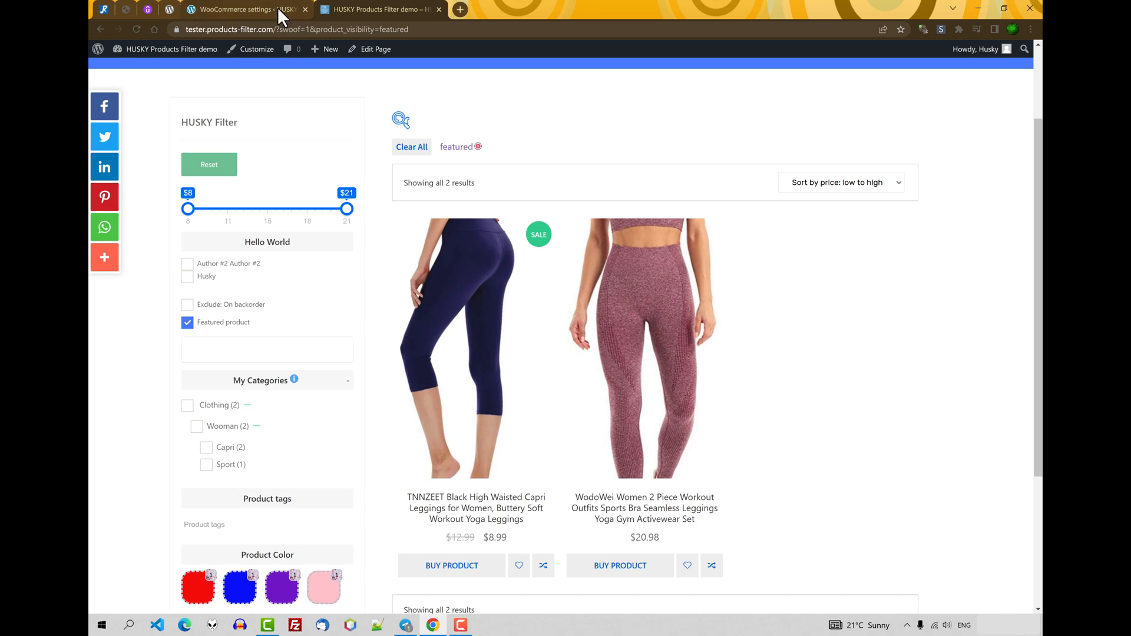
Step: Enable the In stock checkbox filter and keep its search to Simple products only
{"action": "left_click", "coordinate": [245, 9]}
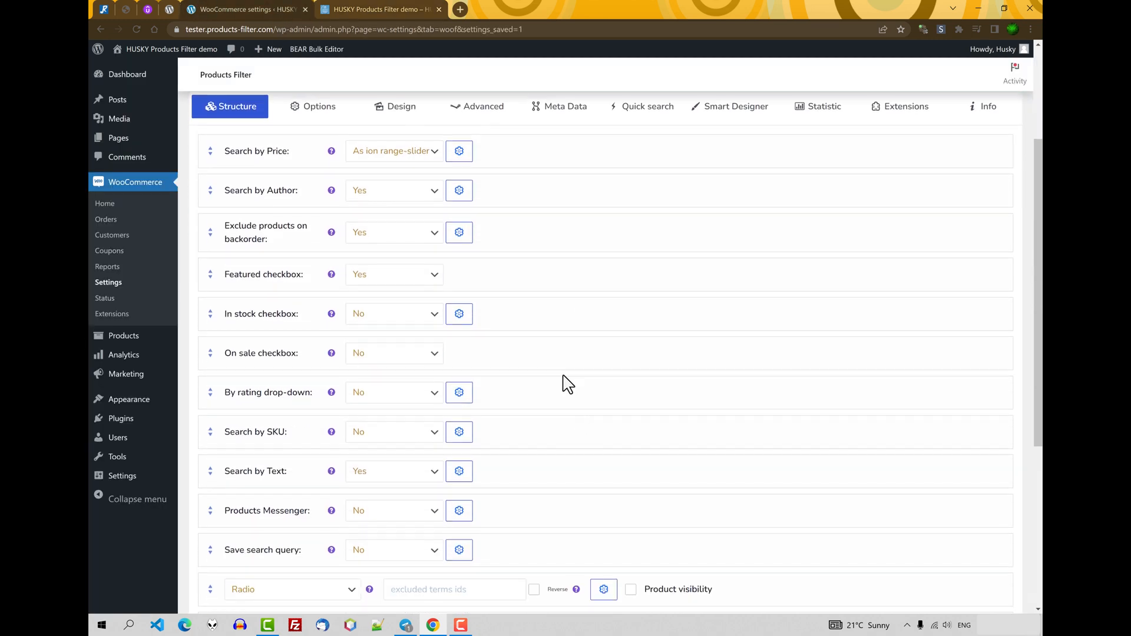
{"action": "left_click", "coordinate": [393, 313]}
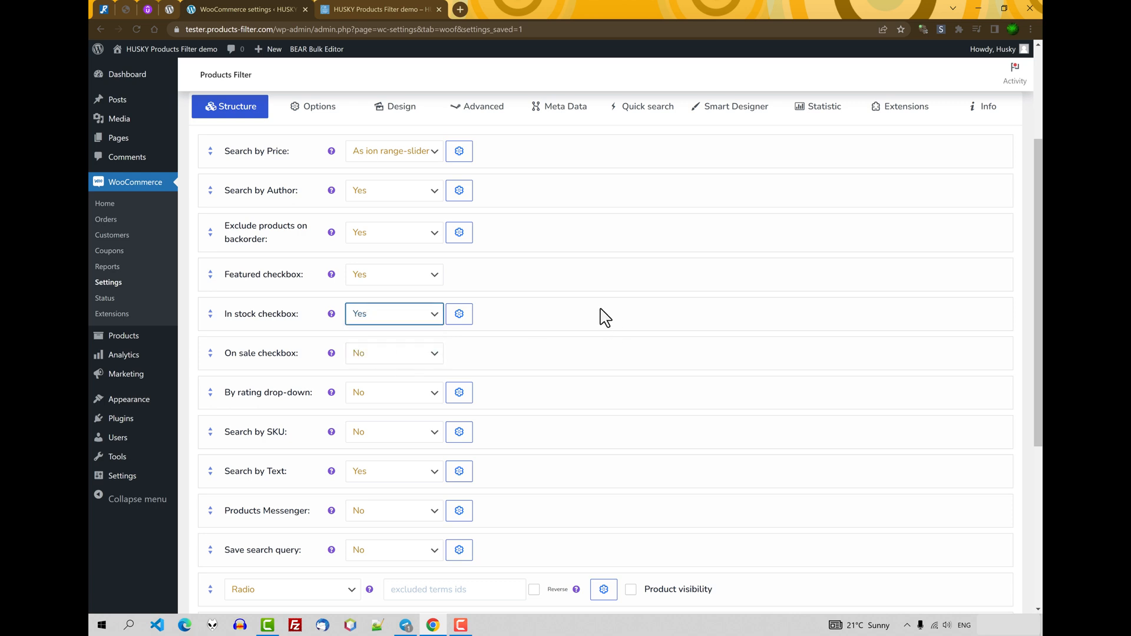
{"action": "mouse_move", "coordinate": [604, 314]}
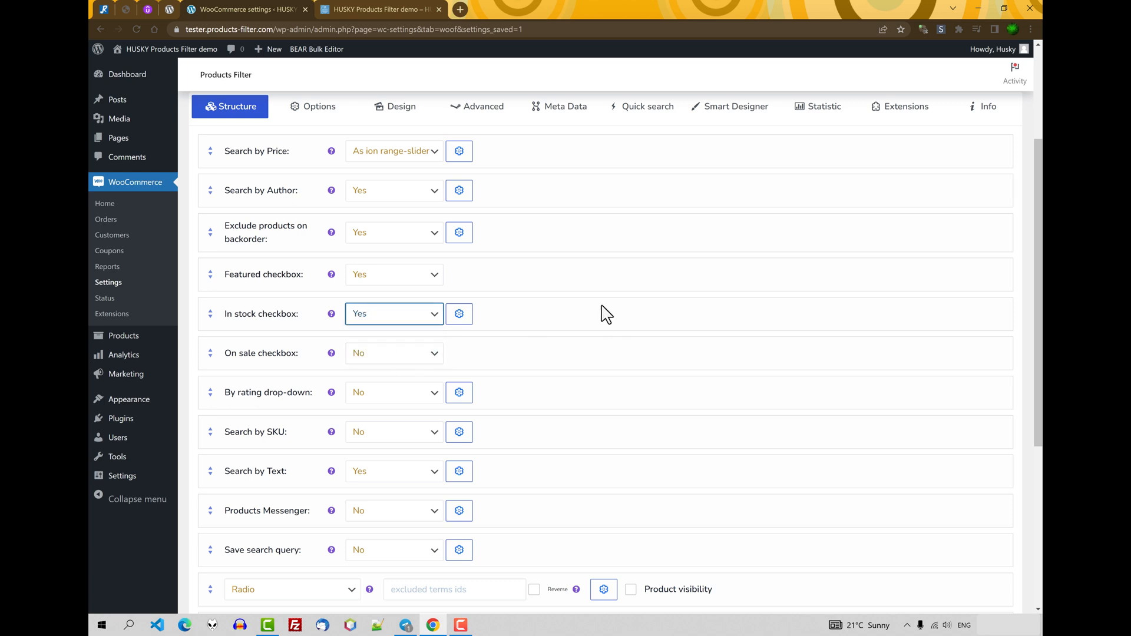
{"action": "mouse_move", "coordinate": [566, 324]}
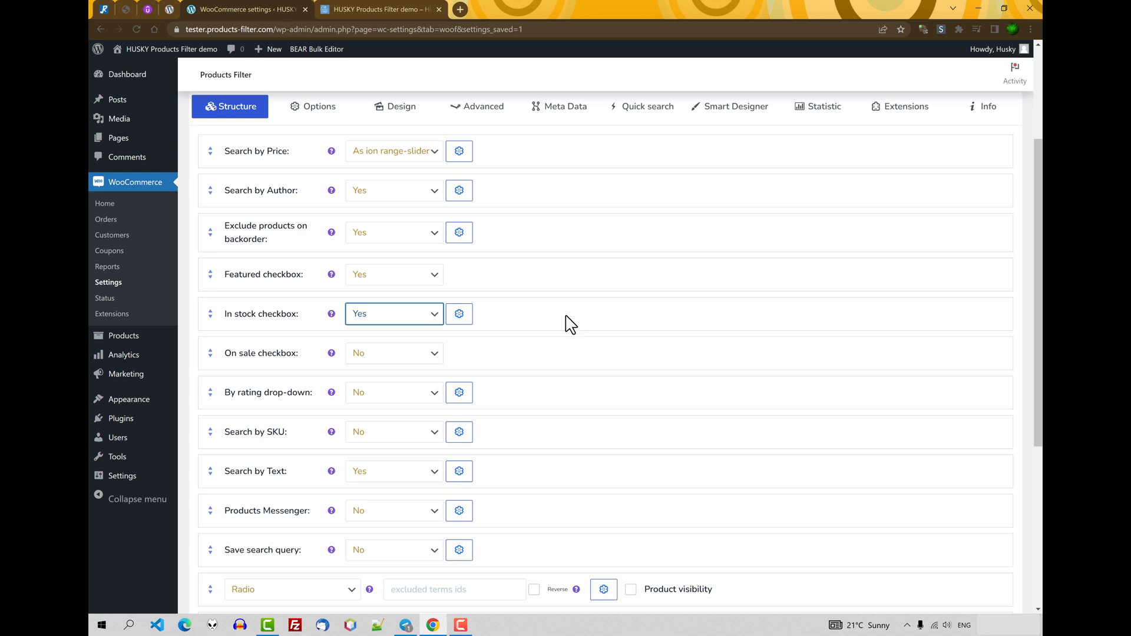
{"action": "left_click", "coordinate": [460, 314]}
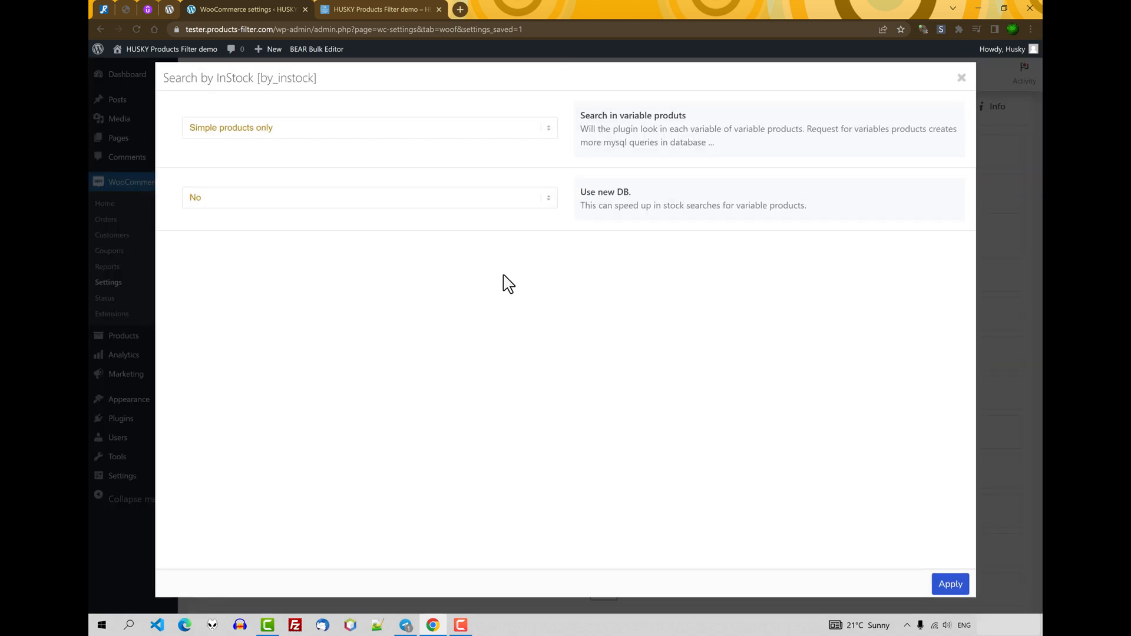
{"action": "left_click", "coordinate": [369, 128]}
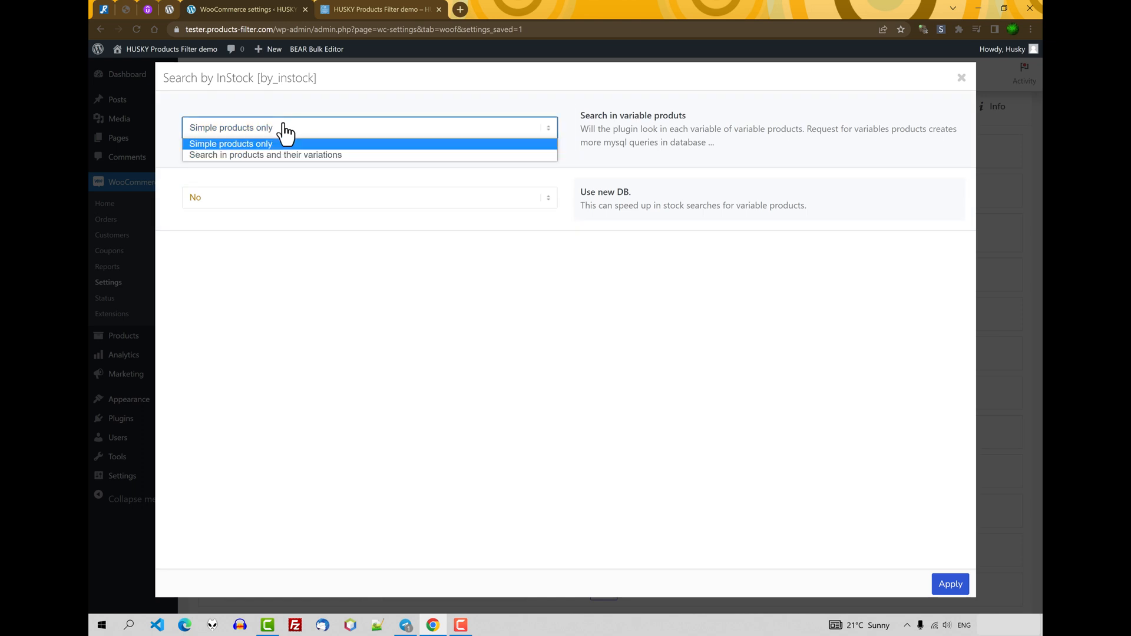
{"action": "left_click", "coordinate": [231, 144]}
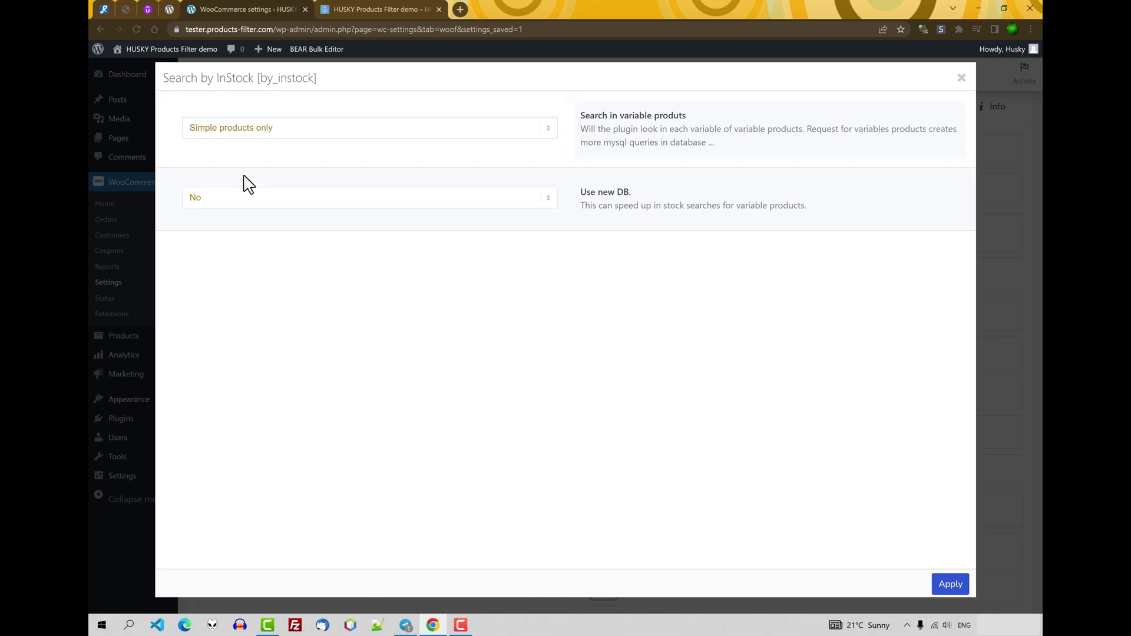
Step: Try Use new DB, set it back to No, and apply the In stock options
{"action": "left_click", "coordinate": [369, 198]}
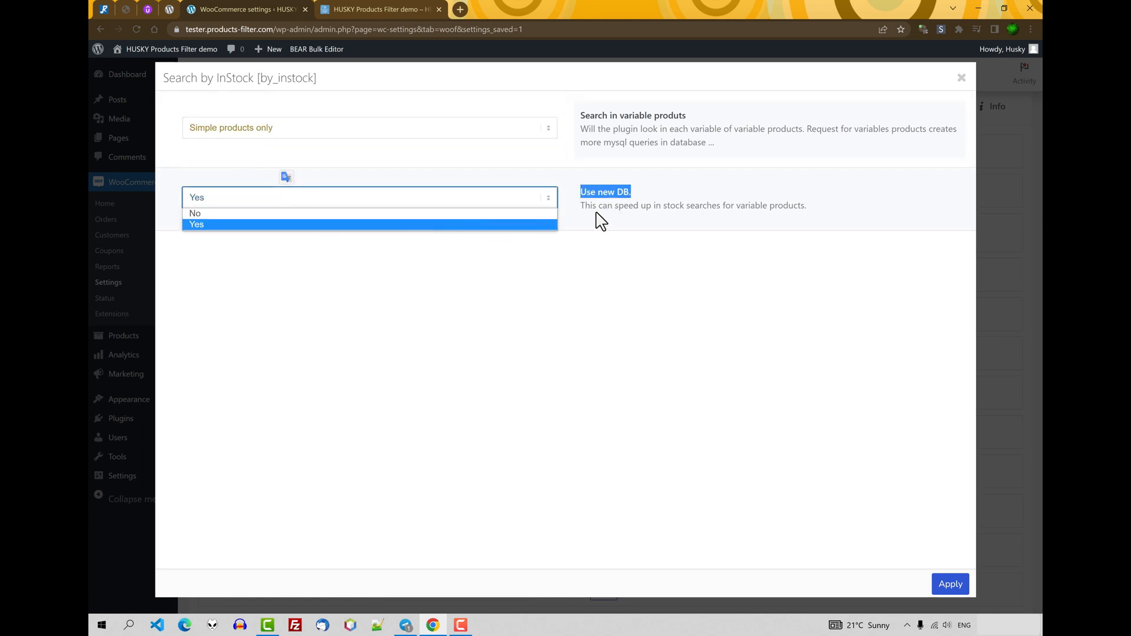
{"action": "left_click", "coordinate": [196, 224]}
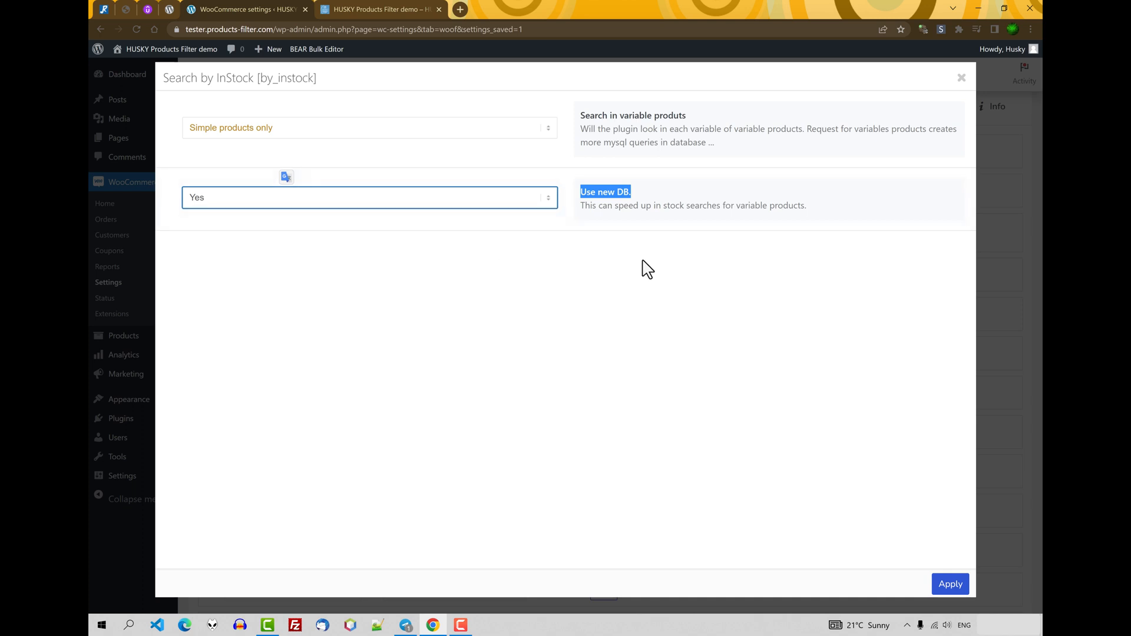
{"action": "mouse_move", "coordinate": [682, 257]}
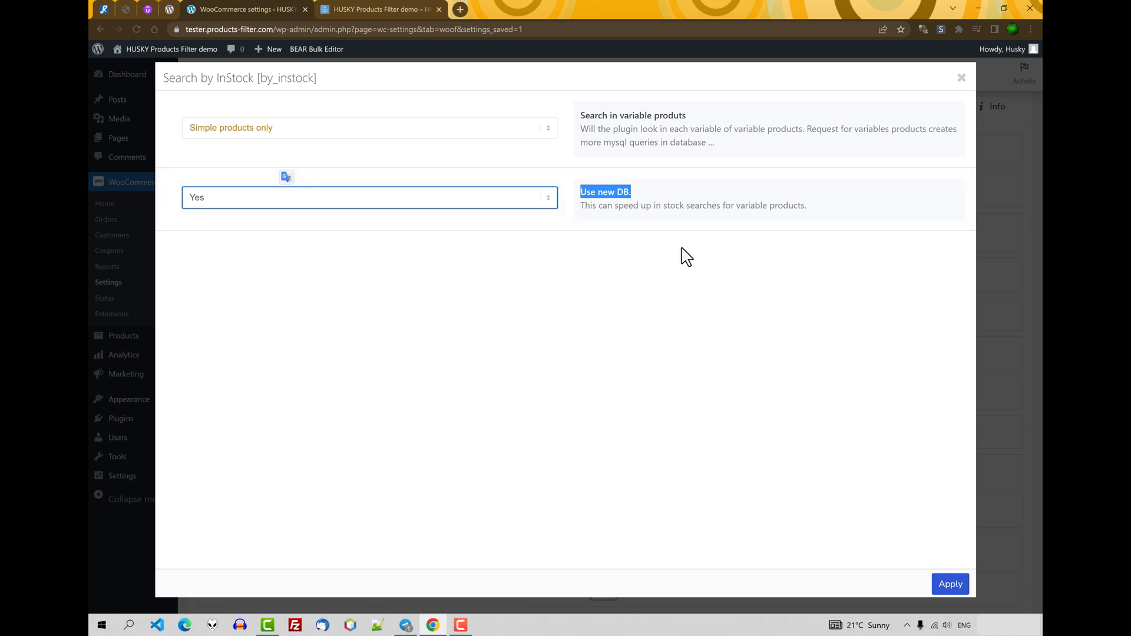
{"action": "left_click", "coordinate": [370, 127]}
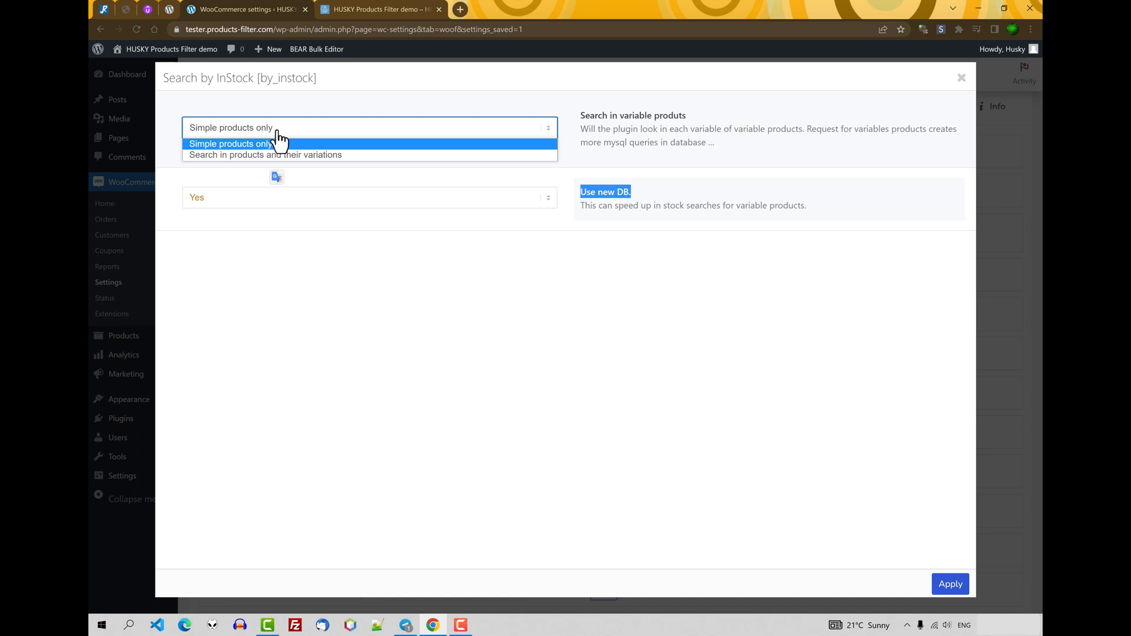
{"action": "mouse_move", "coordinate": [292, 161]}
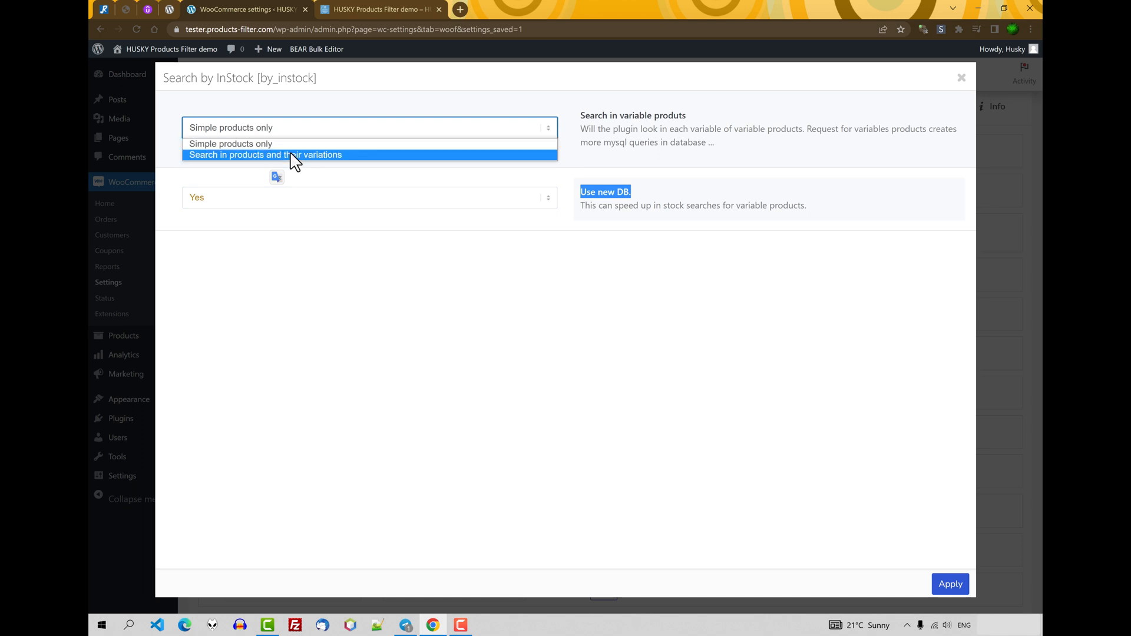
{"action": "mouse_move", "coordinate": [318, 169]}
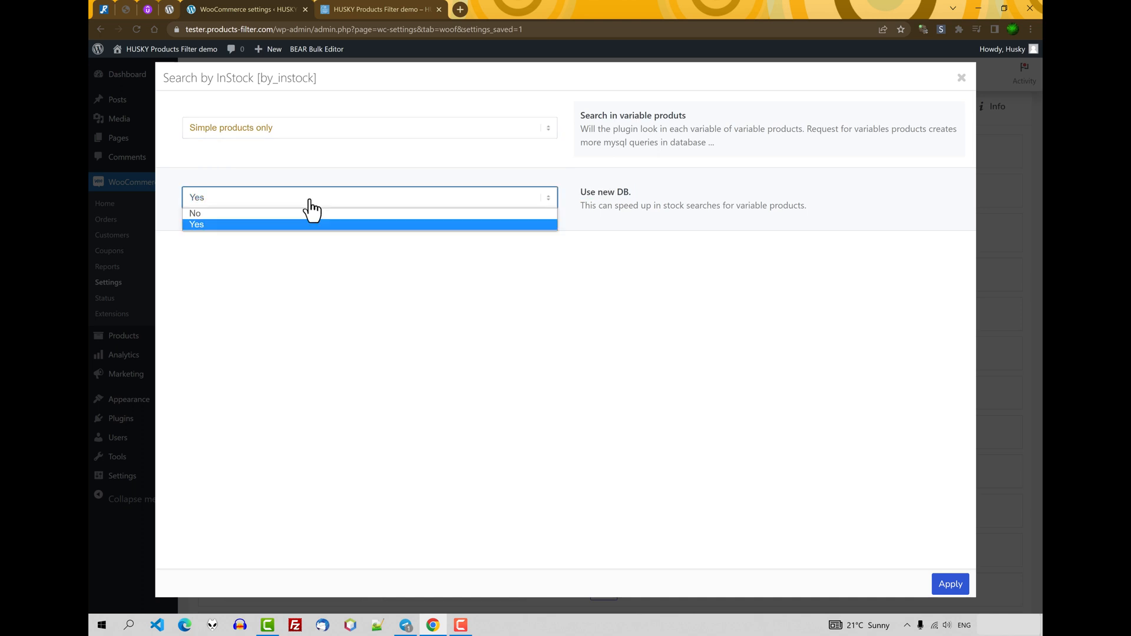
{"action": "left_click", "coordinate": [197, 224]}
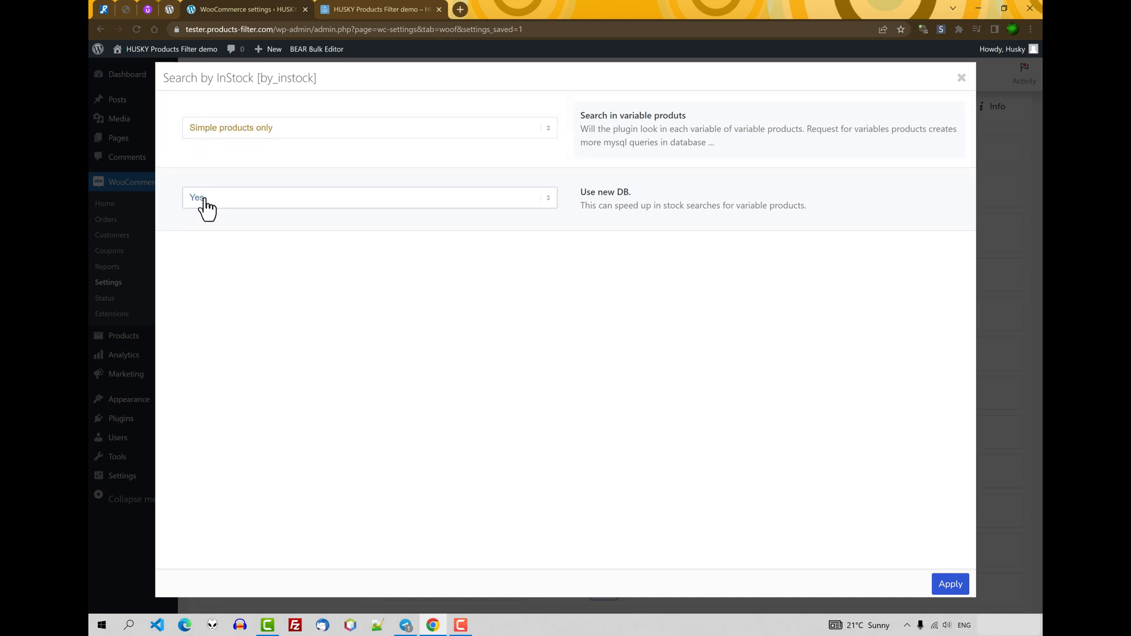
{"action": "left_click", "coordinate": [370, 198]}
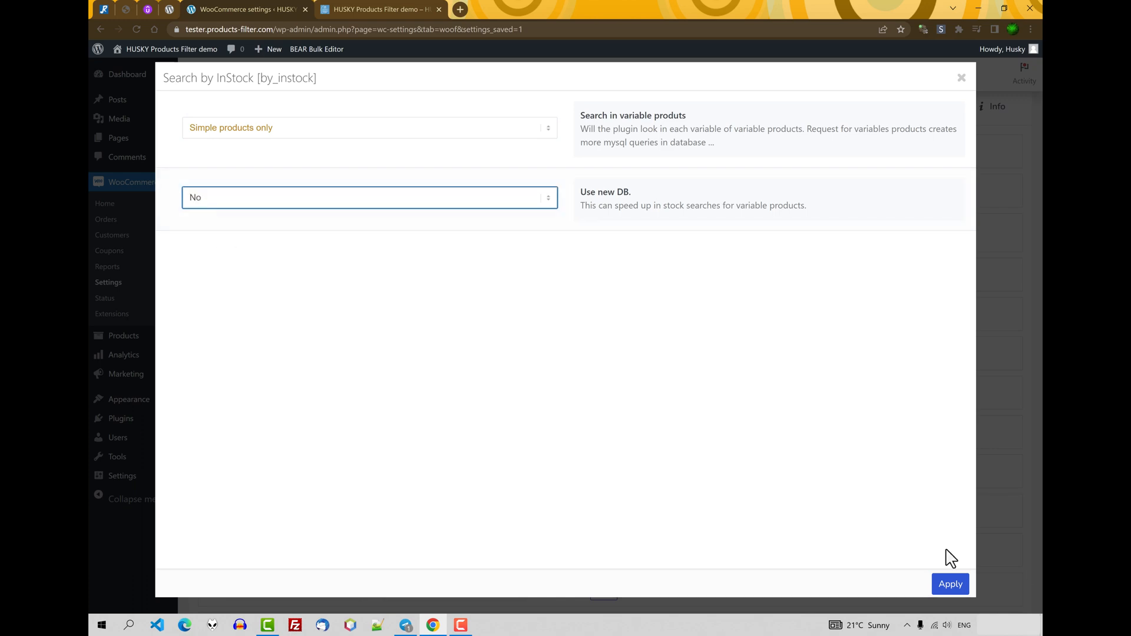
{"action": "left_click", "coordinate": [961, 78]}
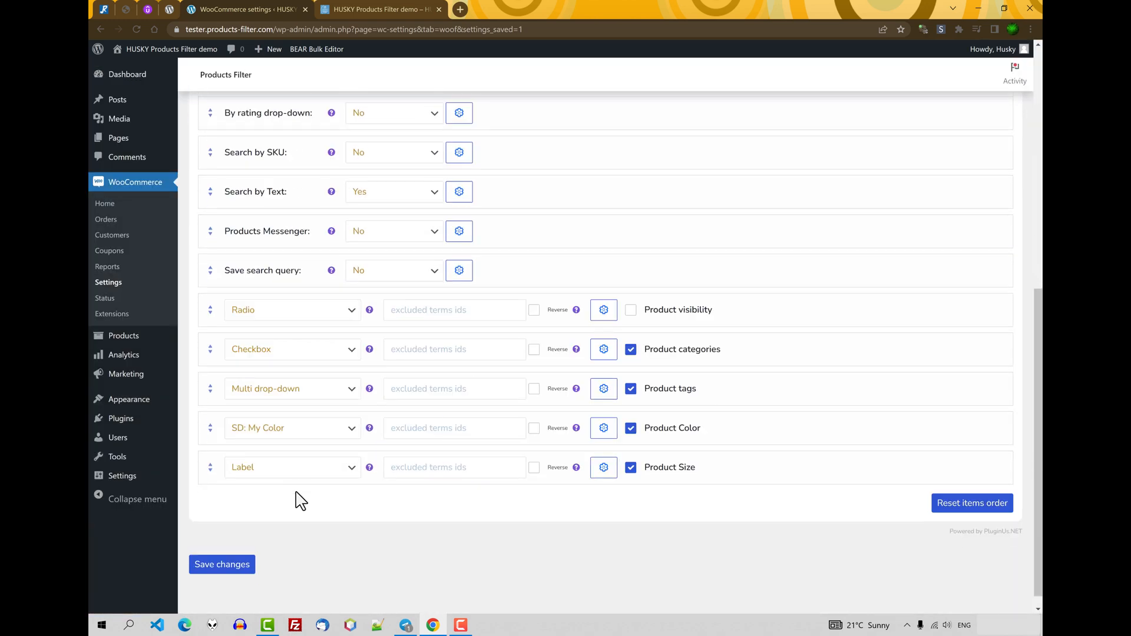
Step: Save the settings and filter the shop front by In stock, leaving 42 of 48 results
{"action": "left_click", "coordinate": [385, 11]}
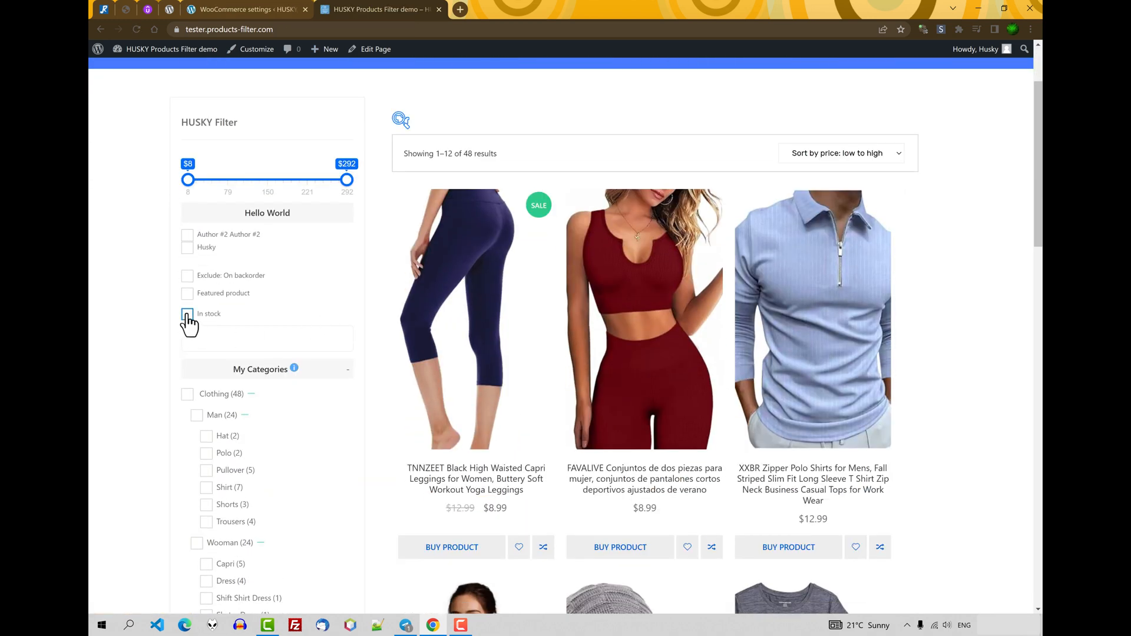
{"action": "left_click", "coordinate": [186, 314]}
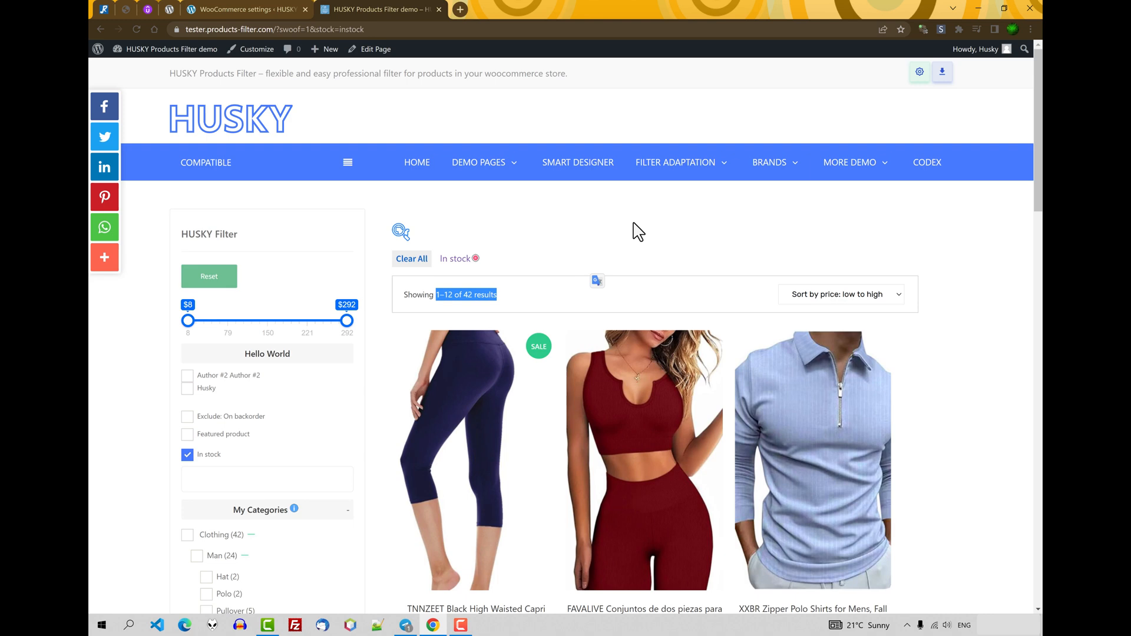
Step: Enable the On sale checkbox filter in the admin settings
{"action": "left_click", "coordinate": [245, 10]}
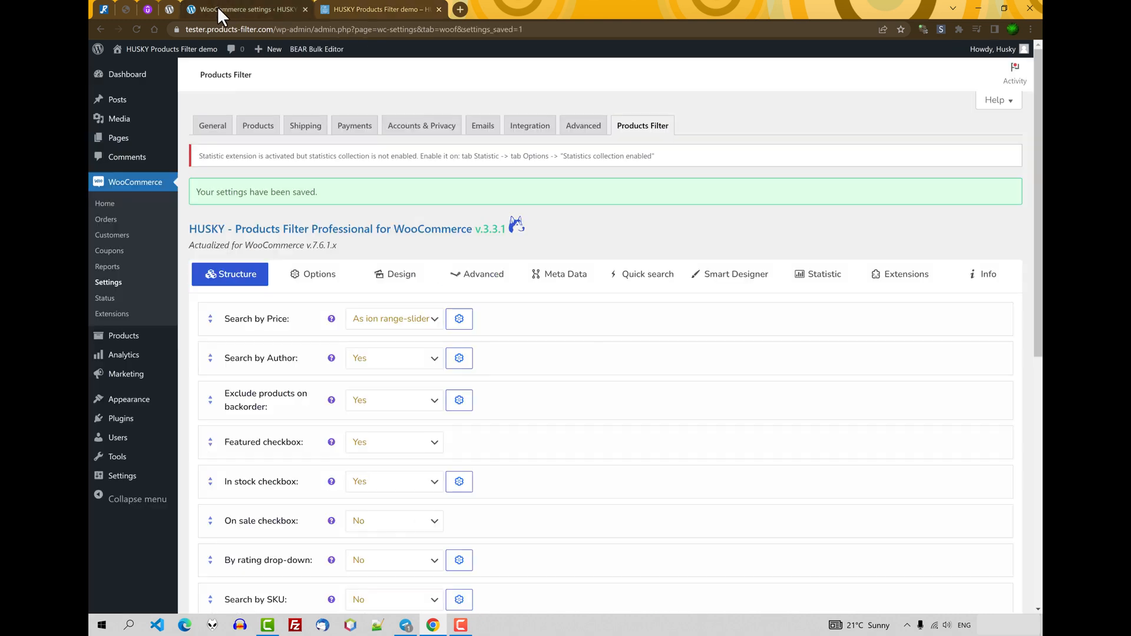
{"action": "scroll", "scroll_direction": "down", "scroll_amount": 3}
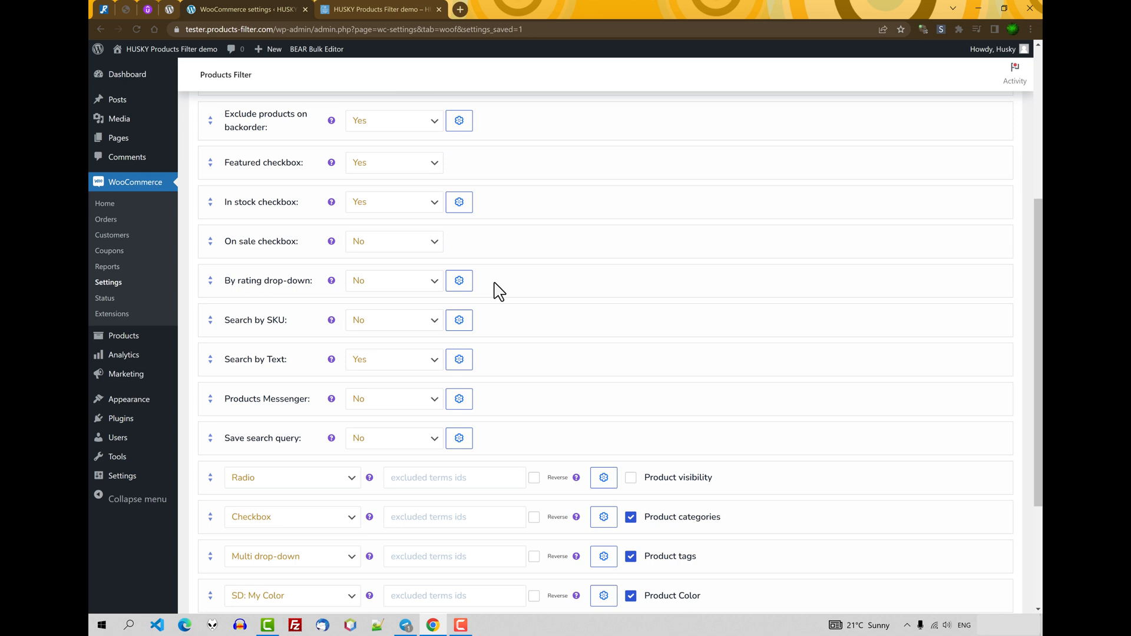
{"action": "mouse_move", "coordinate": [502, 273]}
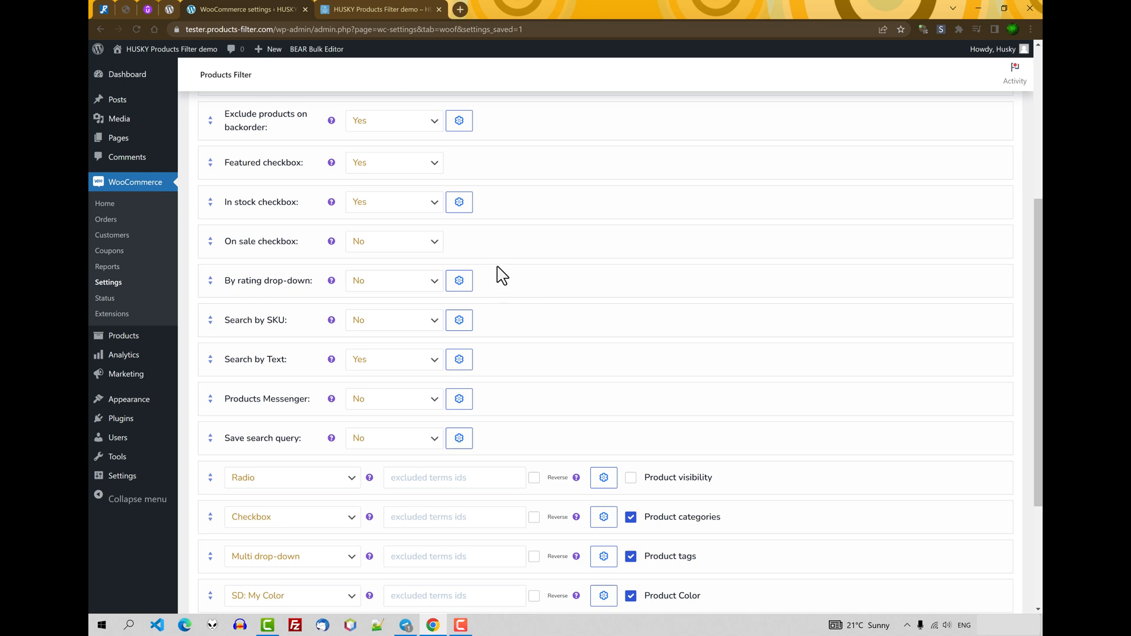
{"action": "left_click", "coordinate": [393, 242]}
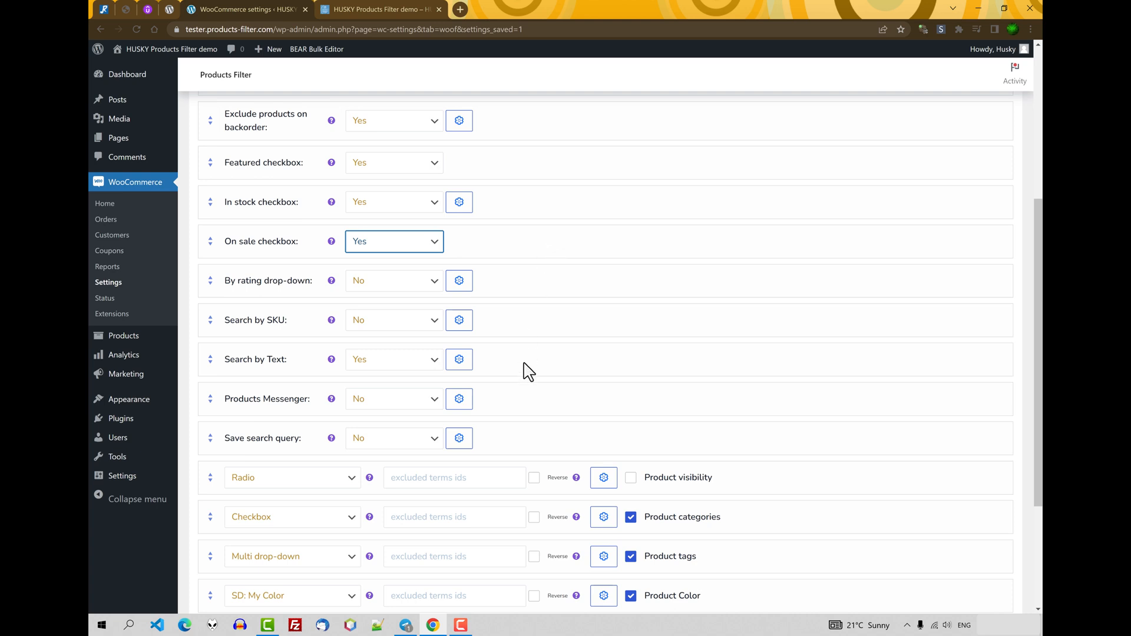
{"action": "scroll", "scroll_direction": "down", "scroll_amount": 3}
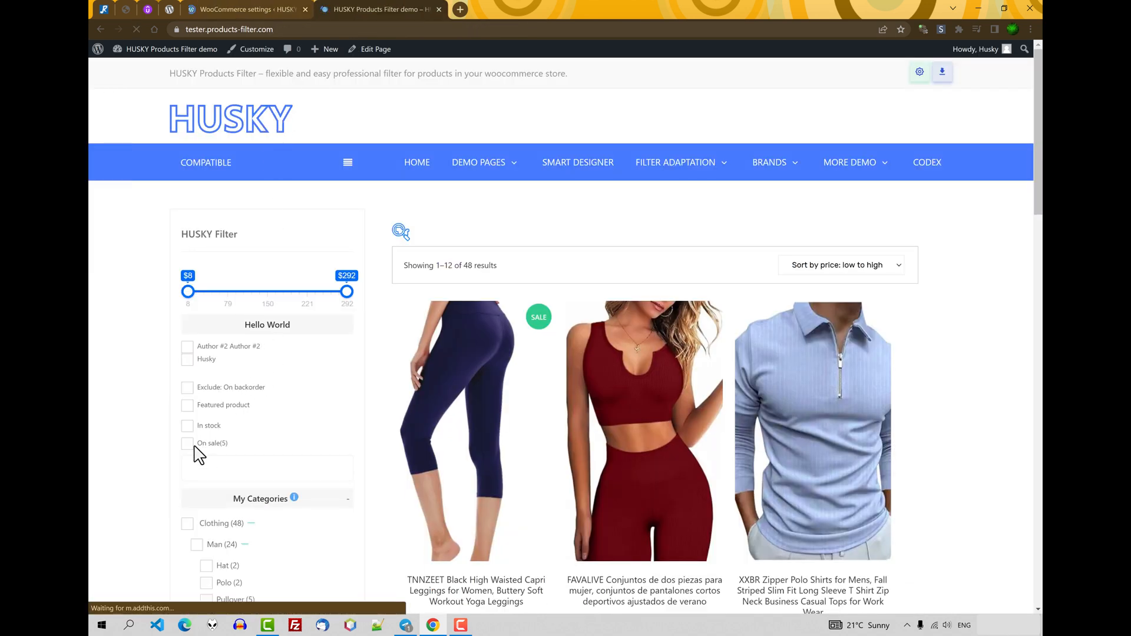
Step: Filter the shop front by On sale (5 products), clear it, and return to admin
{"action": "left_click", "coordinate": [187, 443]}
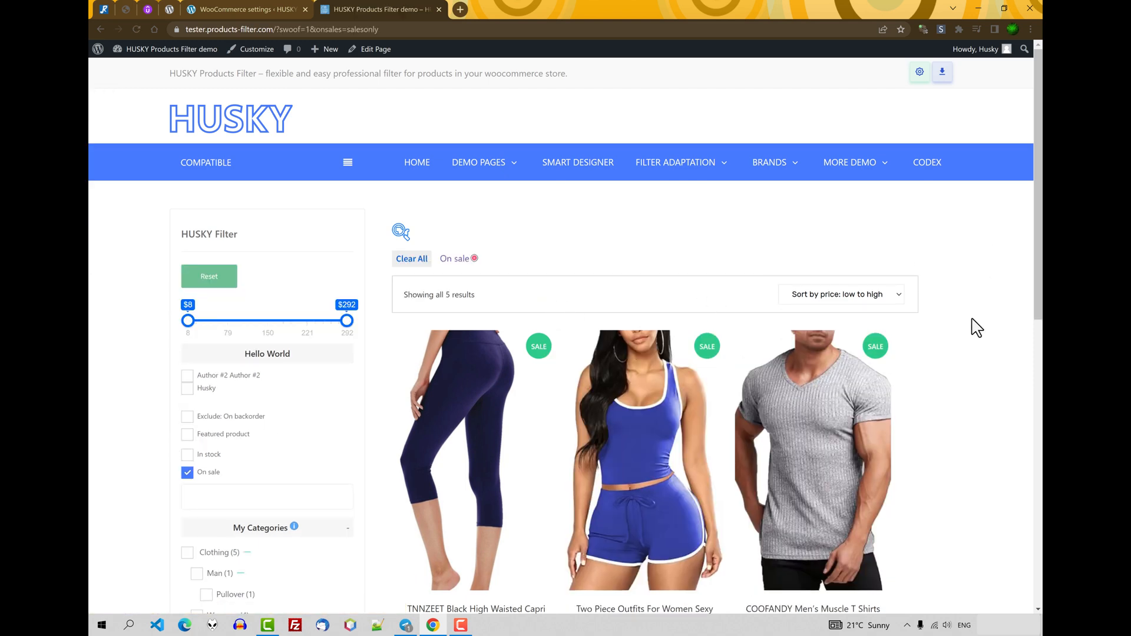
{"action": "scroll", "scroll_direction": "down", "scroll_amount": 3}
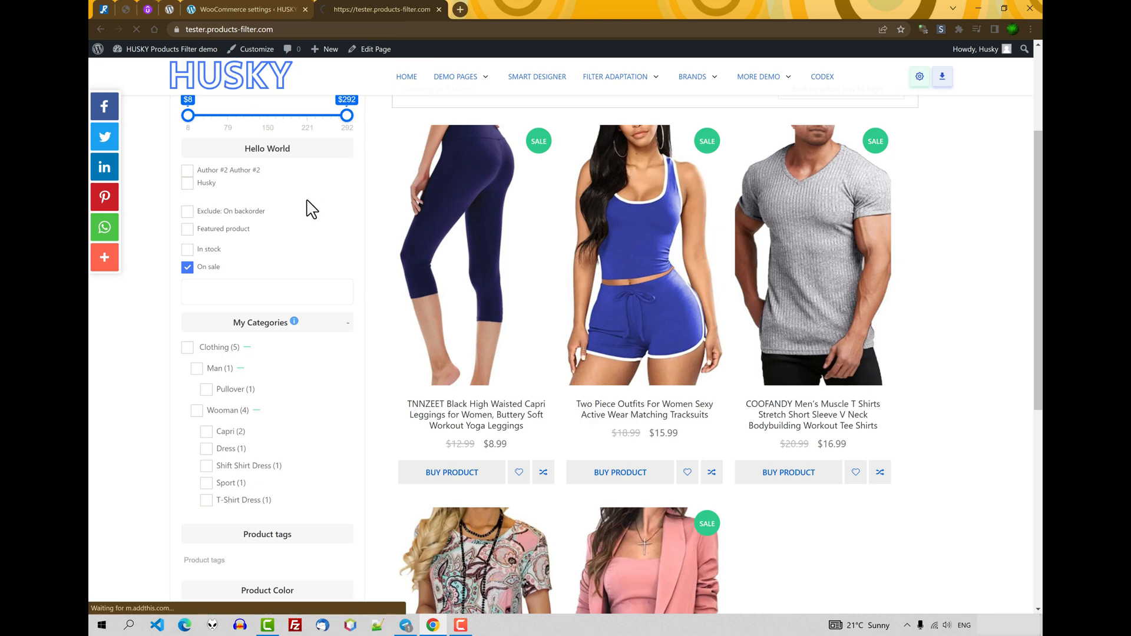
{"action": "left_click", "coordinate": [188, 267]}
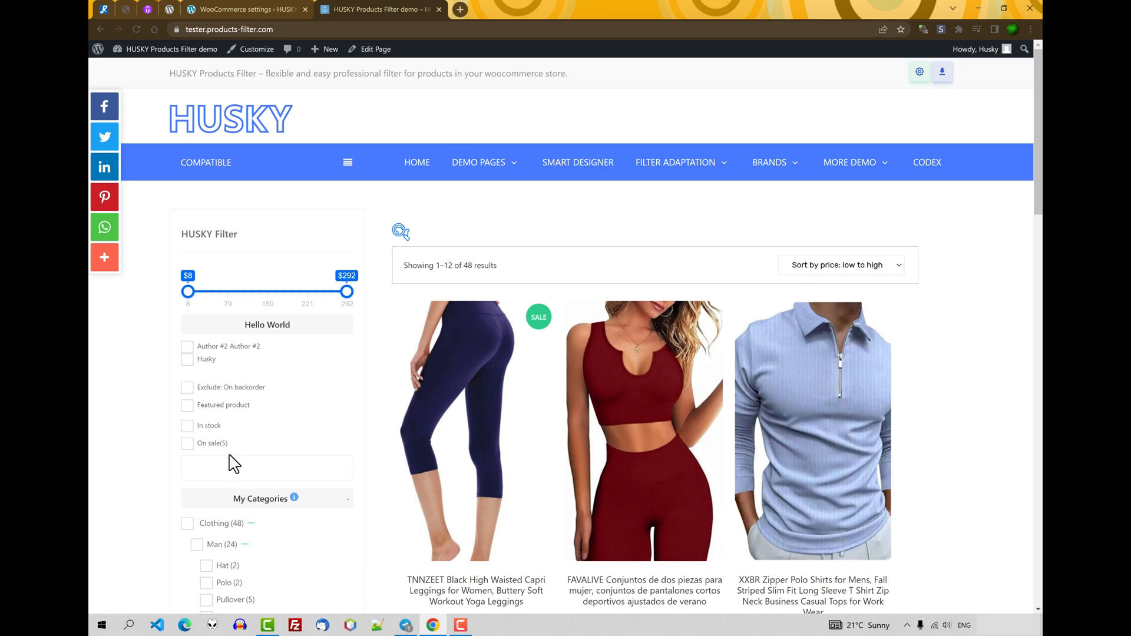
{"action": "left_click", "coordinate": [257, 10]}
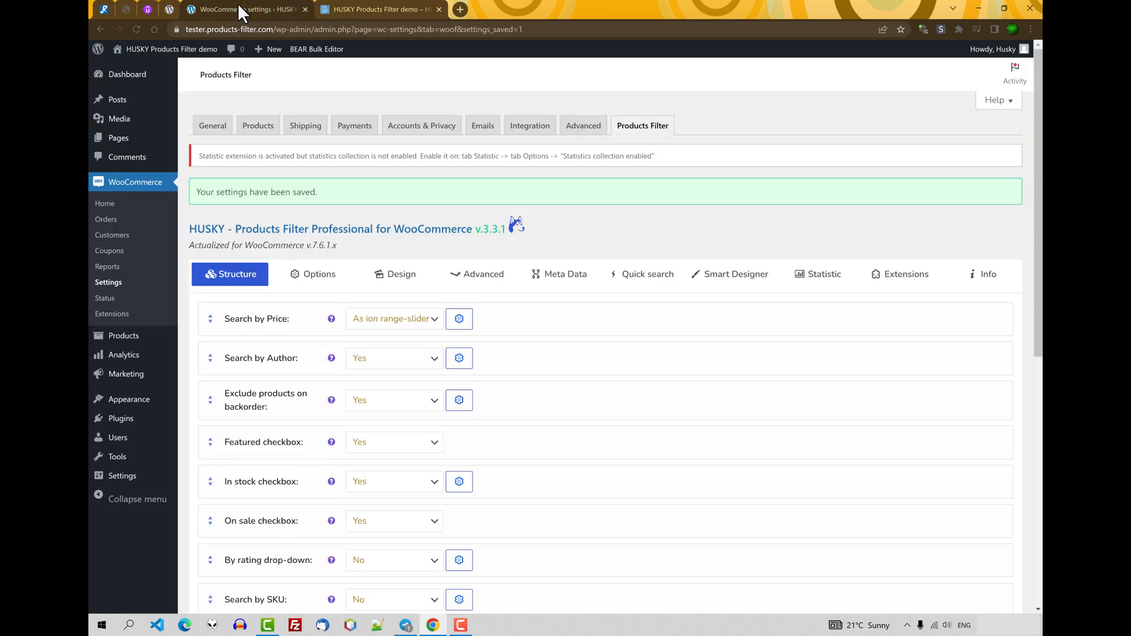
Step: Enable the By rating drop-down filter and save the settings
{"action": "scroll", "scroll_direction": "down", "scroll_amount": 3}
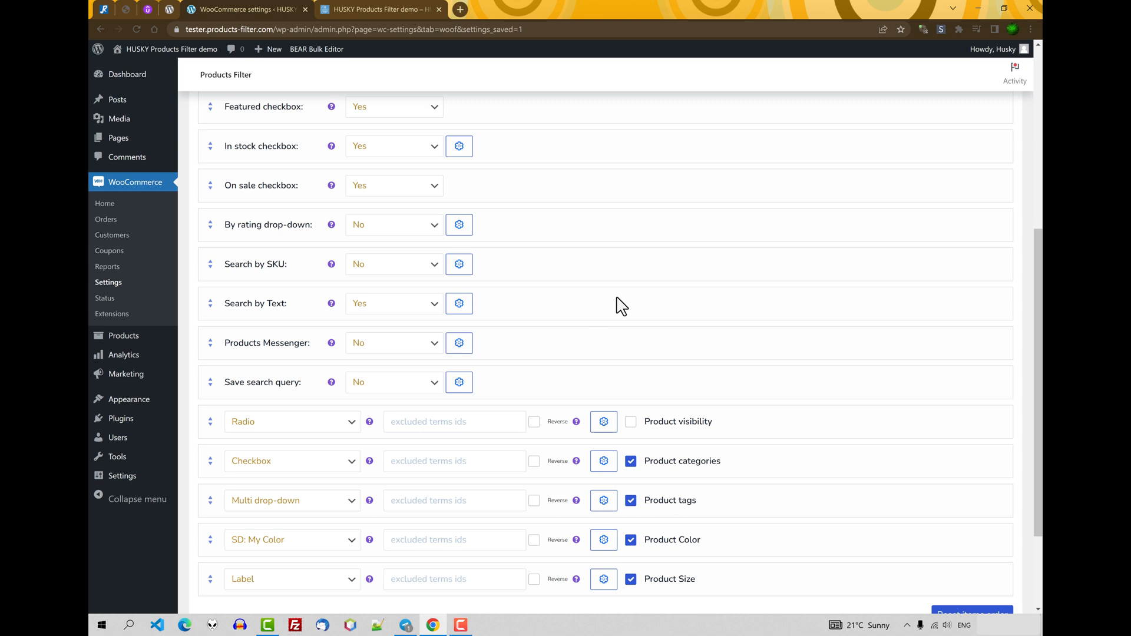
{"action": "left_click", "coordinate": [394, 224]}
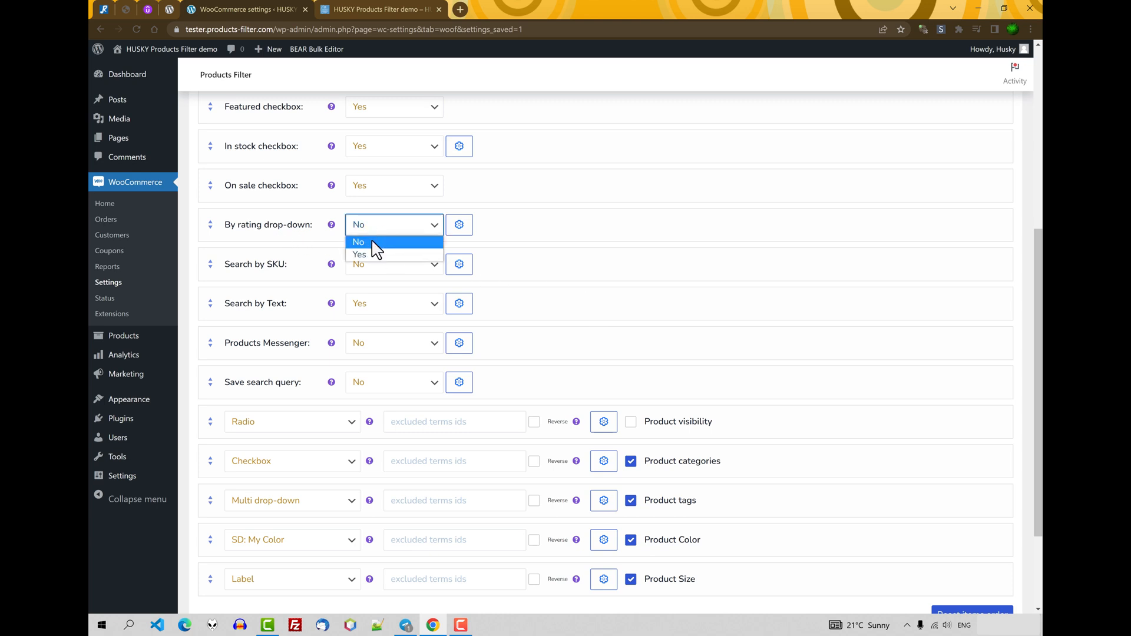
{"action": "left_click", "coordinate": [359, 255]}
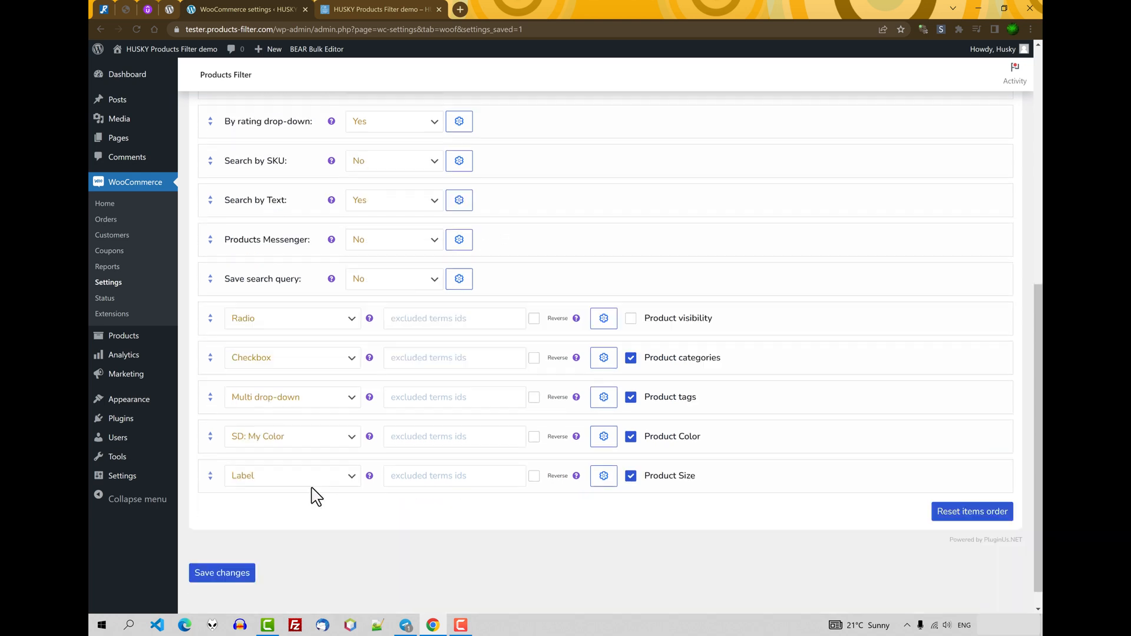
{"action": "left_click", "coordinate": [384, 11]}
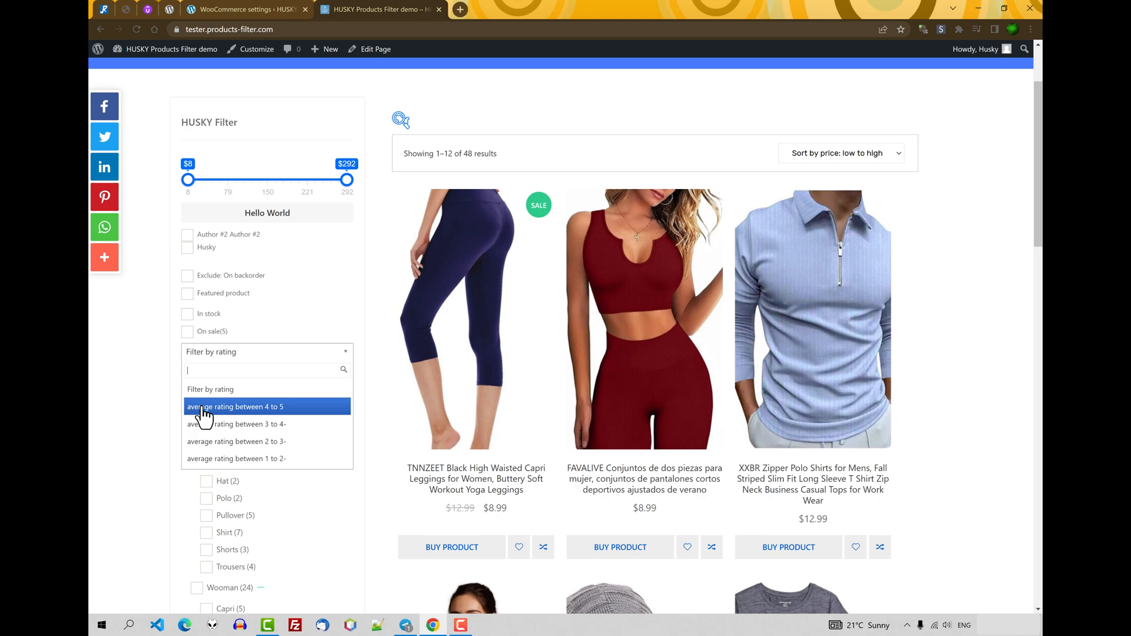
{"action": "mouse_move", "coordinate": [282, 423]}
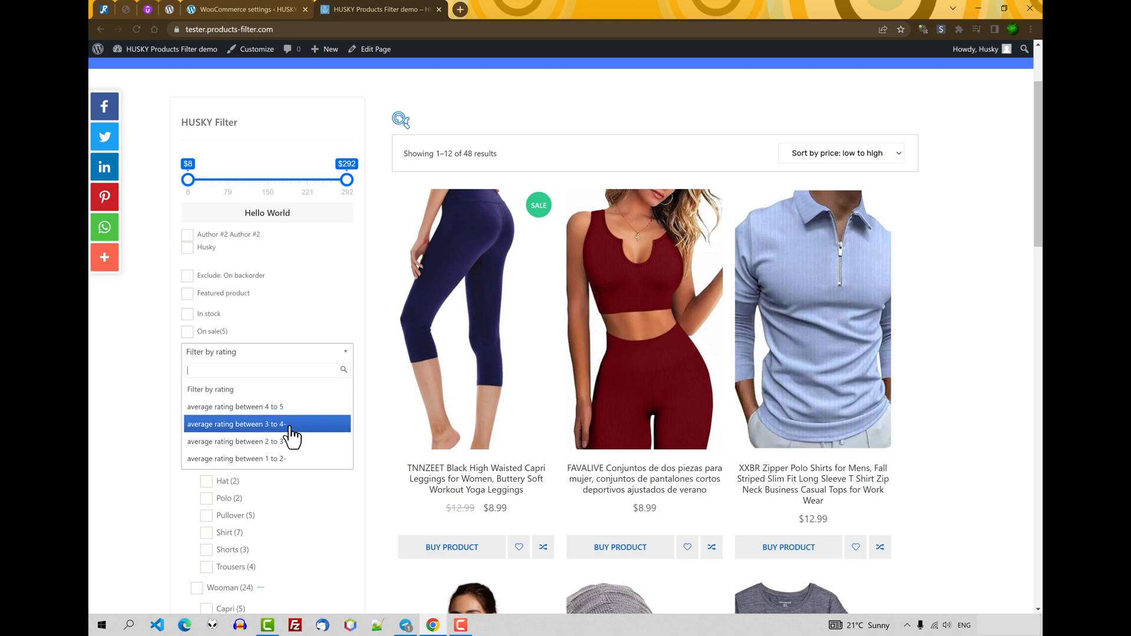
{"action": "mouse_move", "coordinate": [233, 406]}
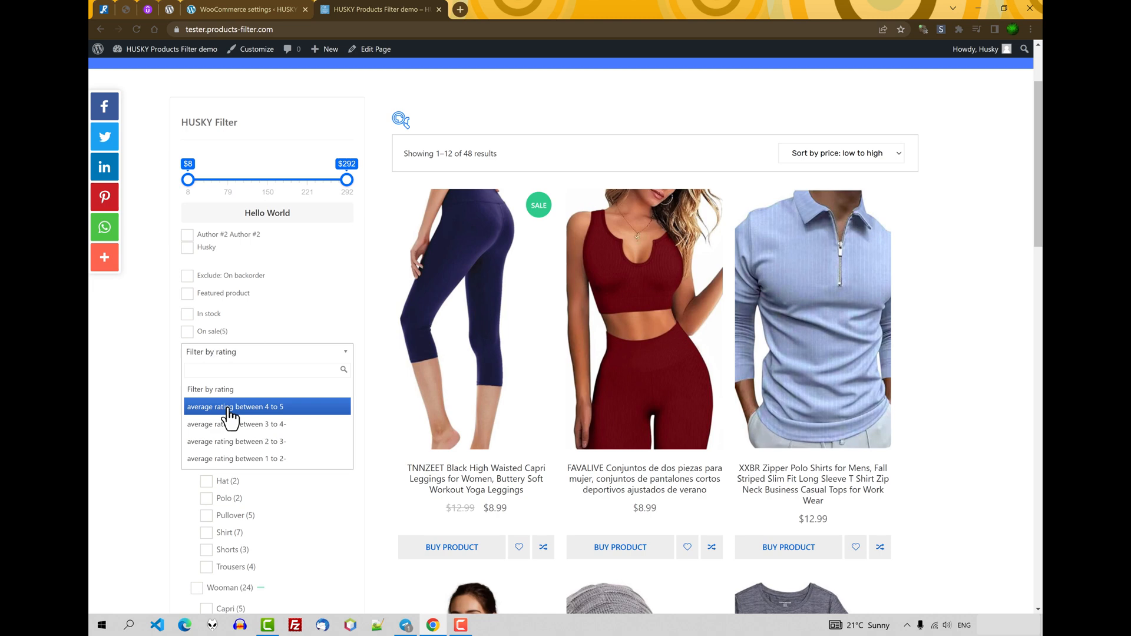
{"action": "mouse_move", "coordinate": [218, 432]}
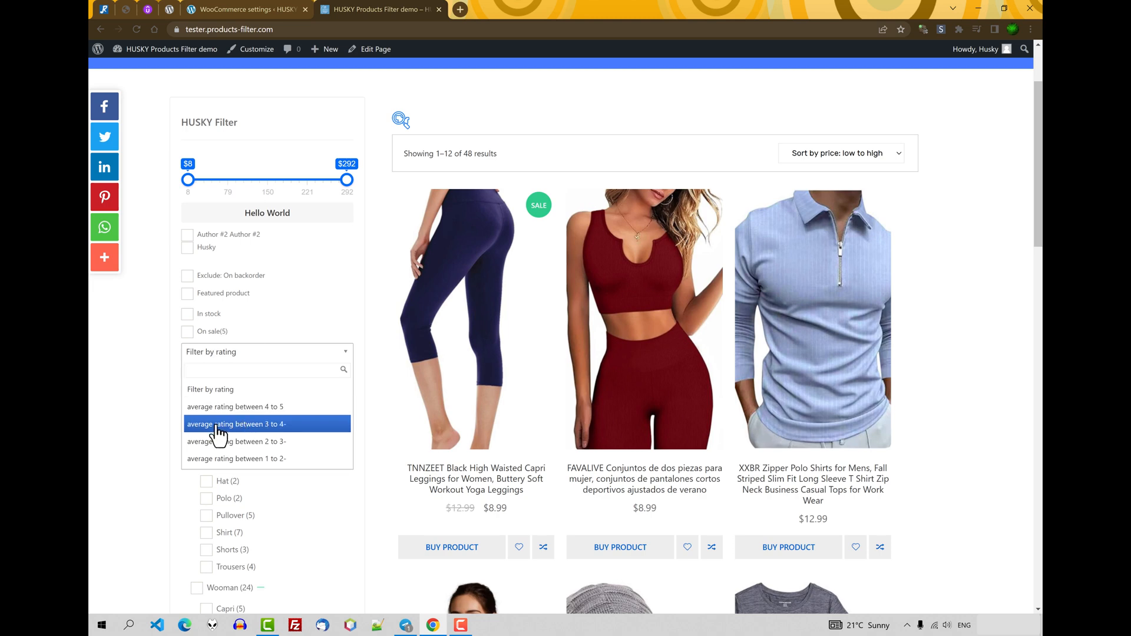
Step: Filter the shop by average rating 3 to 4 (4 results) and return to admin
{"action": "left_click", "coordinate": [235, 423]}
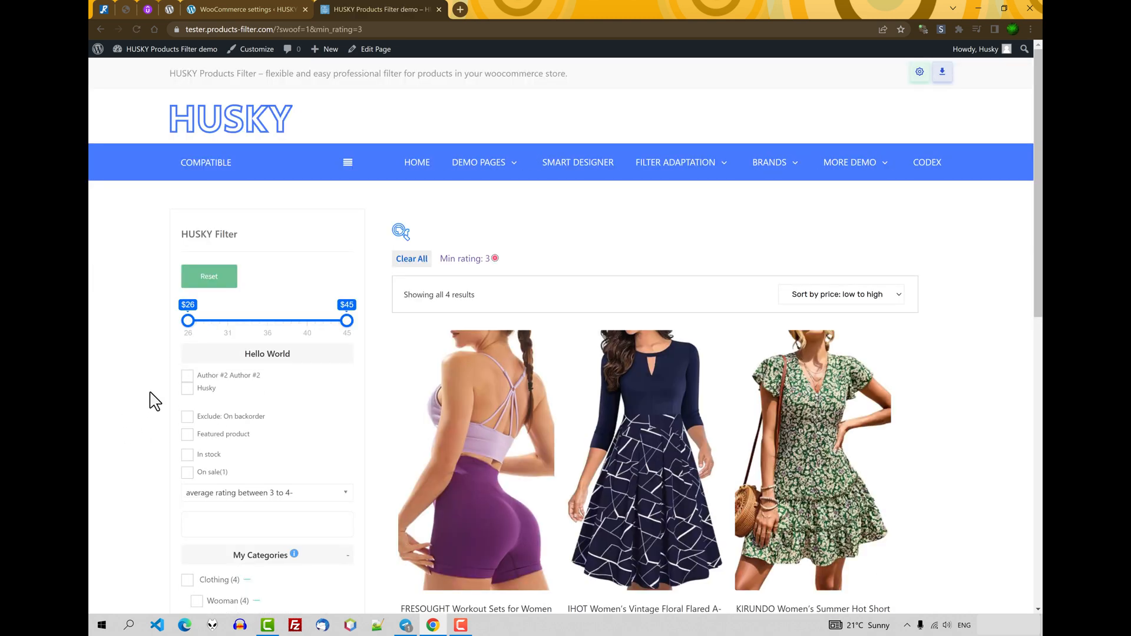
{"action": "mouse_move", "coordinate": [994, 368]}
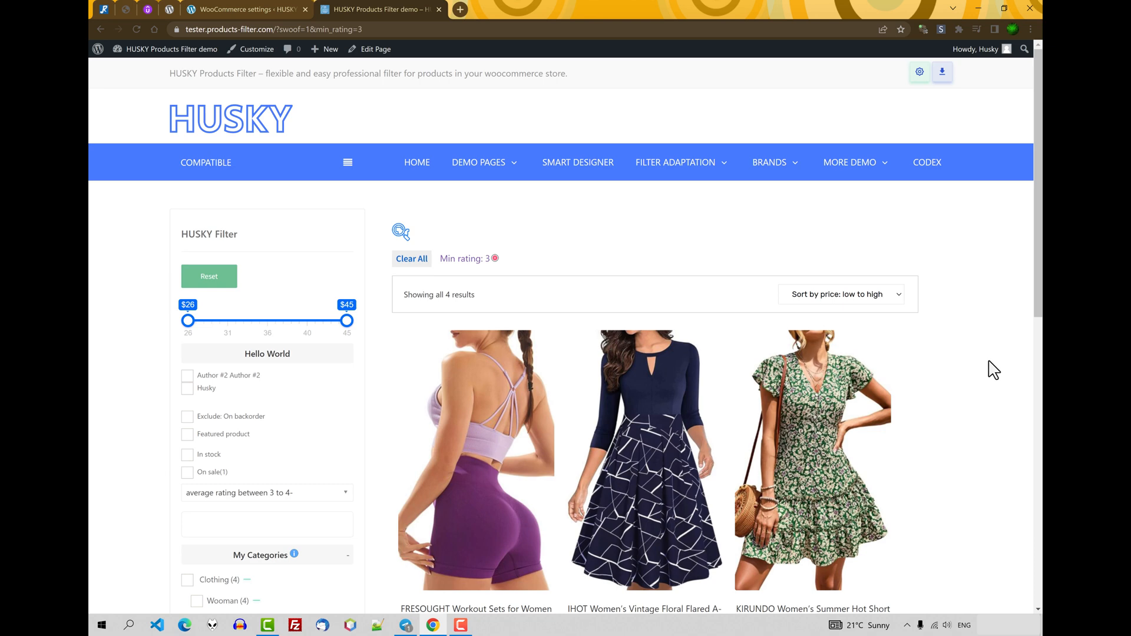
{"action": "left_click", "coordinate": [267, 493]}
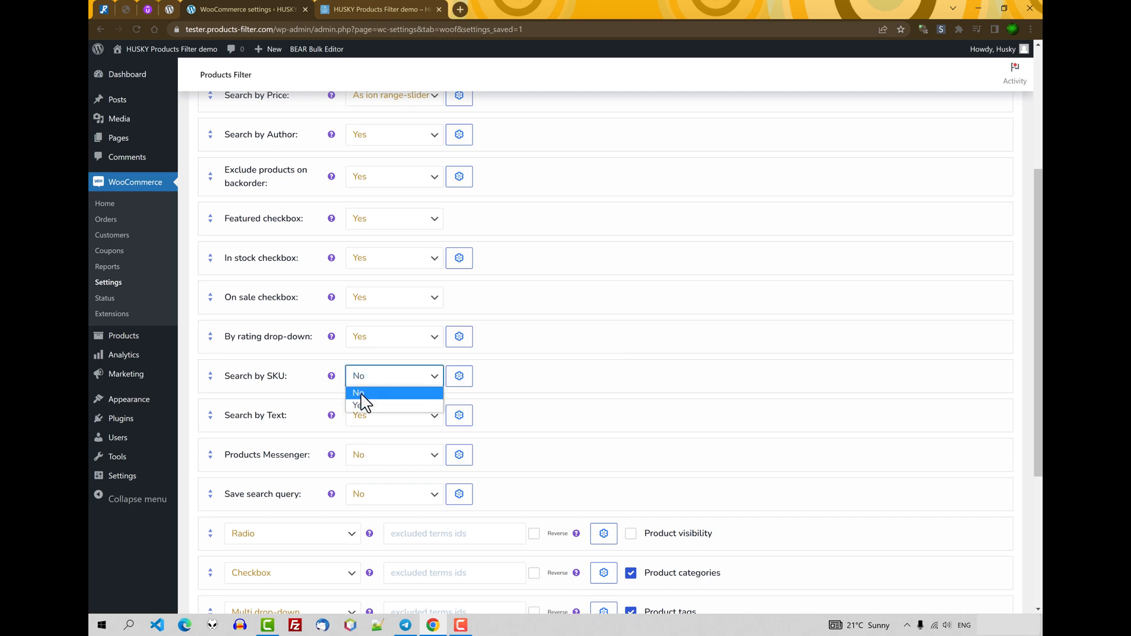
Step: Enable Search by SKU and save the filter settings
{"action": "left_click", "coordinate": [359, 405]}
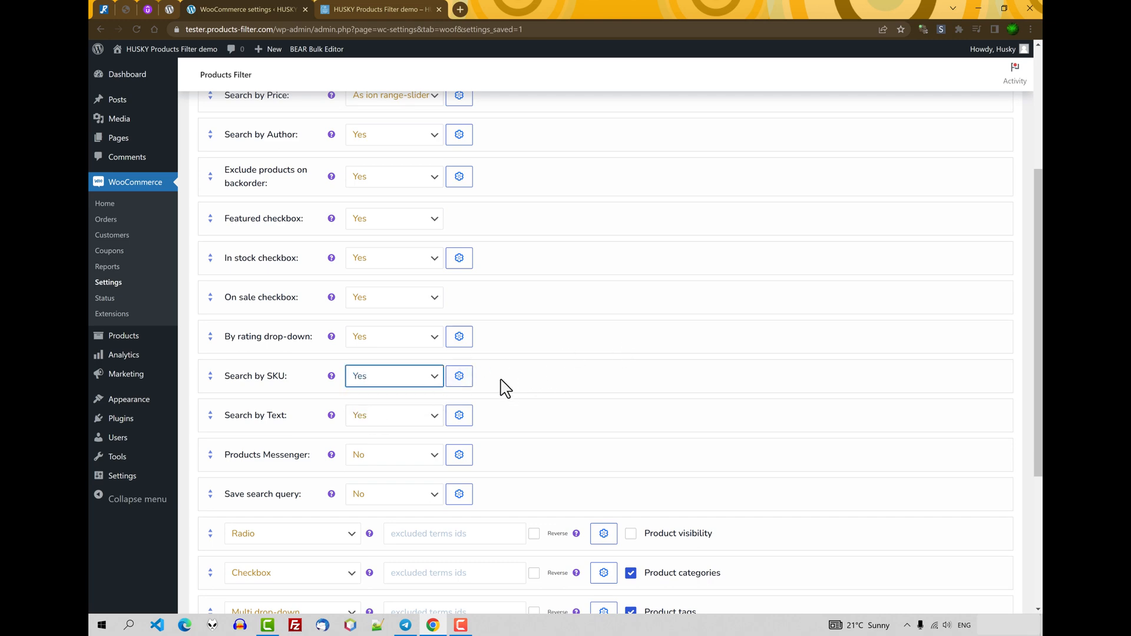
{"action": "left_click", "coordinate": [381, 11]}
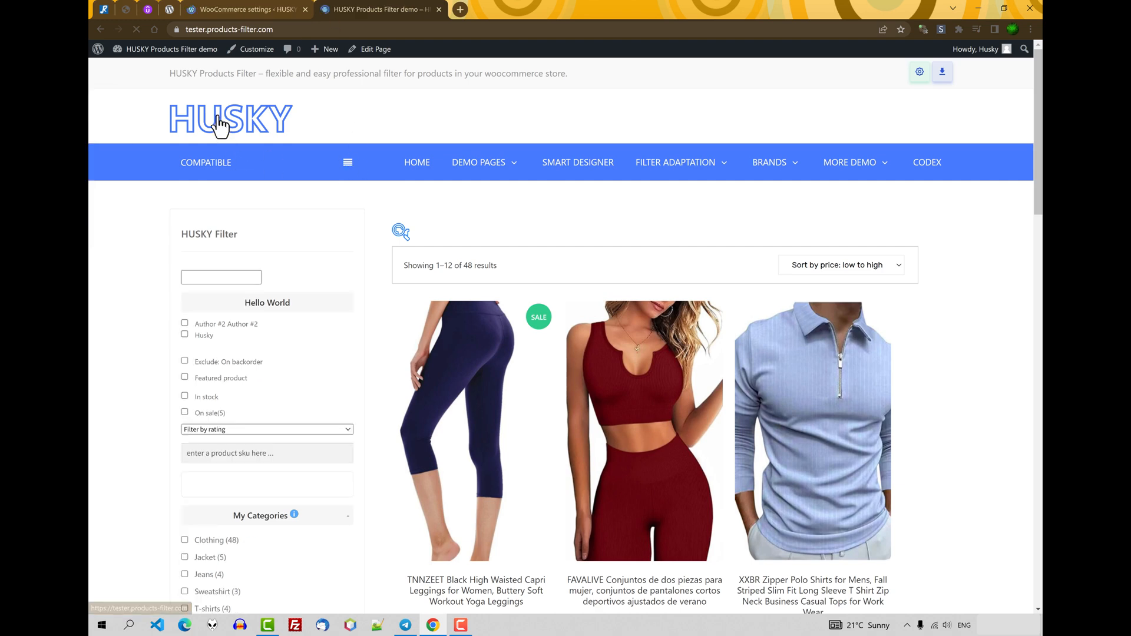
{"action": "scroll", "scroll_direction": "down", "scroll_amount": 3}
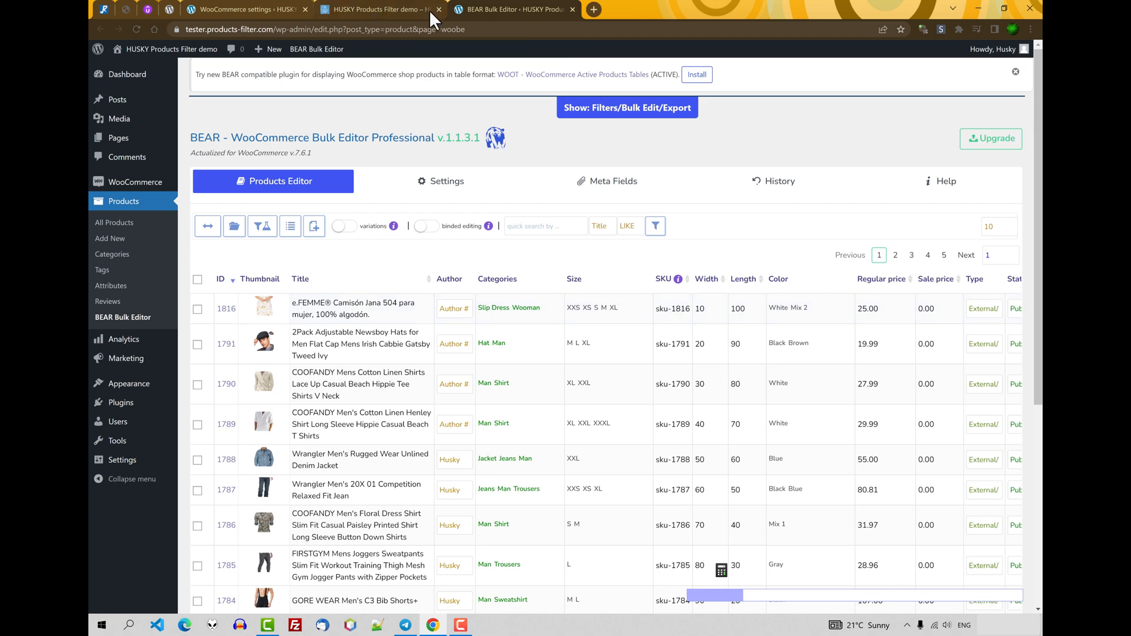
Step: Search the shop front for SKU 1816, returning a single product, then view the BEAR list
{"action": "left_click", "coordinate": [384, 10]}
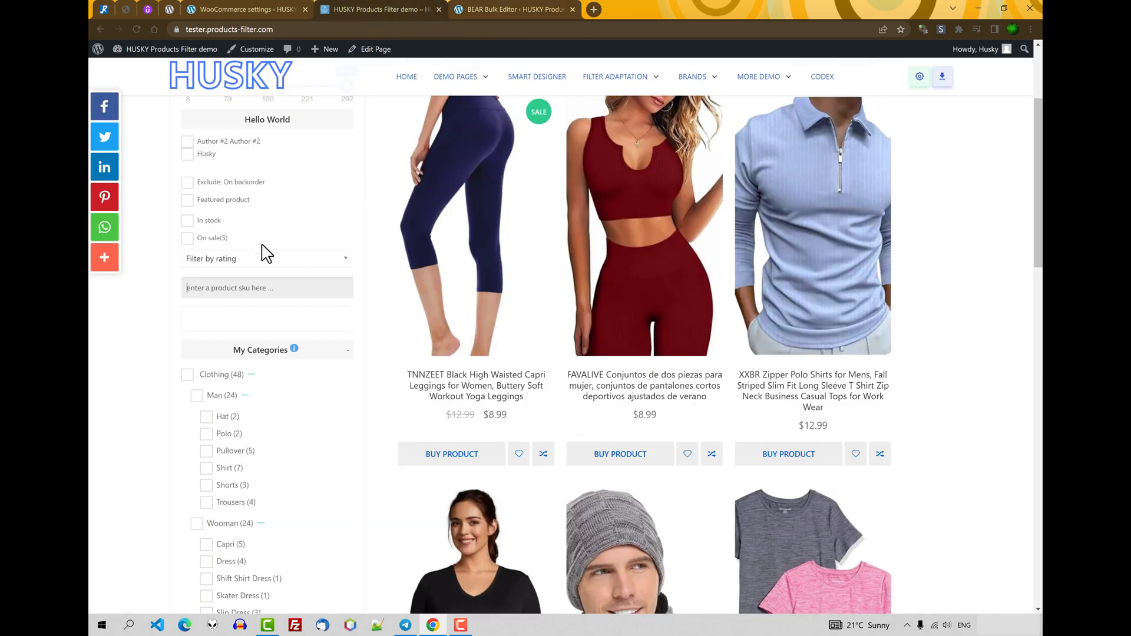
{"action": "type", "text": "1816"}
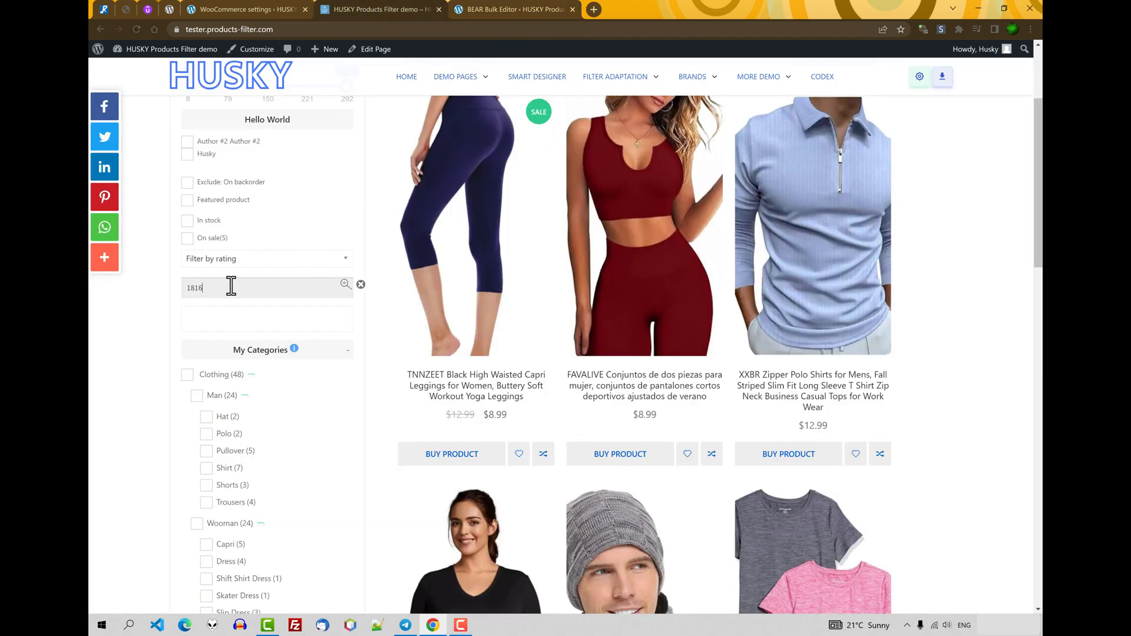
{"action": "left_click", "coordinate": [345, 284]}
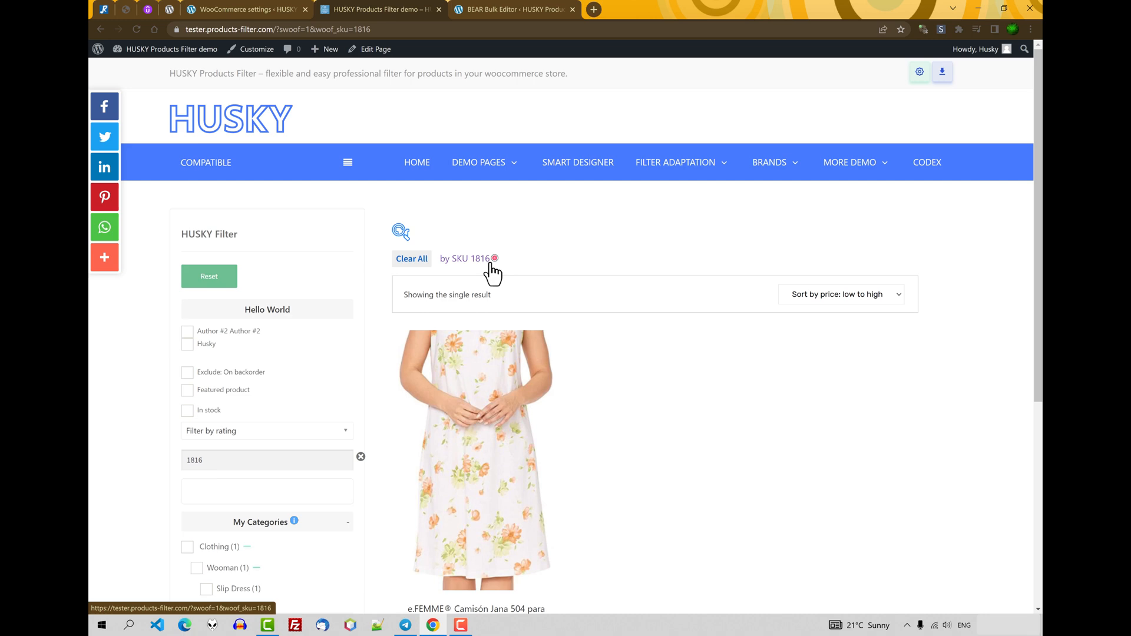
{"action": "mouse_move", "coordinate": [547, 241]}
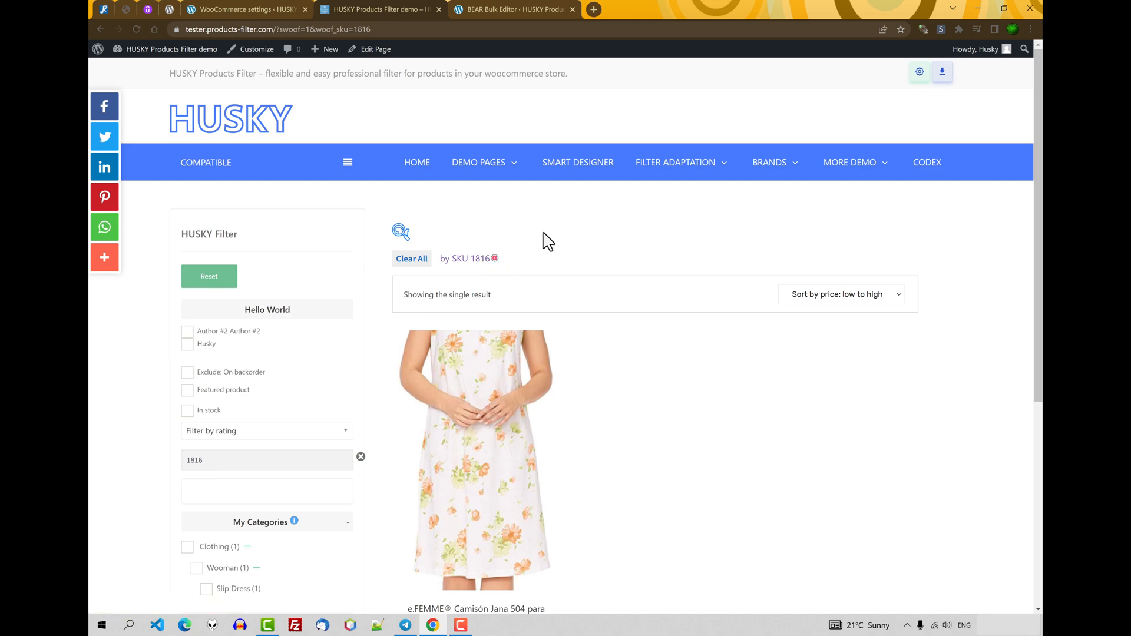
{"action": "mouse_move", "coordinate": [549, 219]}
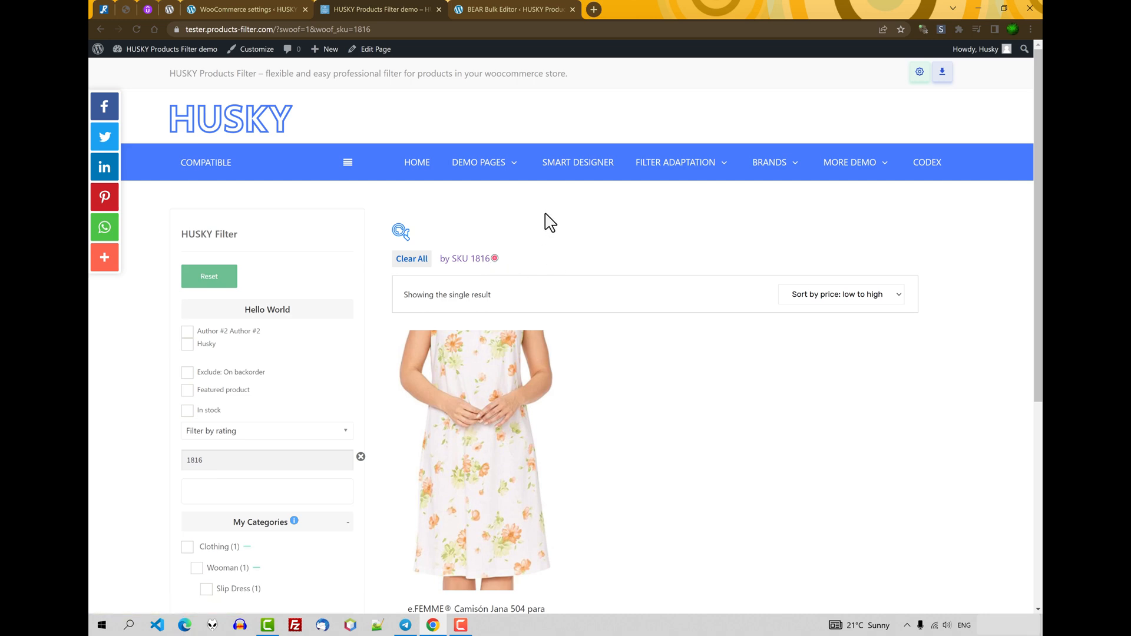
{"action": "left_click", "coordinate": [516, 10]}
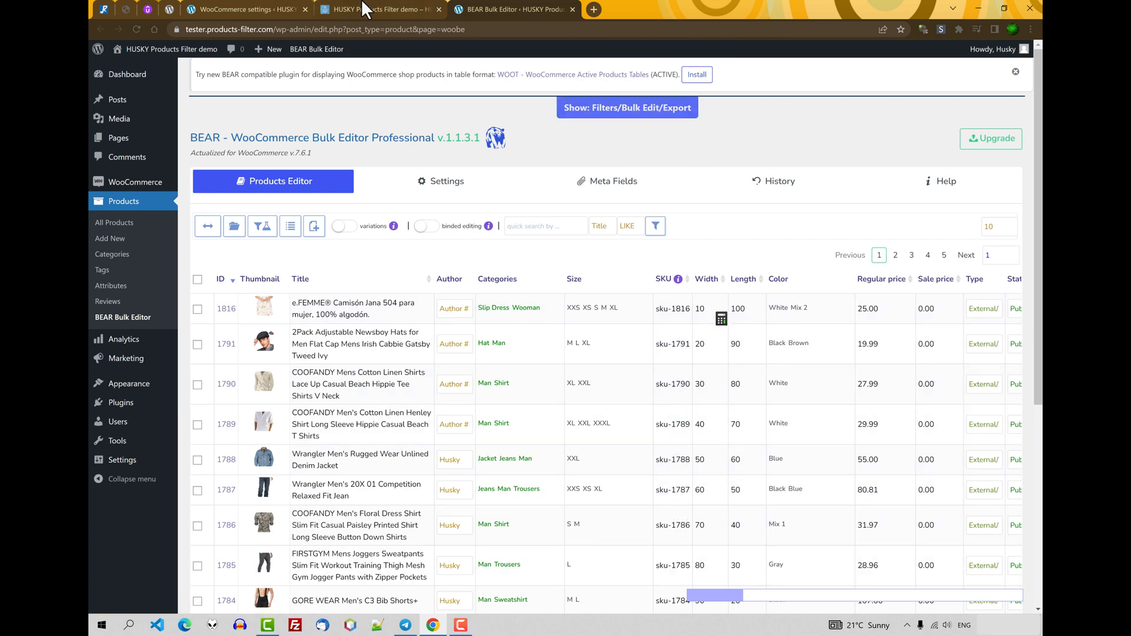
Step: Give the SKU search a placeholder like 'Type here for example red-xxl'
{"action": "left_click", "coordinate": [257, 10]}
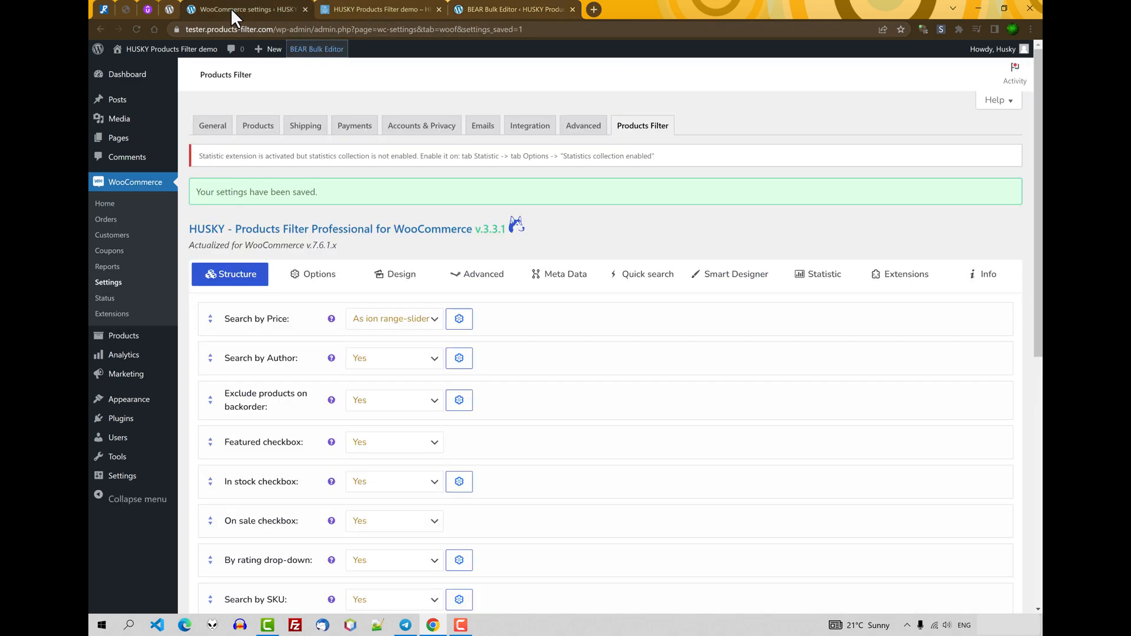
{"action": "scroll", "scroll_direction": "down", "scroll_amount": 3}
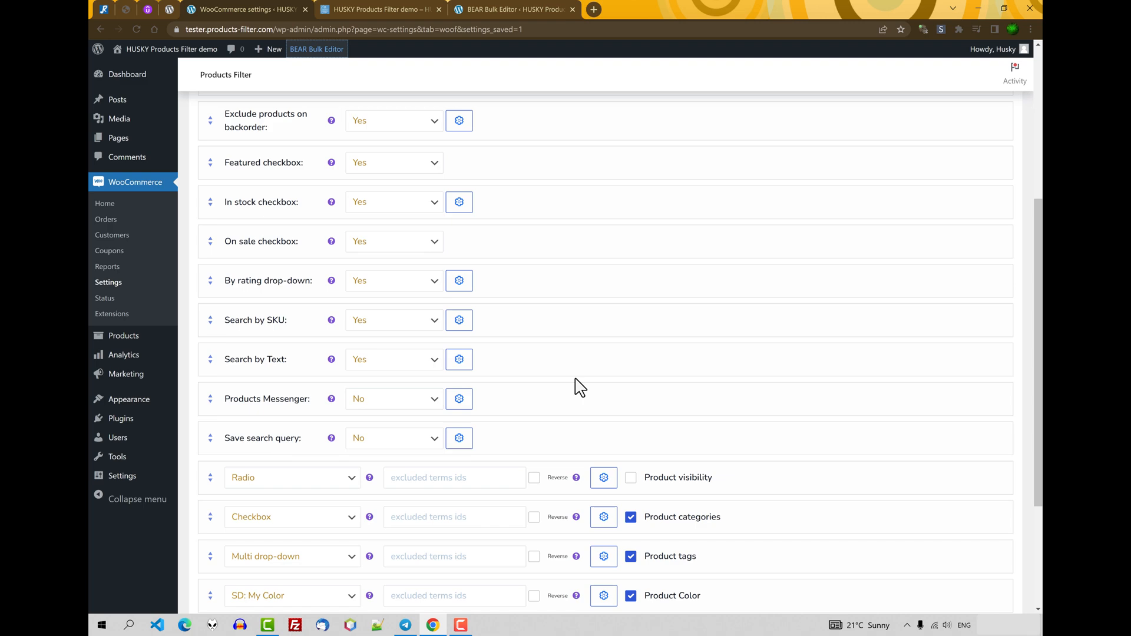
{"action": "mouse_move", "coordinate": [459, 321]}
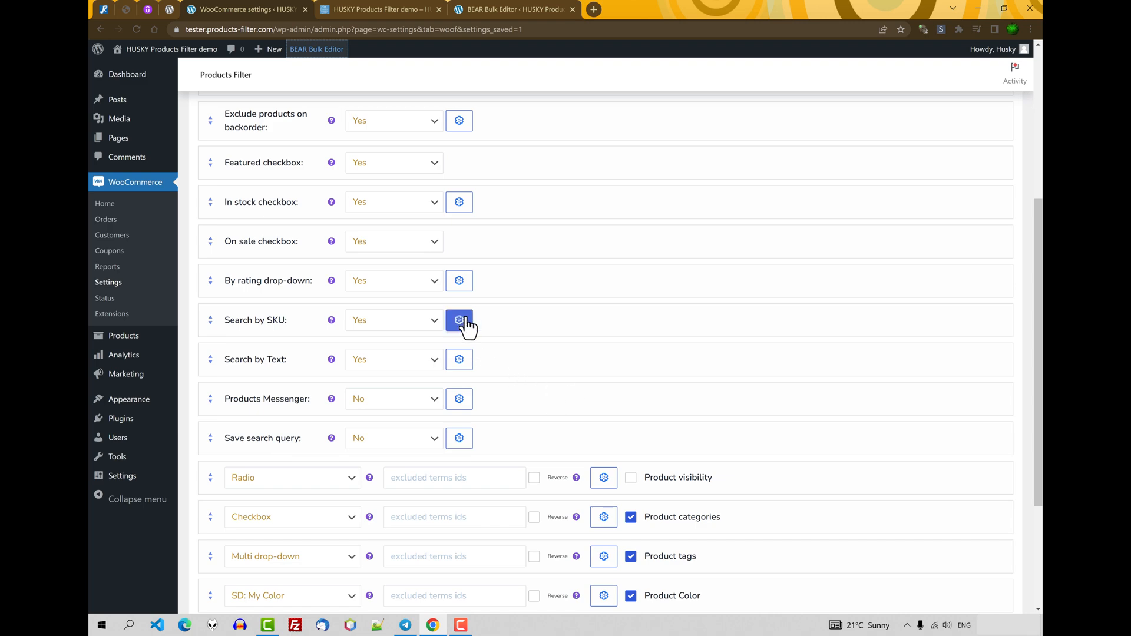
{"action": "left_click", "coordinate": [460, 321]}
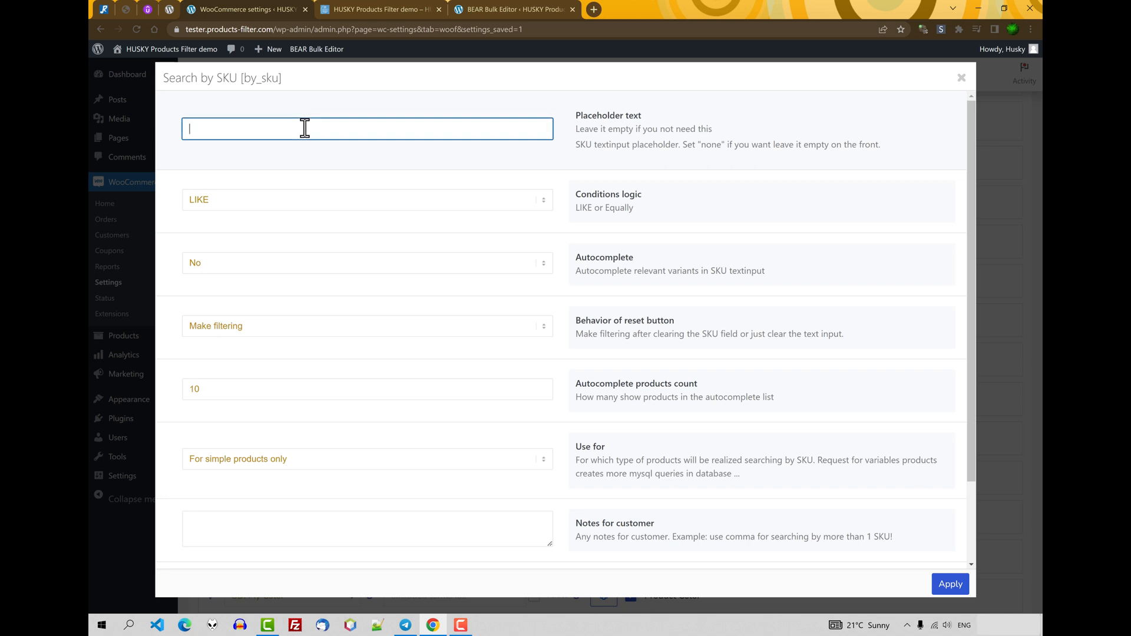
{"action": "type", "text": "Type here for example red-12"}
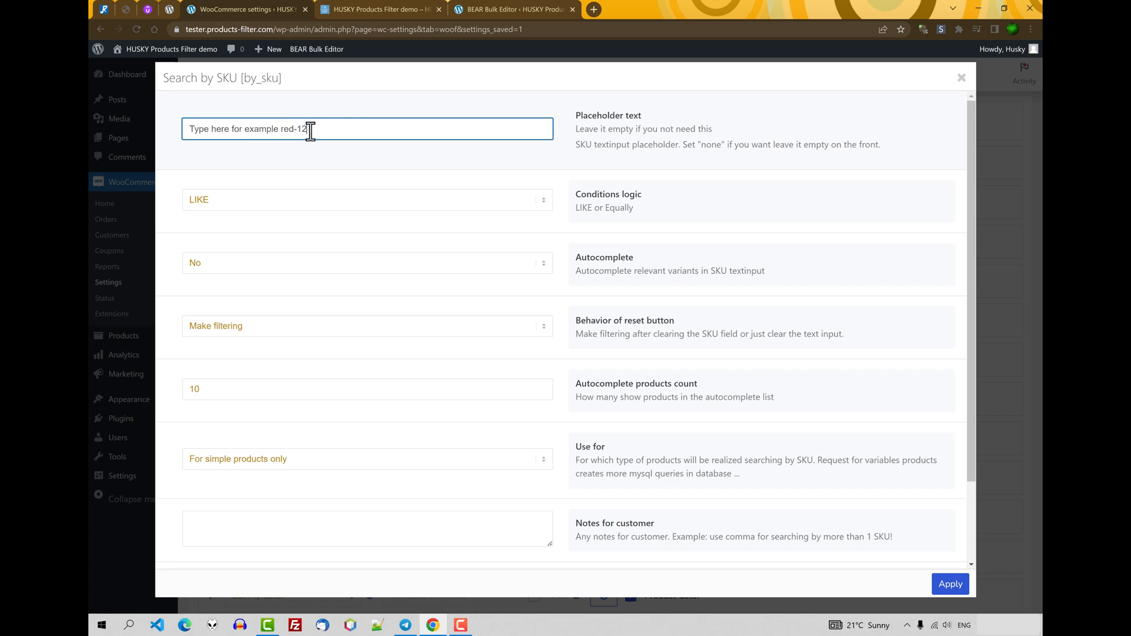
{"action": "mouse_move", "coordinate": [333, 130]}
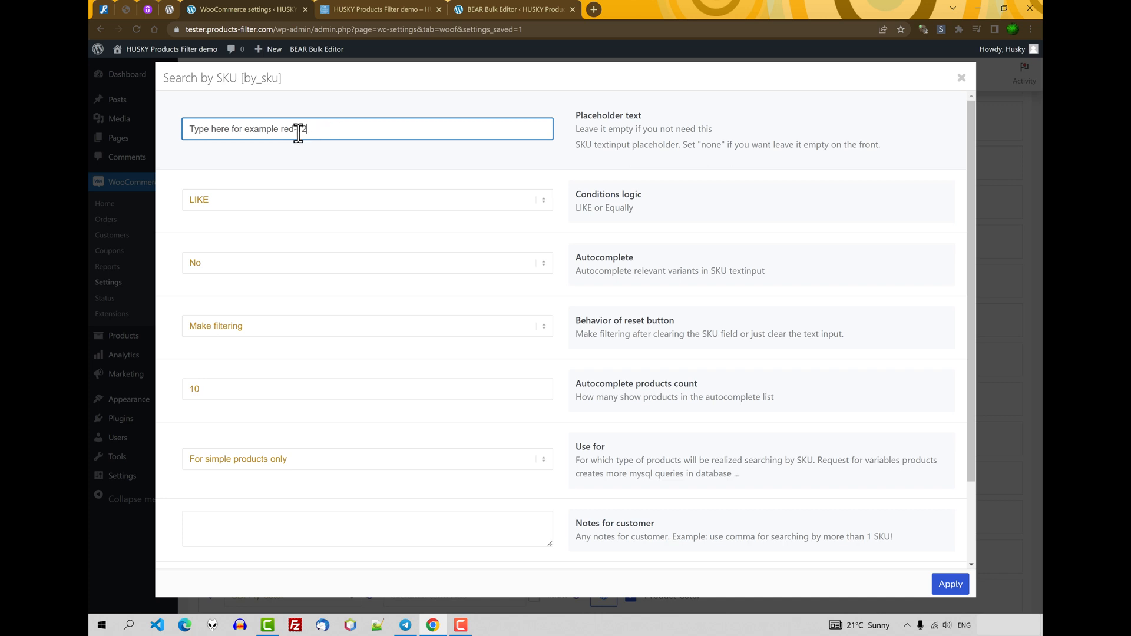
{"action": "mouse_move", "coordinate": [281, 130]}
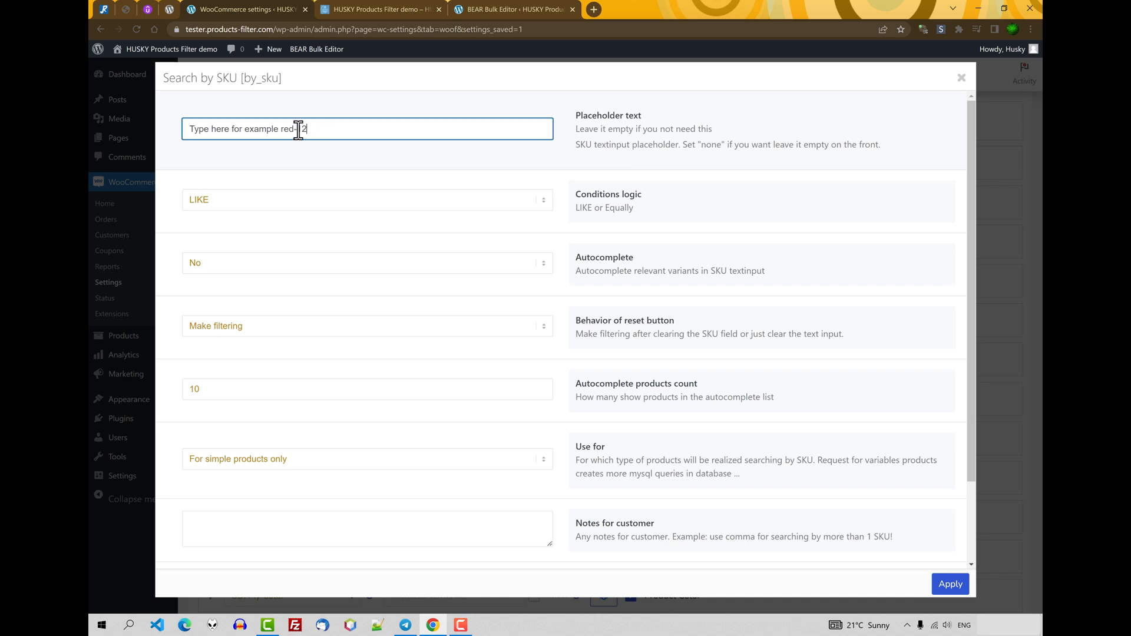
{"action": "double_click", "coordinate": [305, 130]}
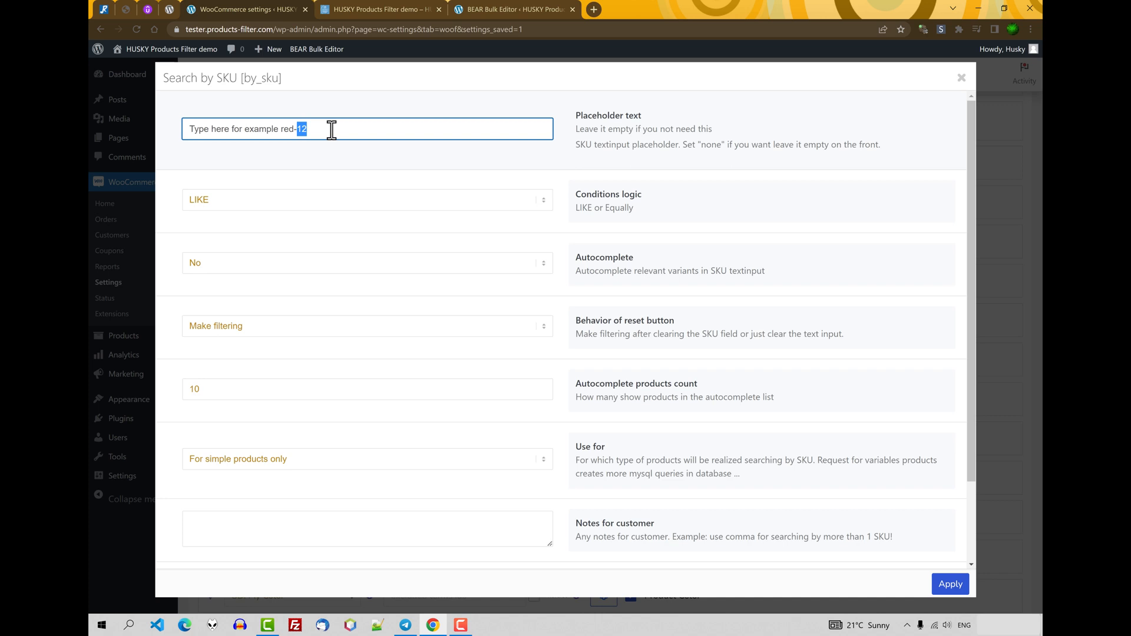
{"action": "type", "text": "xxl"}
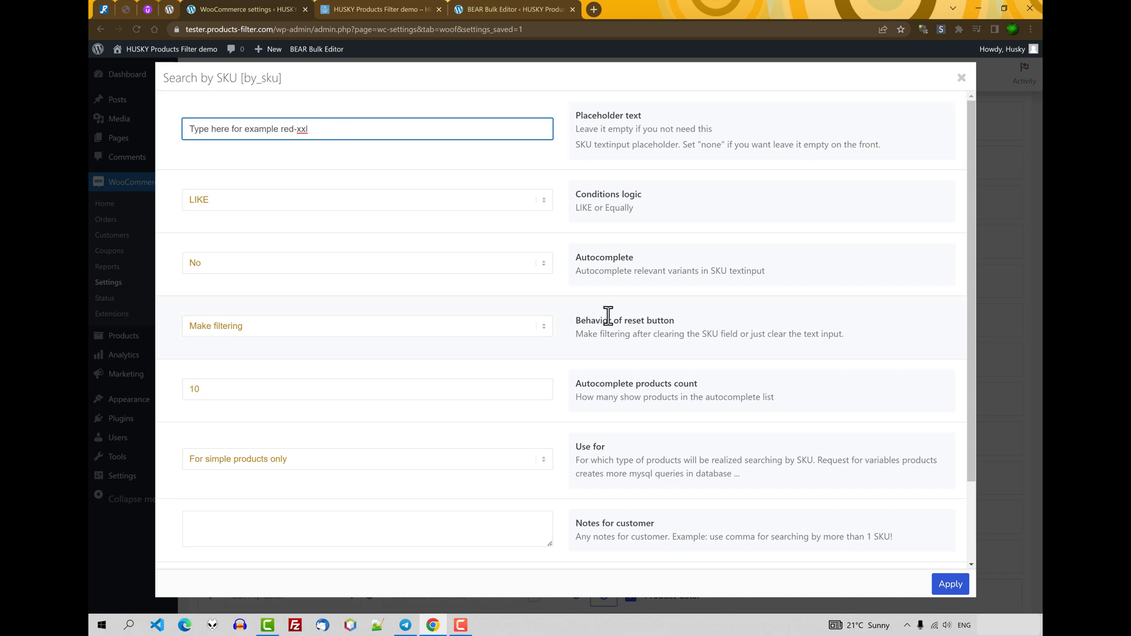
{"action": "double_click", "coordinate": [608, 193]}
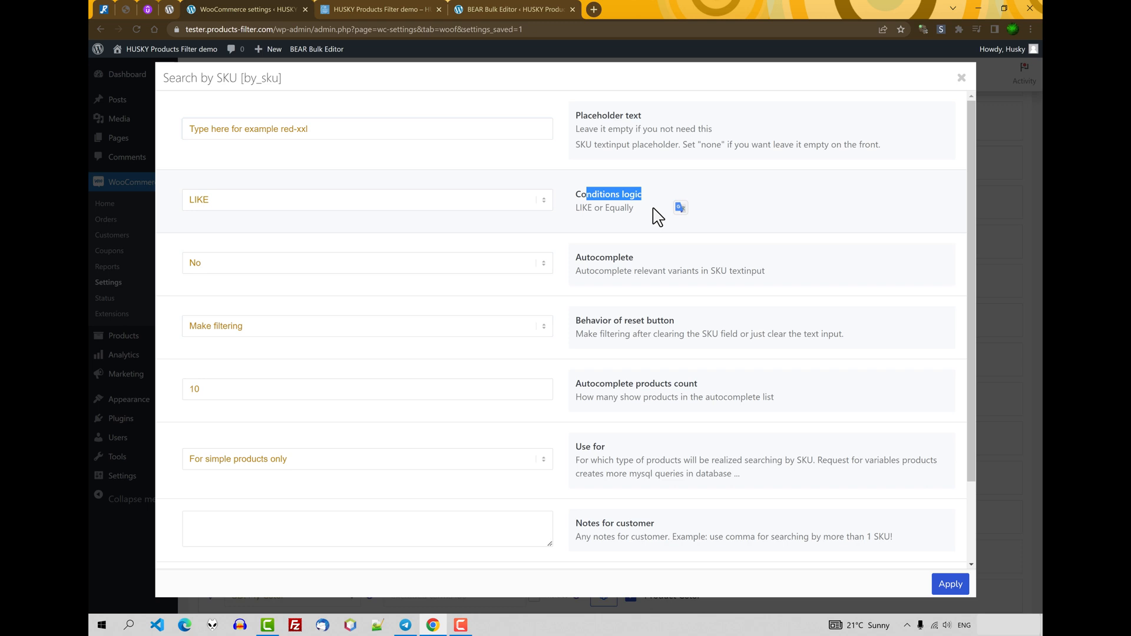
Step: Try Exact match, keep conditions logic LIKE, set Autocomplete to Yes, and apply
{"action": "left_click", "coordinate": [398, 199]}
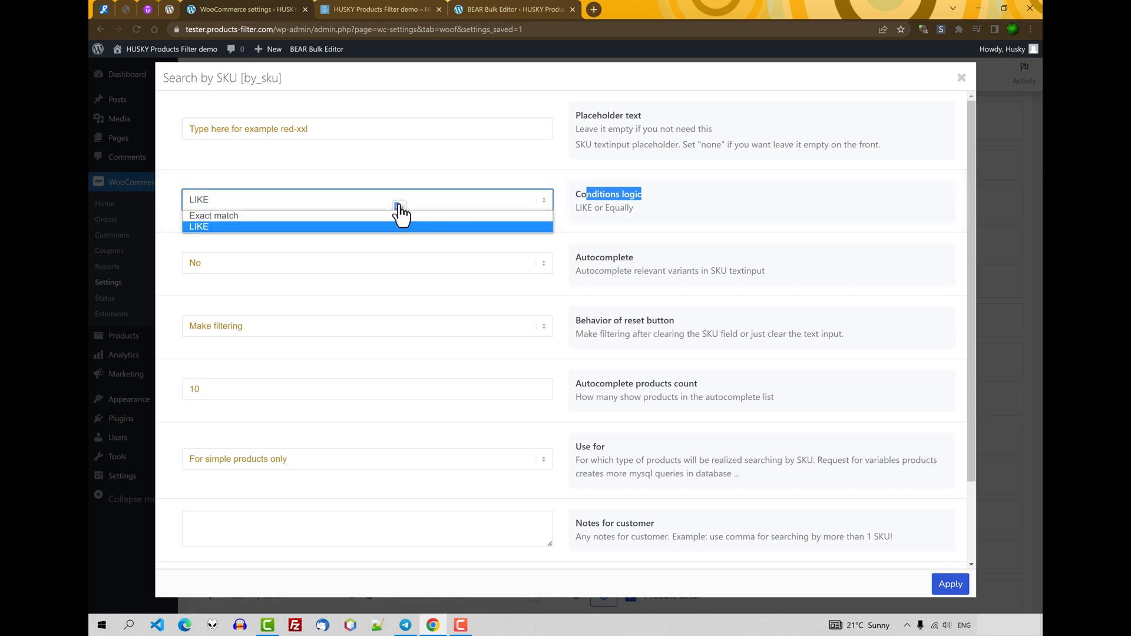
{"action": "mouse_move", "coordinate": [203, 220]}
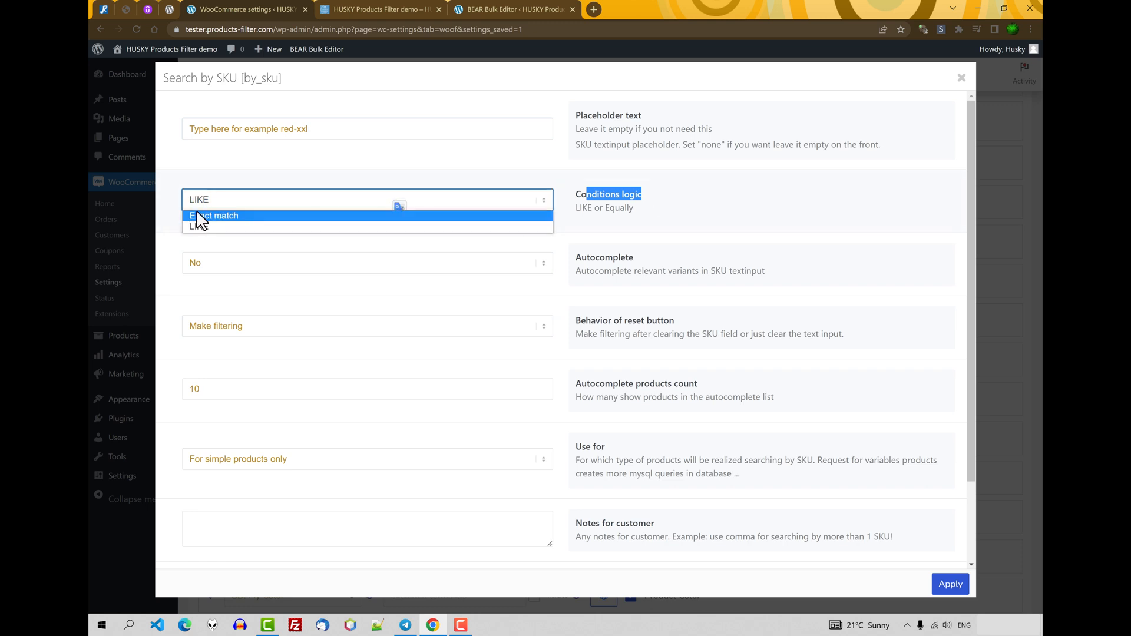
{"action": "left_click", "coordinate": [214, 215]}
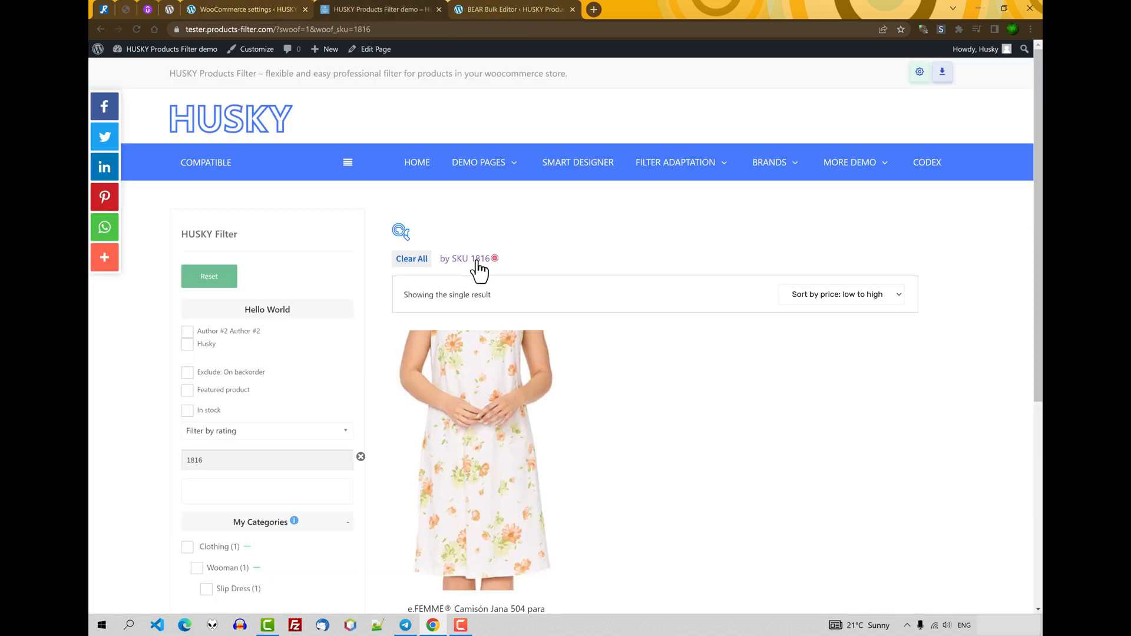
{"action": "mouse_move", "coordinate": [206, 463]}
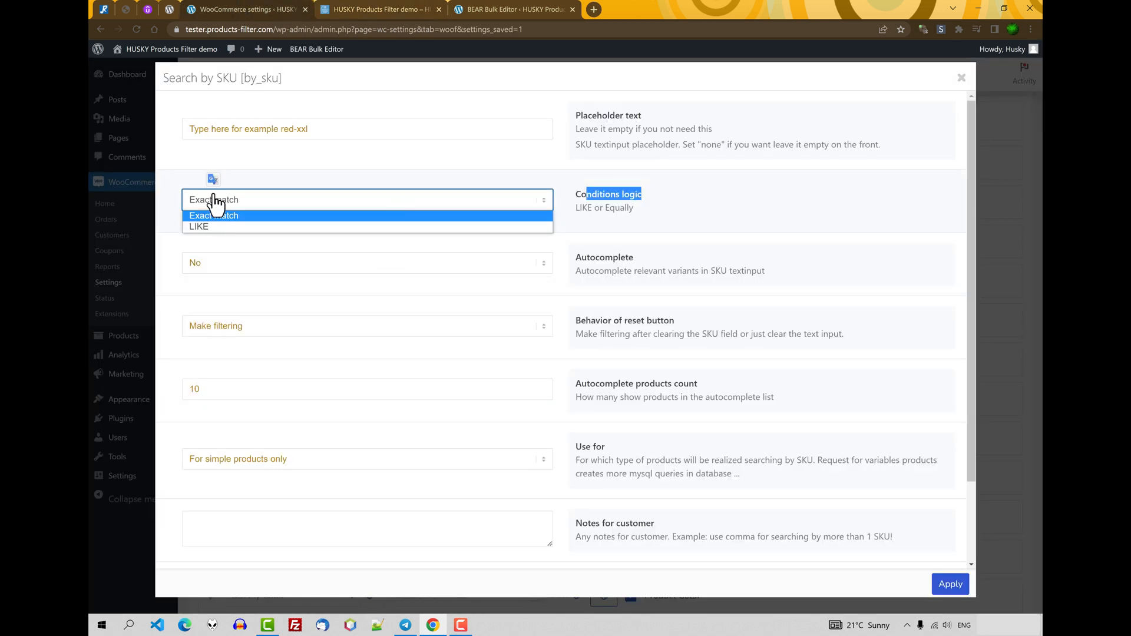
{"action": "mouse_move", "coordinate": [218, 225]}
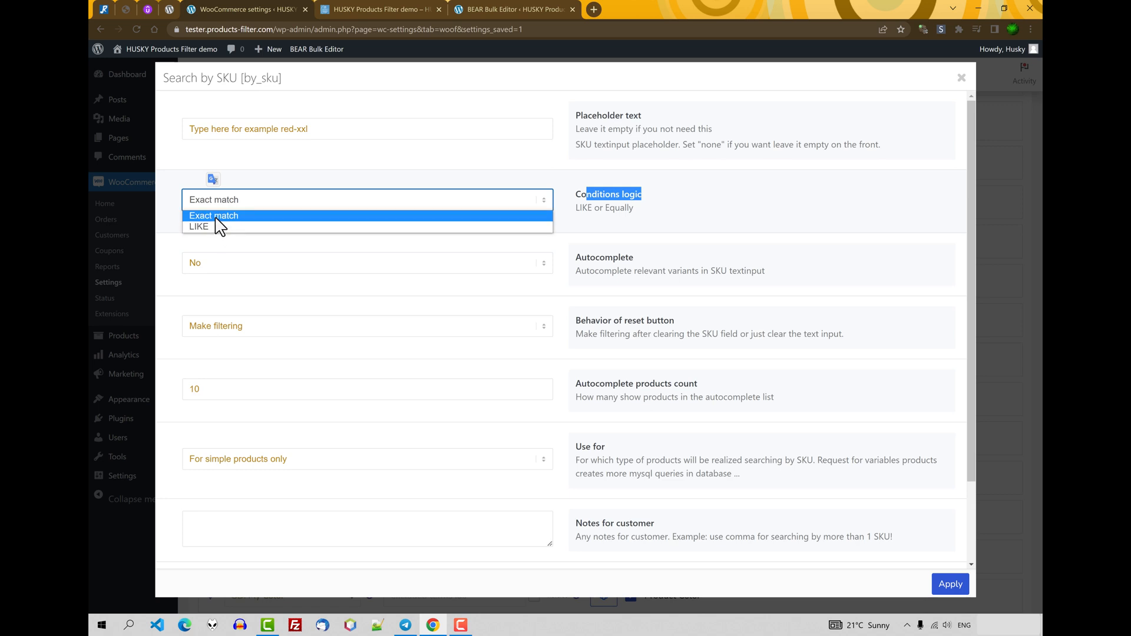
{"action": "mouse_move", "coordinate": [213, 234]}
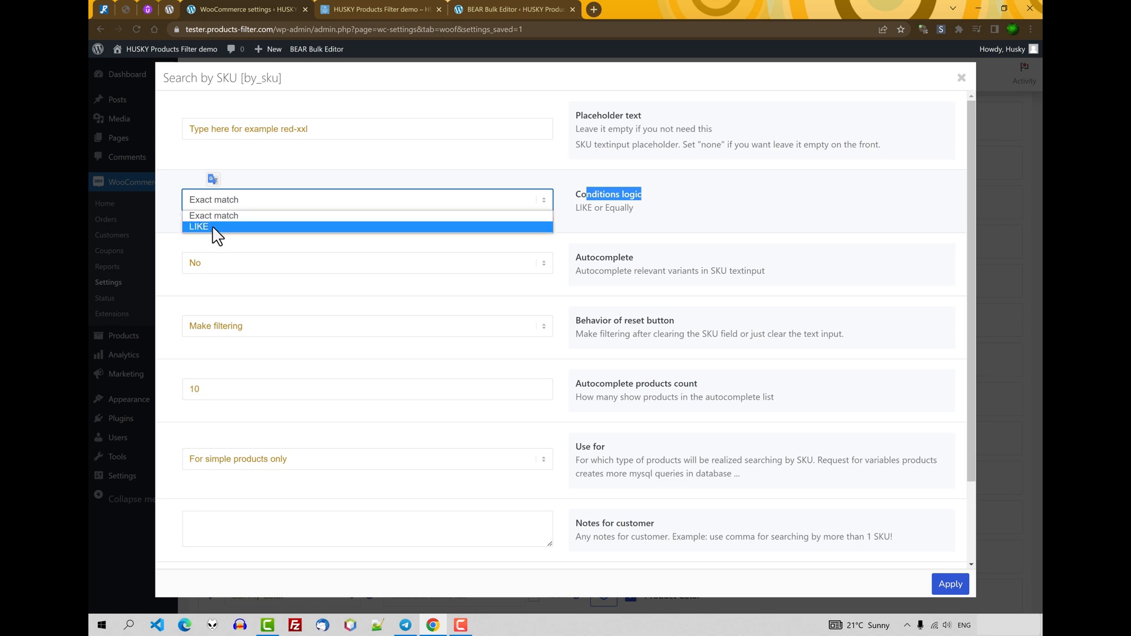
{"action": "left_click", "coordinate": [198, 227]}
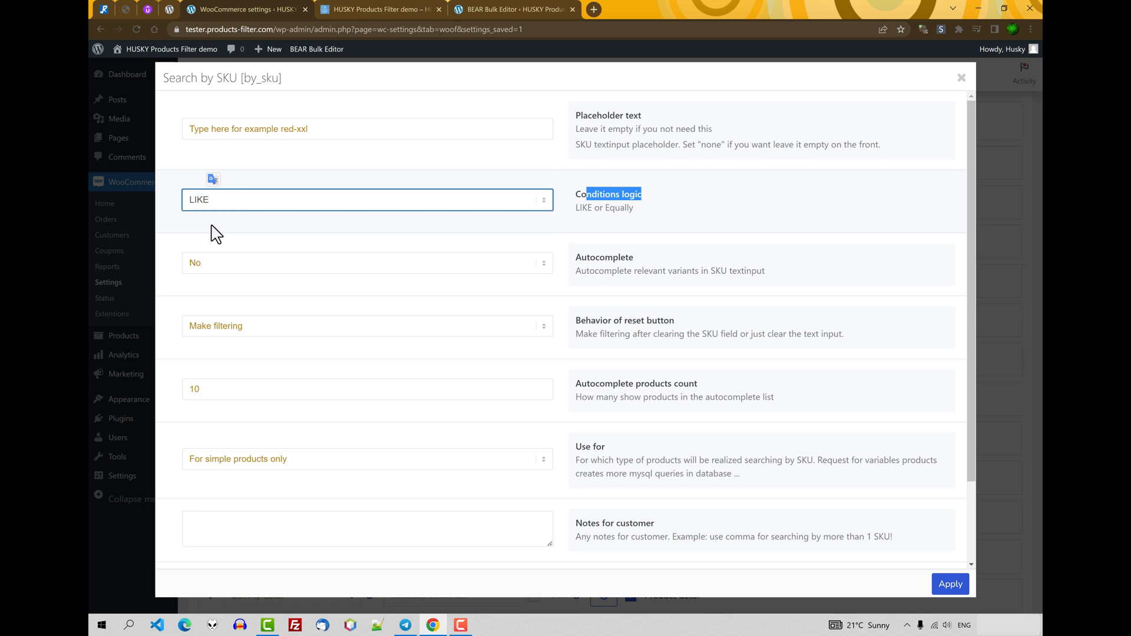
{"action": "mouse_move", "coordinate": [617, 261]}
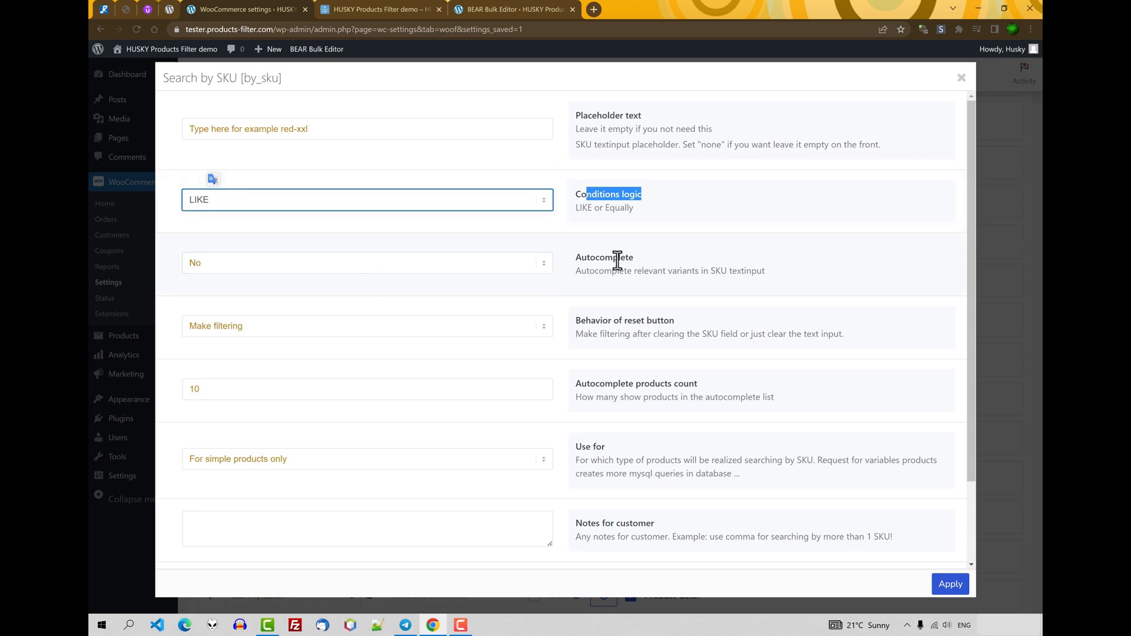
{"action": "mouse_move", "coordinate": [417, 276]}
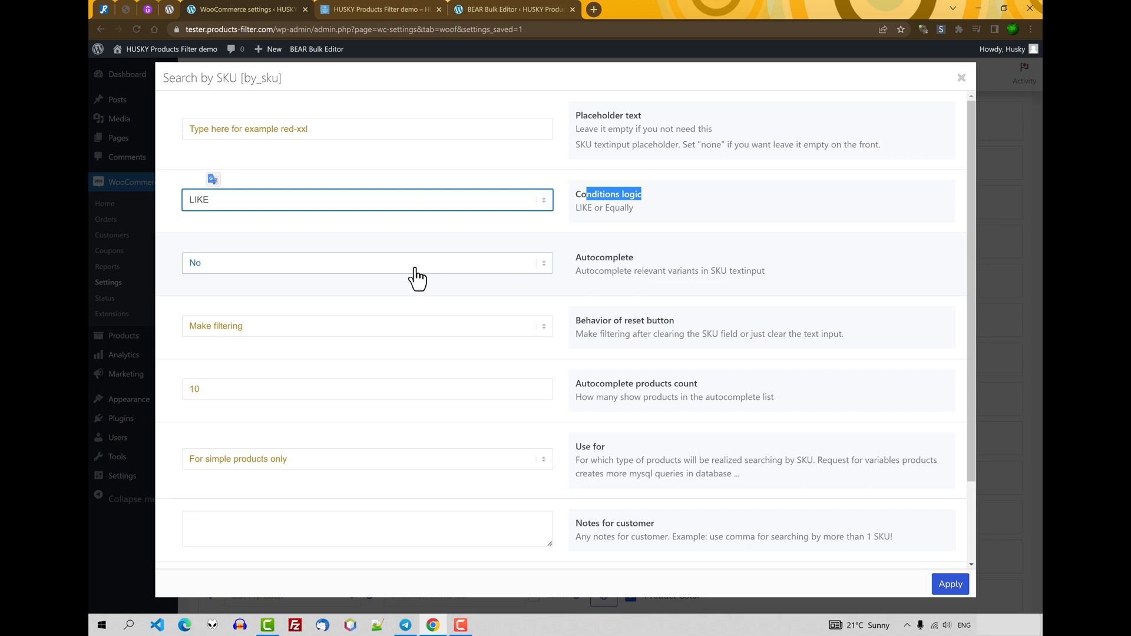
{"action": "left_click", "coordinate": [366, 263]}
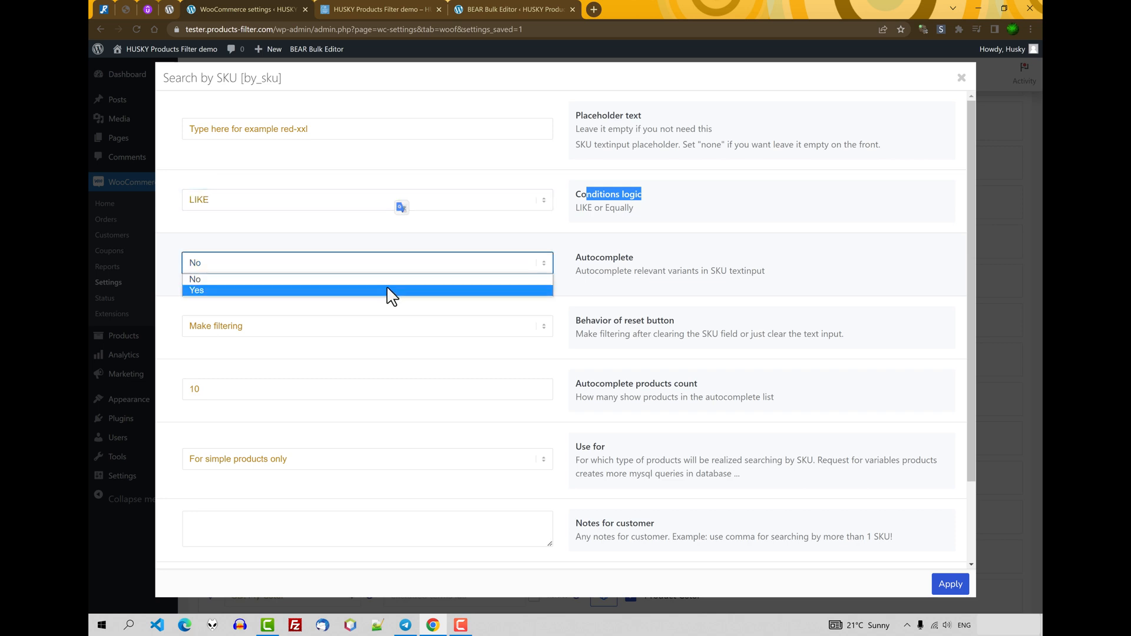
{"action": "left_click", "coordinate": [196, 290]}
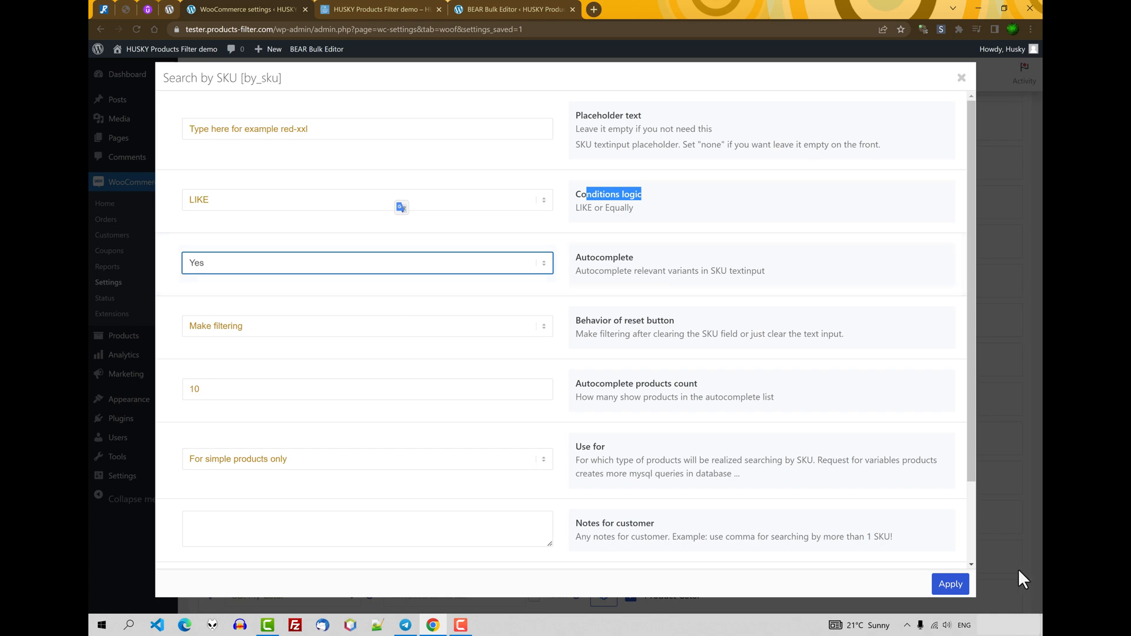
{"action": "left_click", "coordinate": [949, 583]}
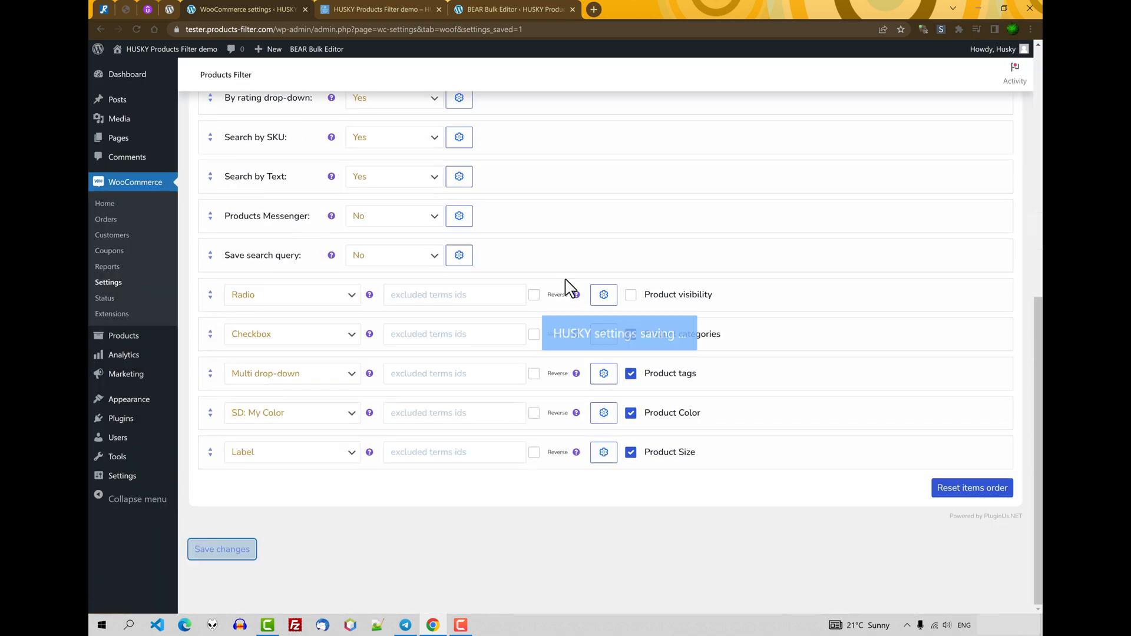
Step: Type 'sku-' in the shop's SKU field to see autocomplete suggestions like sku-1777
{"action": "left_click", "coordinate": [384, 10]}
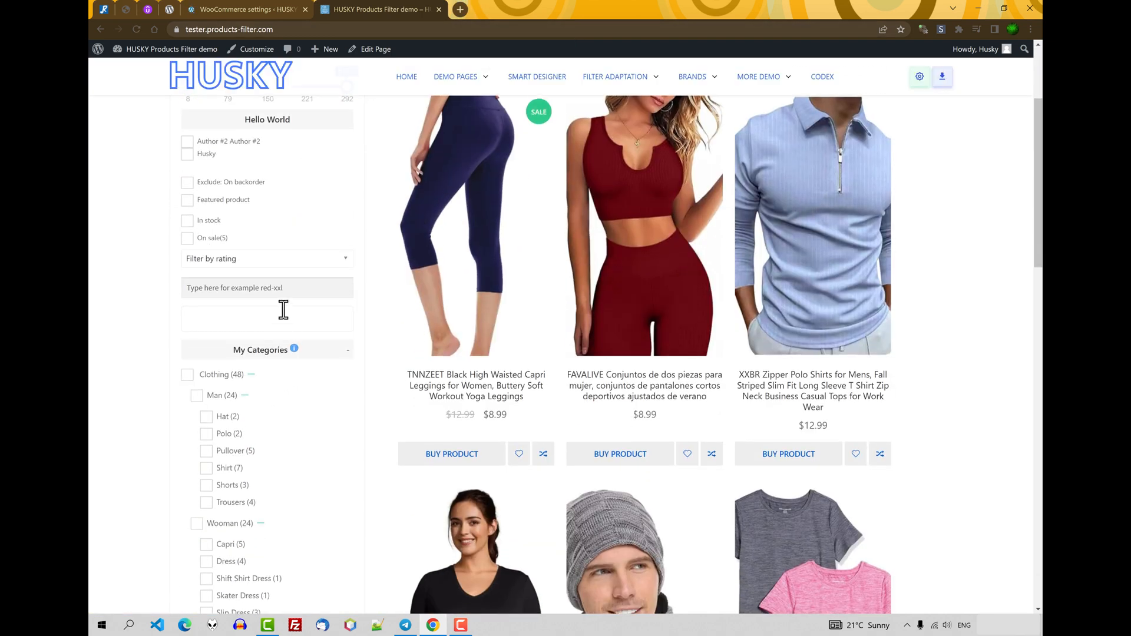
{"action": "left_click", "coordinate": [267, 318]}
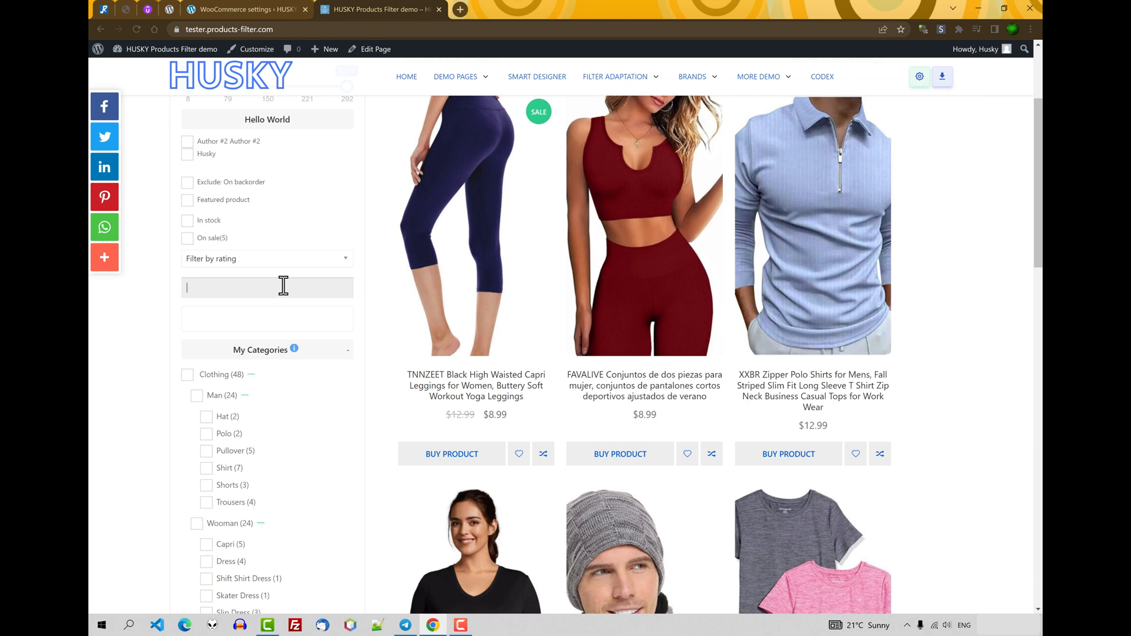
{"action": "type", "text": "sku-"}
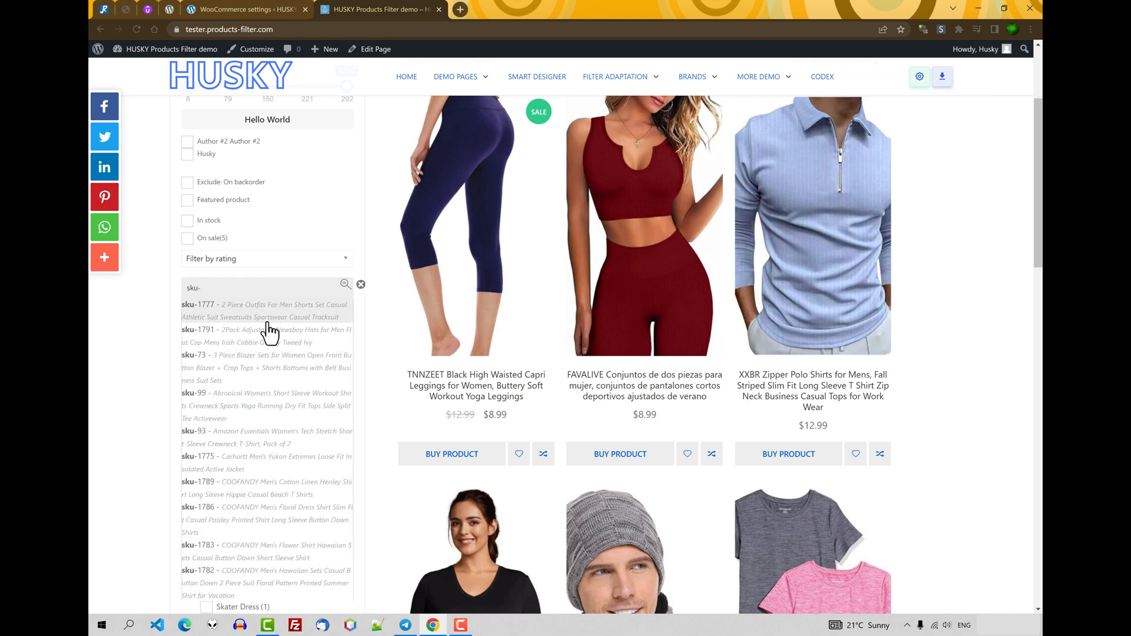
{"action": "mouse_move", "coordinate": [265, 417]}
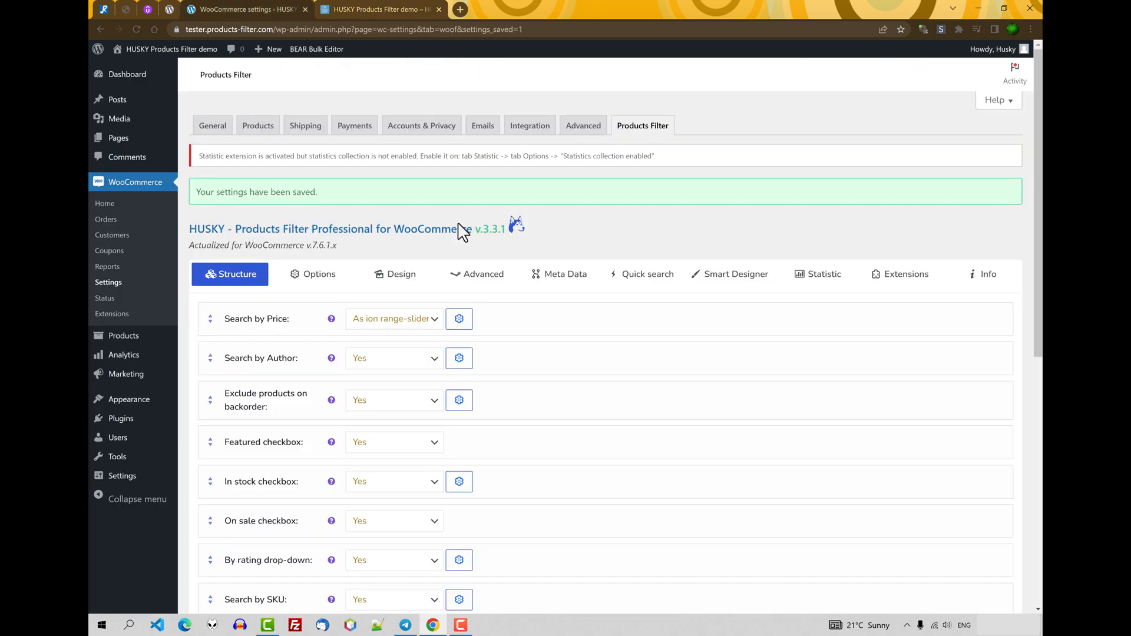
Step: Review the Search by SKU options, check the shop SKU field, and begin the customer note 'He'
{"action": "scroll", "scroll_direction": "down", "scroll_amount": 3}
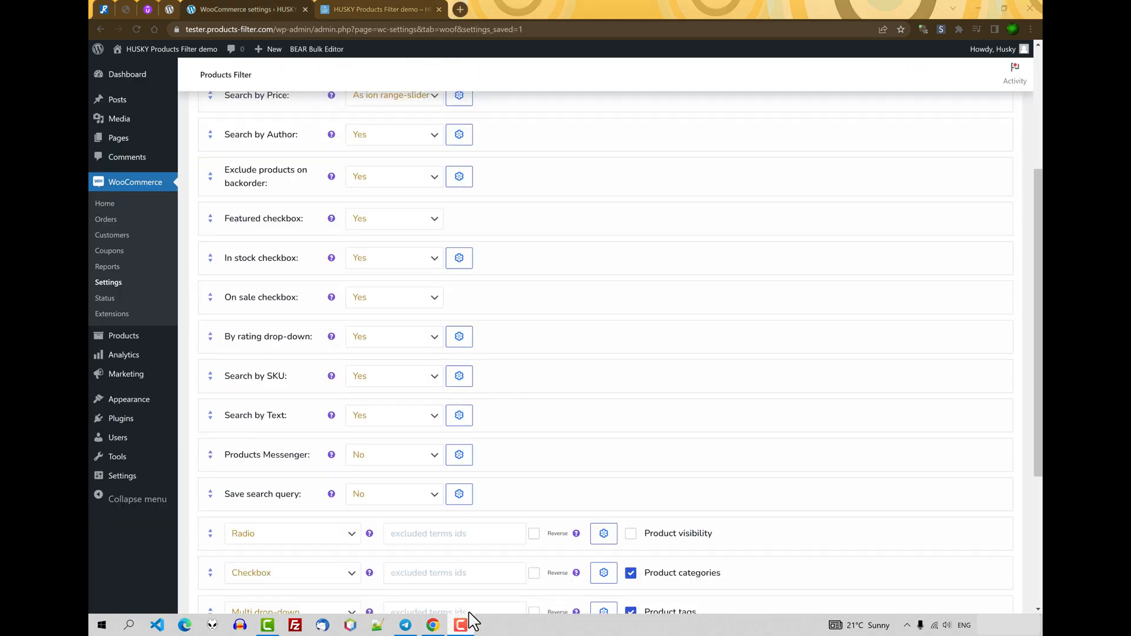
{"action": "left_click", "coordinate": [459, 376]}
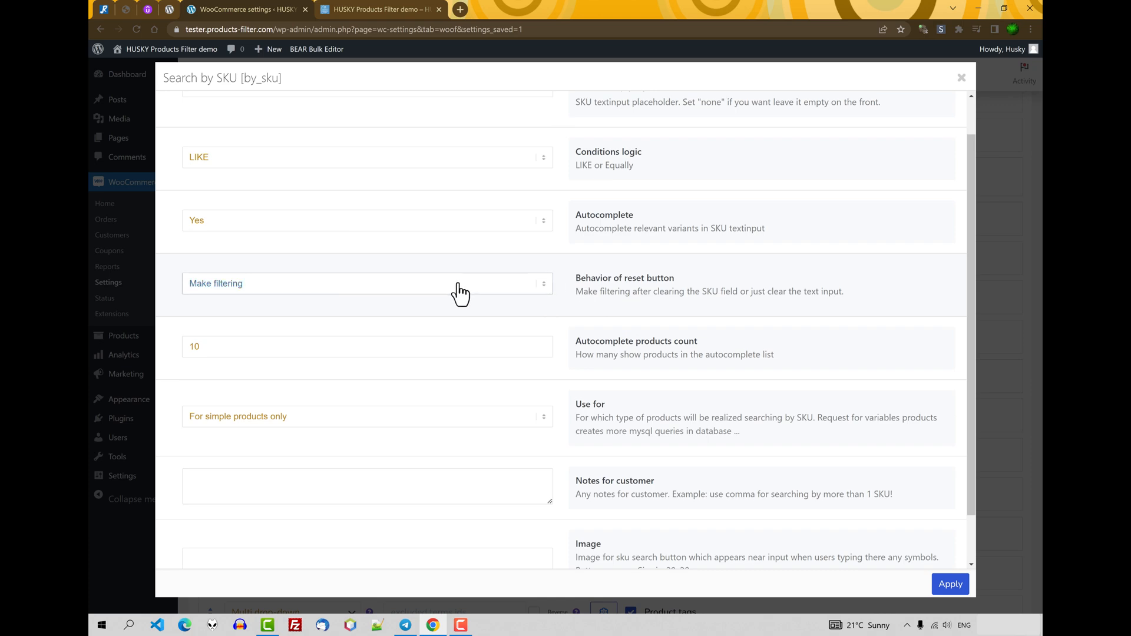
{"action": "left_click", "coordinate": [366, 283]}
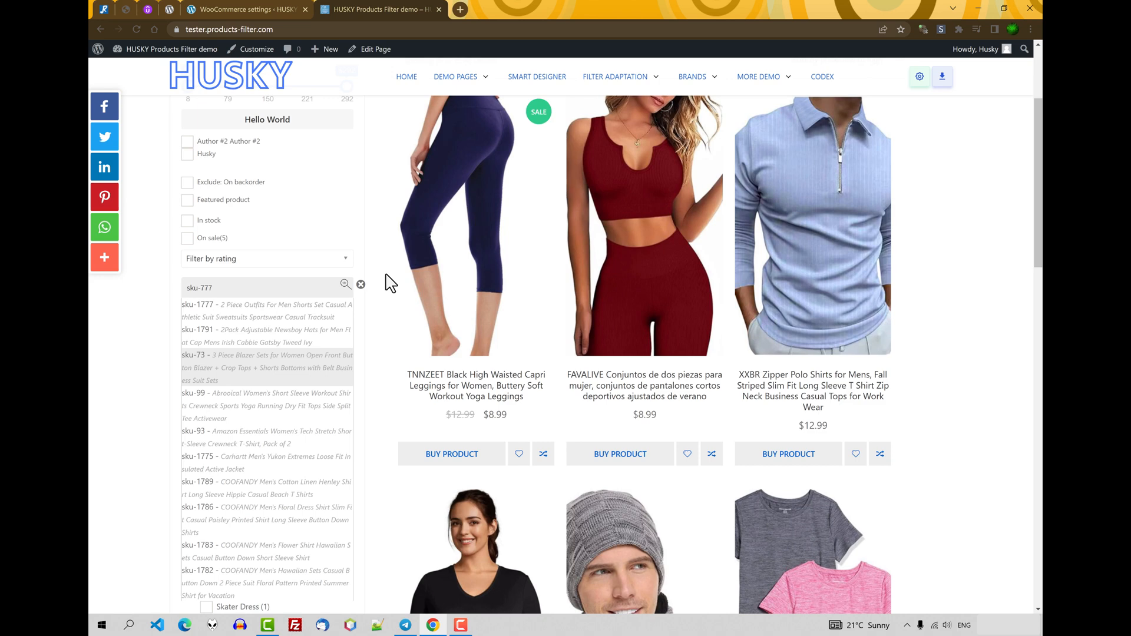
{"action": "left_click", "coordinate": [361, 284]}
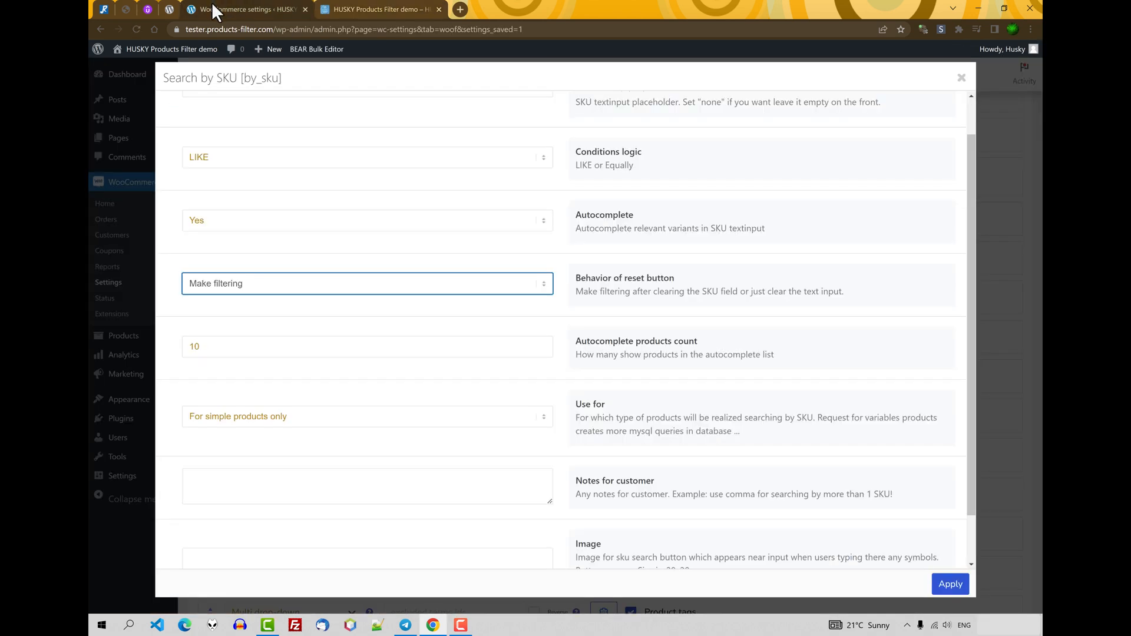
{"action": "mouse_move", "coordinate": [478, 354]}
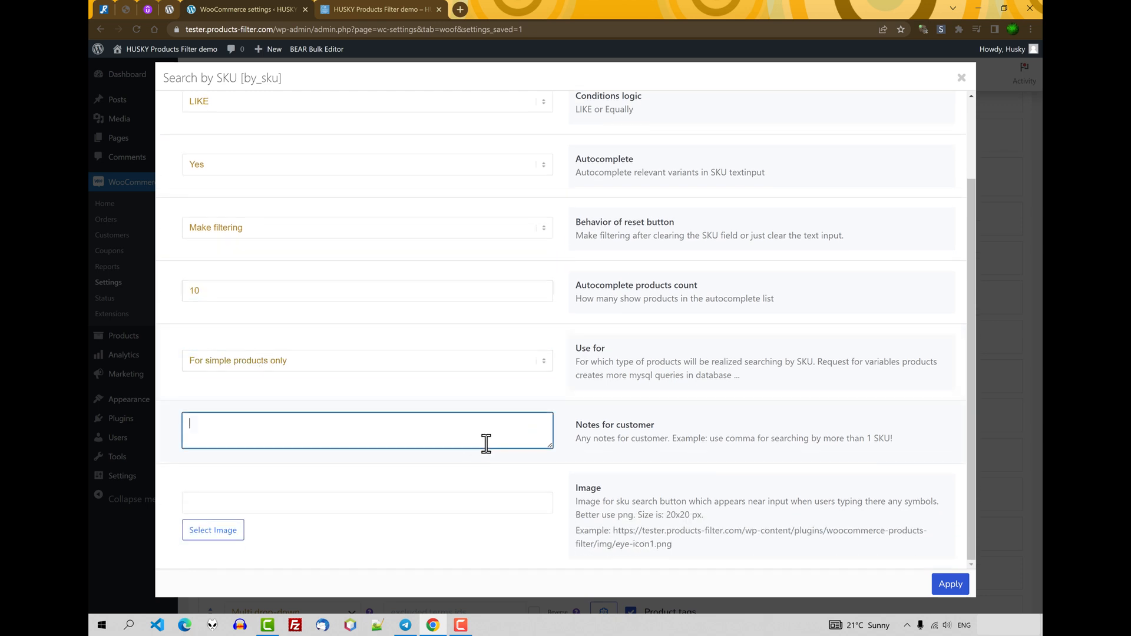
{"action": "type", "text": "He"}
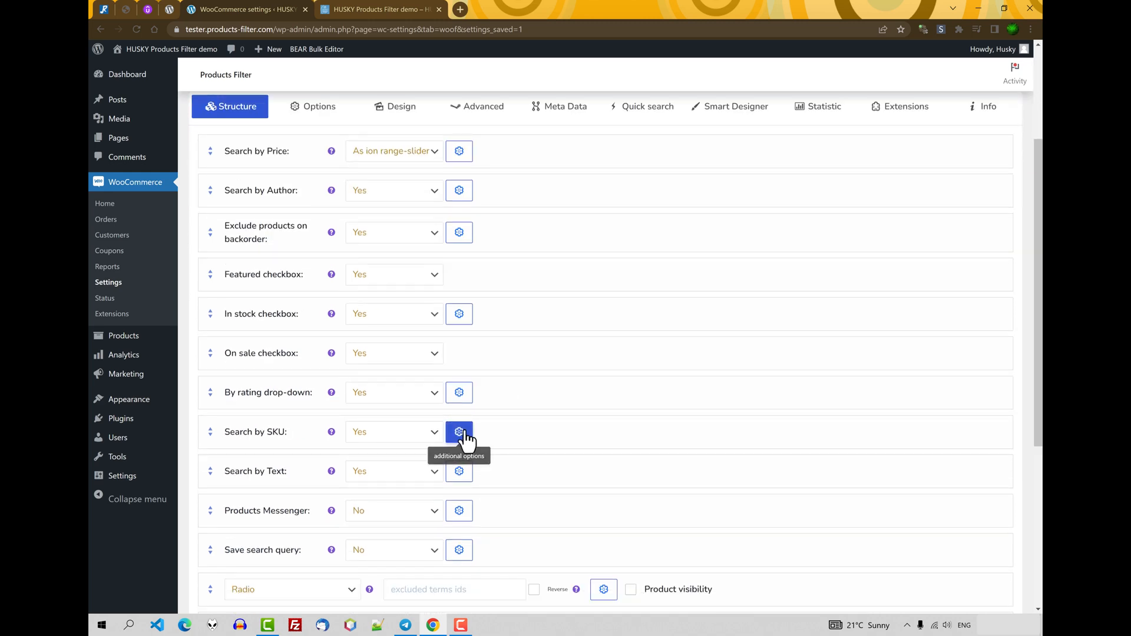
{"action": "left_click", "coordinate": [459, 431]}
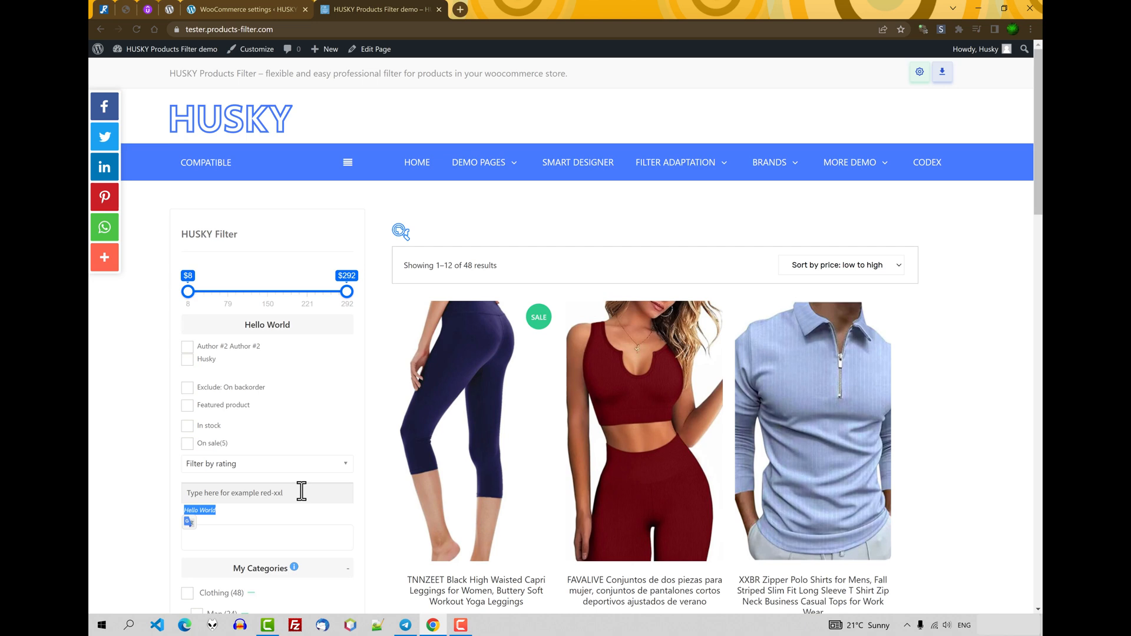
{"action": "type", "text": "sku"}
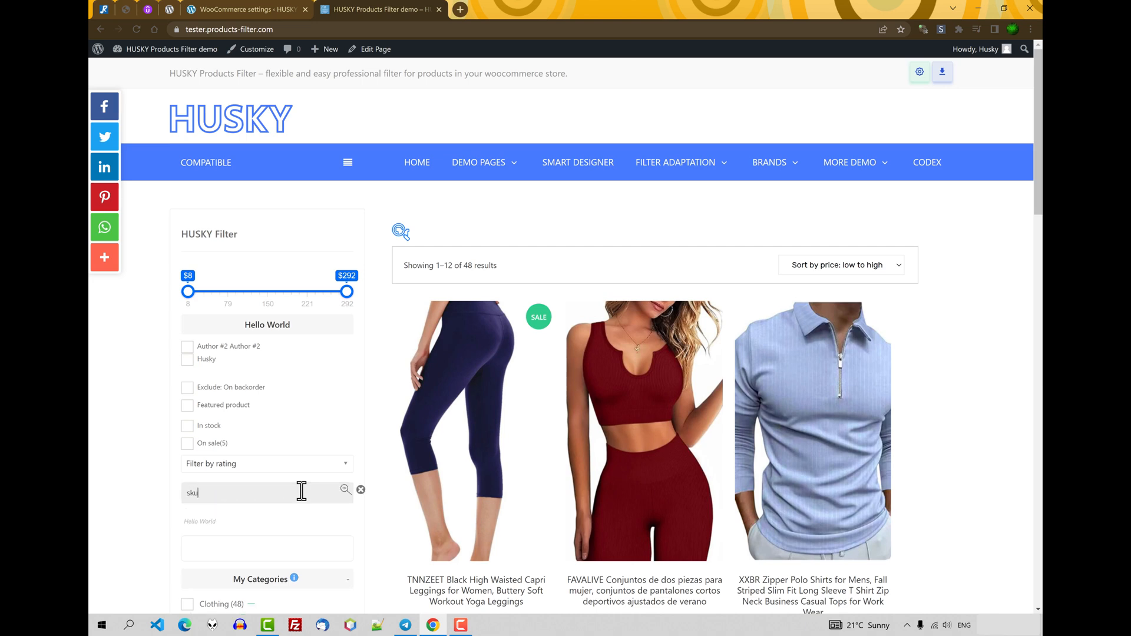
{"action": "mouse_move", "coordinate": [288, 10]}
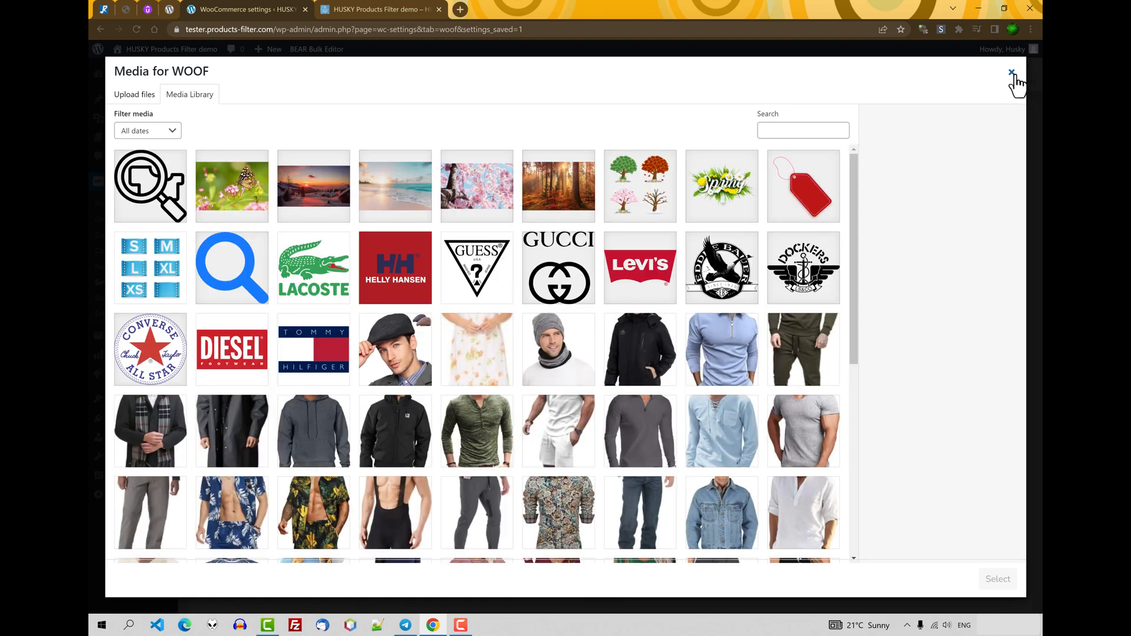
{"action": "left_click", "coordinate": [1011, 73]}
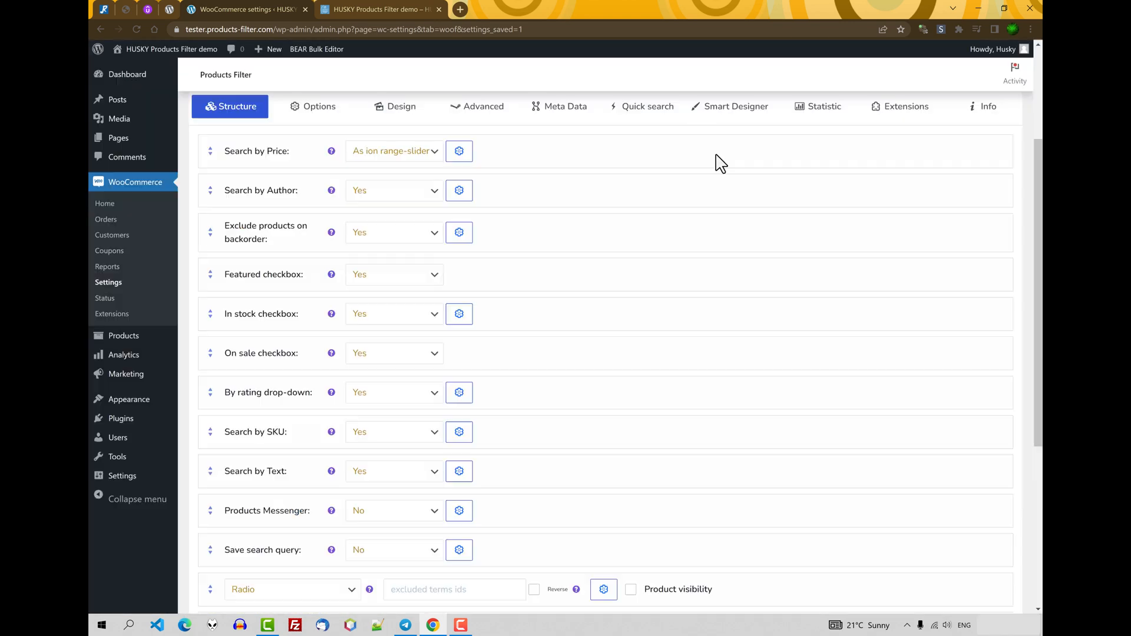
{"action": "mouse_move", "coordinate": [579, 401]}
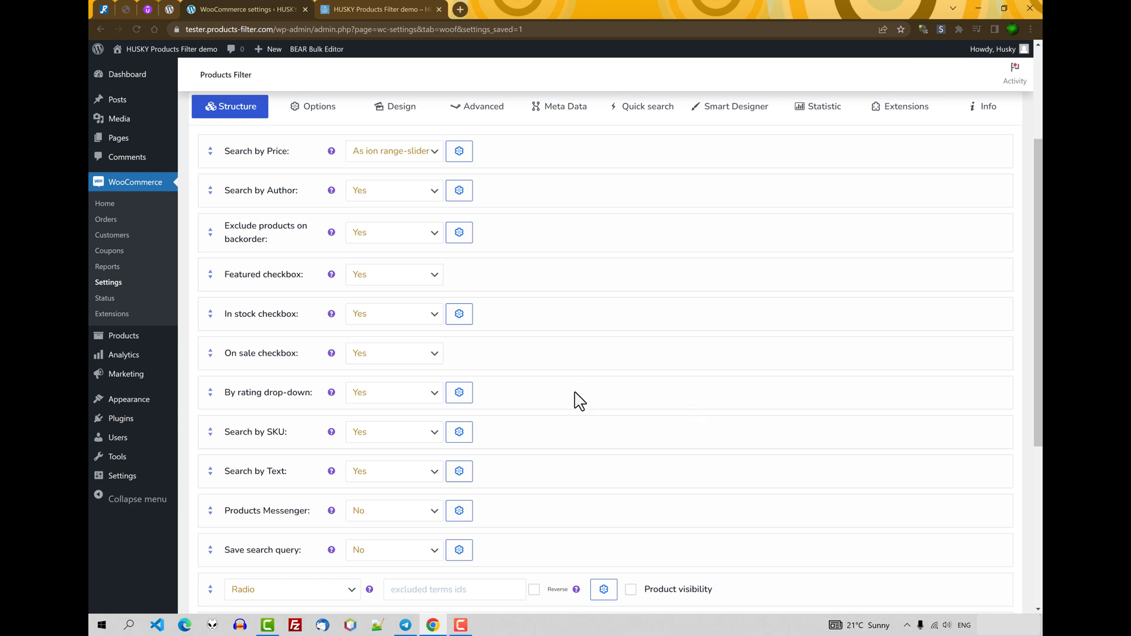
Step: Set +SKU to Yes in the Search by Text options and save the filter settings
{"action": "scroll", "scroll_direction": "down", "scroll_amount": 3}
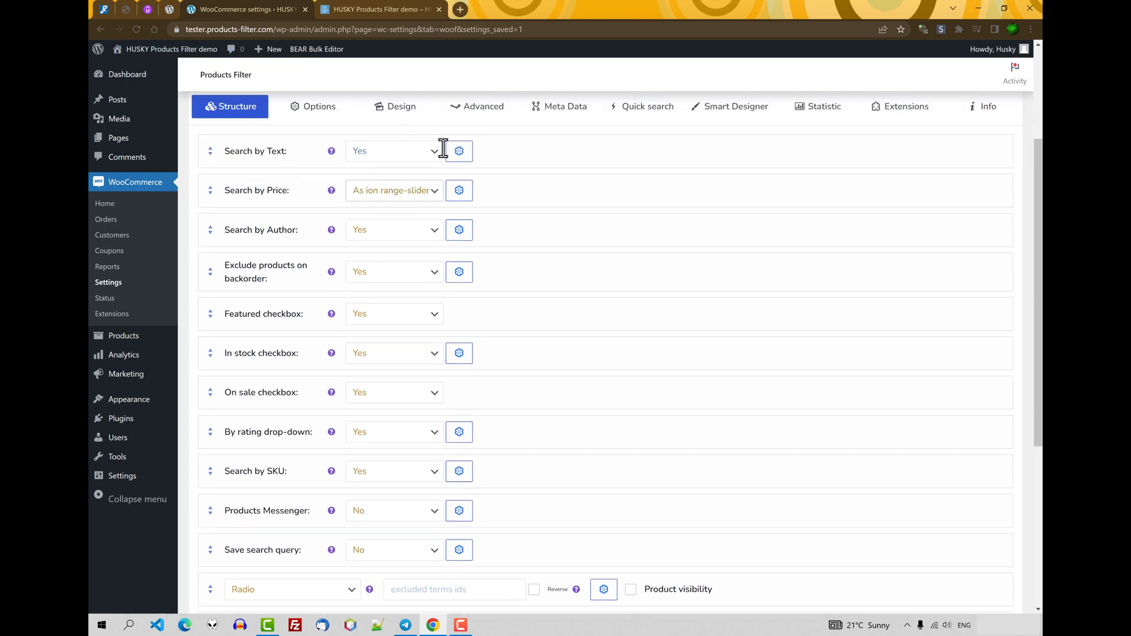
{"action": "left_click", "coordinate": [460, 151]}
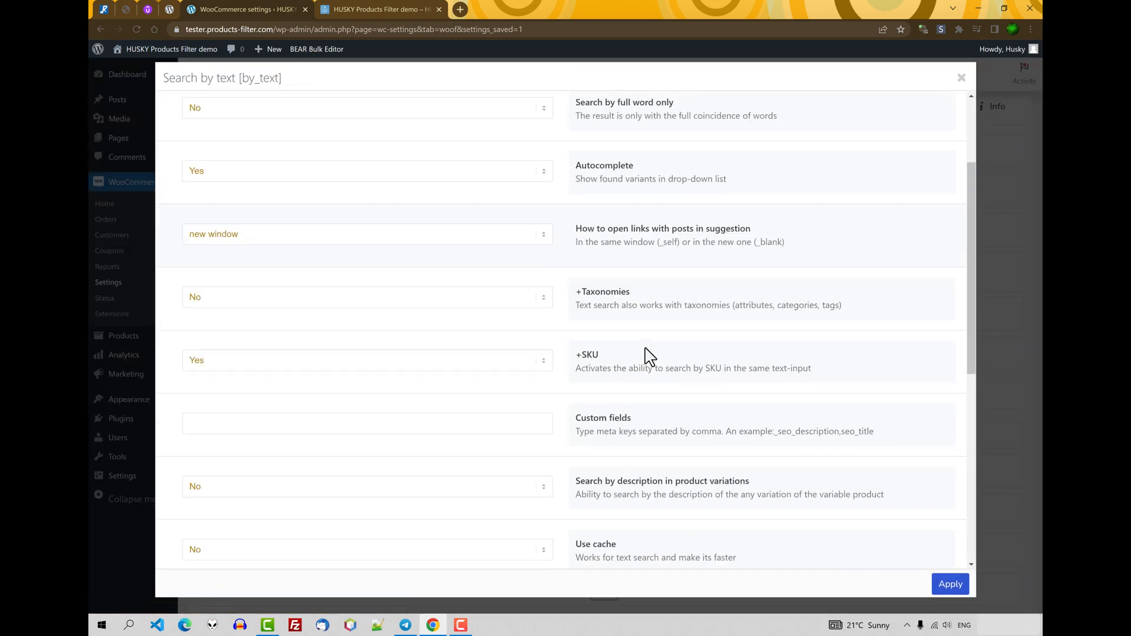
{"action": "scroll", "scroll_direction": "down", "scroll_amount": 3}
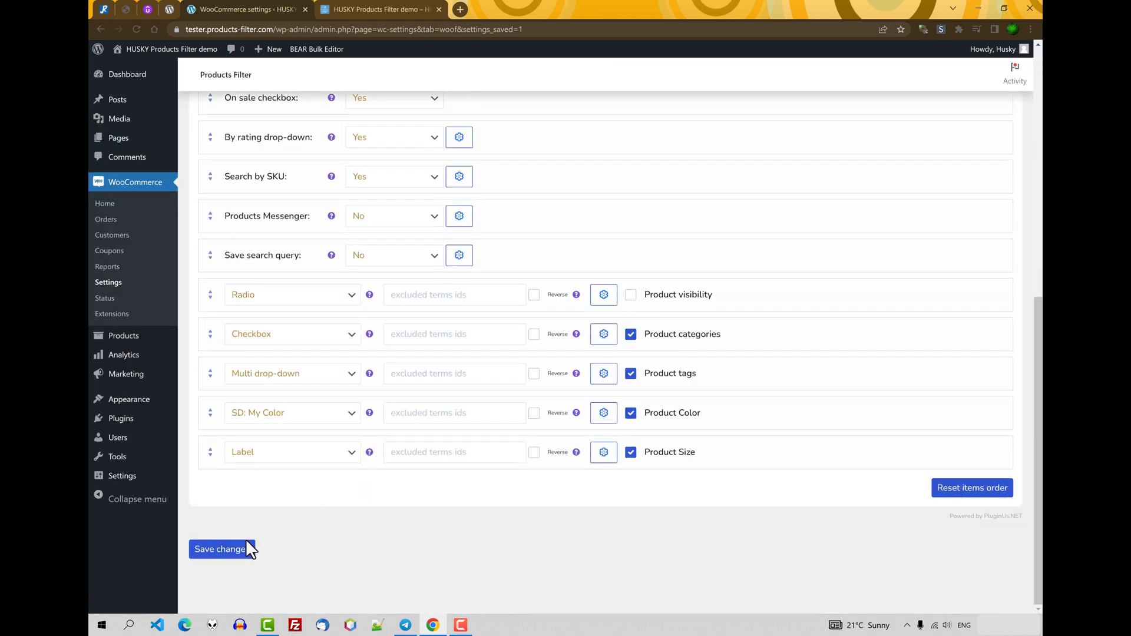
{"action": "left_click", "coordinate": [384, 10]}
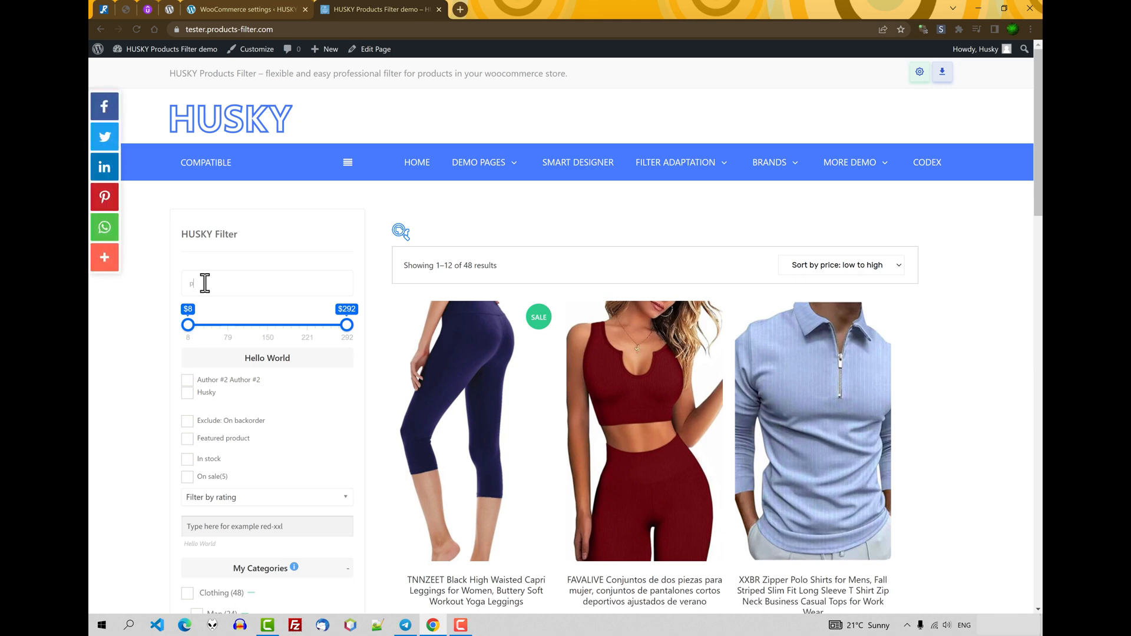
Step: Search 'polo' in the shop text field, review the polo shirt suggestions, and return to the settings tab
{"action": "type", "text": "polo"}
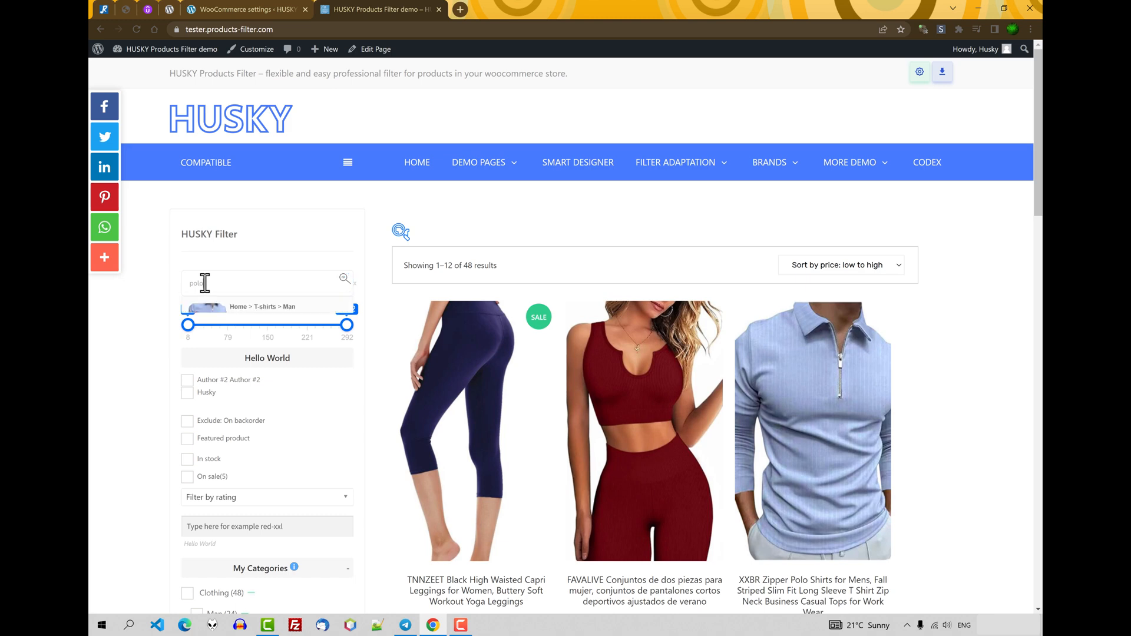
{"action": "type", "text": "polo"}
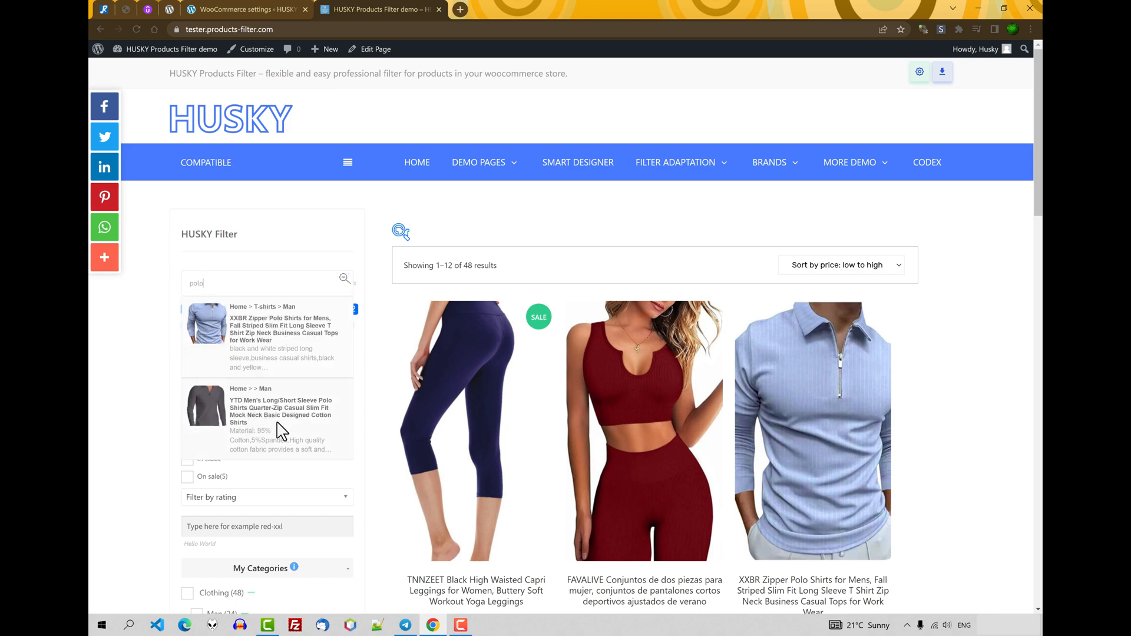
{"action": "mouse_move", "coordinate": [813, 599]}
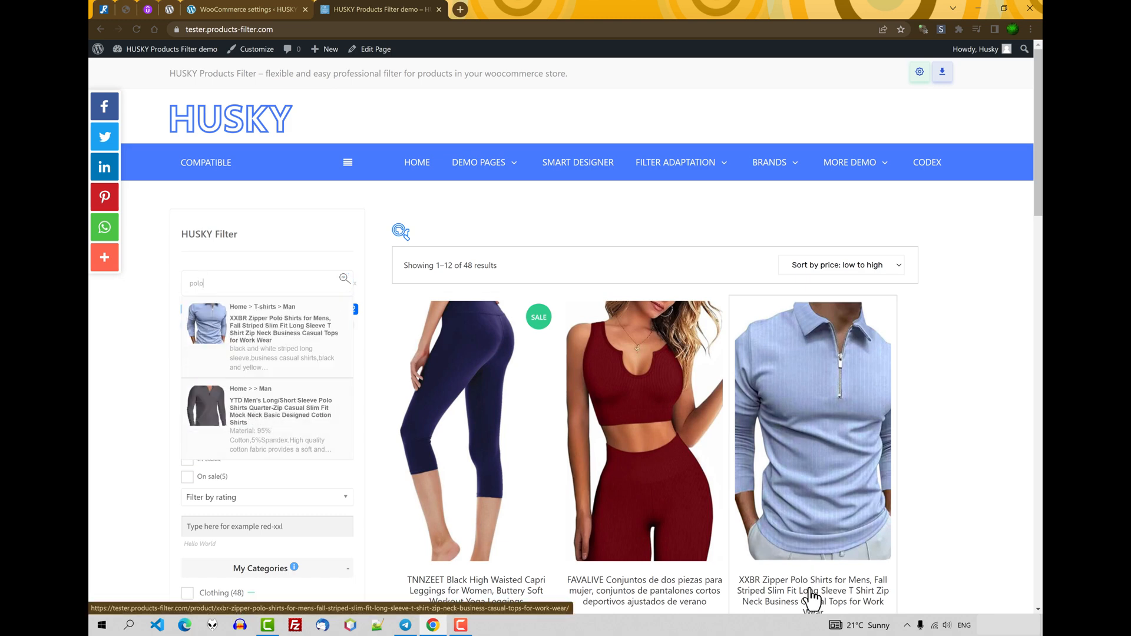
{"action": "scroll", "scroll_direction": "down", "scroll_amount": 3}
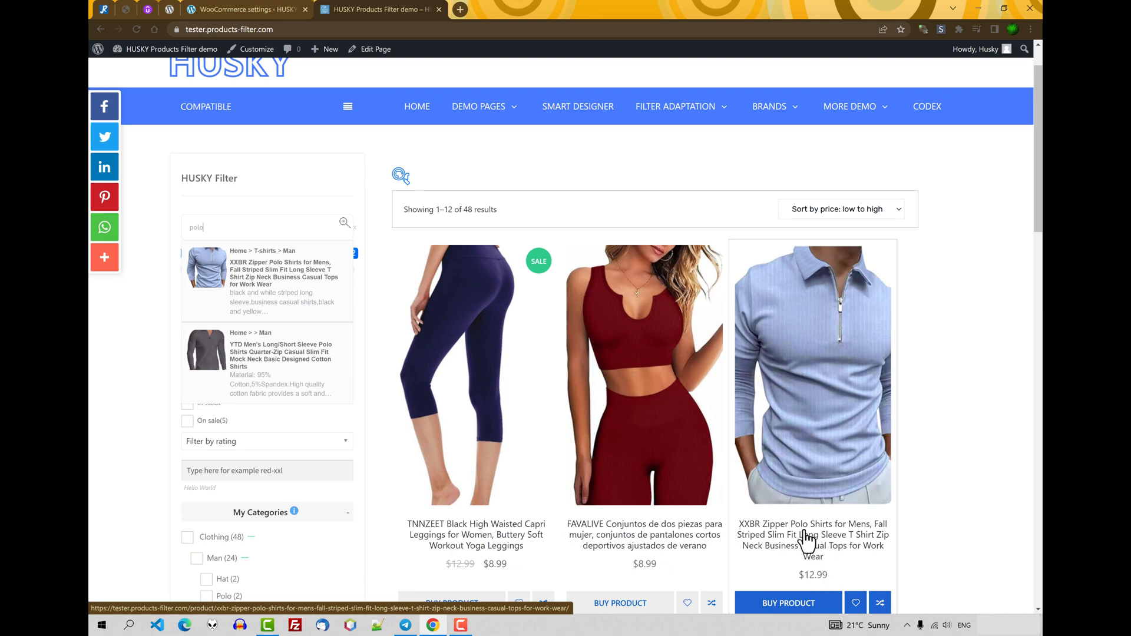
{"action": "mouse_move", "coordinate": [214, 390]}
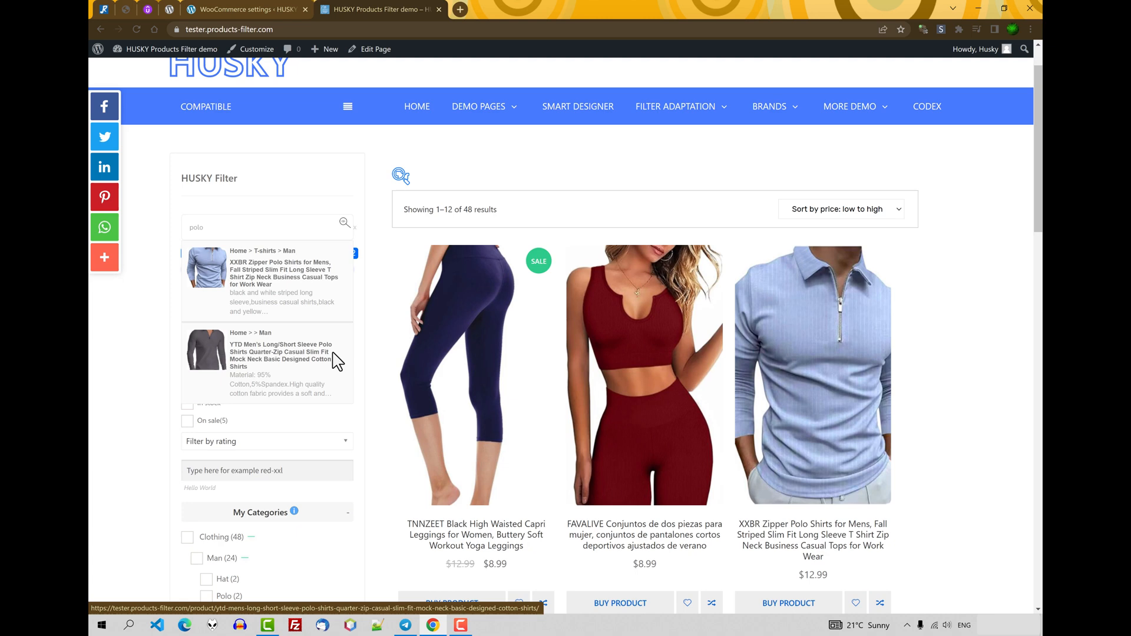
{"action": "mouse_move", "coordinate": [236, 5]}
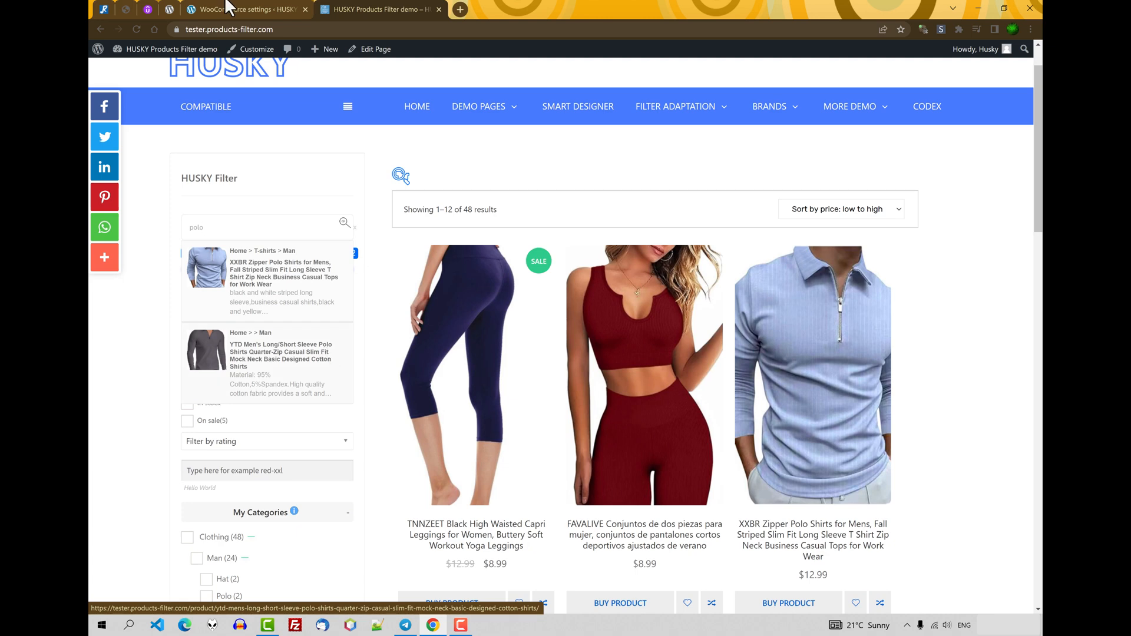
{"action": "left_click", "coordinate": [251, 10]}
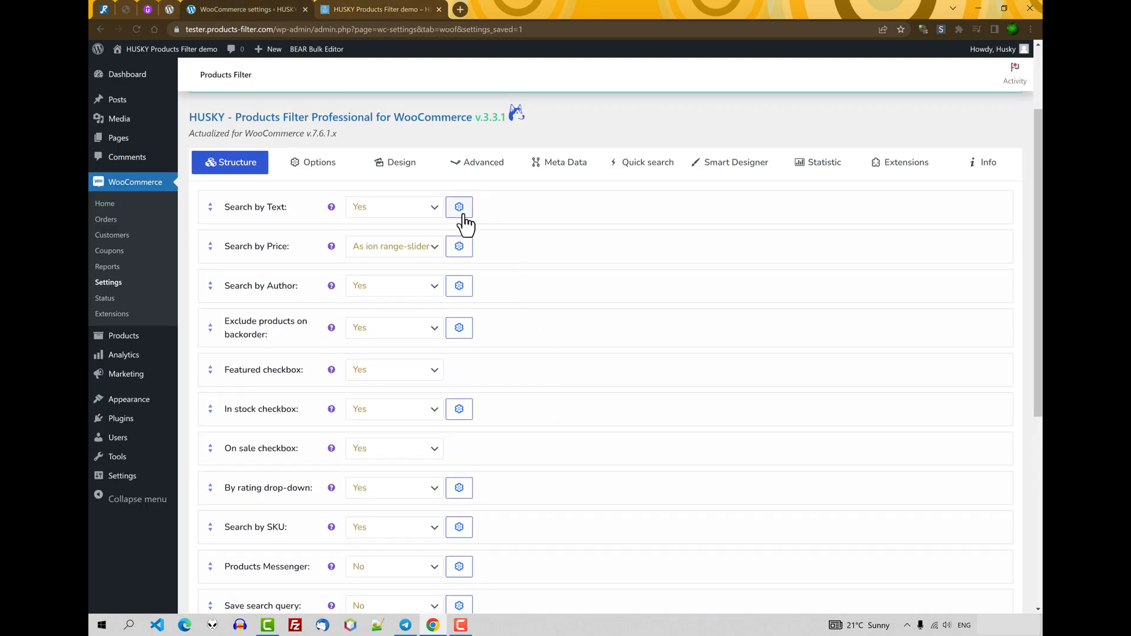
{"action": "left_click", "coordinate": [459, 206]}
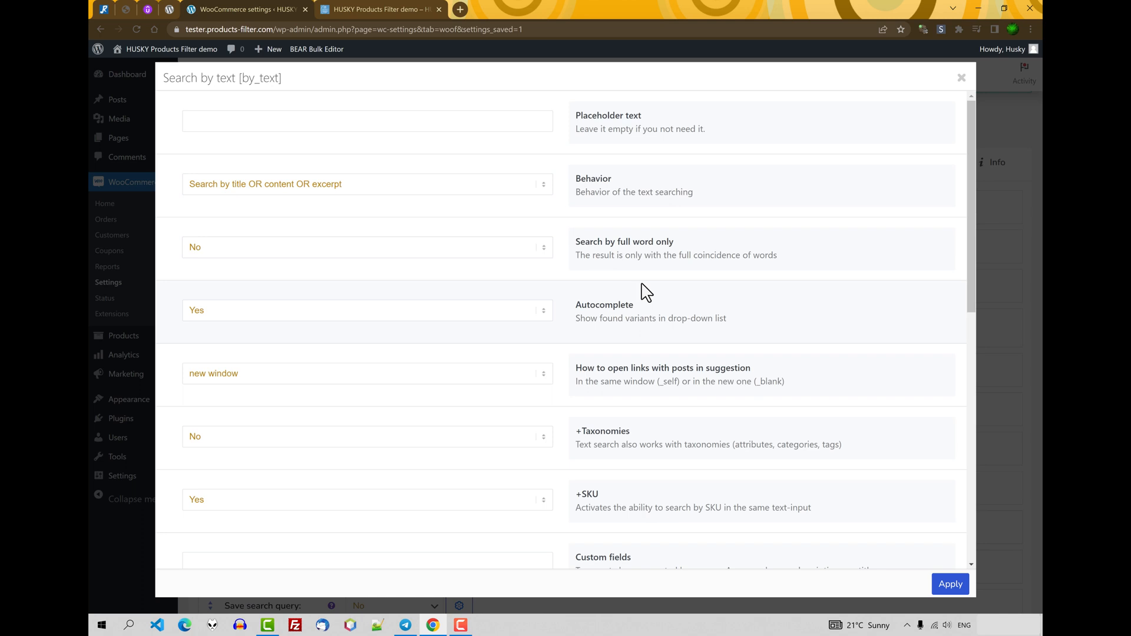
{"action": "left_click", "coordinate": [367, 184]}
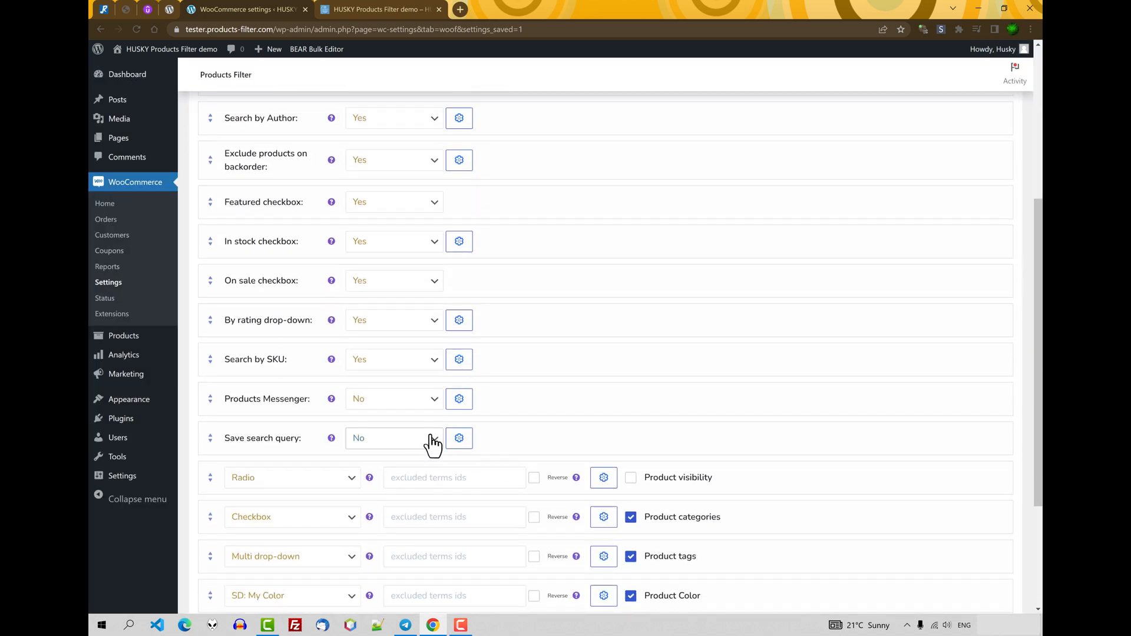
Step: Set Products Messenger to Yes and review its email subscription options at defaults
{"action": "left_click", "coordinate": [393, 398]}
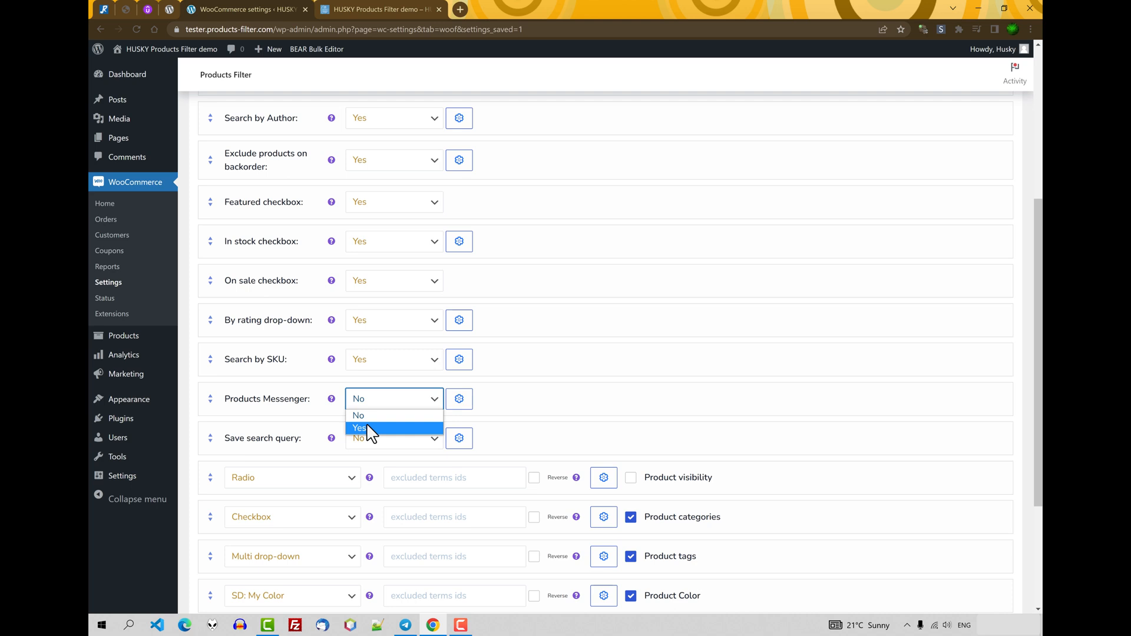
{"action": "left_click", "coordinate": [359, 428]}
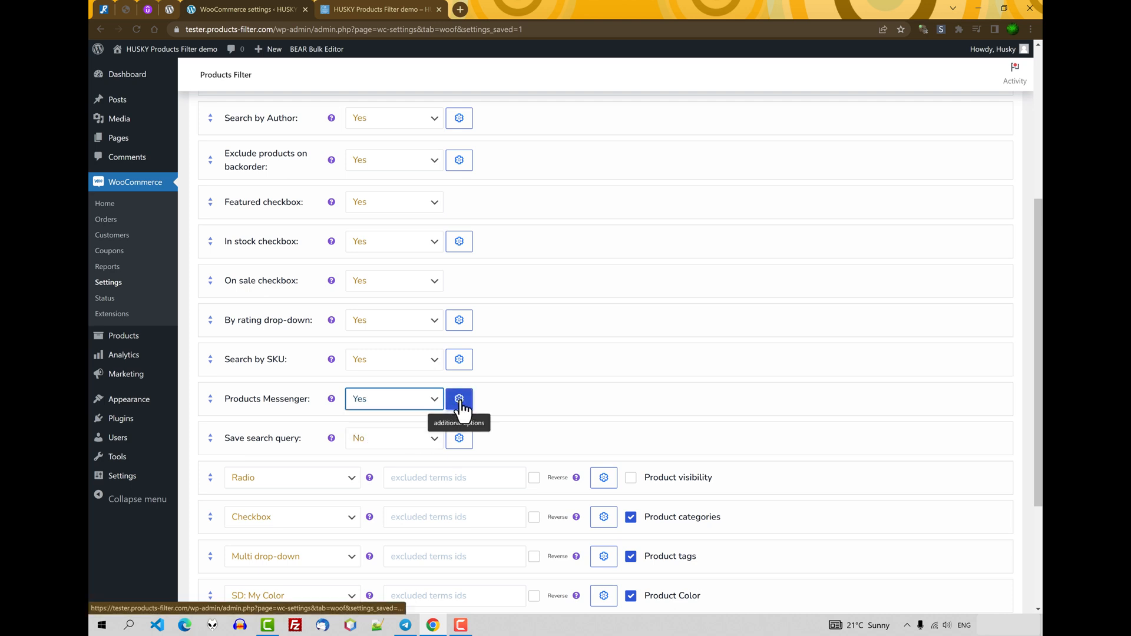
{"action": "mouse_move", "coordinate": [597, 401]}
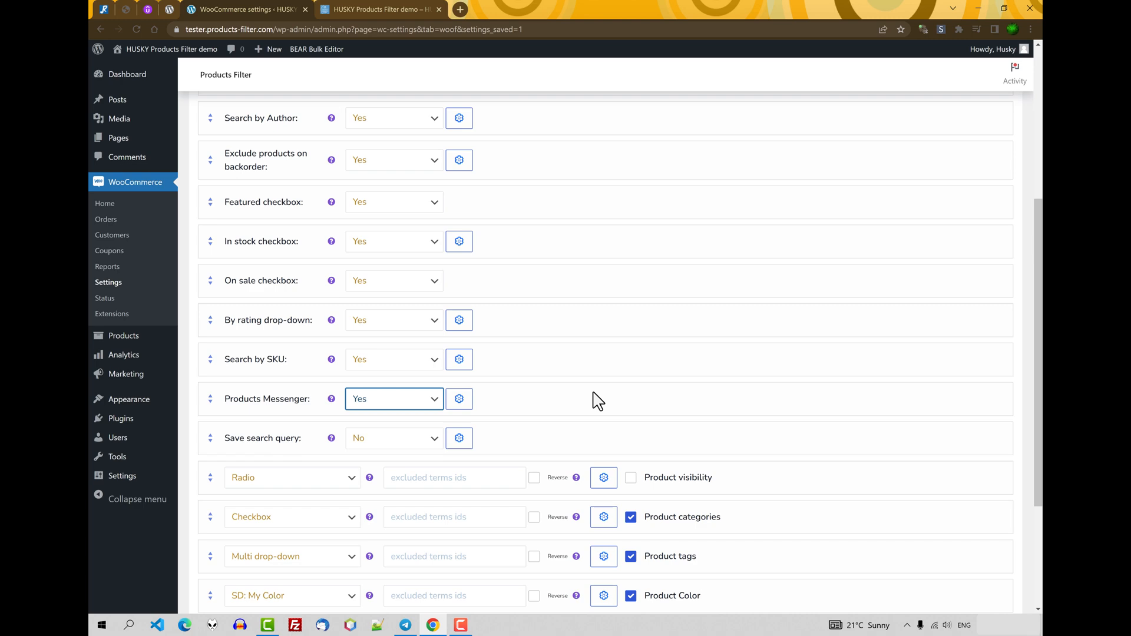
{"action": "left_click", "coordinate": [459, 398]}
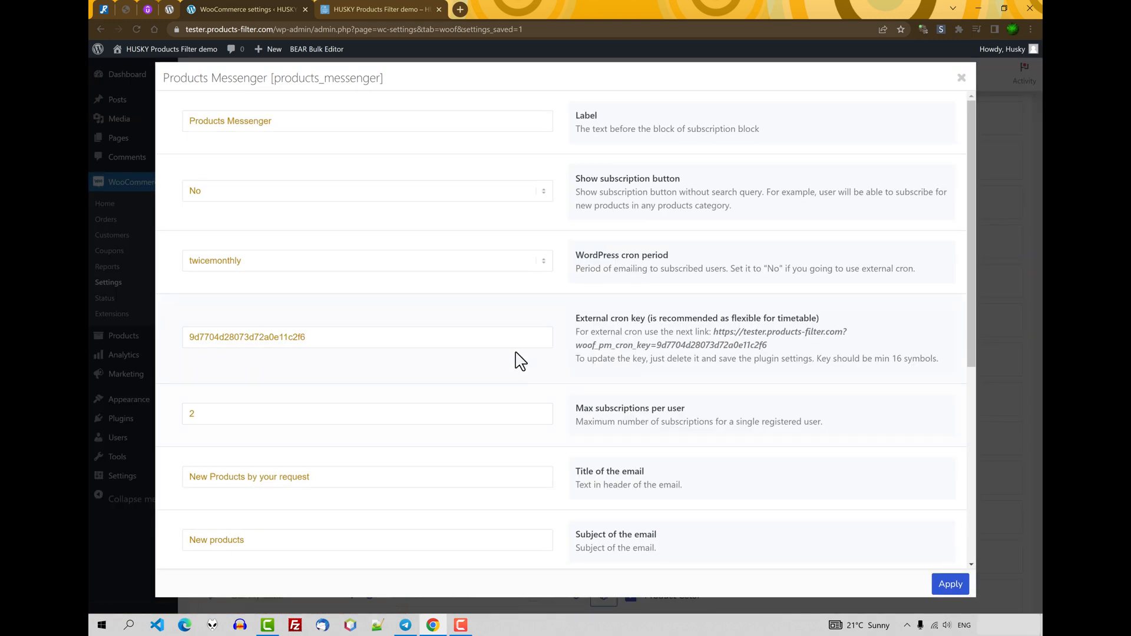
{"action": "scroll", "scroll_direction": "down", "scroll_amount": 3}
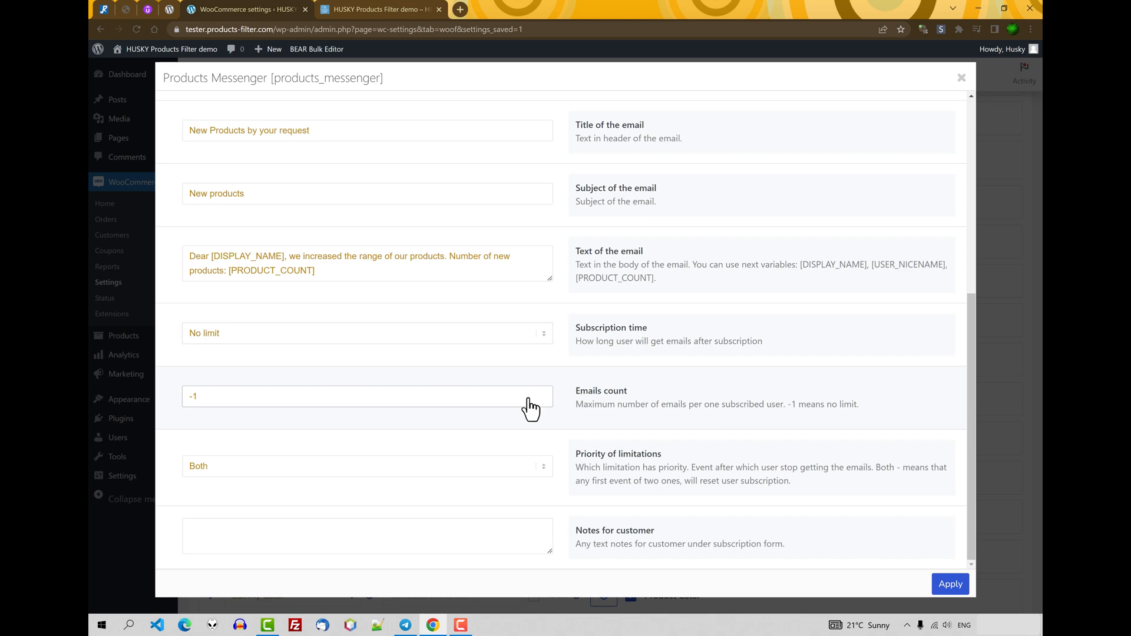
{"action": "left_click", "coordinate": [962, 77]}
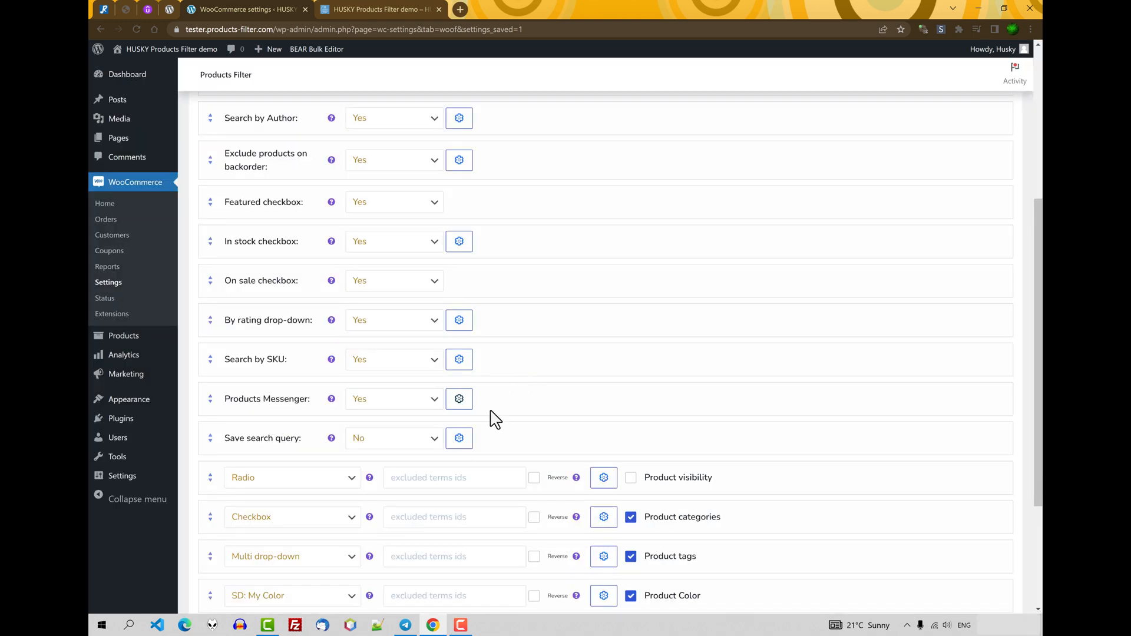
{"action": "scroll", "scroll_direction": "down", "scroll_amount": 3}
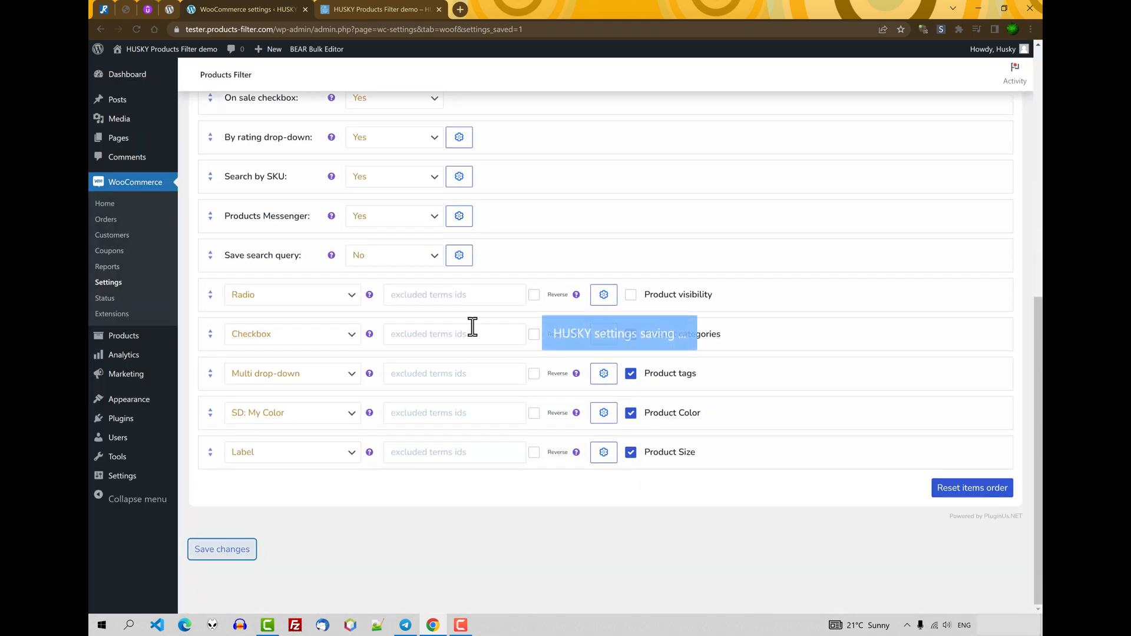
Step: Save the settings, reload the shop to see the Products Messenger block, and tick the Hat category
{"action": "left_click", "coordinate": [387, 9]}
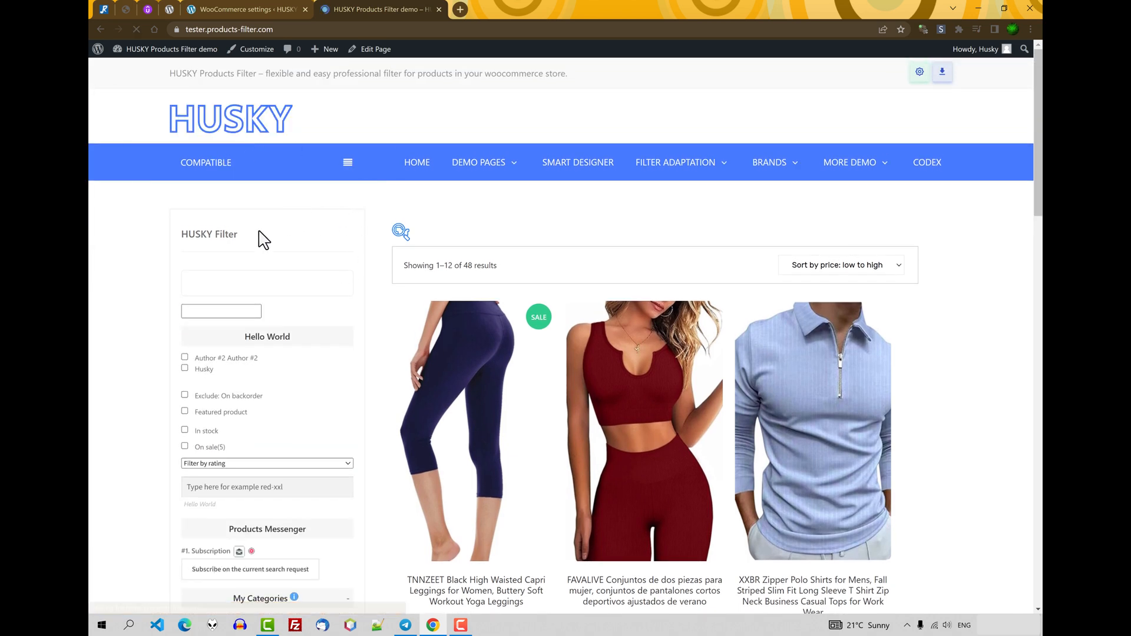
{"action": "scroll", "scroll_direction": "down", "scroll_amount": 3}
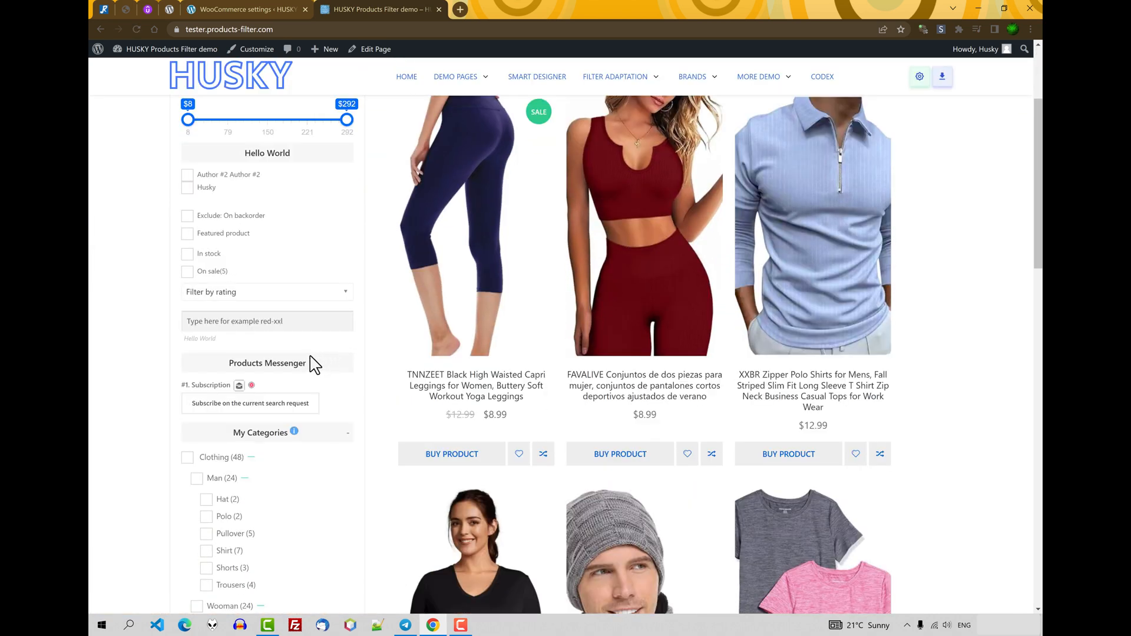
{"action": "left_click", "coordinate": [251, 384]}
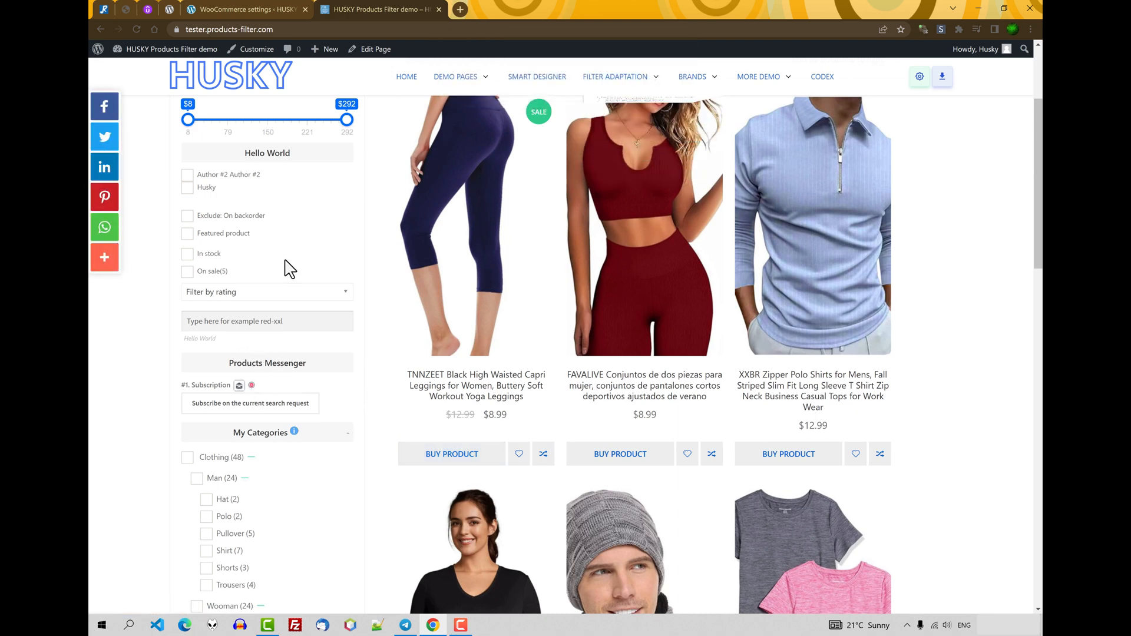
{"action": "scroll", "scroll_direction": "down", "scroll_amount": 3}
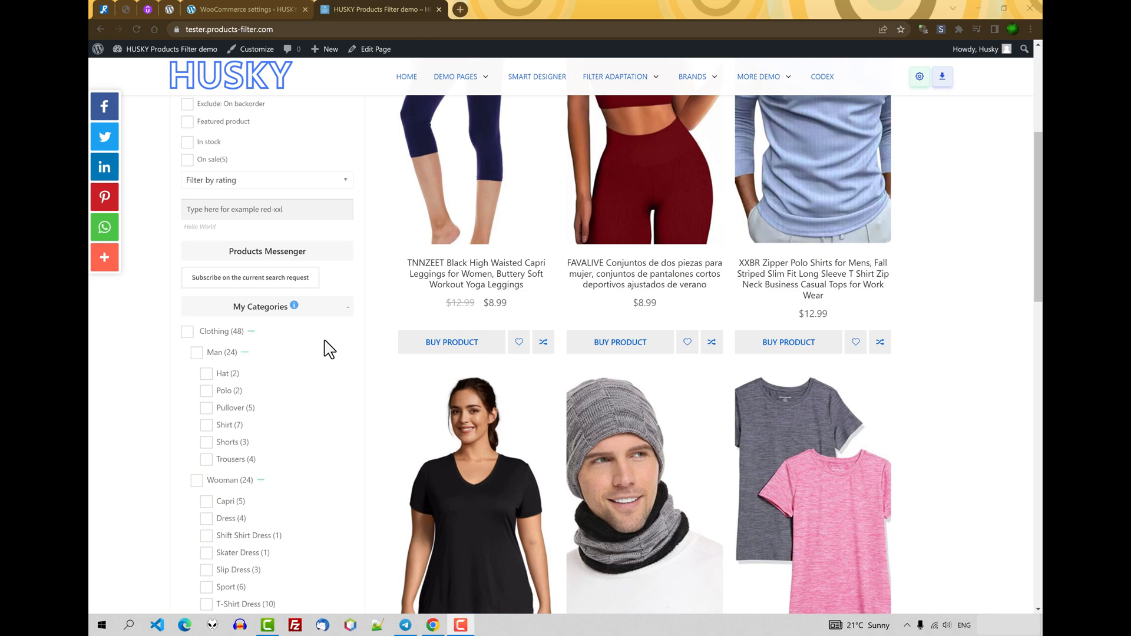
{"action": "mouse_move", "coordinate": [235, 408]}
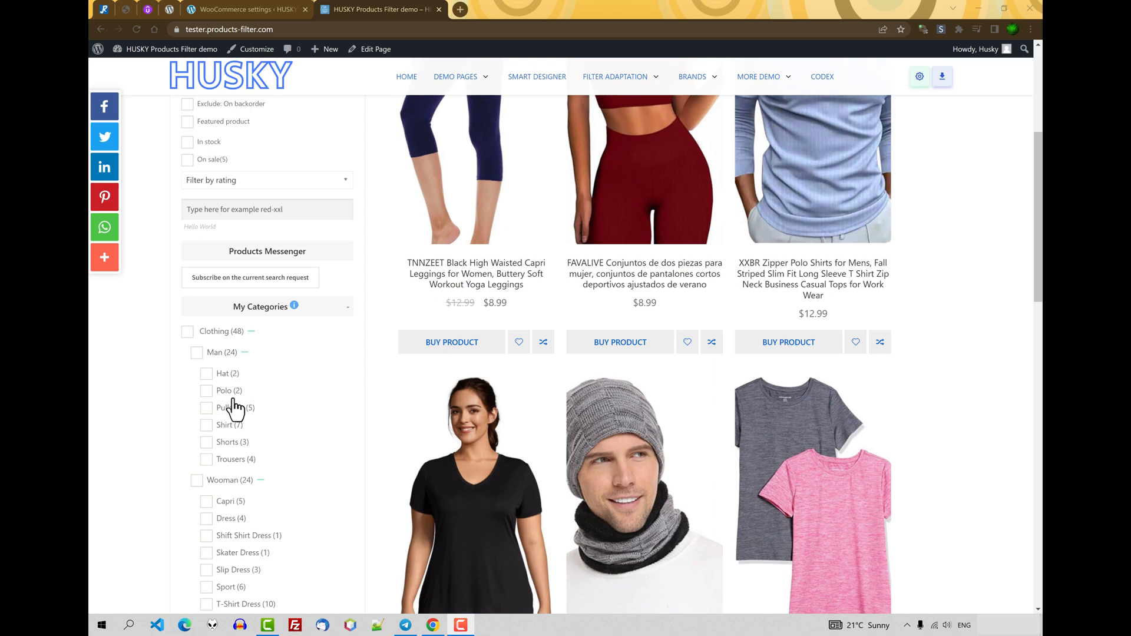
{"action": "left_click", "coordinate": [206, 374]}
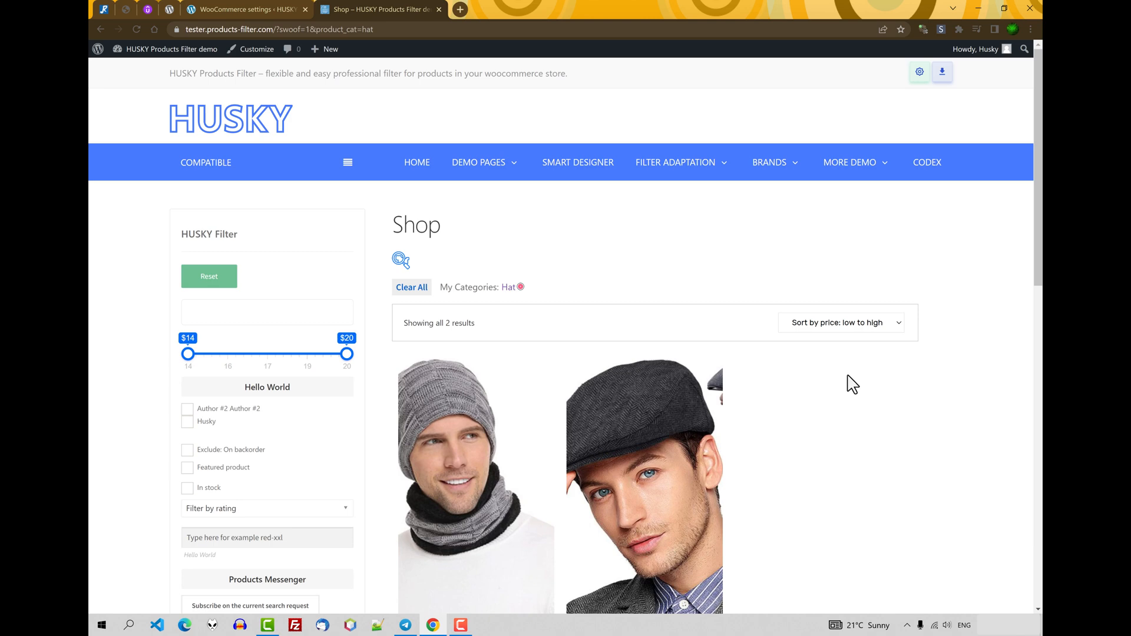
Step: Review the two Hat results and select the filtered shop URL in the address bar
{"action": "scroll", "scroll_direction": "down", "scroll_amount": 3}
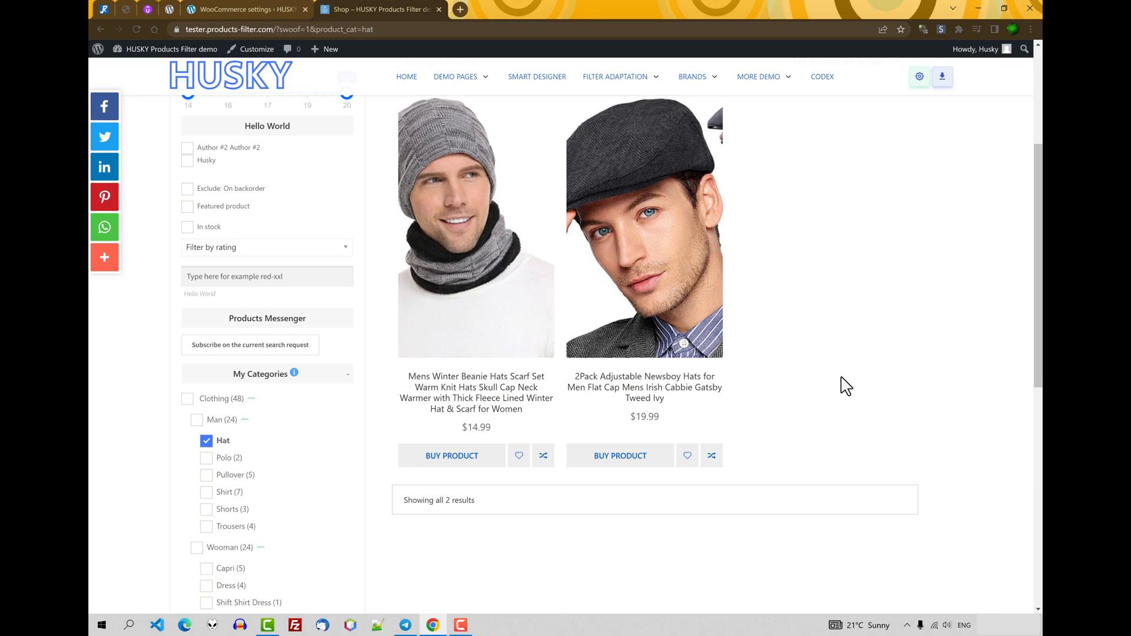
{"action": "mouse_move", "coordinate": [793, 290]}
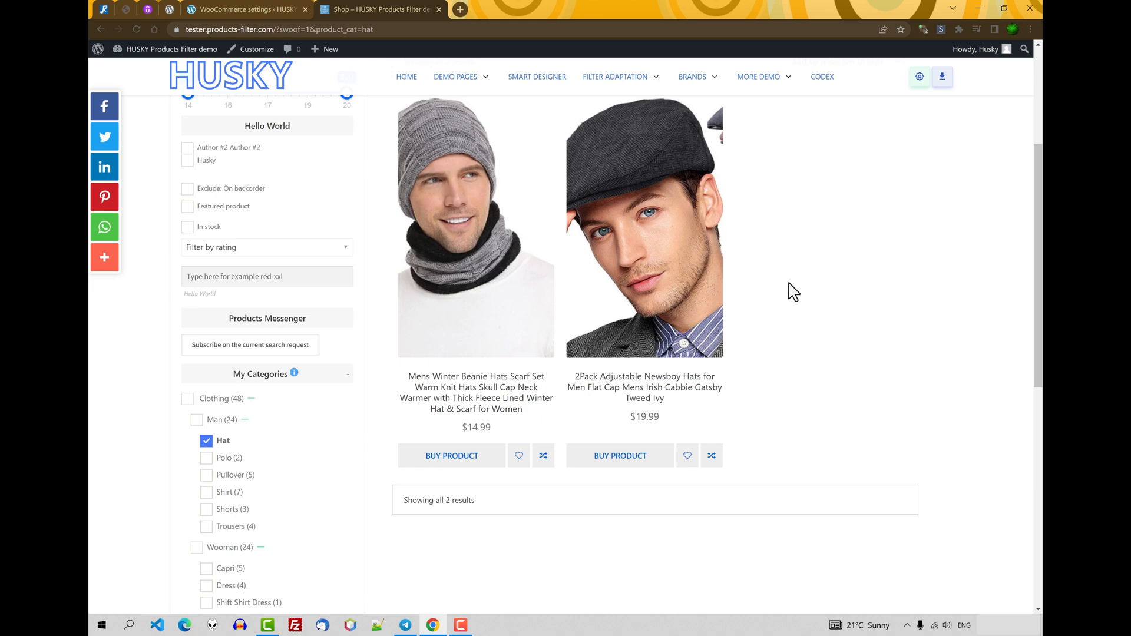
{"action": "mouse_move", "coordinate": [155, 362]}
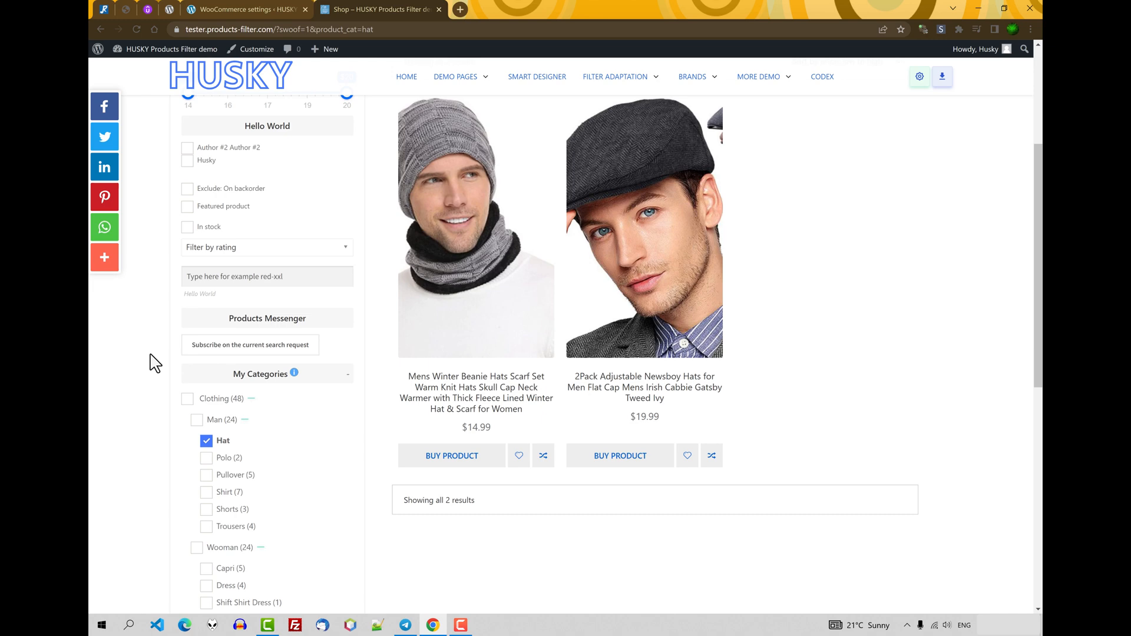
{"action": "mouse_move", "coordinate": [1009, 56]}
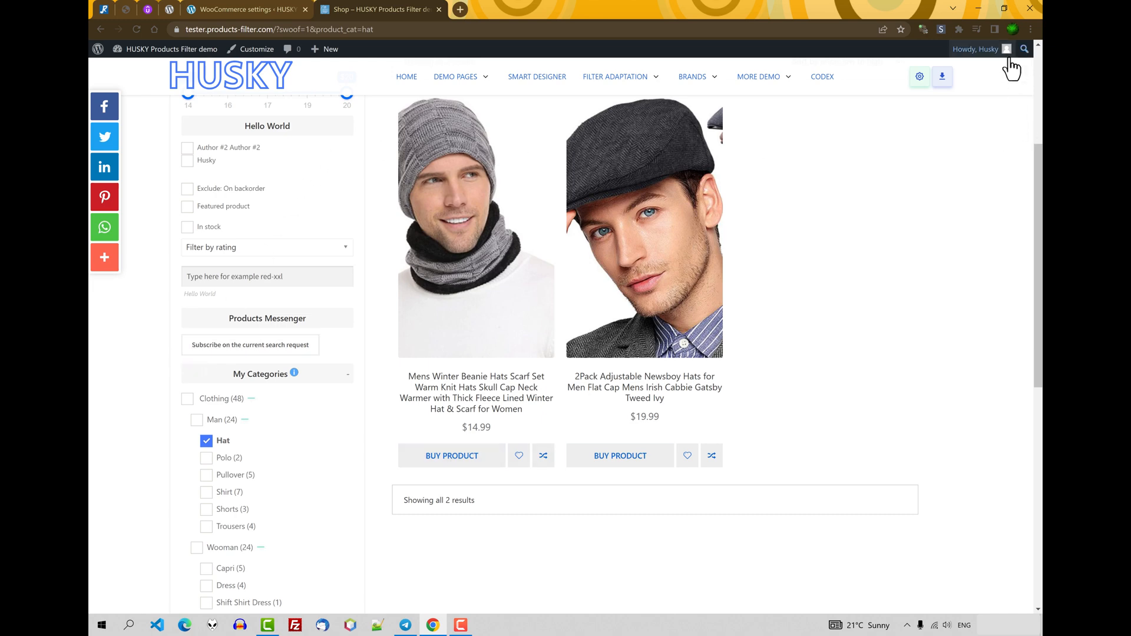
{"action": "mouse_move", "coordinate": [941, 347]}
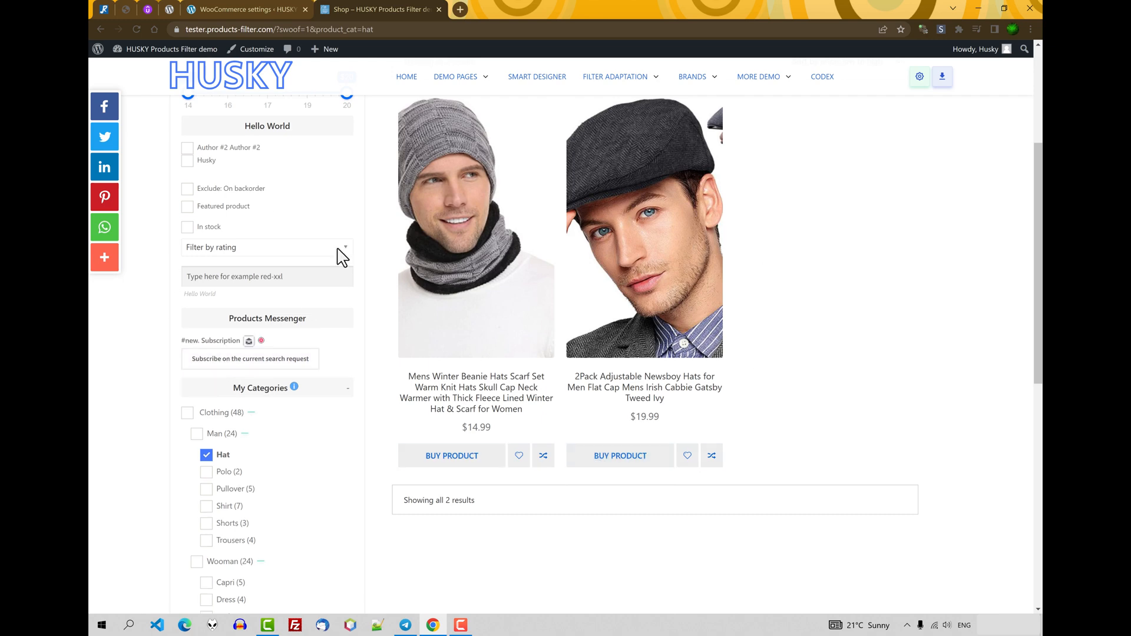
{"action": "mouse_move", "coordinate": [881, 351]}
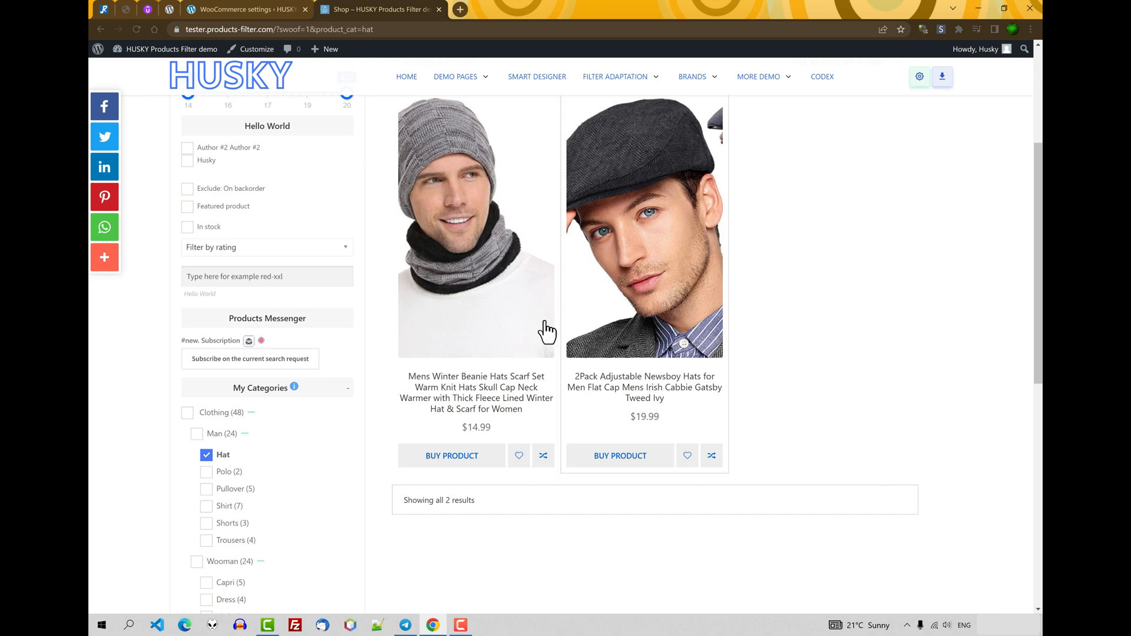
{"action": "mouse_move", "coordinate": [842, 330]}
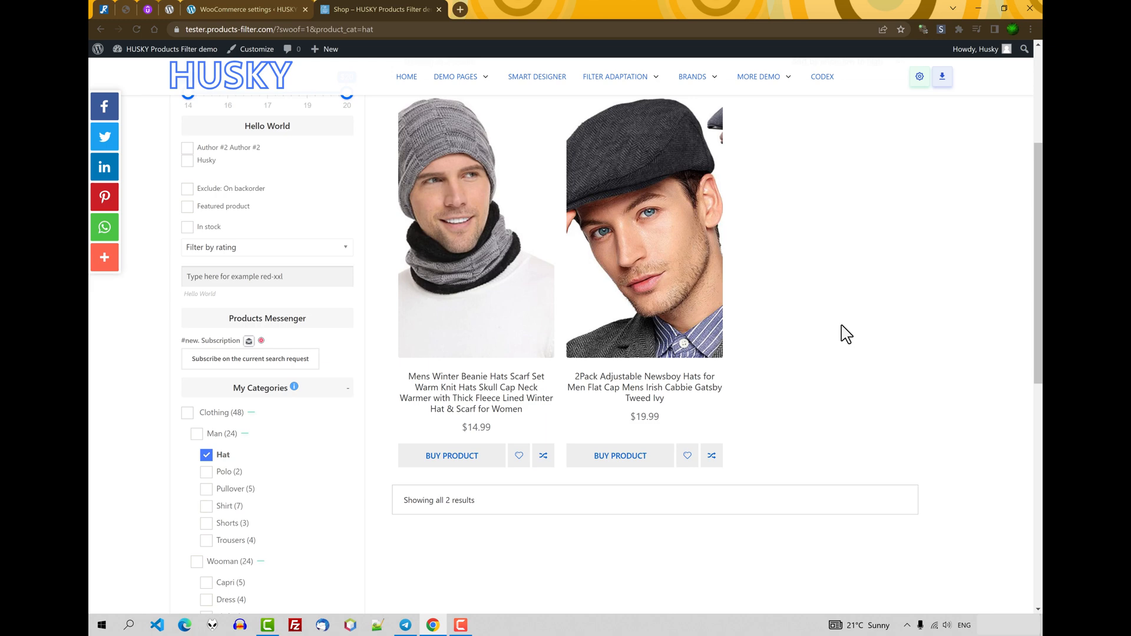
{"action": "mouse_move", "coordinate": [771, 340]}
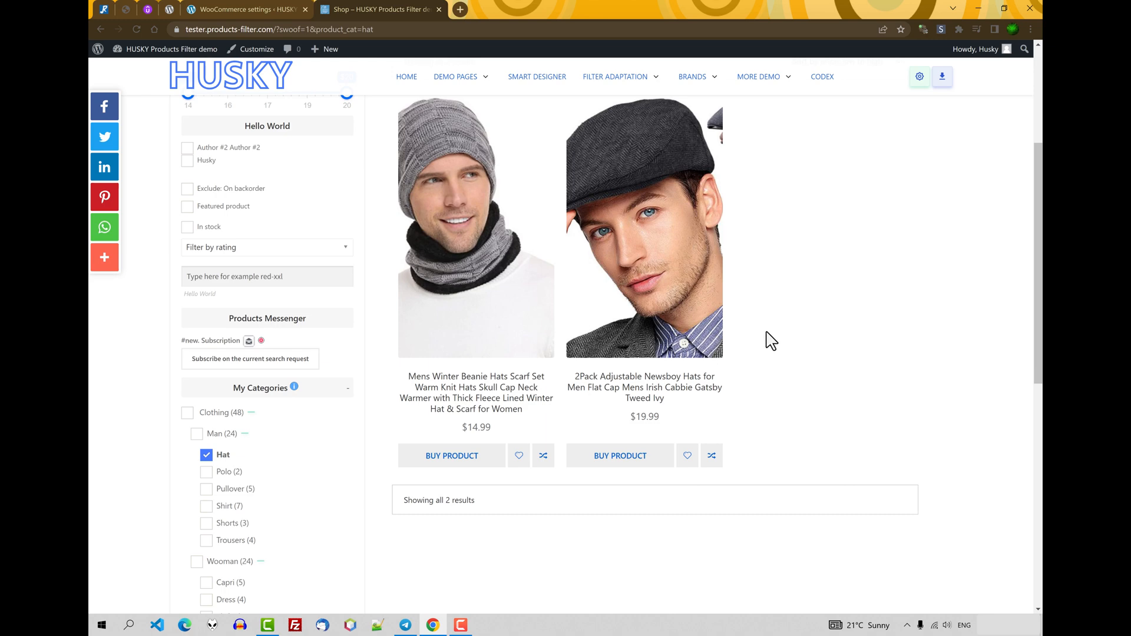
{"action": "left_click", "coordinate": [278, 28]}
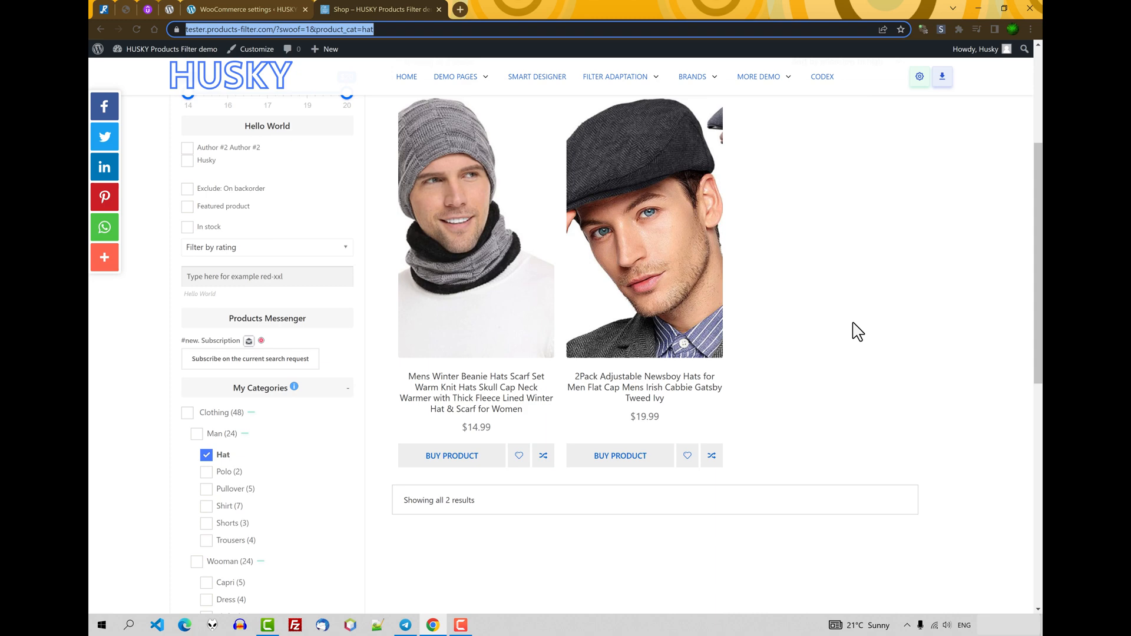
{"action": "mouse_move", "coordinate": [867, 339]}
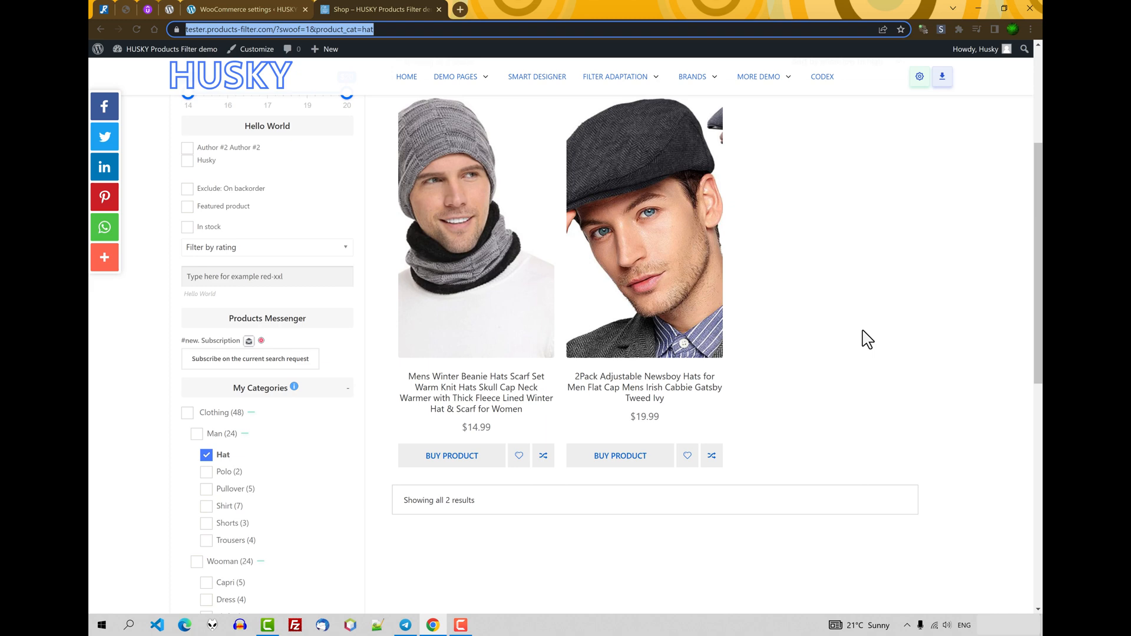
{"action": "mouse_move", "coordinate": [219, 323]}
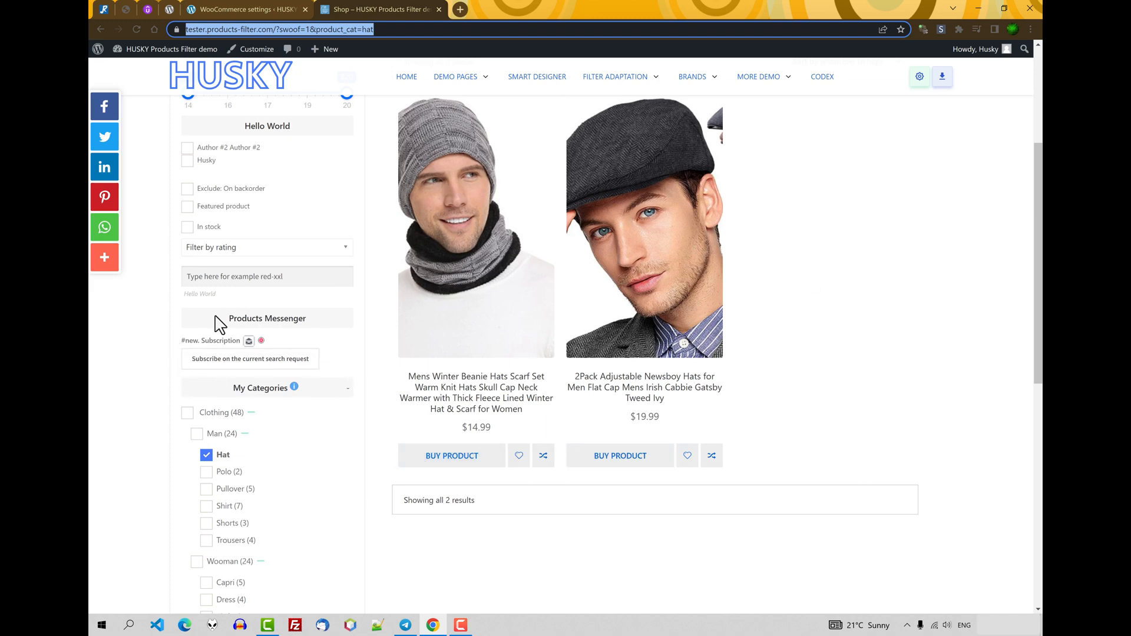
{"action": "mouse_move", "coordinate": [323, 207]}
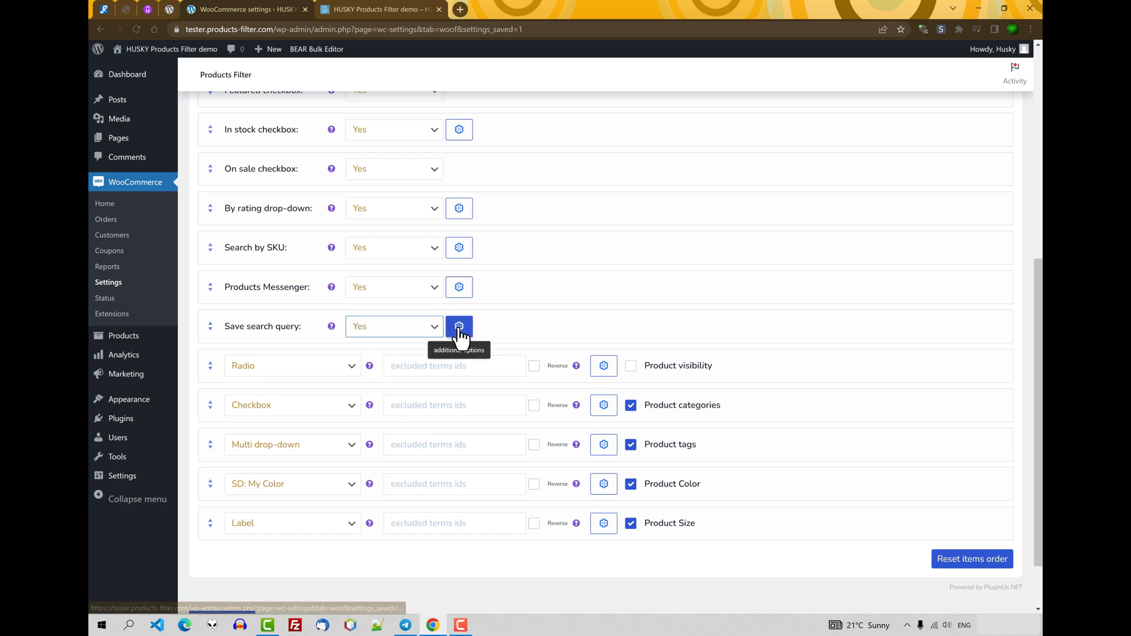
Step: Check the Save search query additional options in the Structure list
{"action": "left_click", "coordinate": [459, 326]}
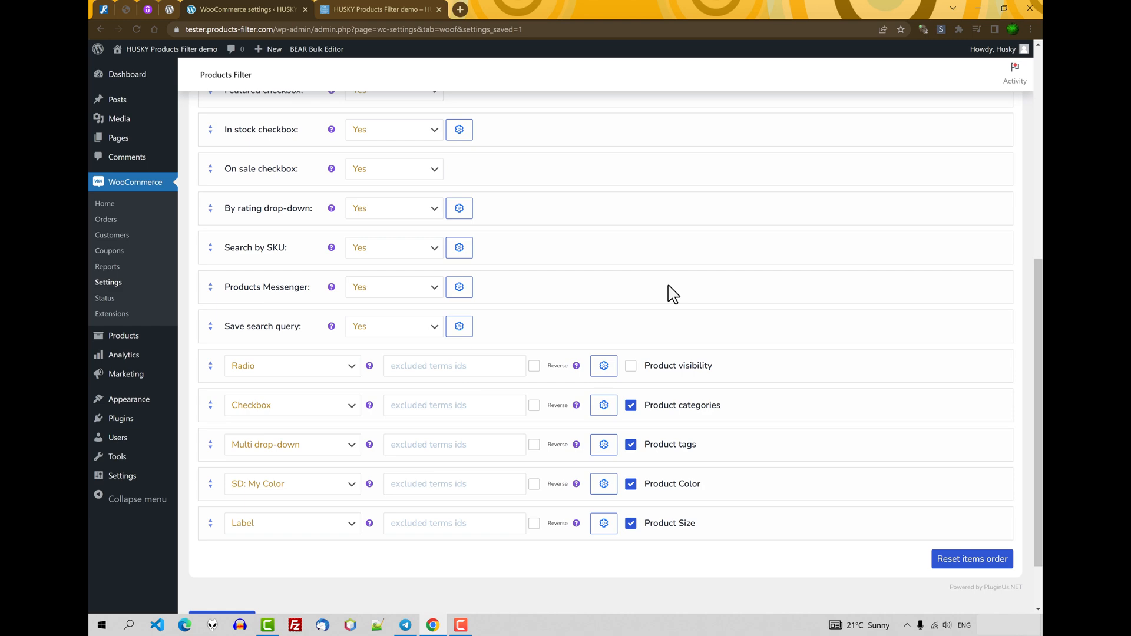
{"action": "scroll", "scroll_direction": "down", "scroll_amount": 3}
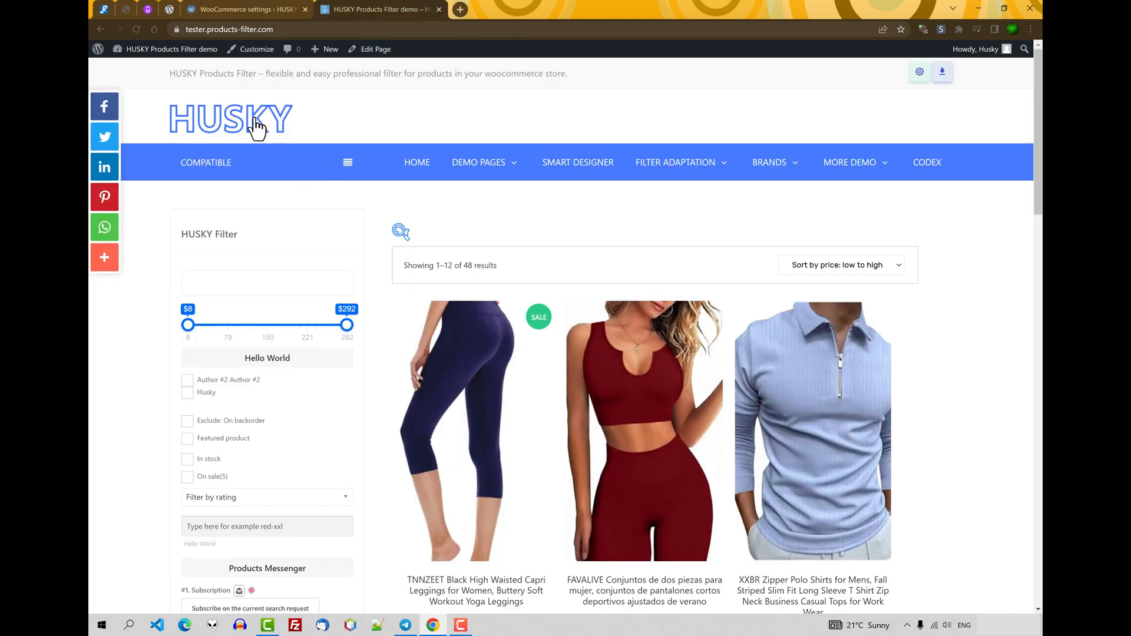
Step: Filter the shop to Pullover category in White colour, giving one product
{"action": "scroll", "scroll_direction": "down", "scroll_amount": 3}
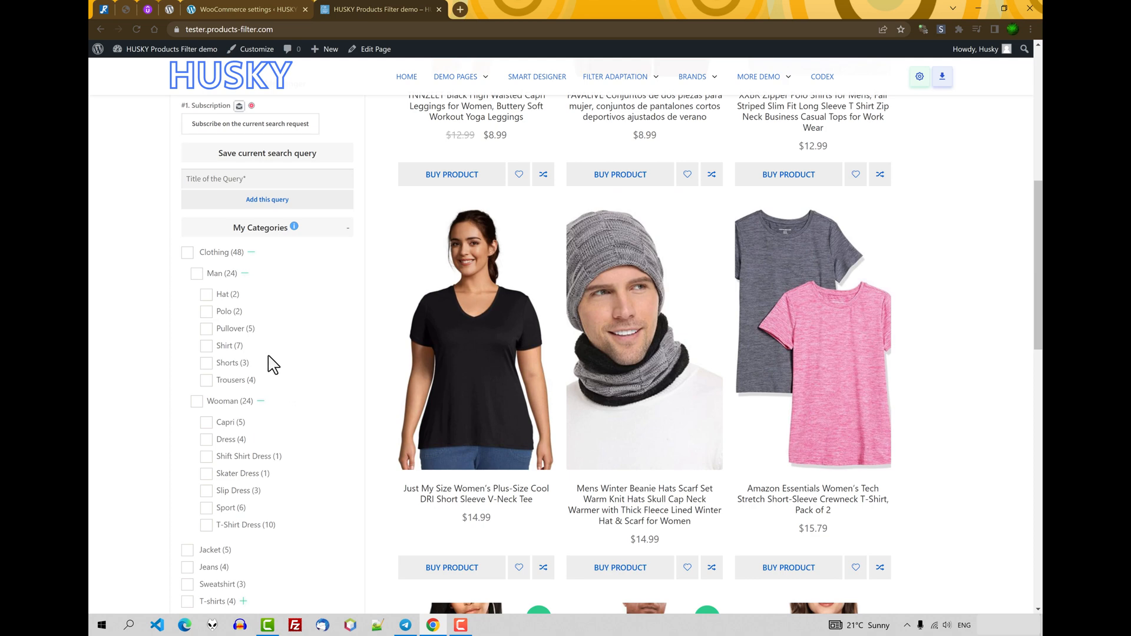
{"action": "left_click", "coordinate": [206, 327]}
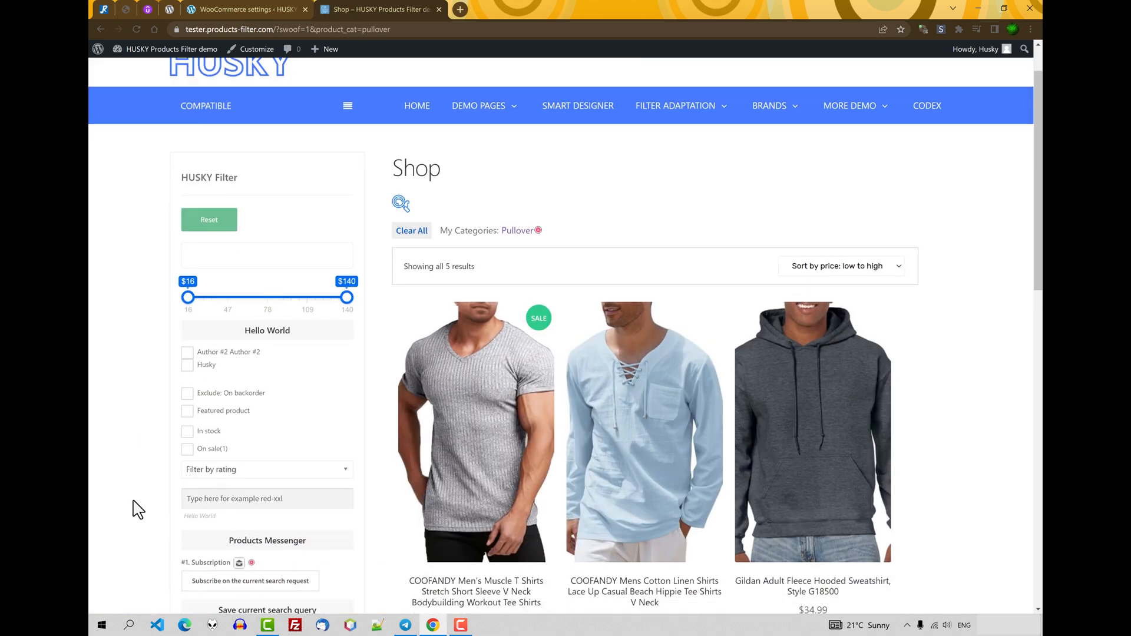
{"action": "scroll", "scroll_direction": "down", "scroll_amount": 3}
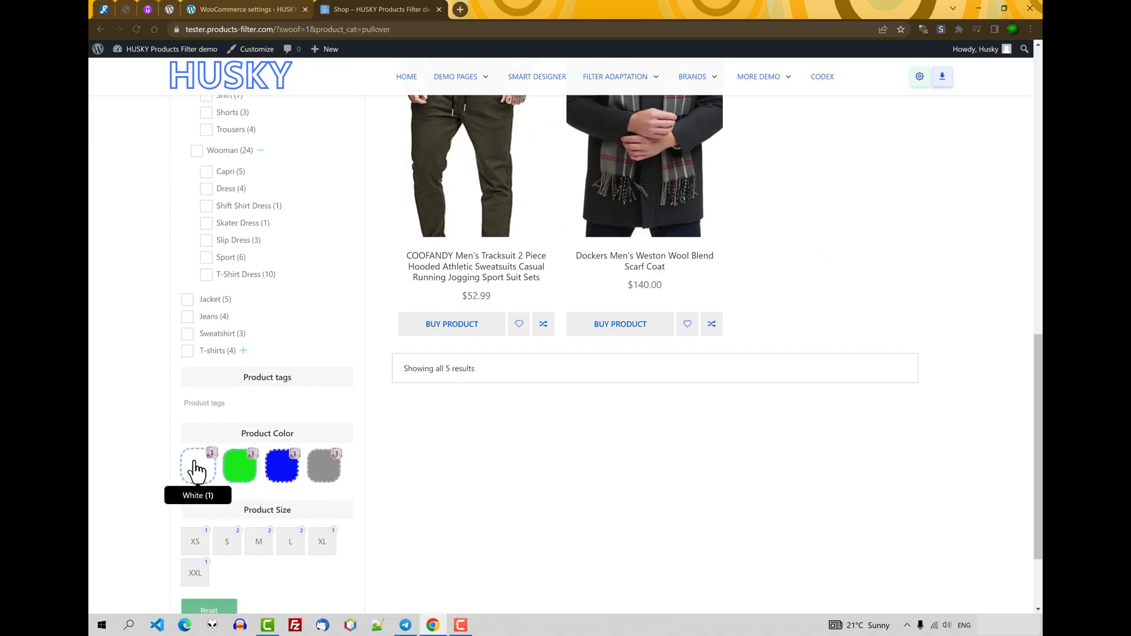
{"action": "left_click", "coordinate": [198, 466]}
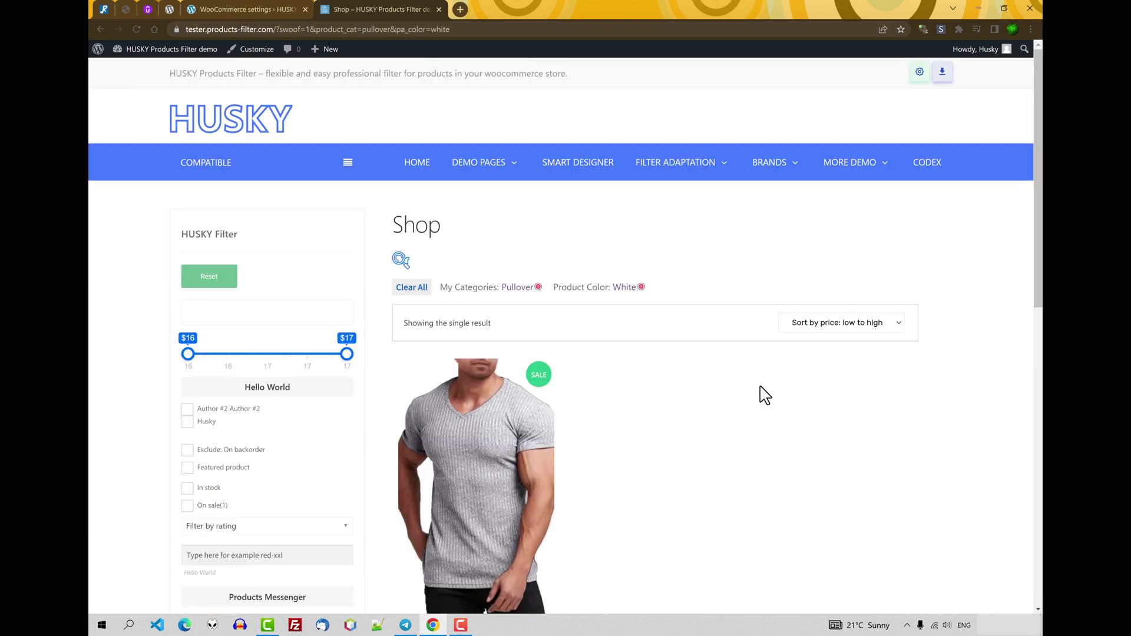
Step: Save the current search as a query titled 'White Polo', then reset all filters
{"action": "scroll", "scroll_direction": "down", "scroll_amount": 3}
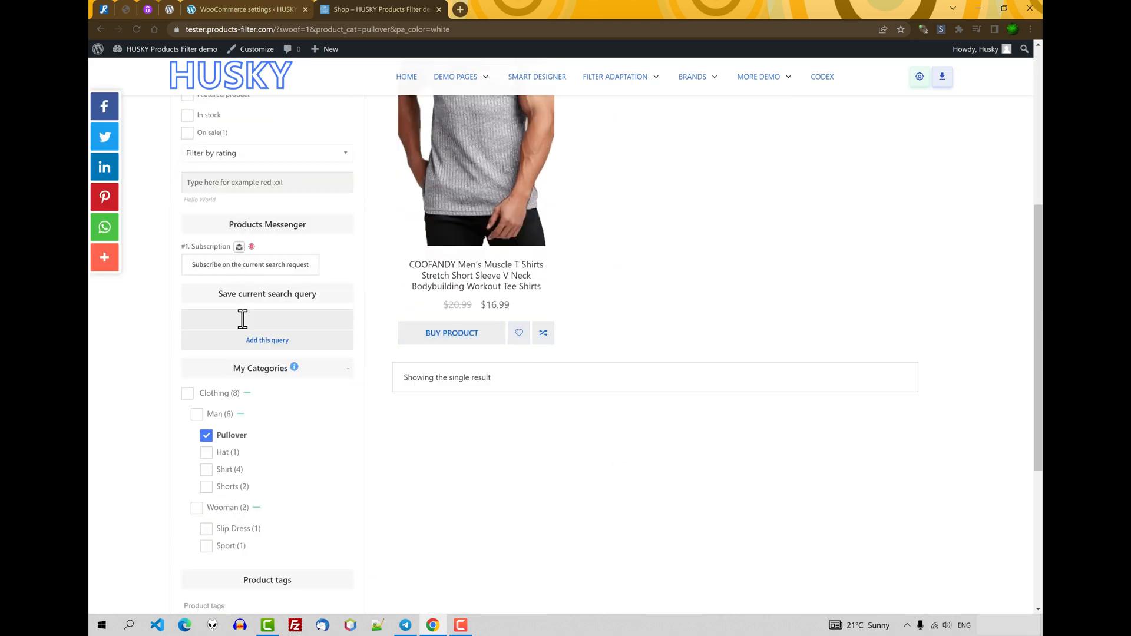
{"action": "left_click", "coordinate": [243, 319]}
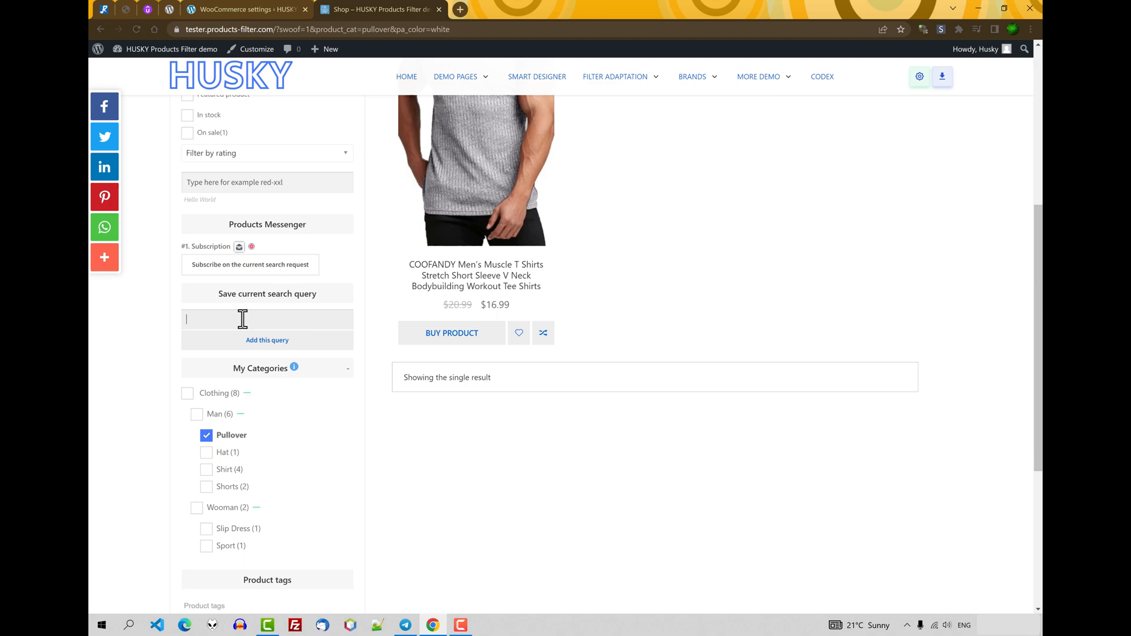
{"action": "type", "text": "White Polo"}
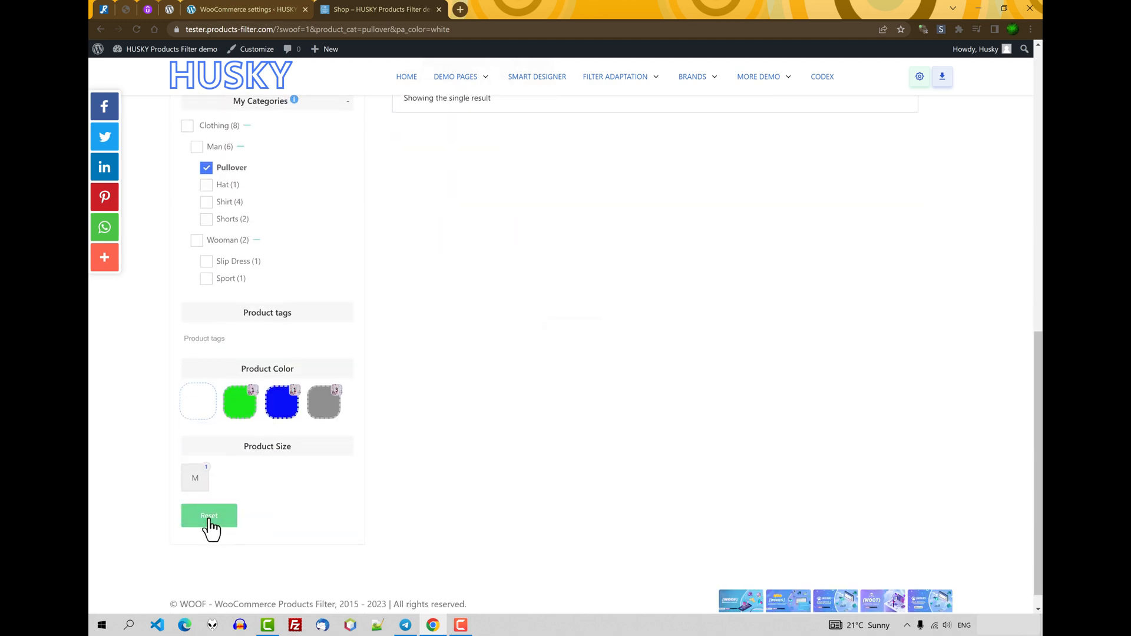
{"action": "left_click", "coordinate": [210, 516]}
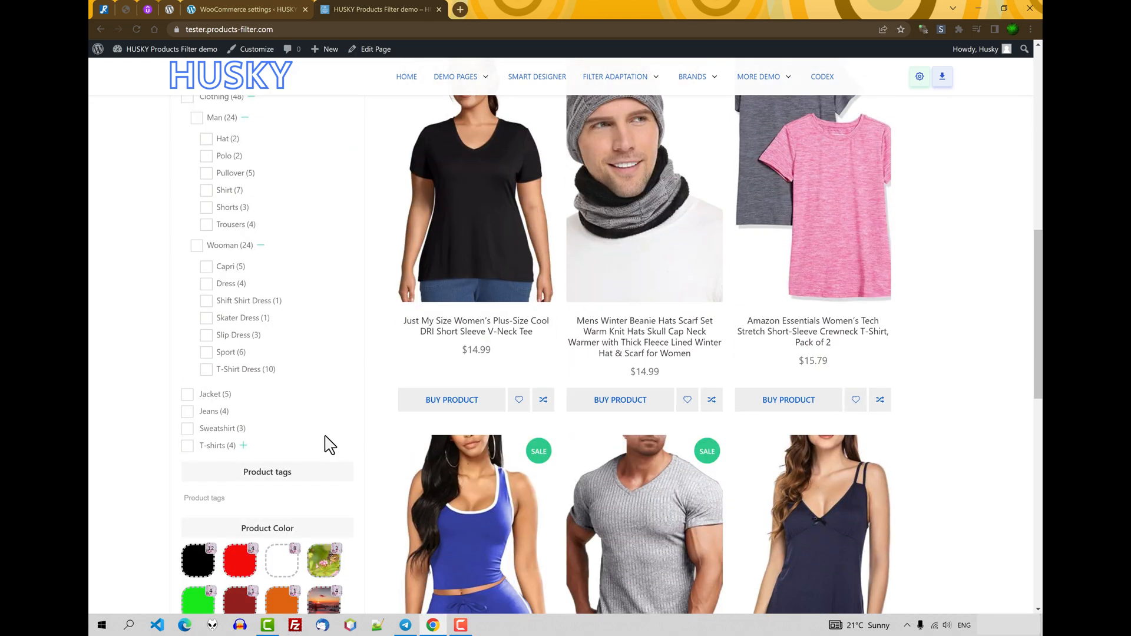
Step: Filter to size XXXL and Shorts, and title the saved query 'Big Shorts'
{"action": "scroll", "scroll_direction": "down", "scroll_amount": 3}
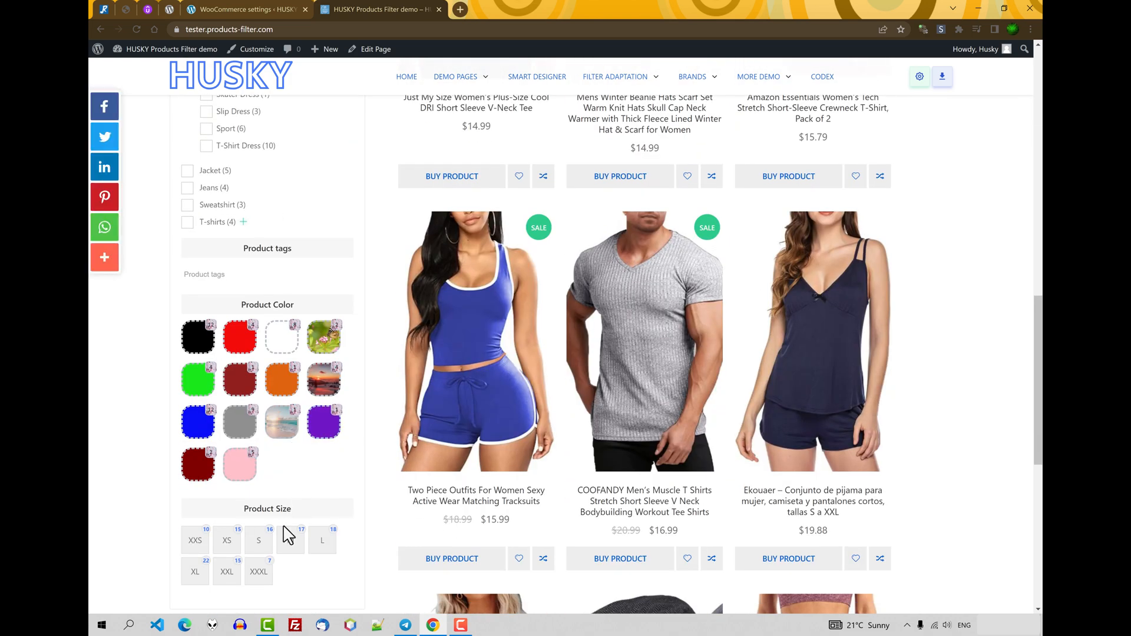
{"action": "left_click", "coordinate": [258, 572]}
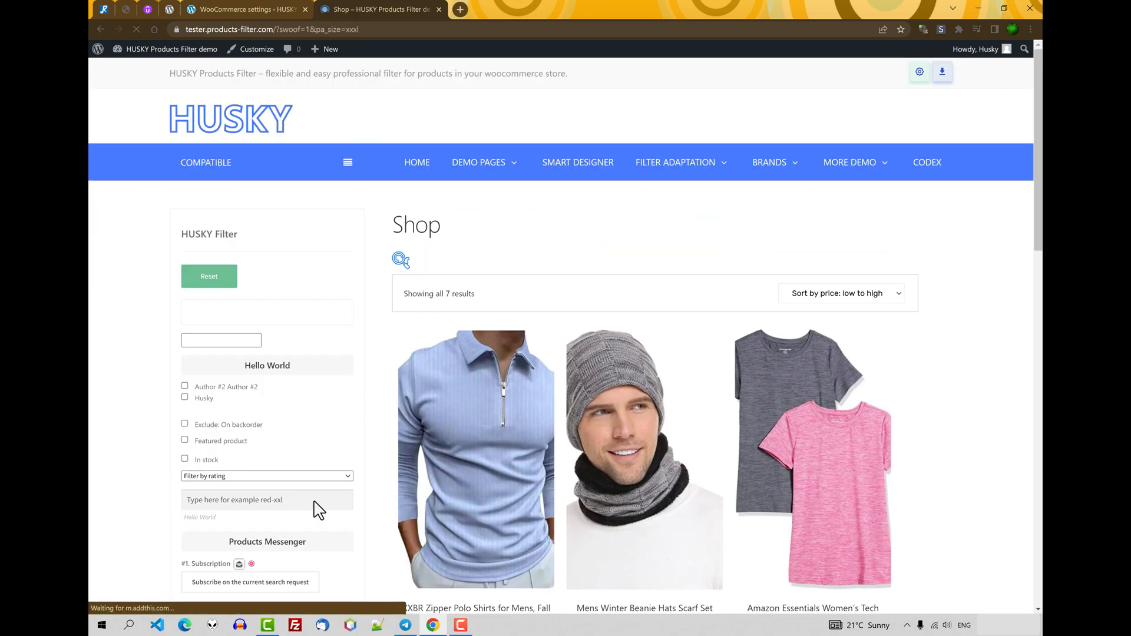
{"action": "scroll", "scroll_direction": "down", "scroll_amount": 3}
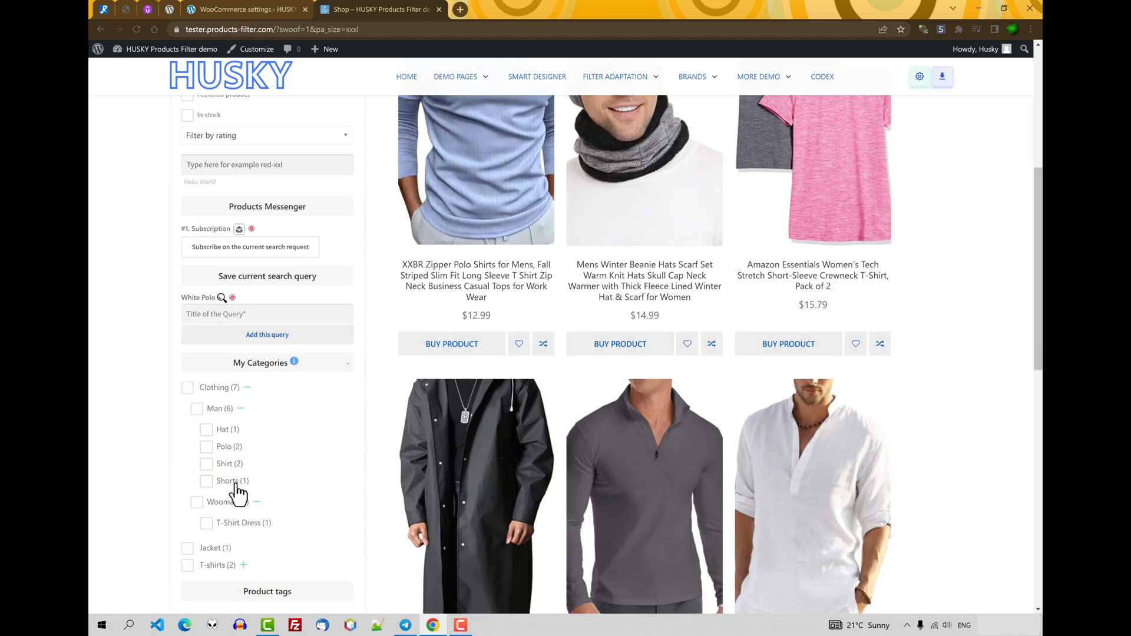
{"action": "left_click", "coordinate": [206, 481]}
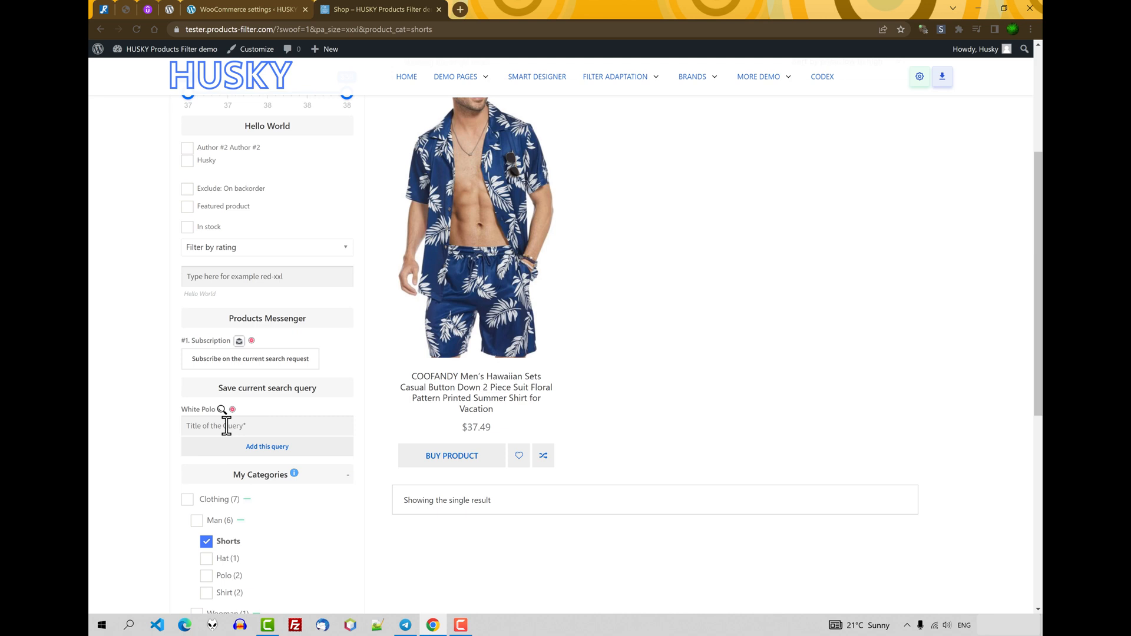
{"action": "type", "text": "B"}
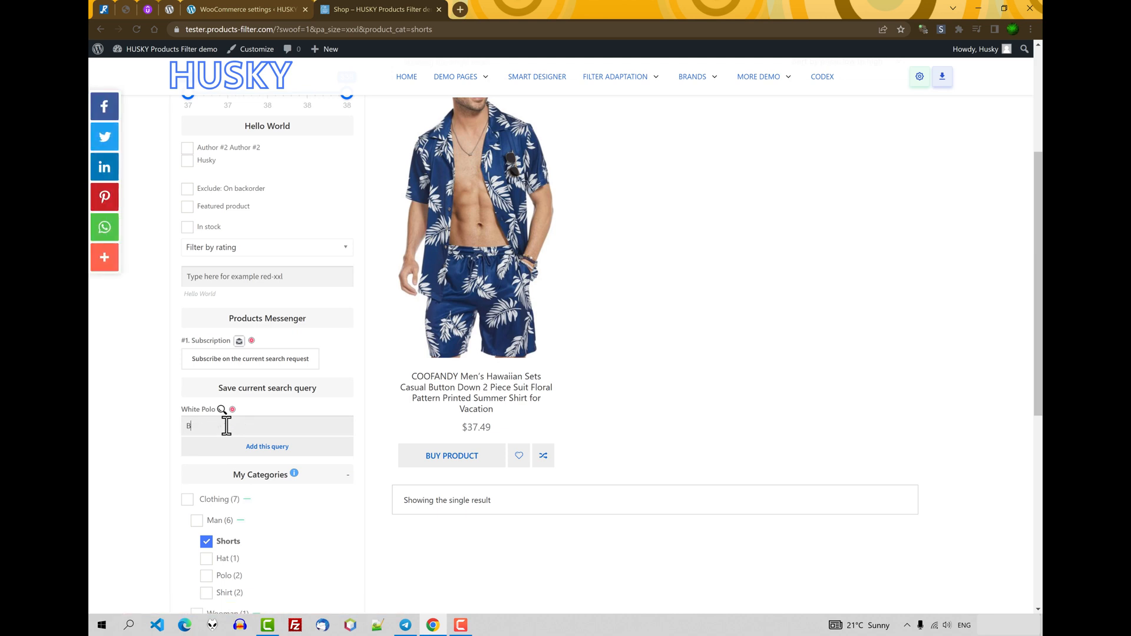
{"action": "type", "text": "ig Shorts"}
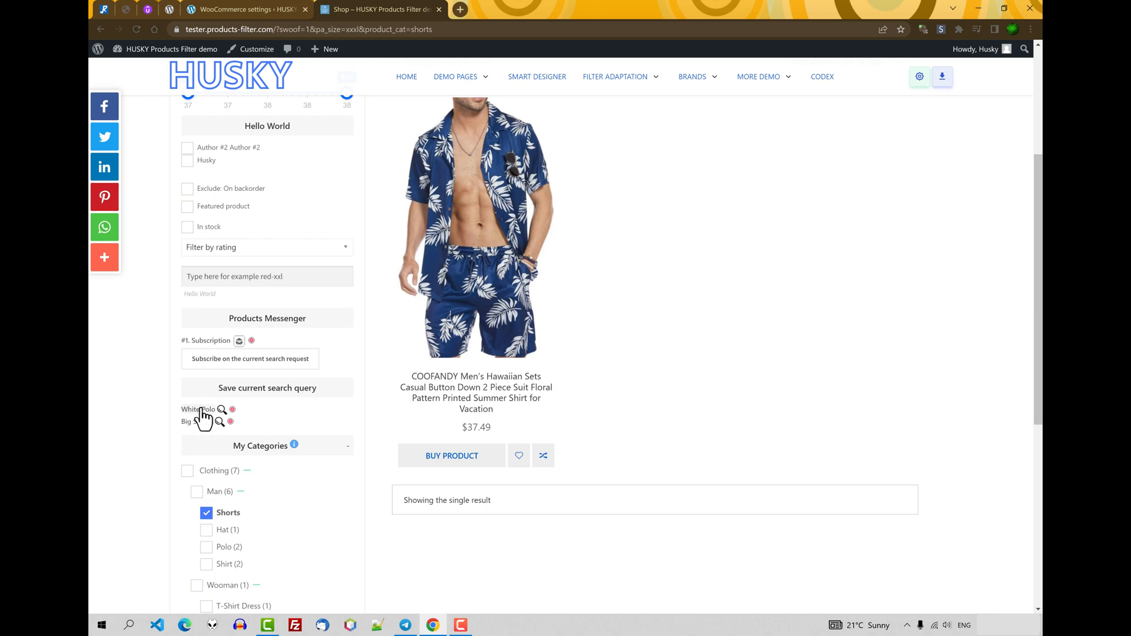
{"action": "mouse_move", "coordinate": [224, 276]}
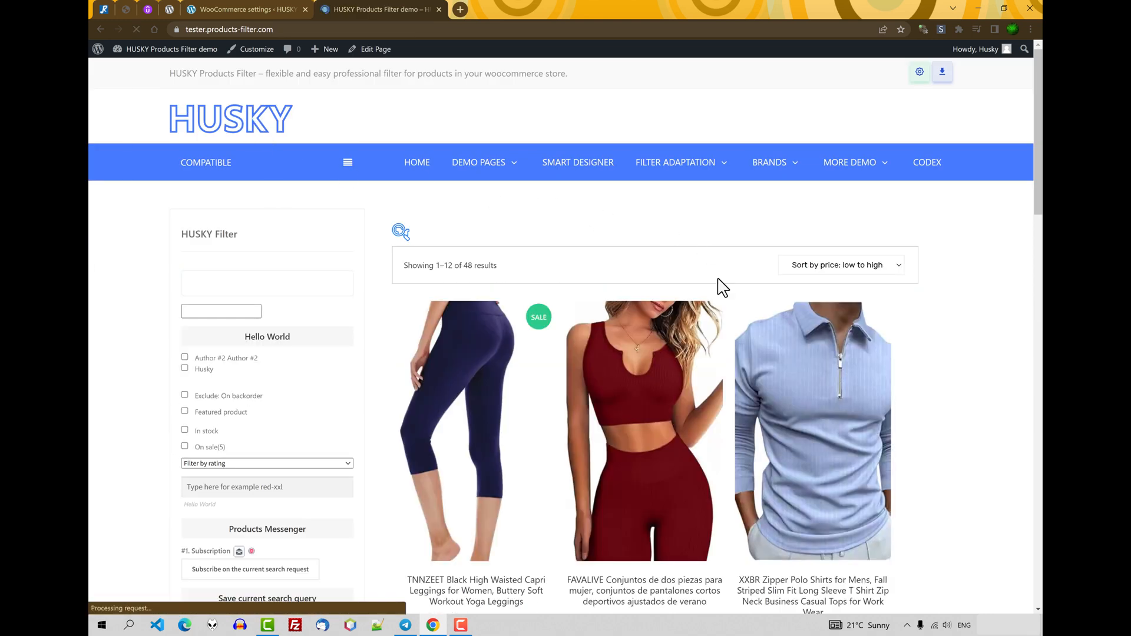
Step: Reload the White Polo and Big Shorts saved queries to restore their filtered results
{"action": "scroll", "scroll_direction": "down", "scroll_amount": 3}
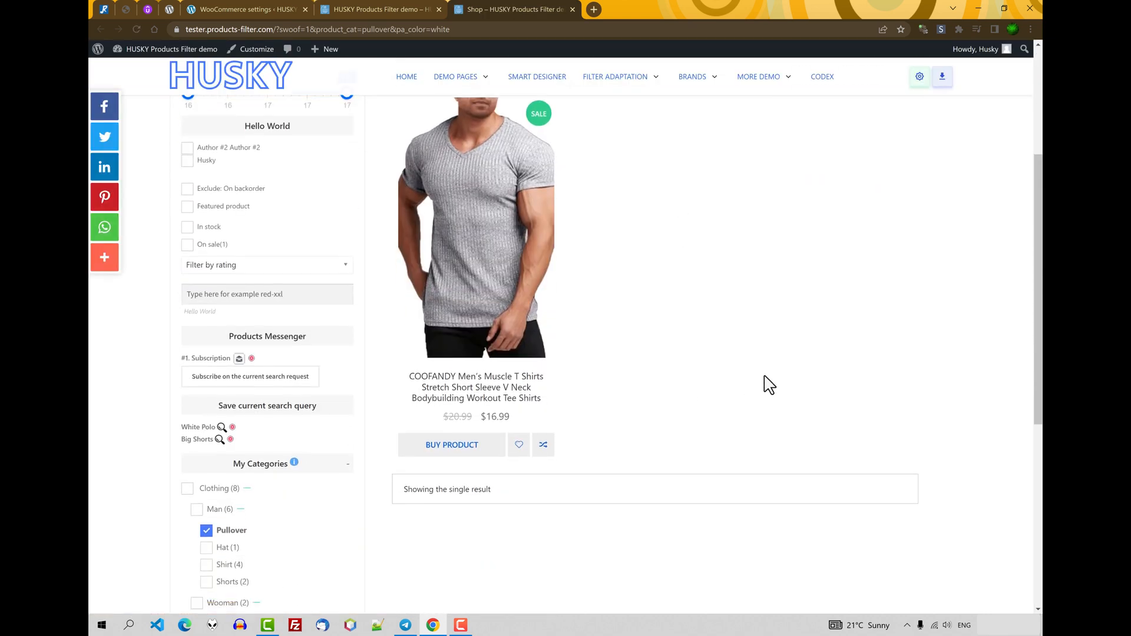
{"action": "mouse_move", "coordinate": [203, 450]}
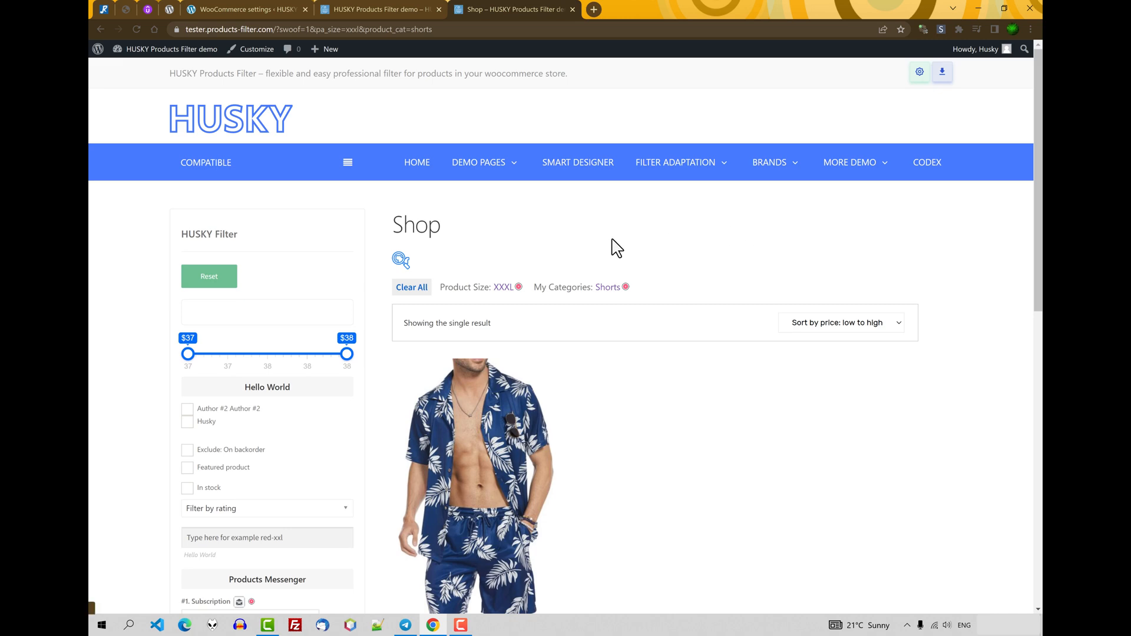
{"action": "scroll", "scroll_direction": "down", "scroll_amount": 3}
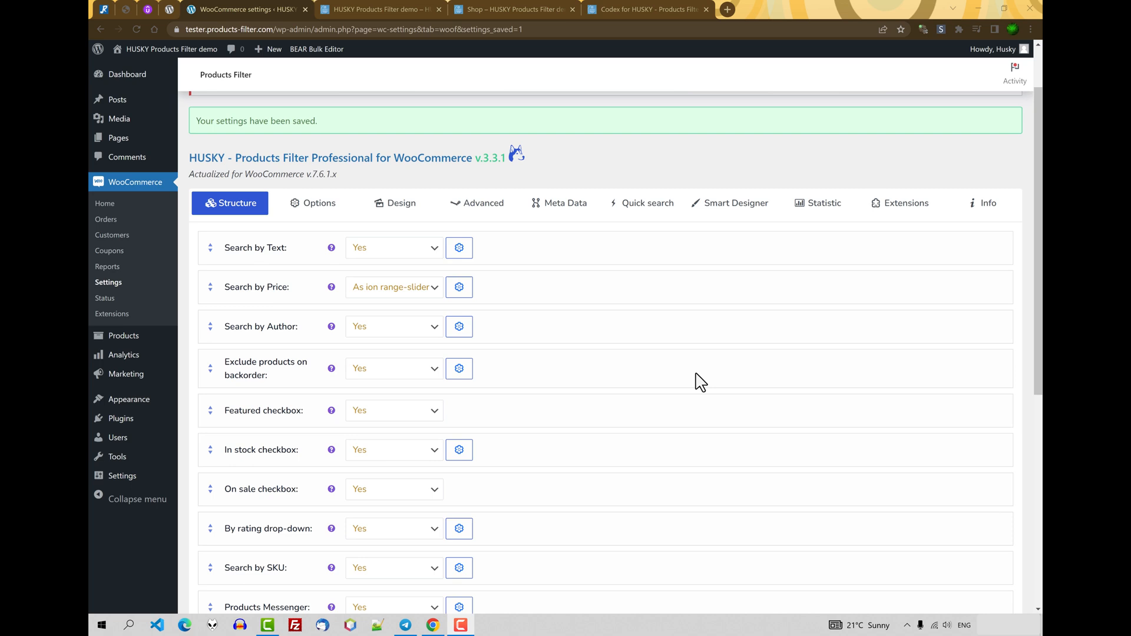
Step: Switch the HUSKY settings to the Meta Data section for custom meta field keys
{"action": "left_click", "coordinate": [565, 203]}
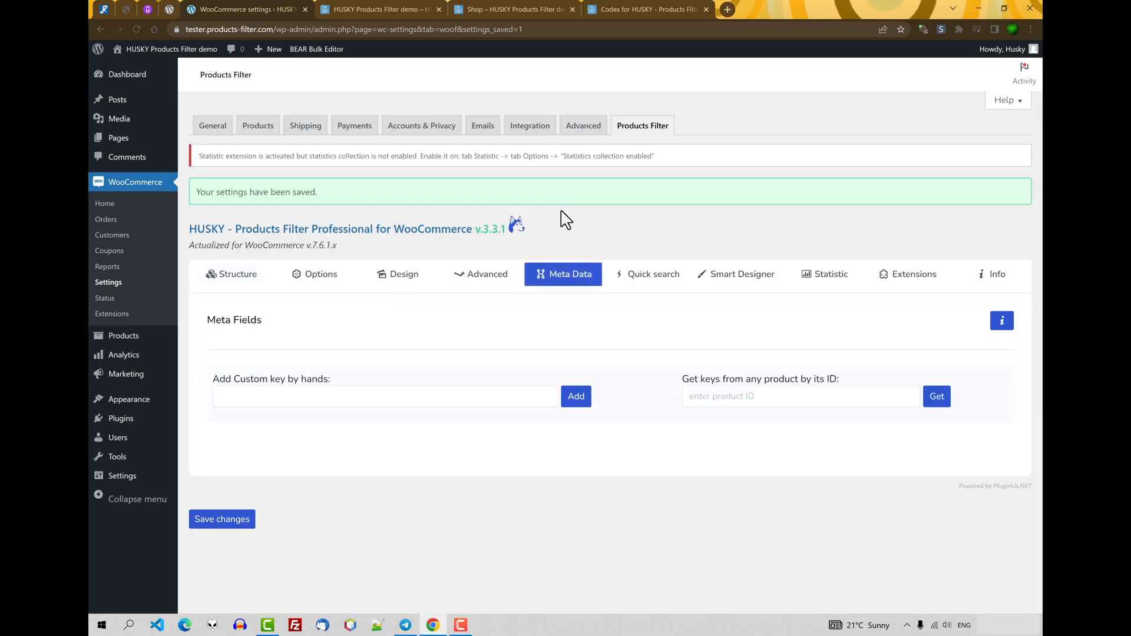
{"action": "mouse_move", "coordinate": [509, 343]}
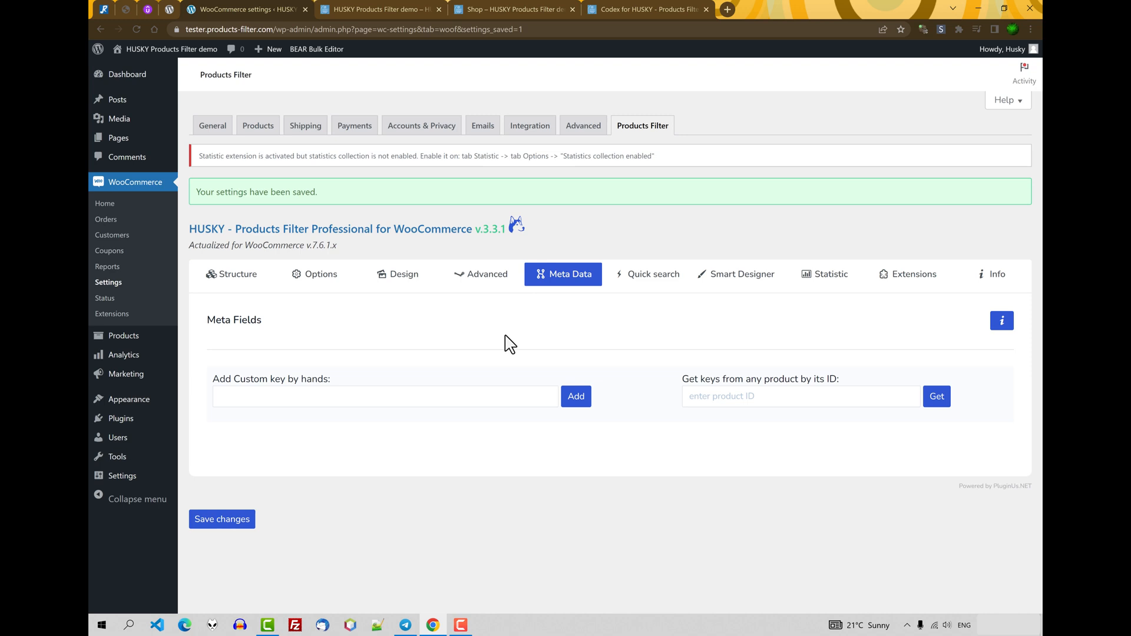
{"action": "mouse_move", "coordinate": [514, 339]}
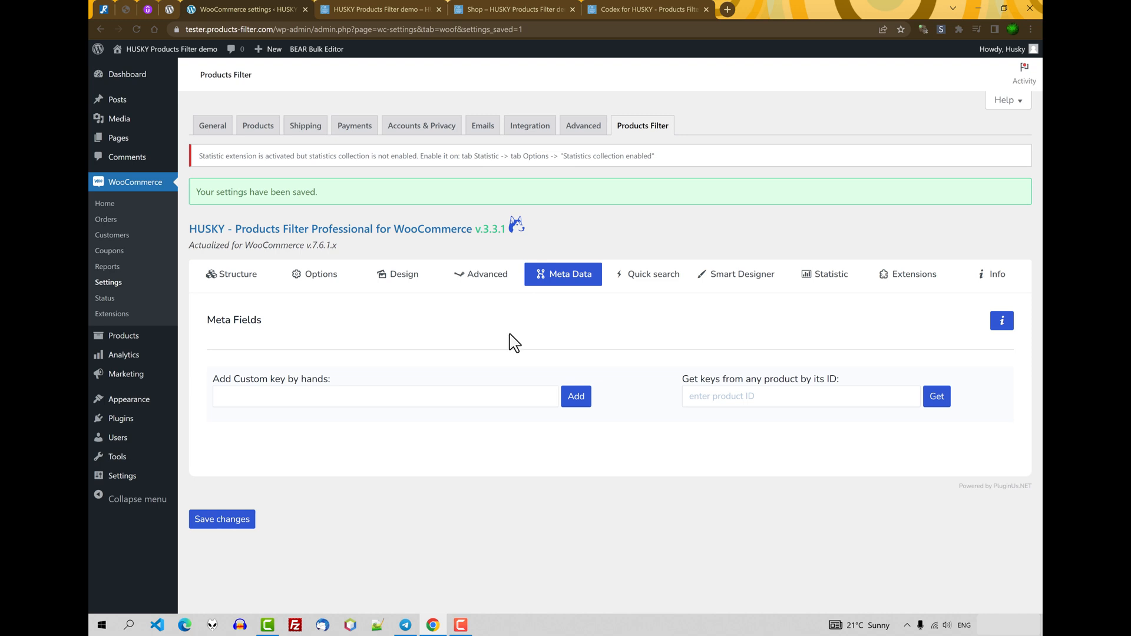